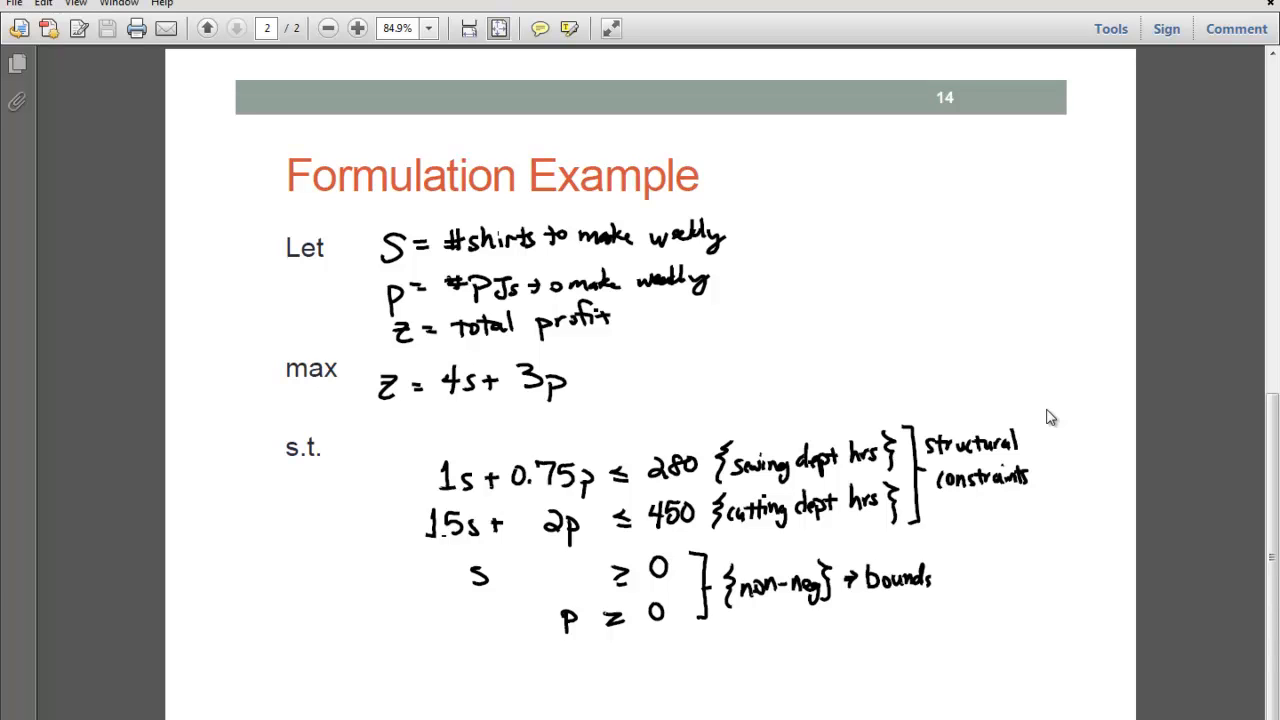
mouse_move(1117, 390)
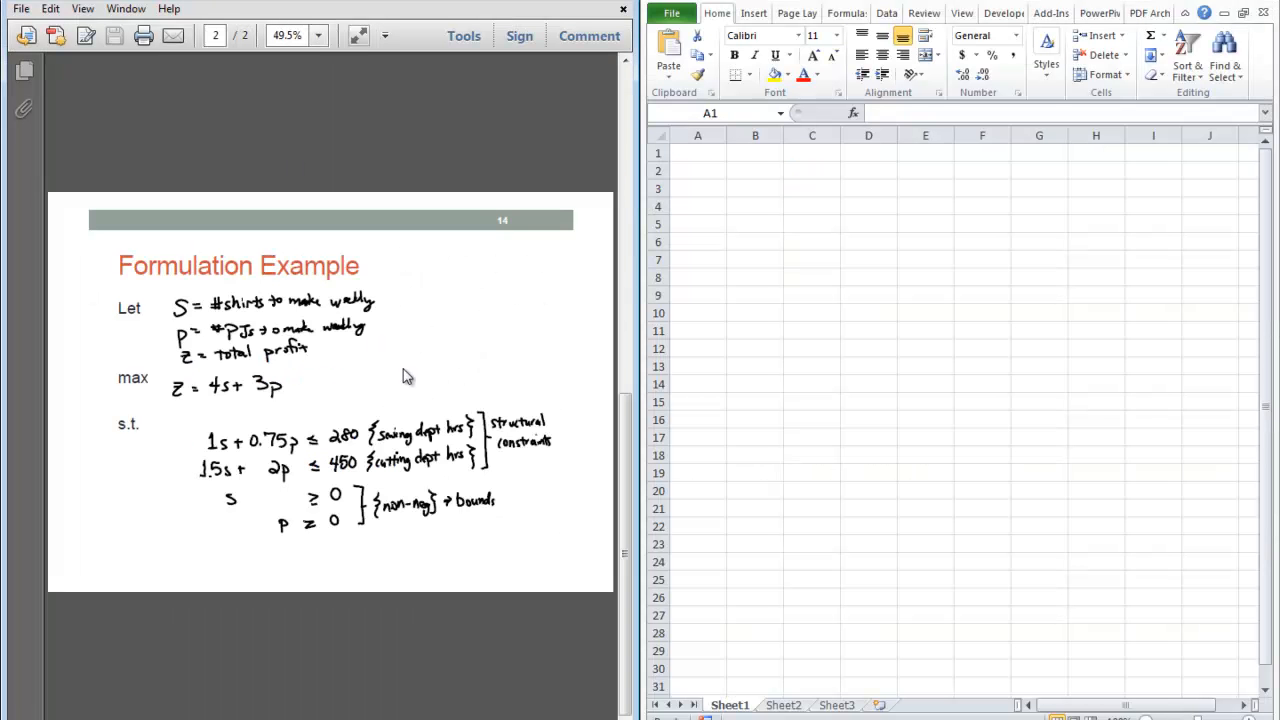
Zoom the Formulation Example slide in Adobe Reader to 75%.
left_click(318, 35)
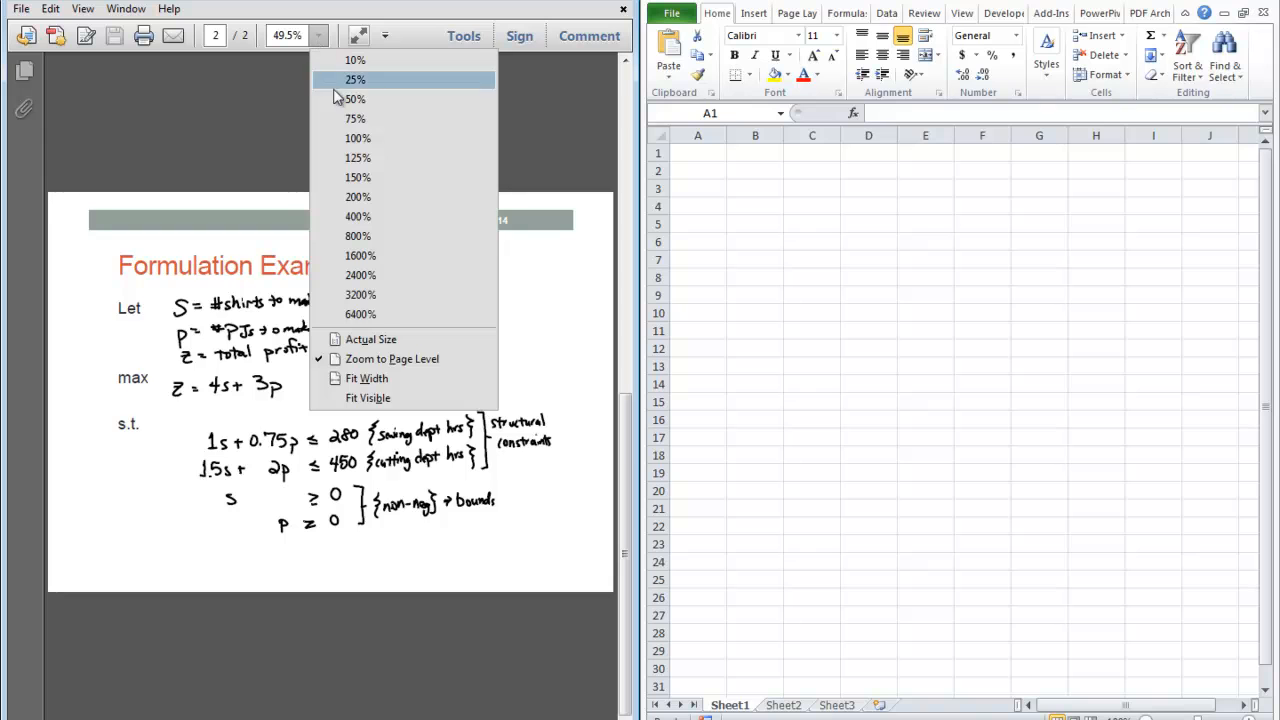
left_click(356, 118)
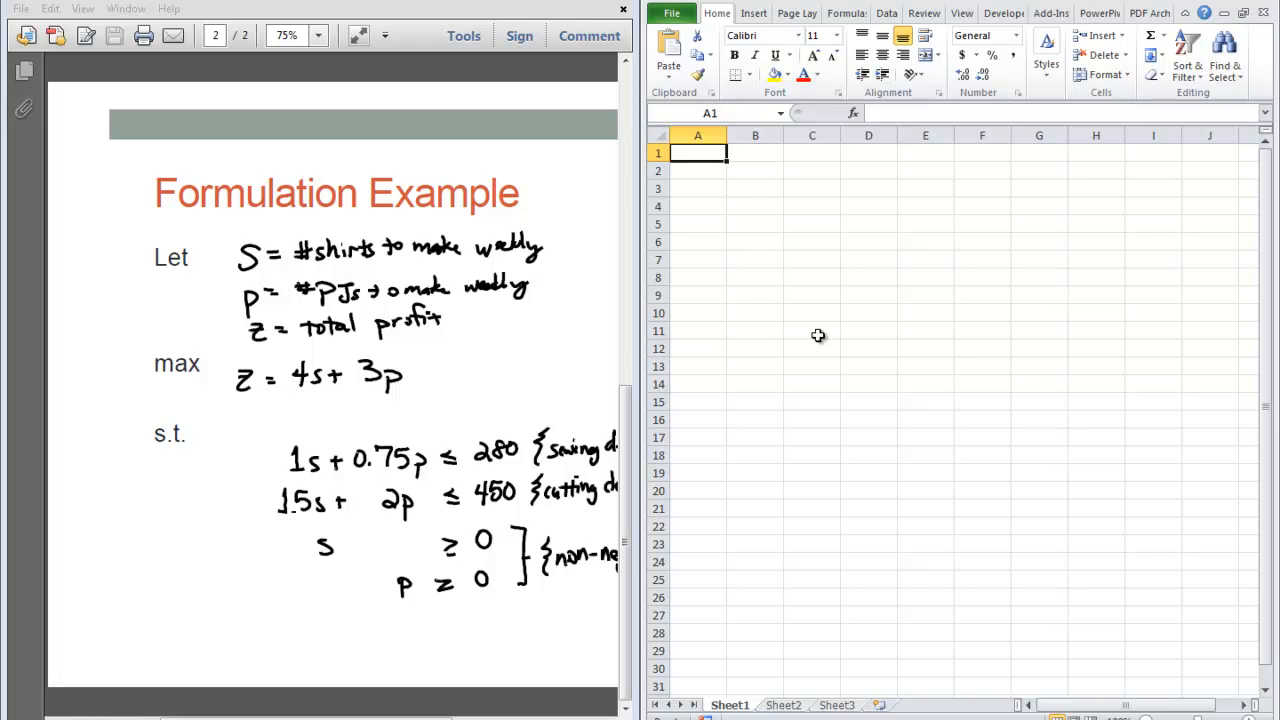
Enter variable headers s and p and row labels Obj Fn, Sewing and Cutting.
left_click(755, 152)
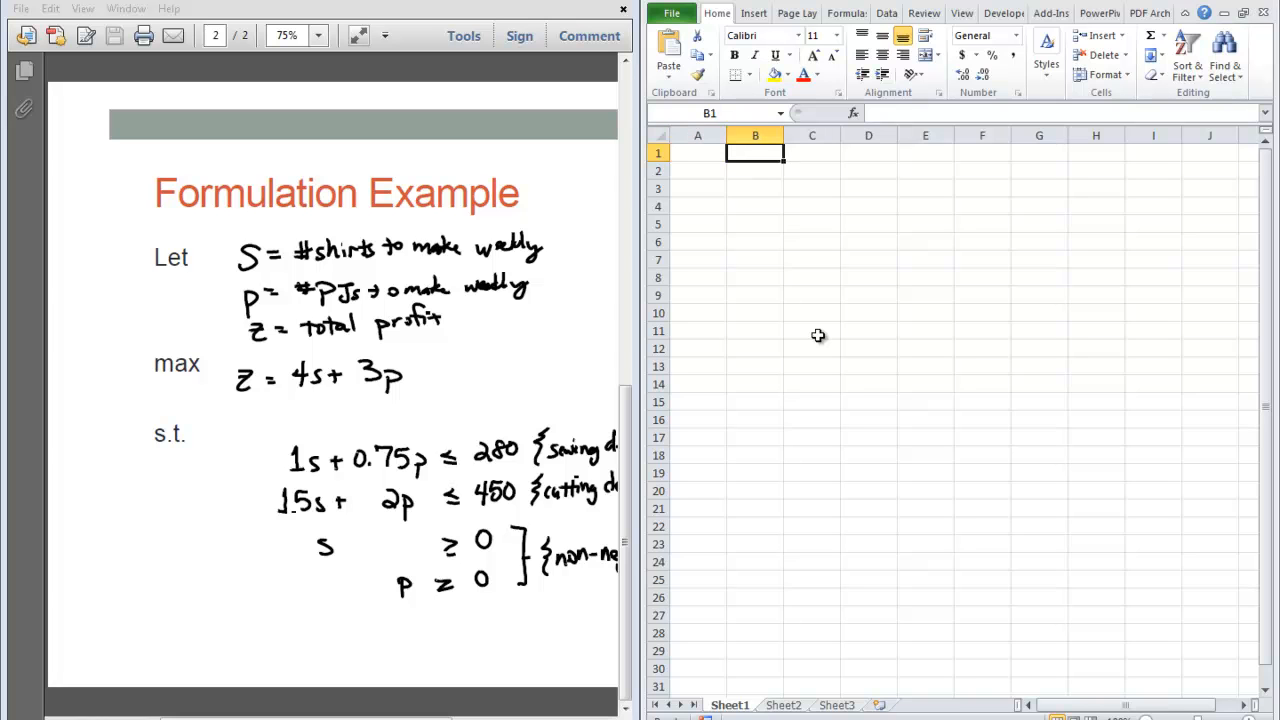
type("p")
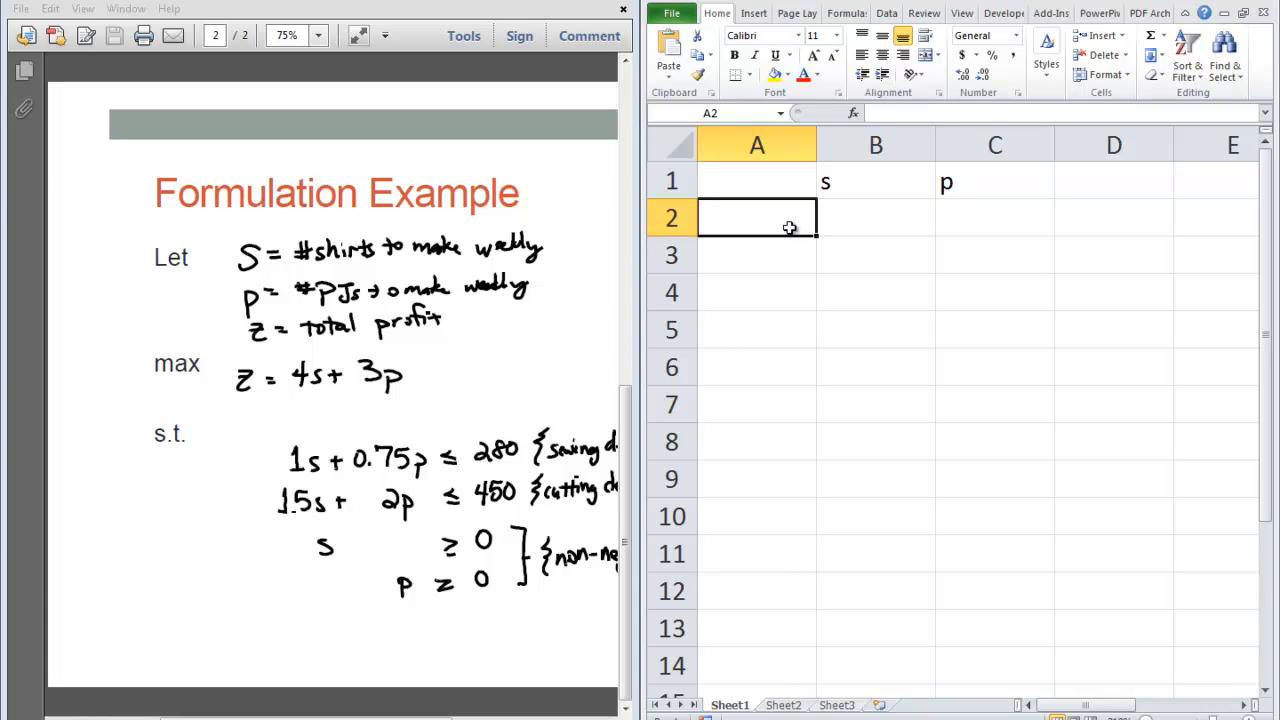
type("Obj Fn")
left_click(757, 255)
type("Sewing")
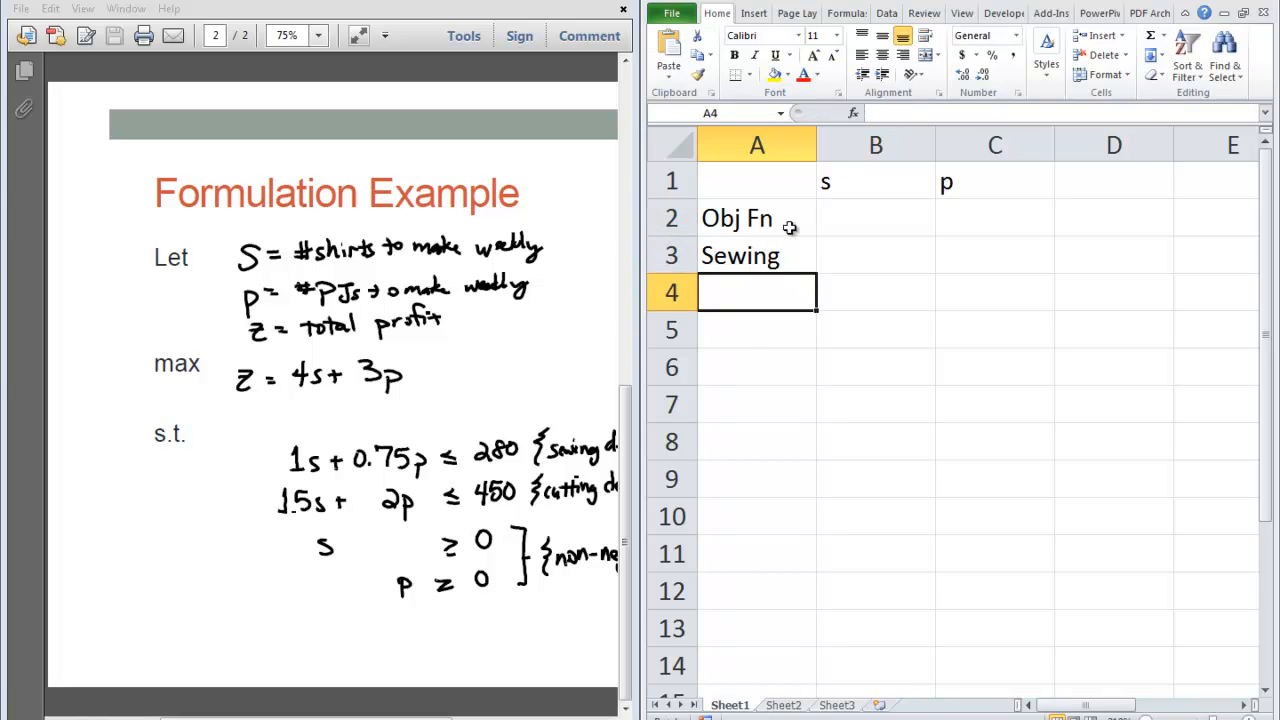
type("Cutting")
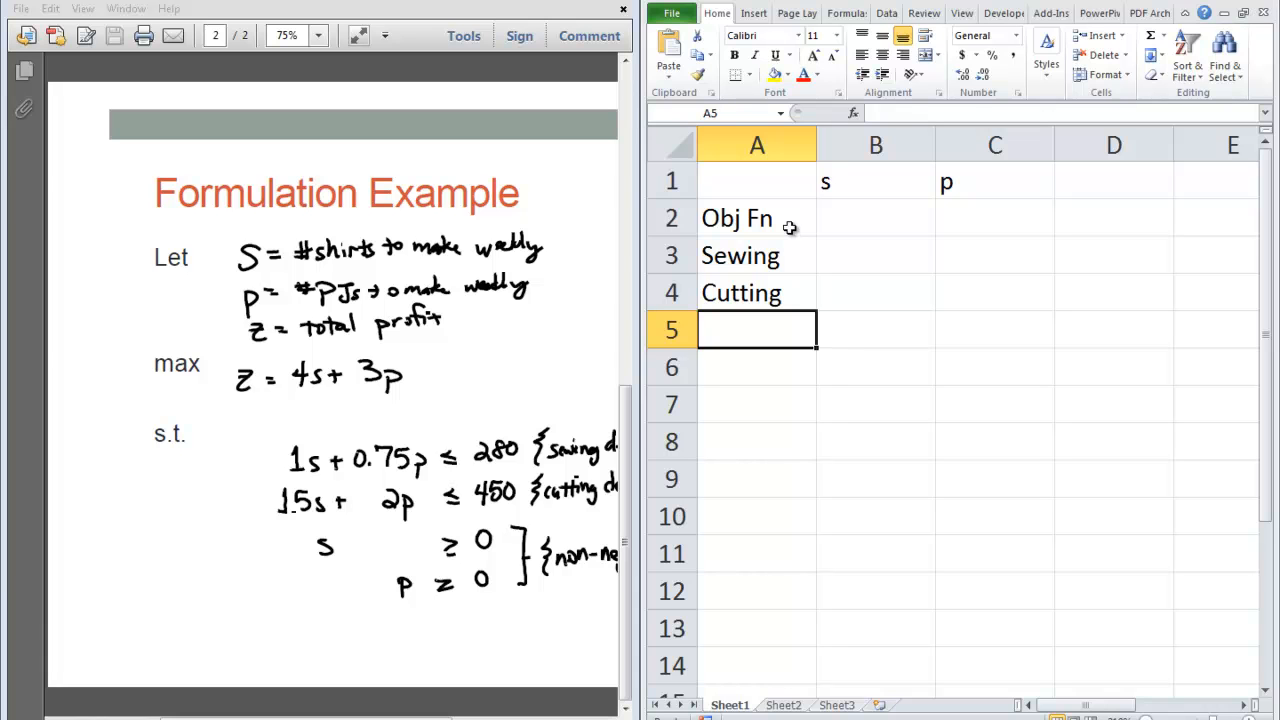
Enter objective coefficients 4 for s and 3 for p in B2:C2.
left_click(875, 218)
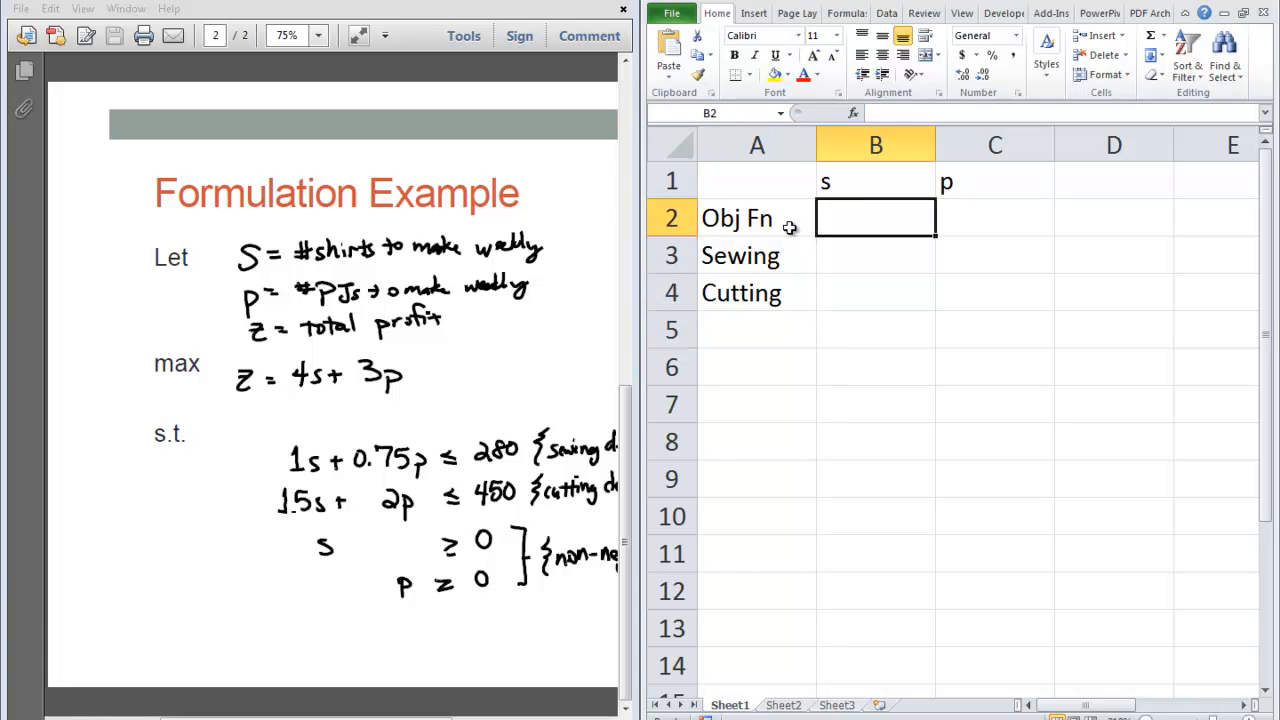
left_click(994, 217)
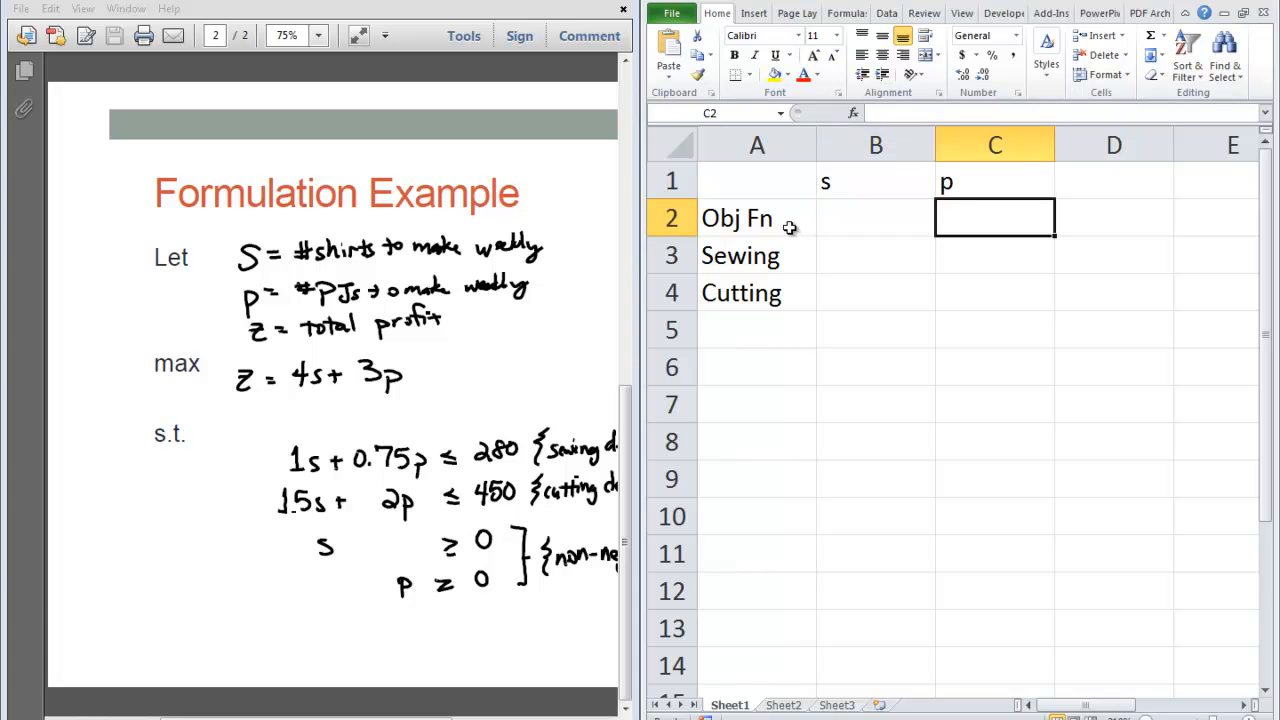
left_click(875, 217)
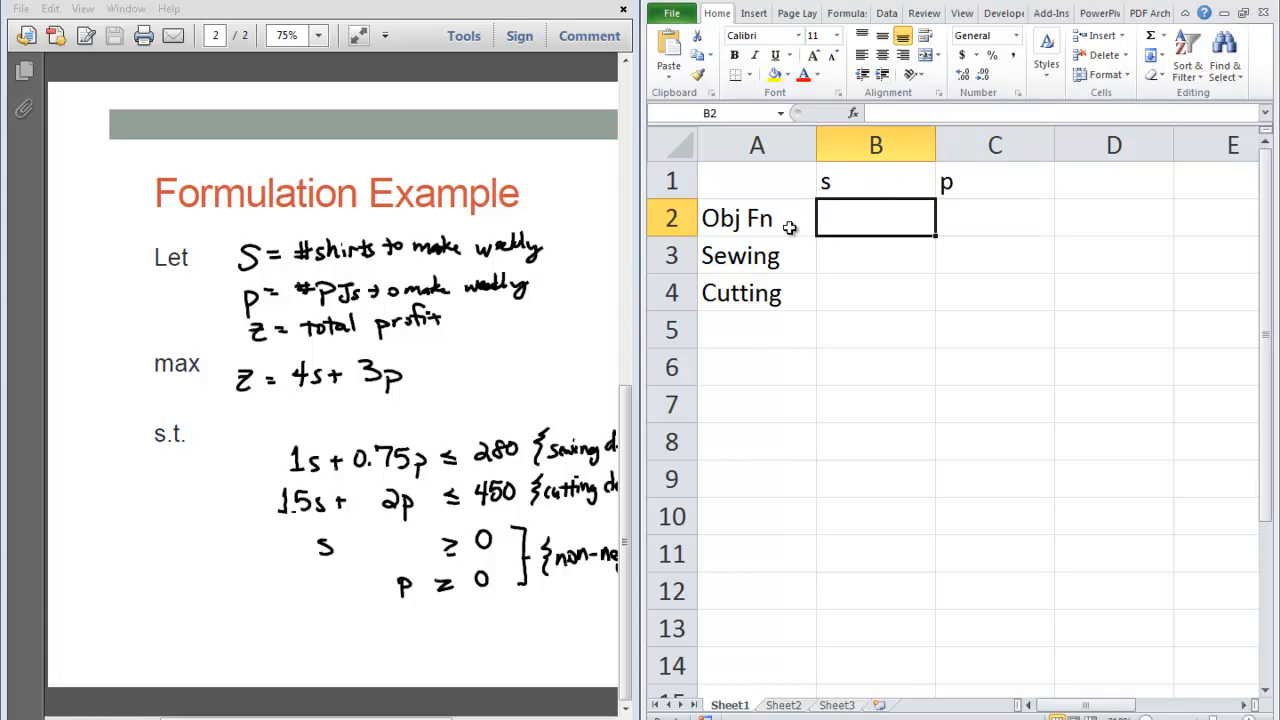
type("4")
left_click(995, 217)
type("3")
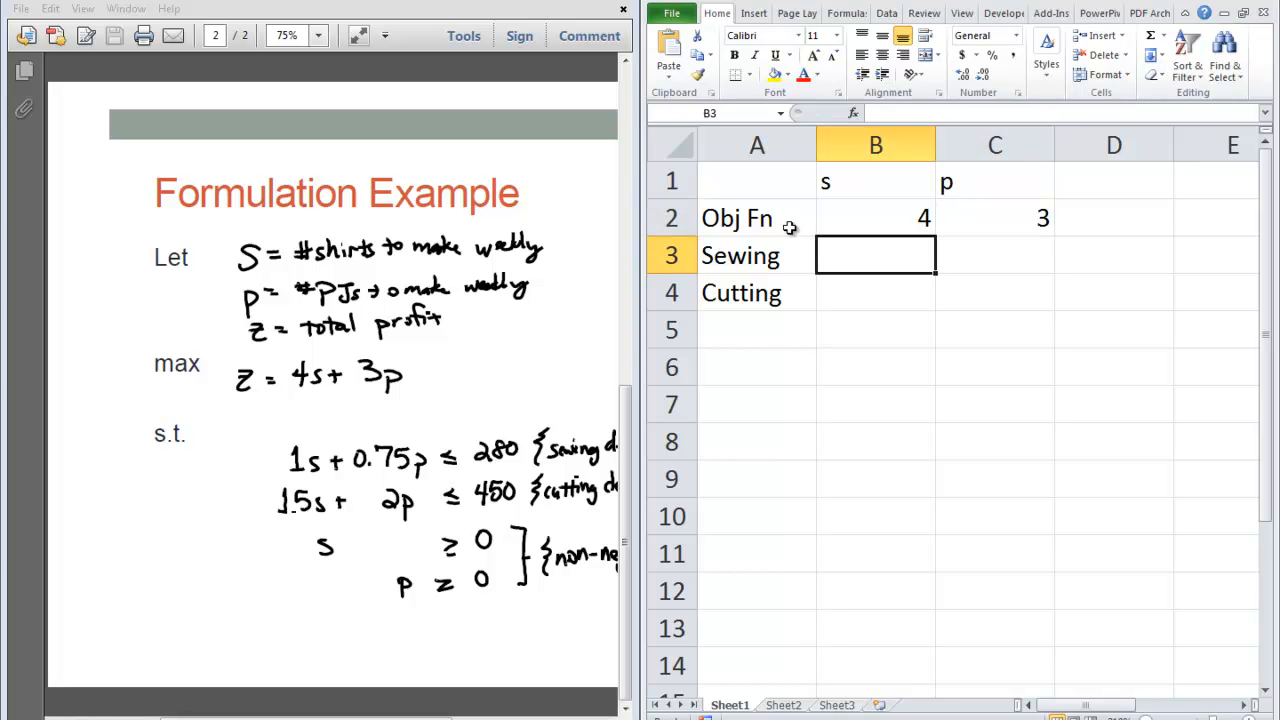
Add LHS and RHS column headers and narrow column E.
left_click(1113, 181)
type("RHS")
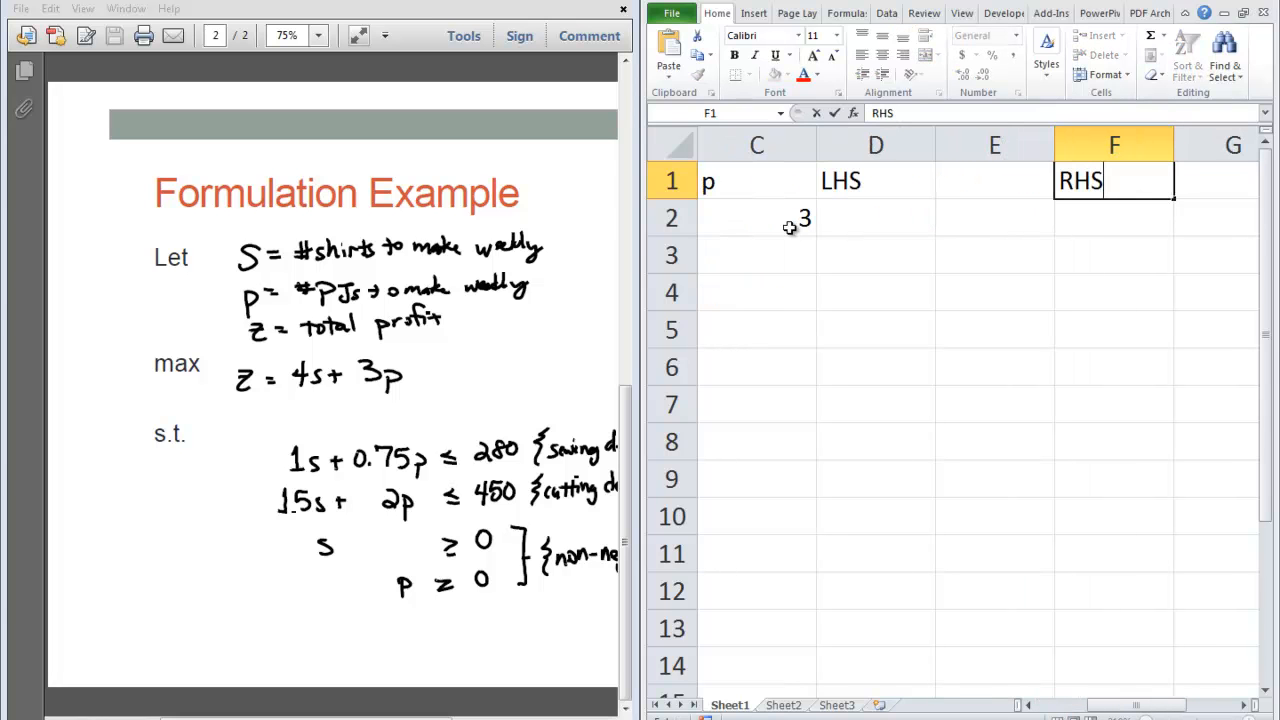
left_click(875, 218)
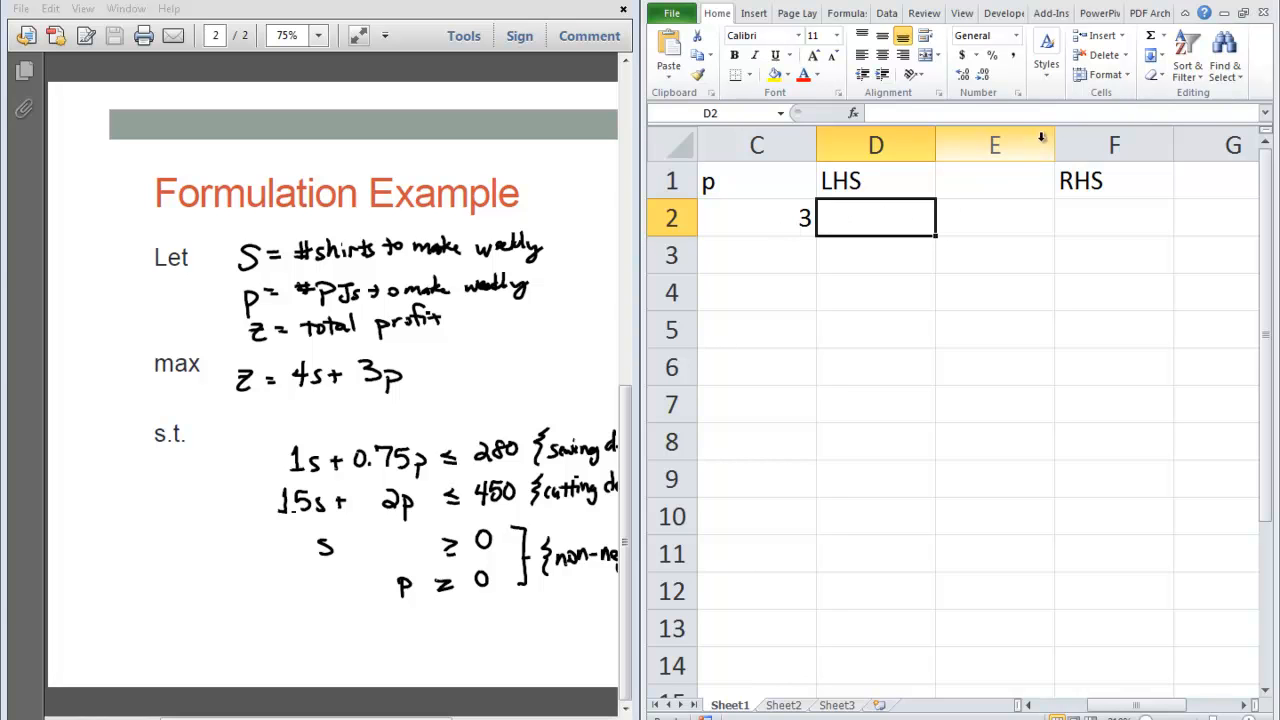
left_click_drag(1055, 145, 995, 145)
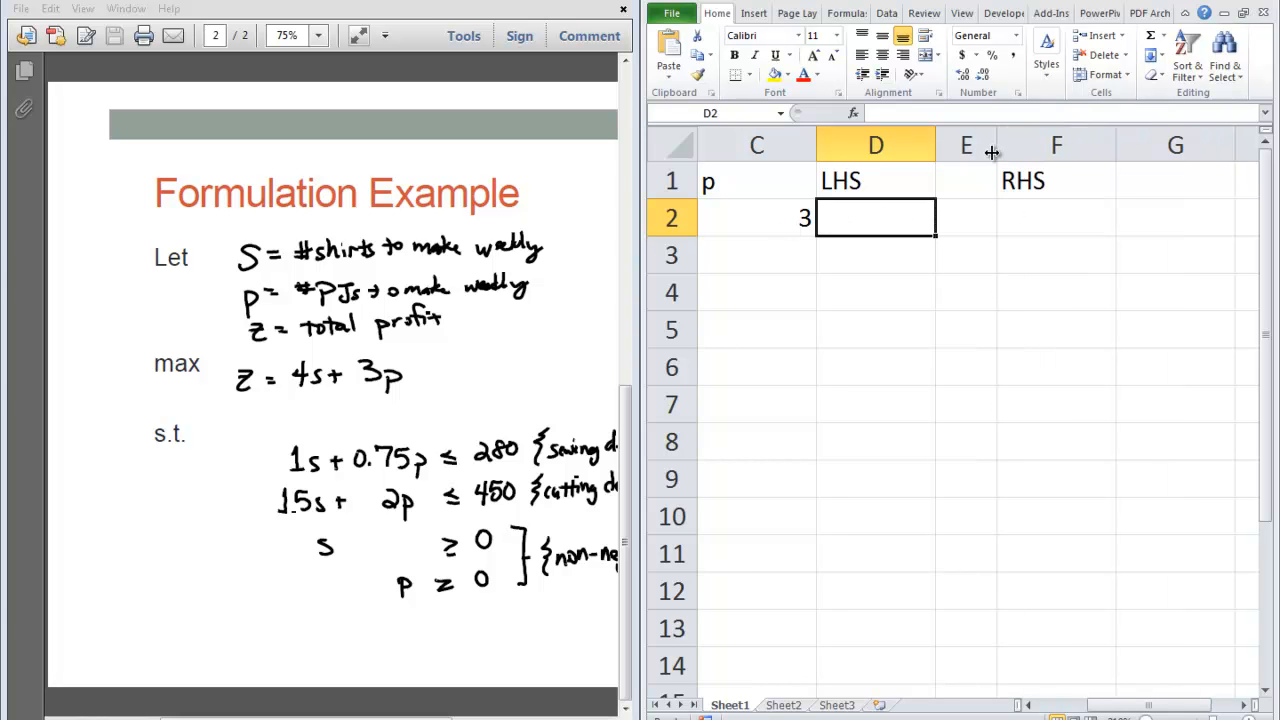
scroll("left", 3)
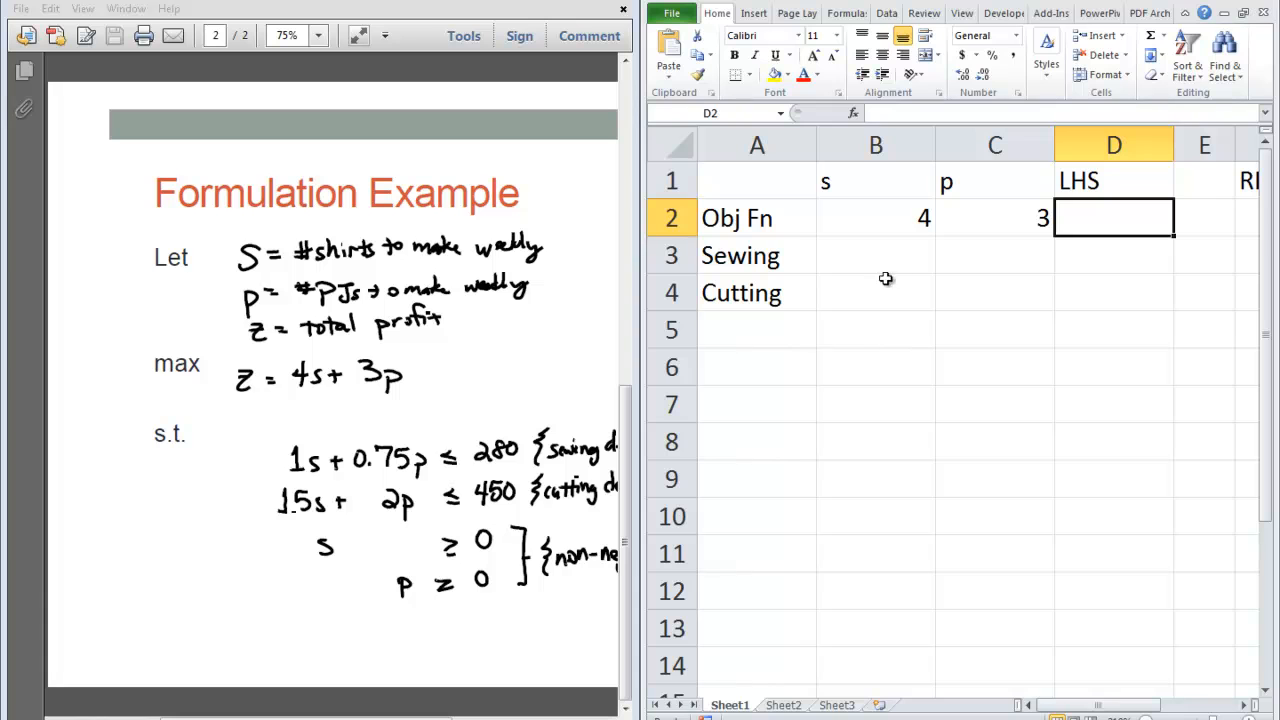
Enter Sewing (1, 0.75 <= 280) and Cutting (1.5, 2 <= 450) constraints; narrow columns B and C.
left_click(875, 255)
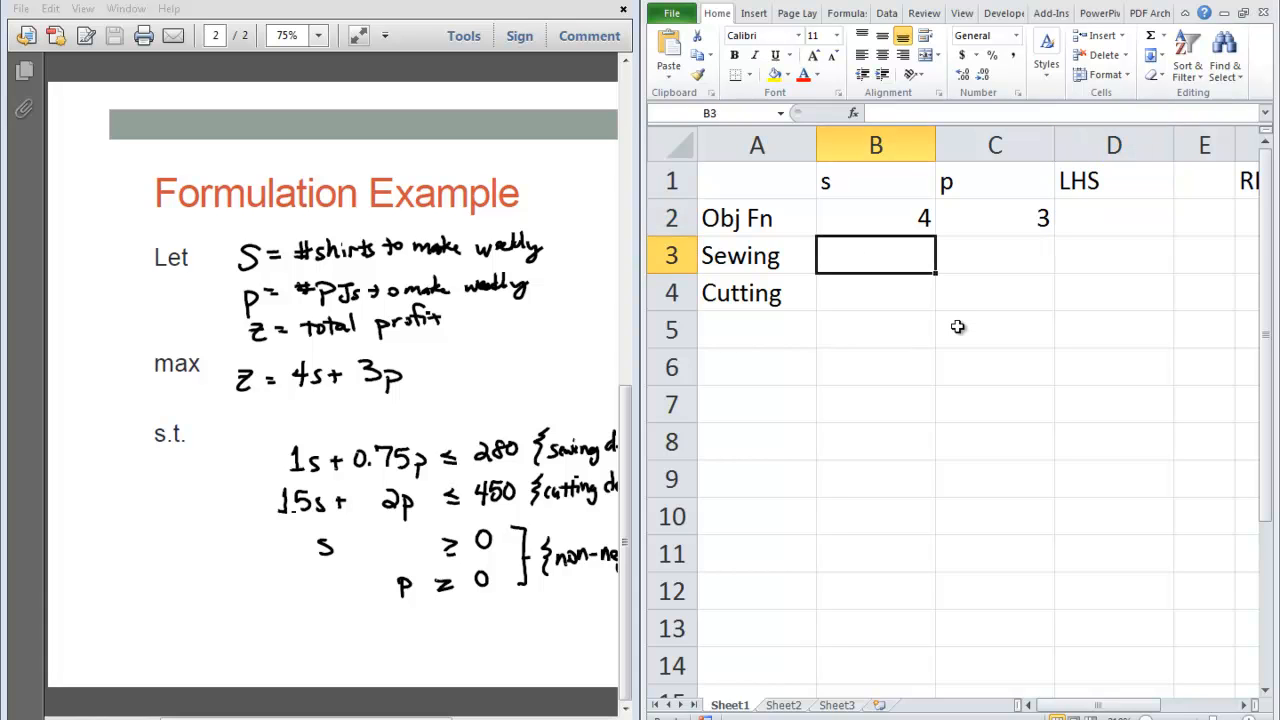
type("1")
left_click(995, 255)
type("0.75")
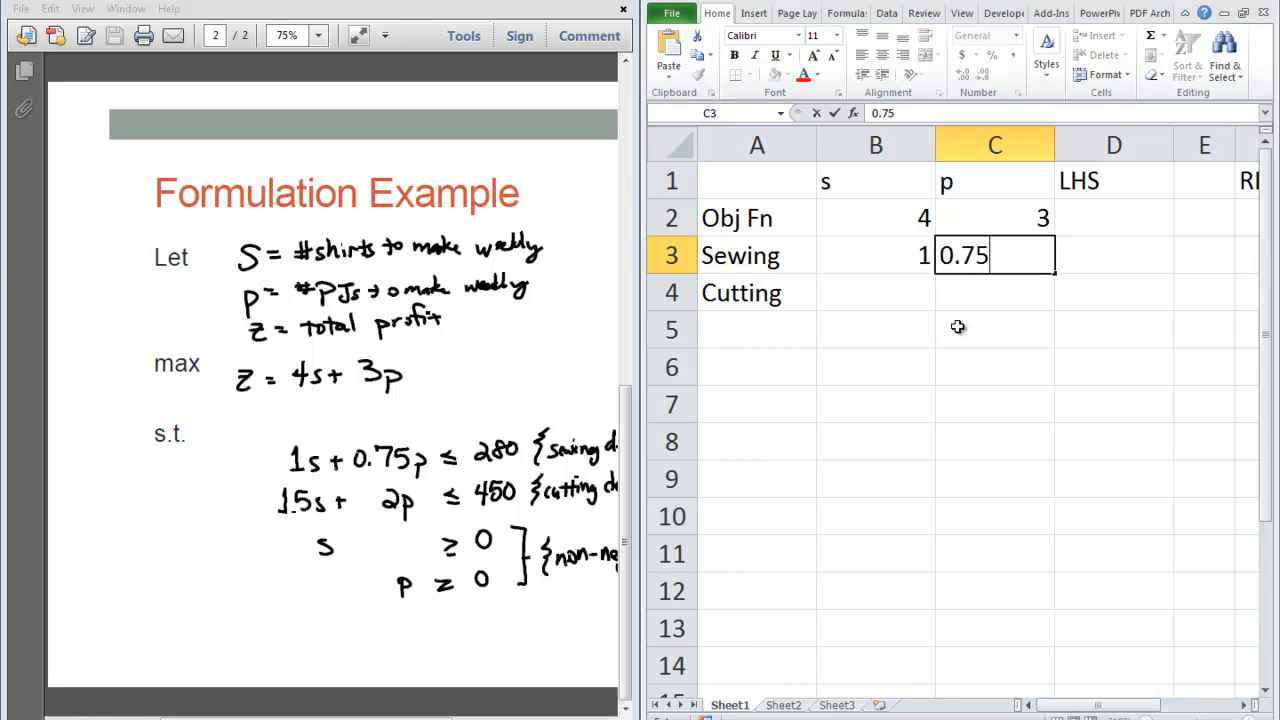
left_click(1204, 255)
type("<=")
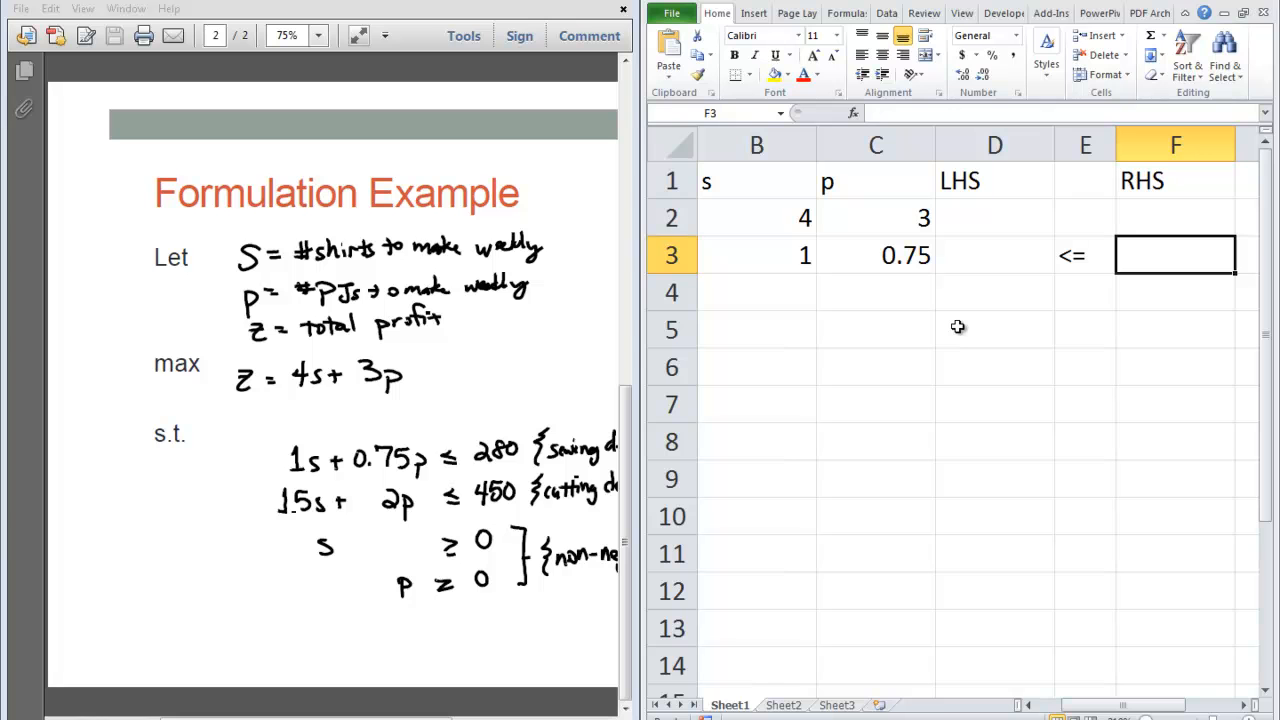
type("280")
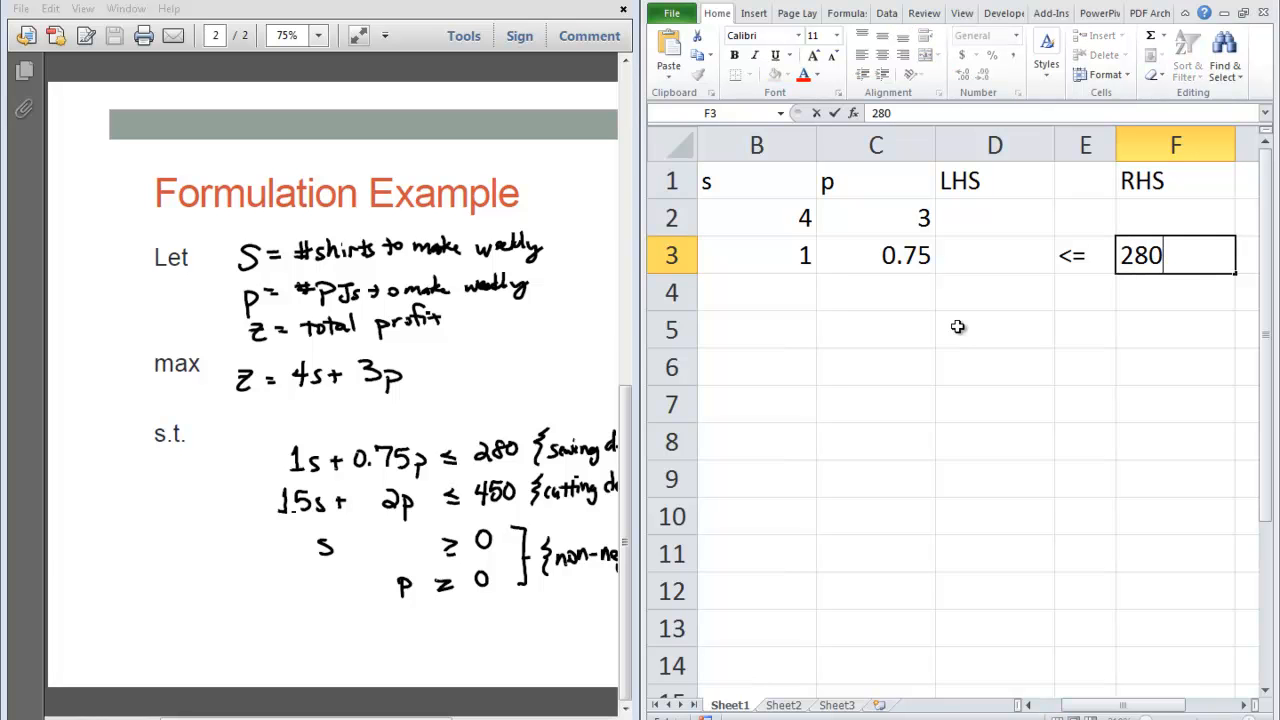
left_click(756, 291)
type("1.5")
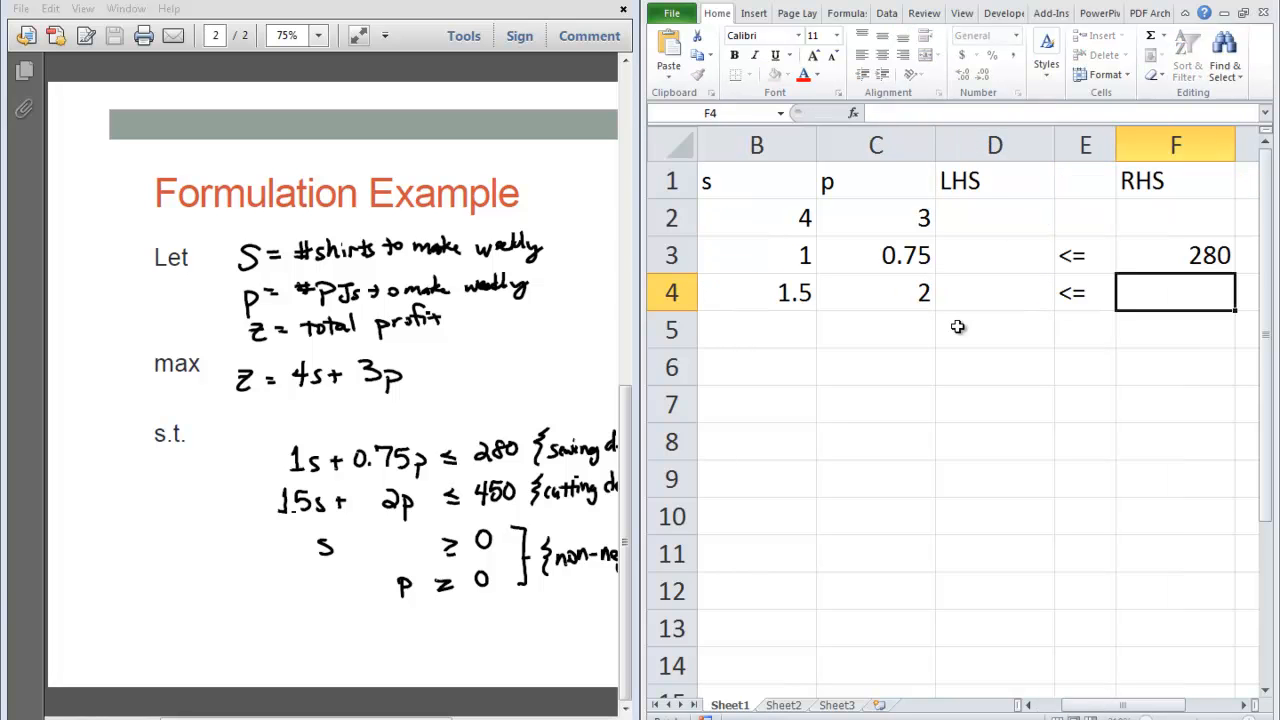
type("450")
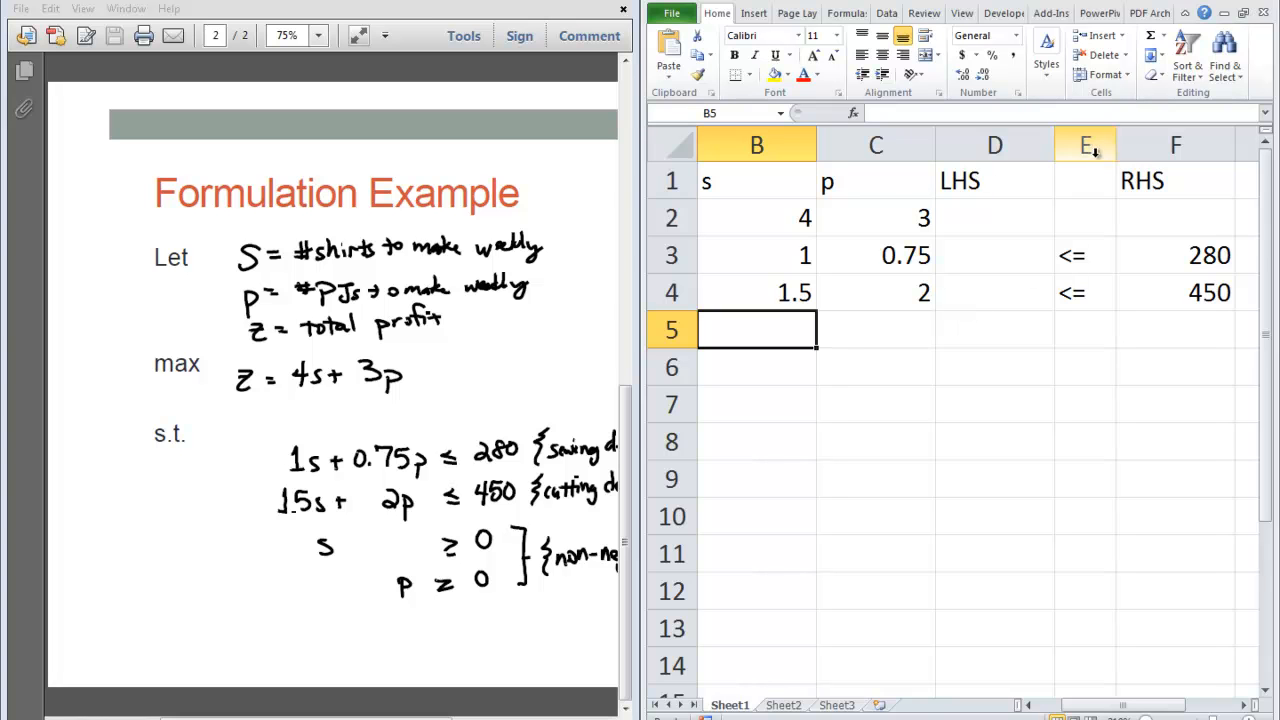
left_click_drag(816, 145, 816, 145)
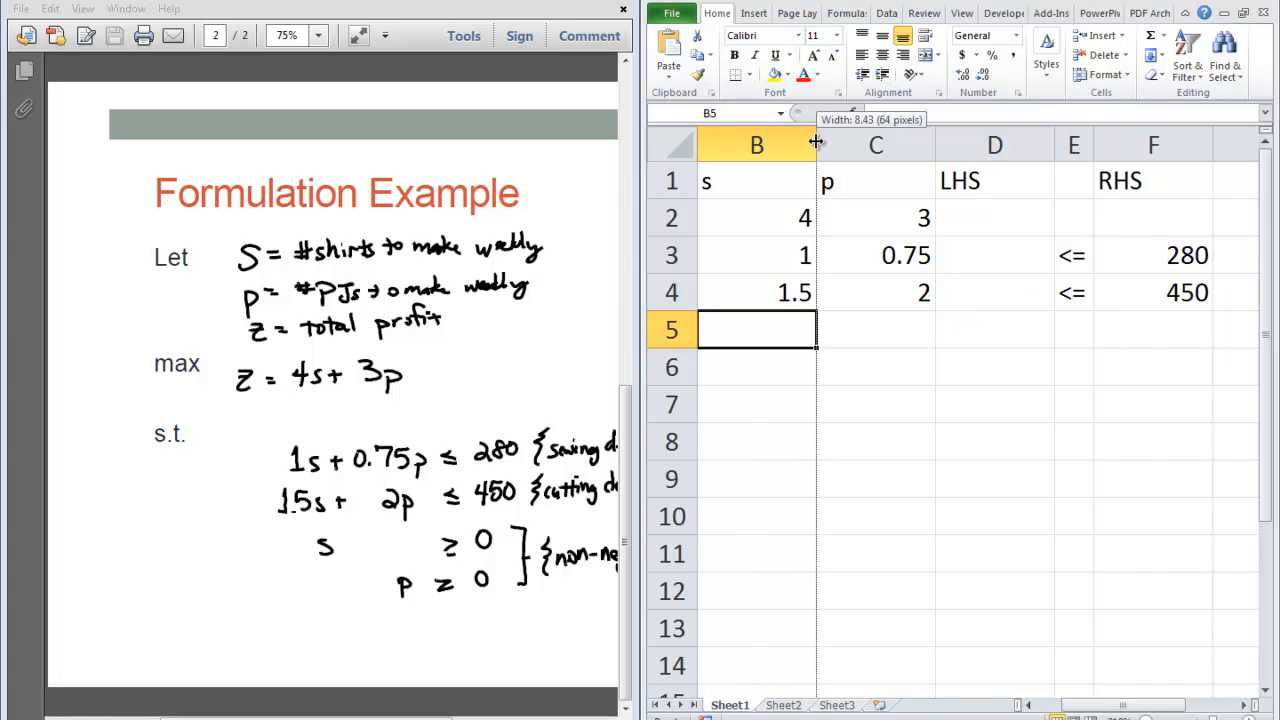
left_click_drag(815, 144, 757, 144)
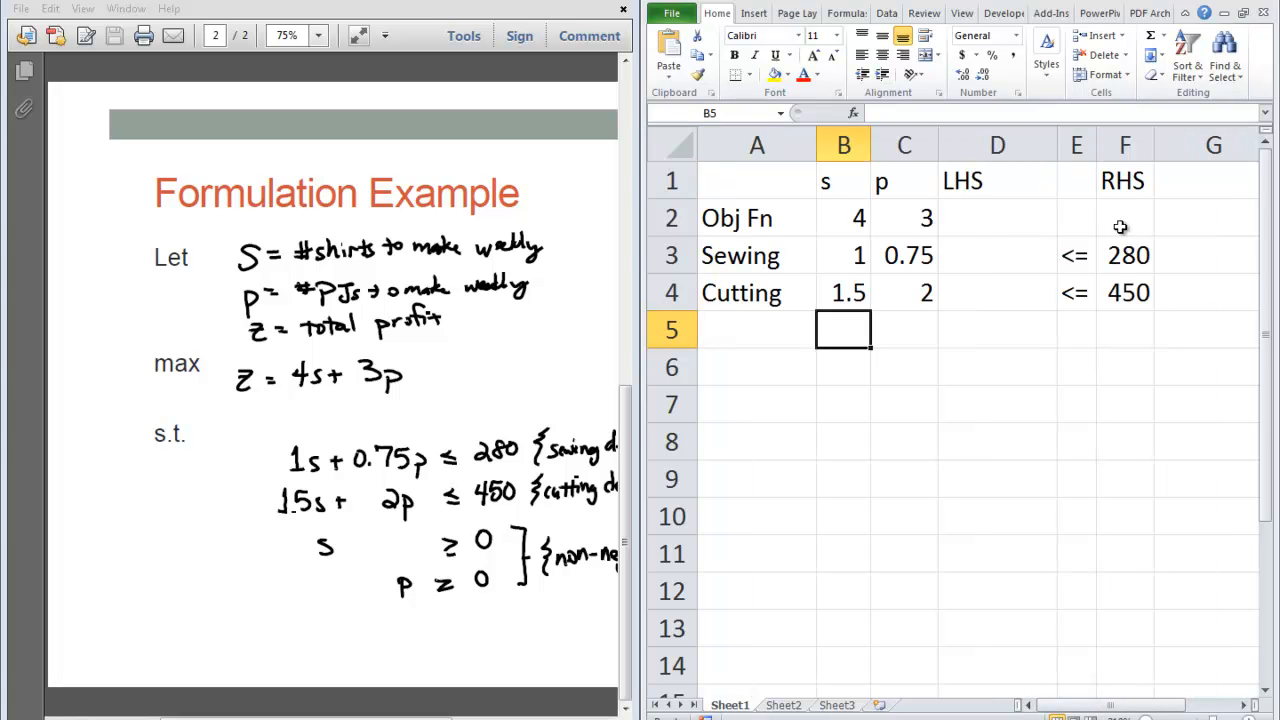
Label the output row 'Output' in column A.
left_click(997, 255)
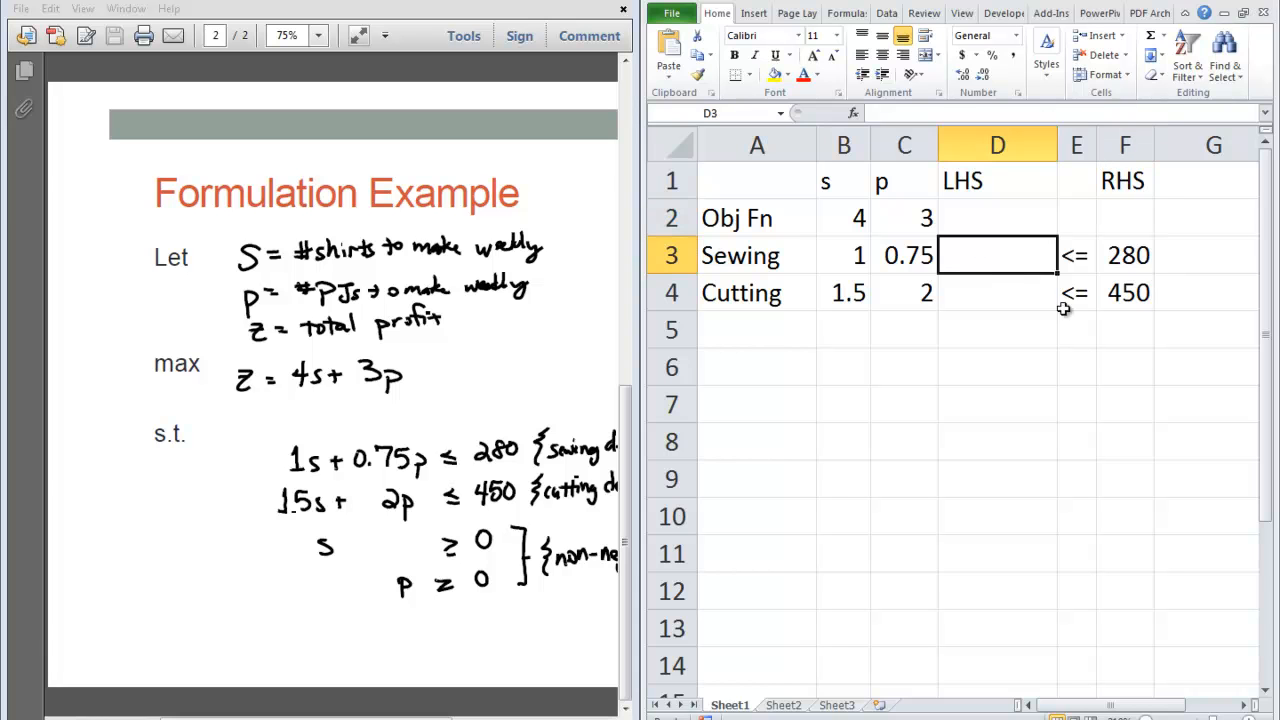
left_click(757, 367)
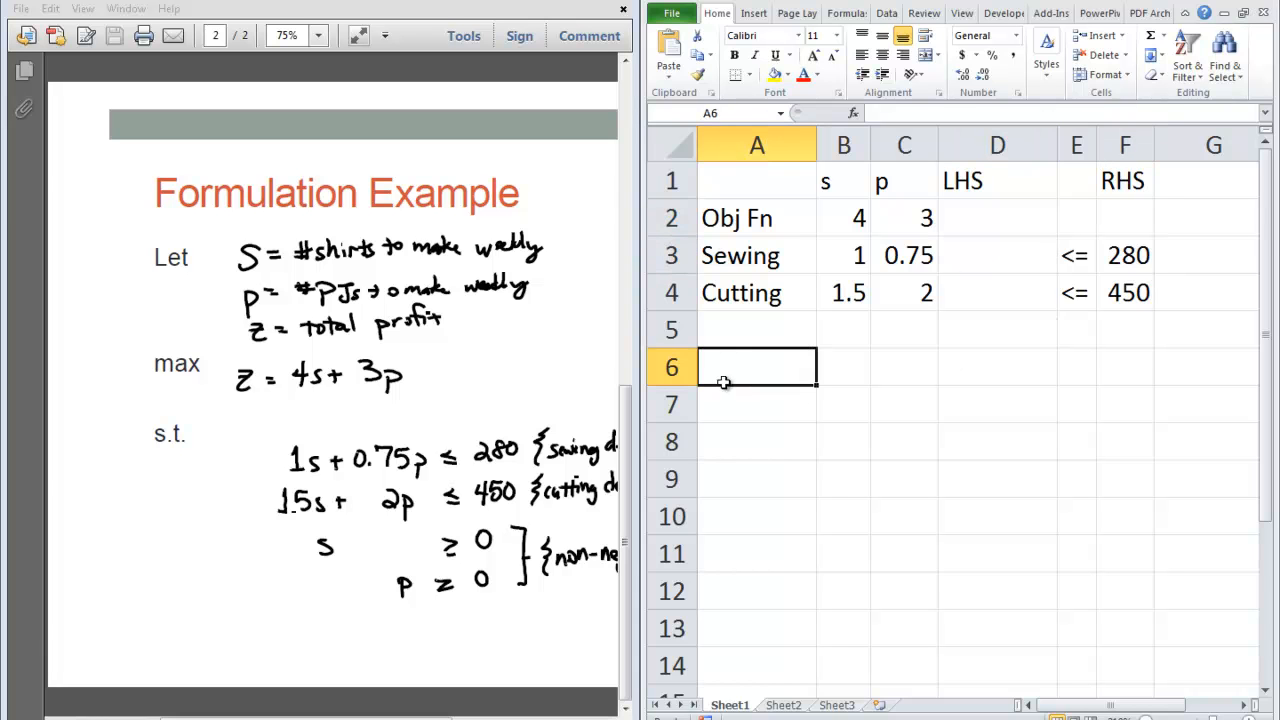
type("O")
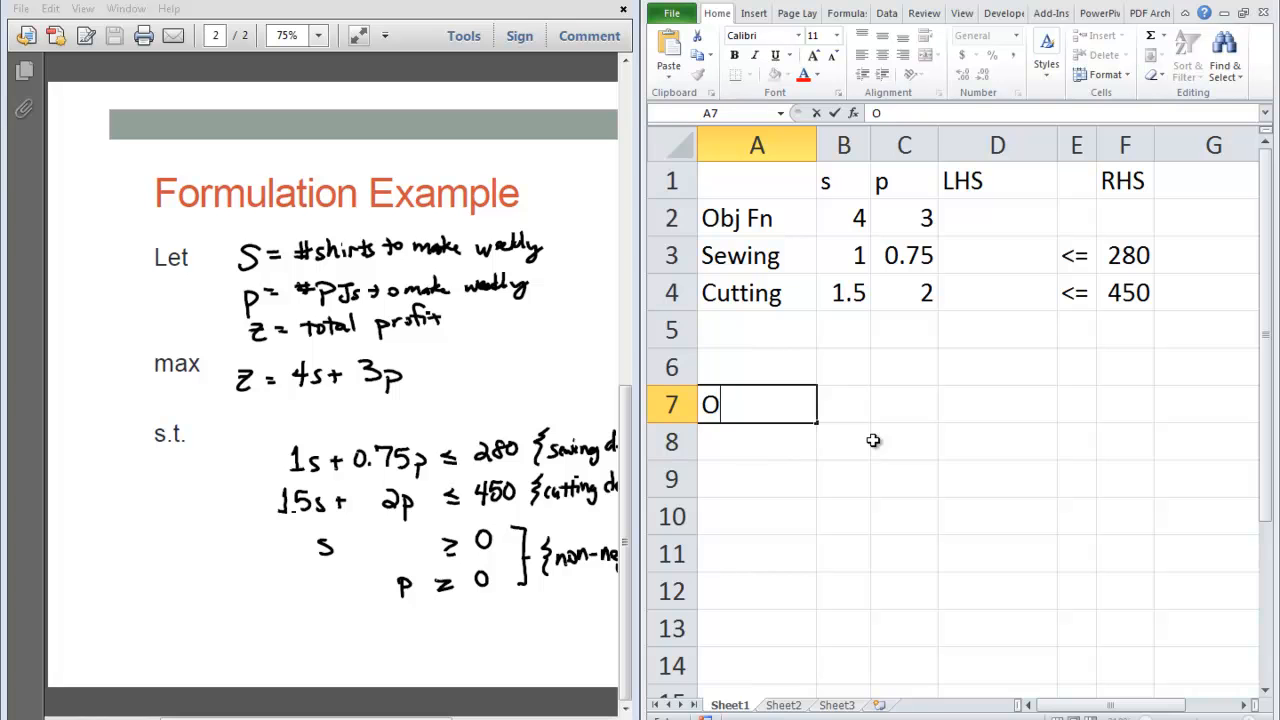
type("utput")
left_click(843, 367)
type("s")
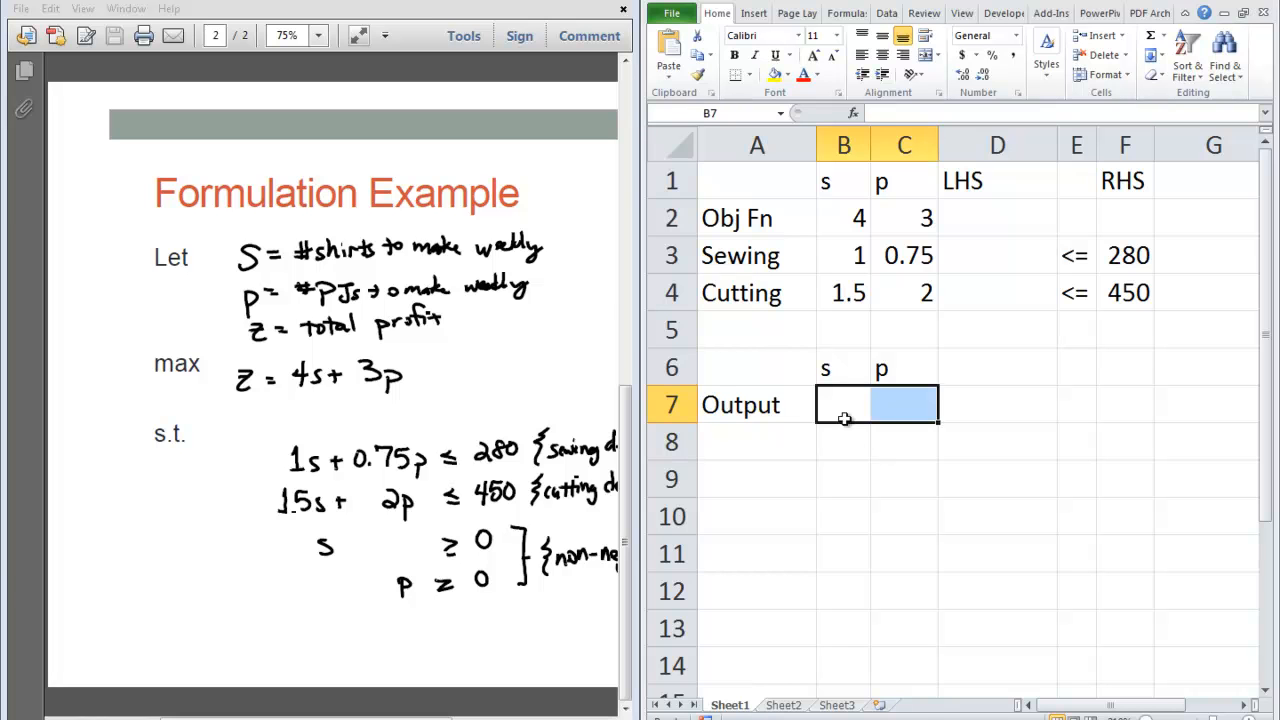
Center columns B through D and shade F2 and output cells B7:C7 light blue.
left_click(787, 74)
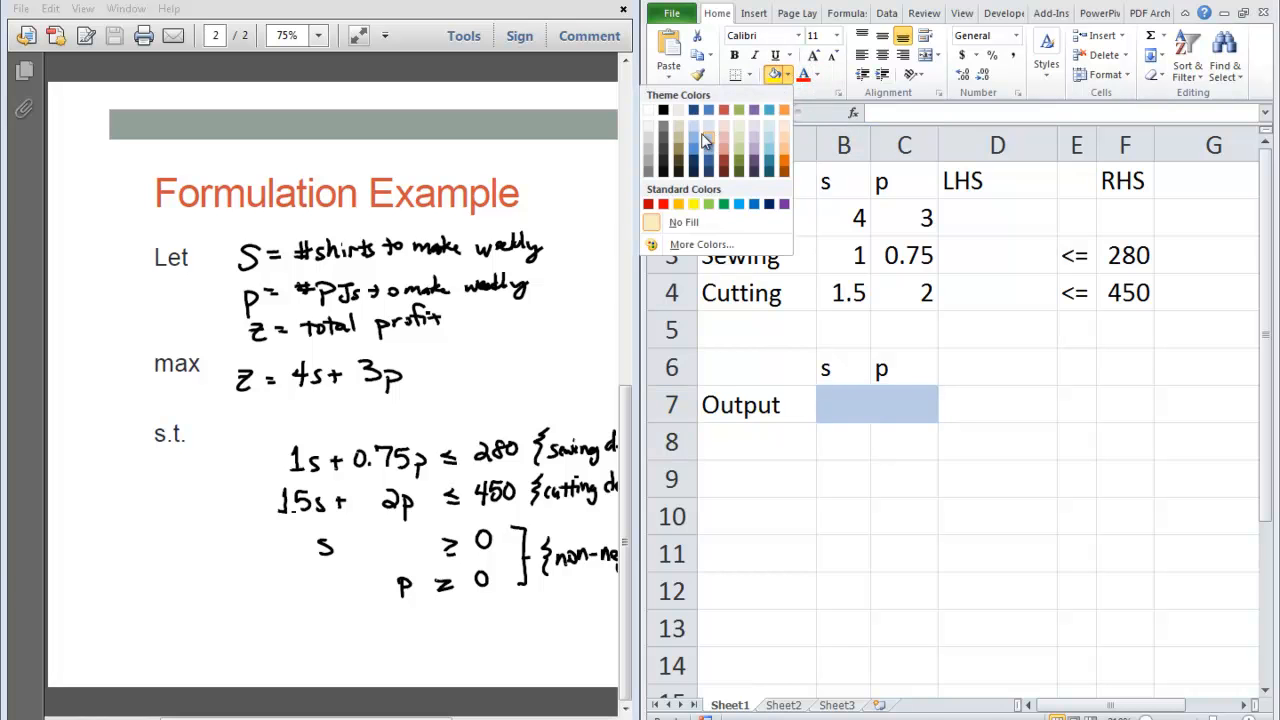
left_click(1077, 553)
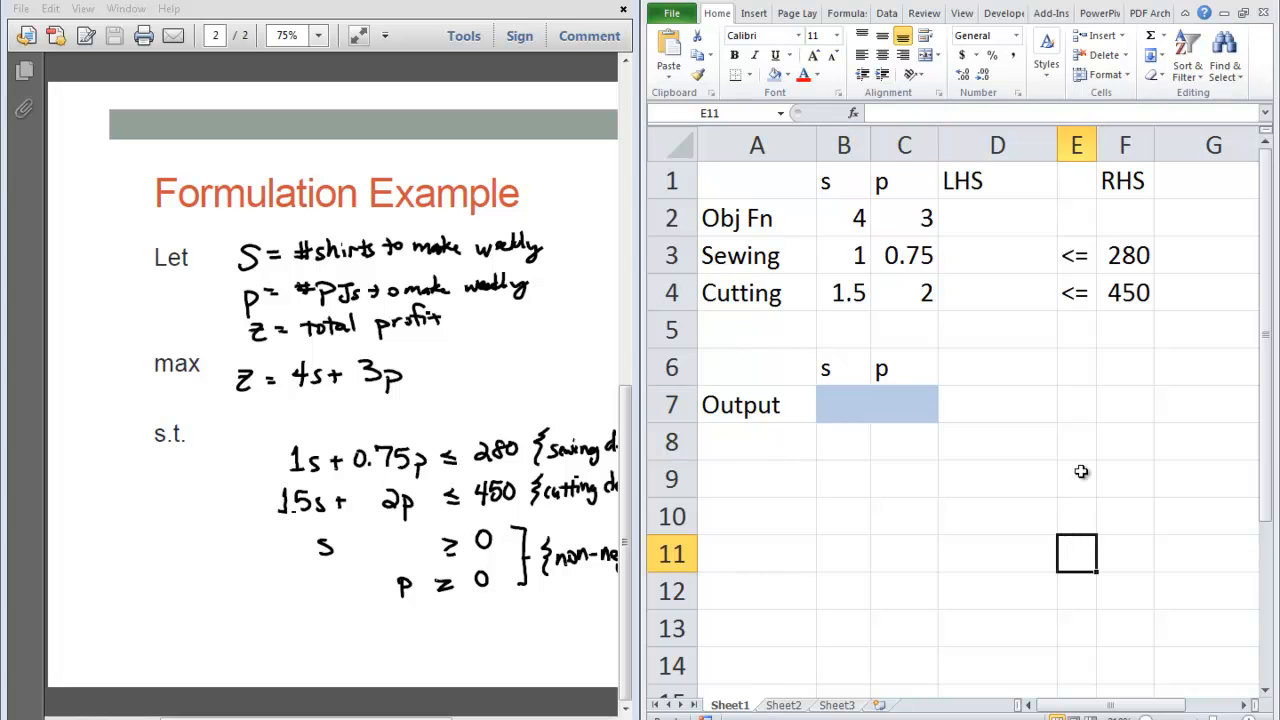
left_click(1125, 218)
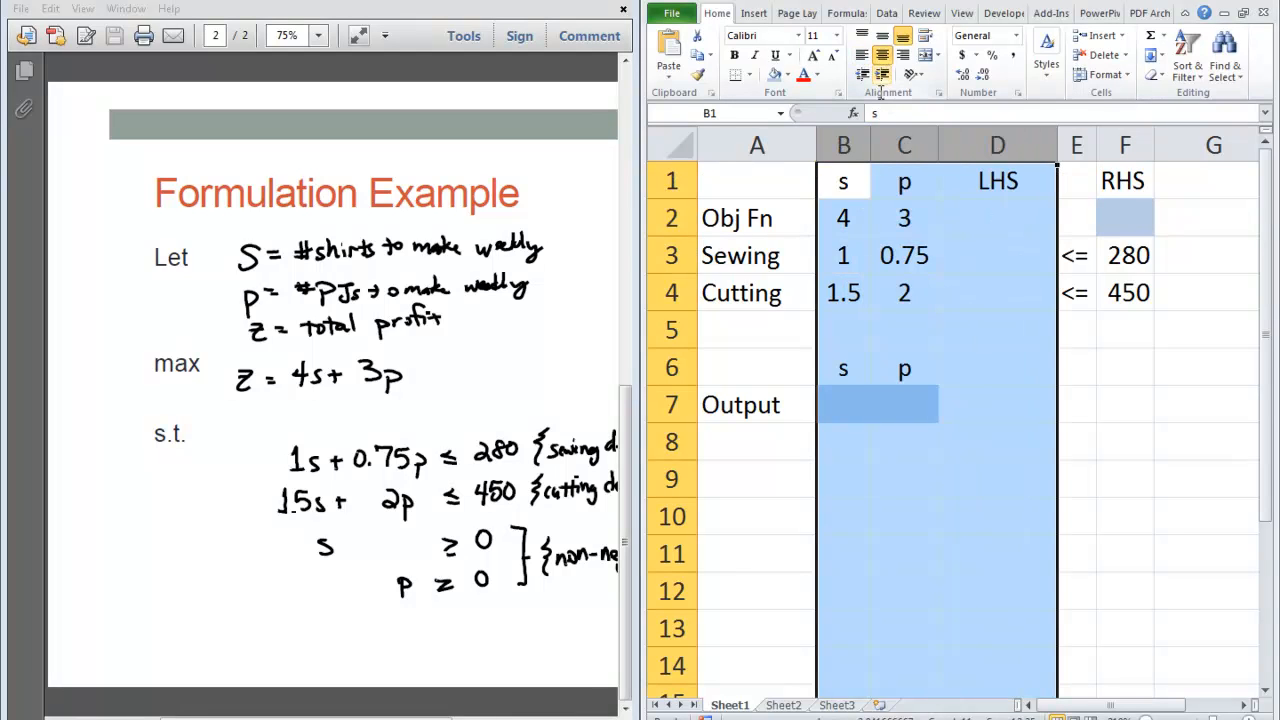
left_click(1124, 217)
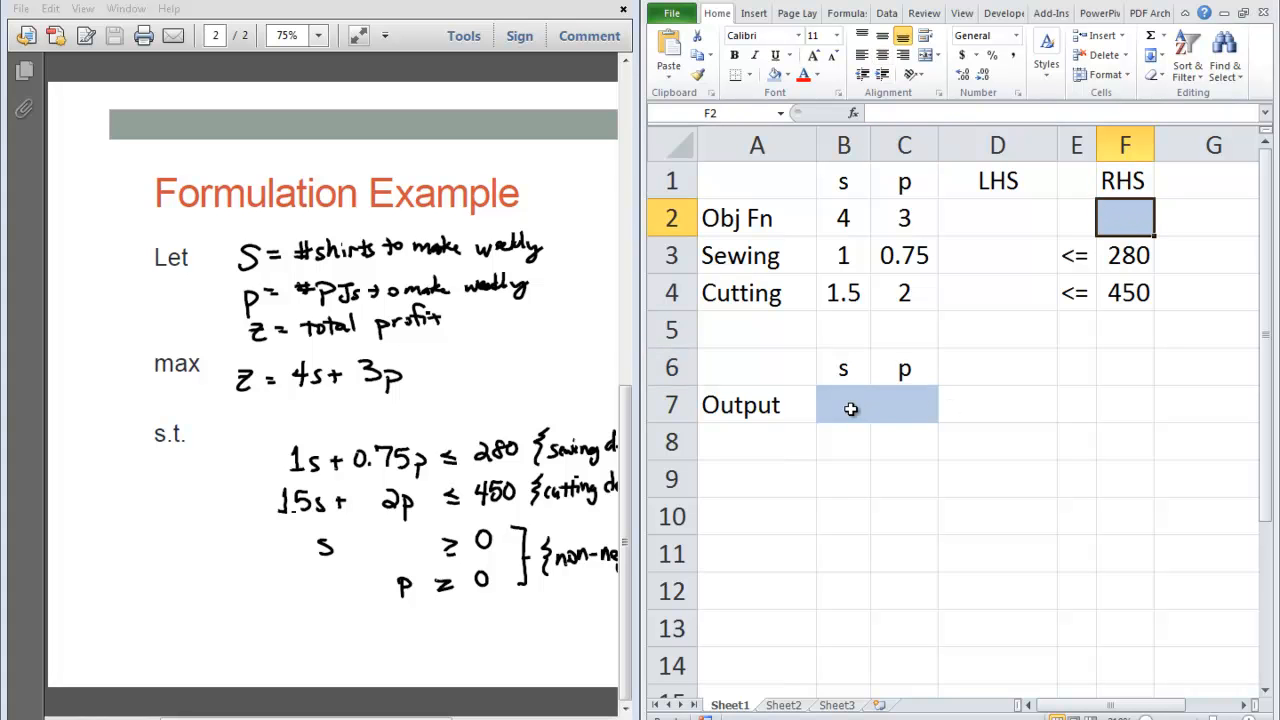
left_click(843, 404)
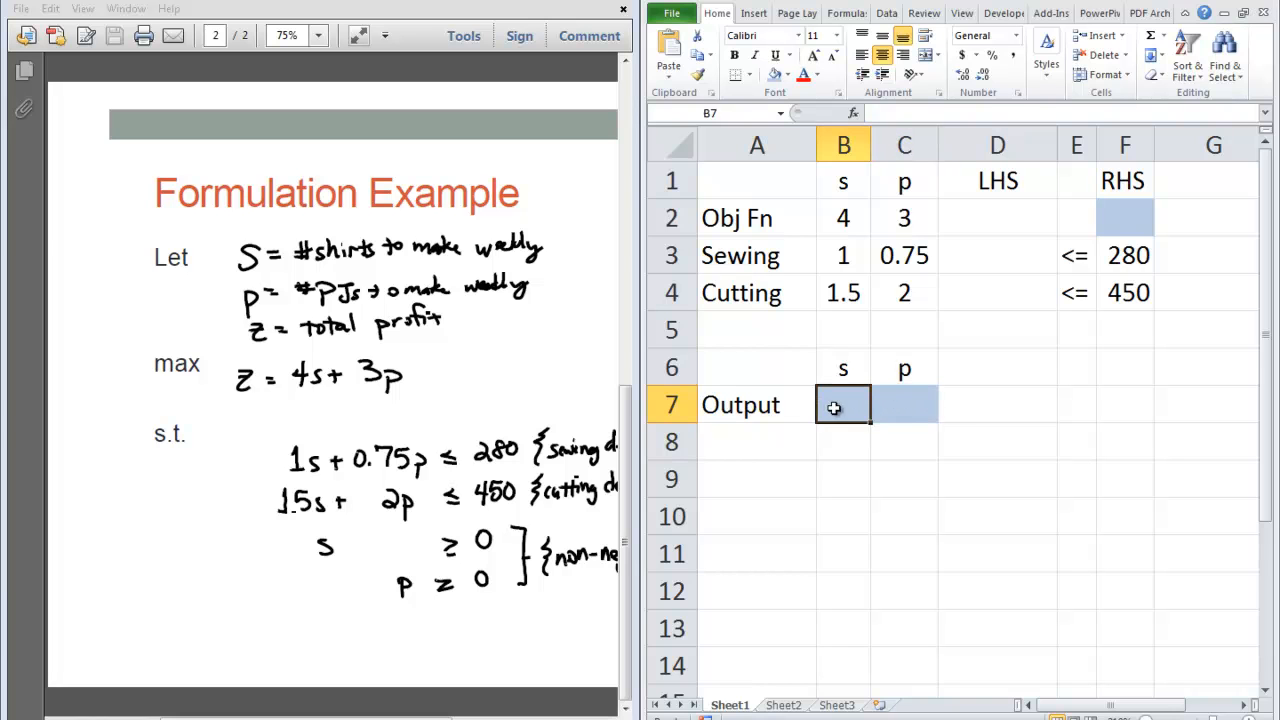
left_click(904, 404)
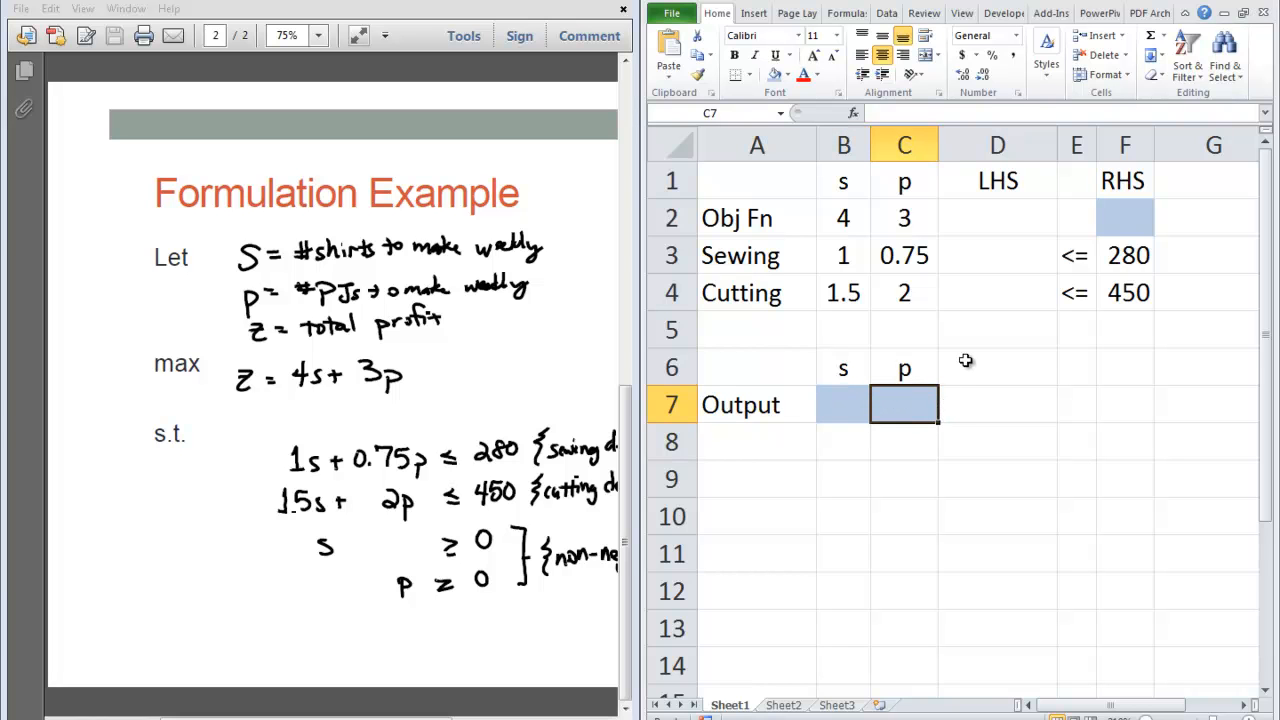
mouse_move(988, 283)
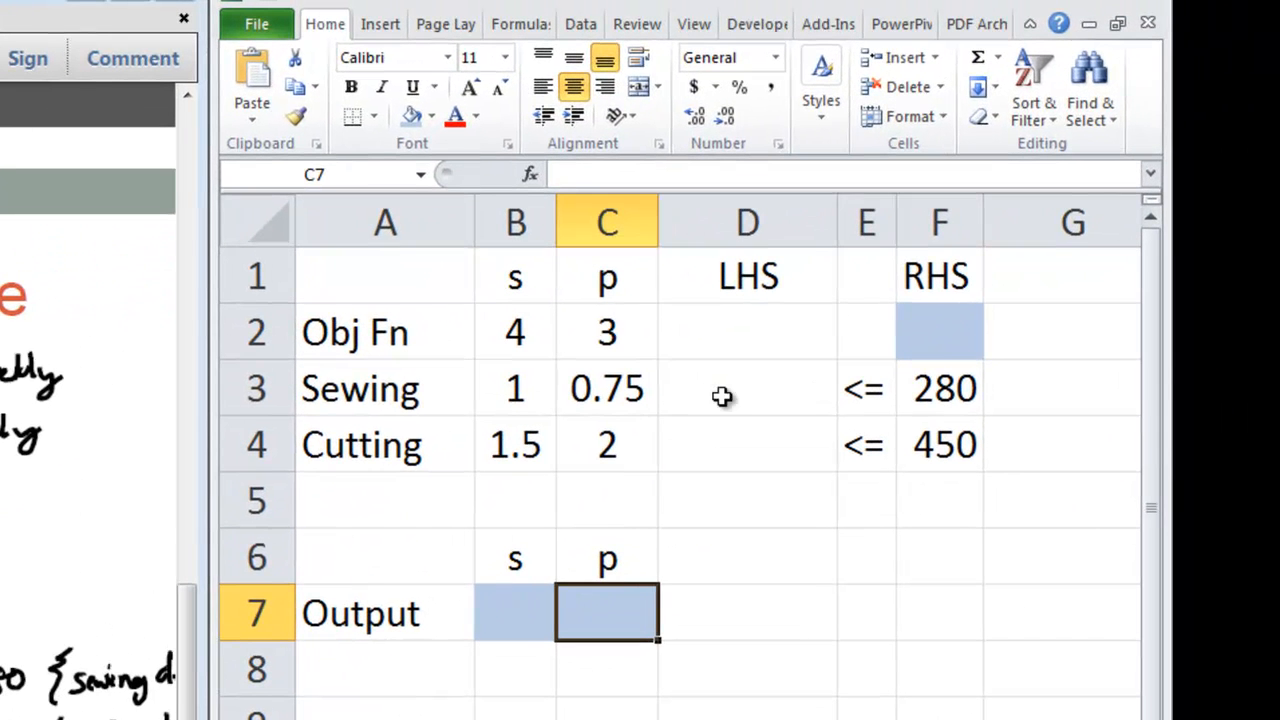
Enter a SUMPRODUCT profit formula in F2, test it with sample outputs, then clear them.
type("=su")
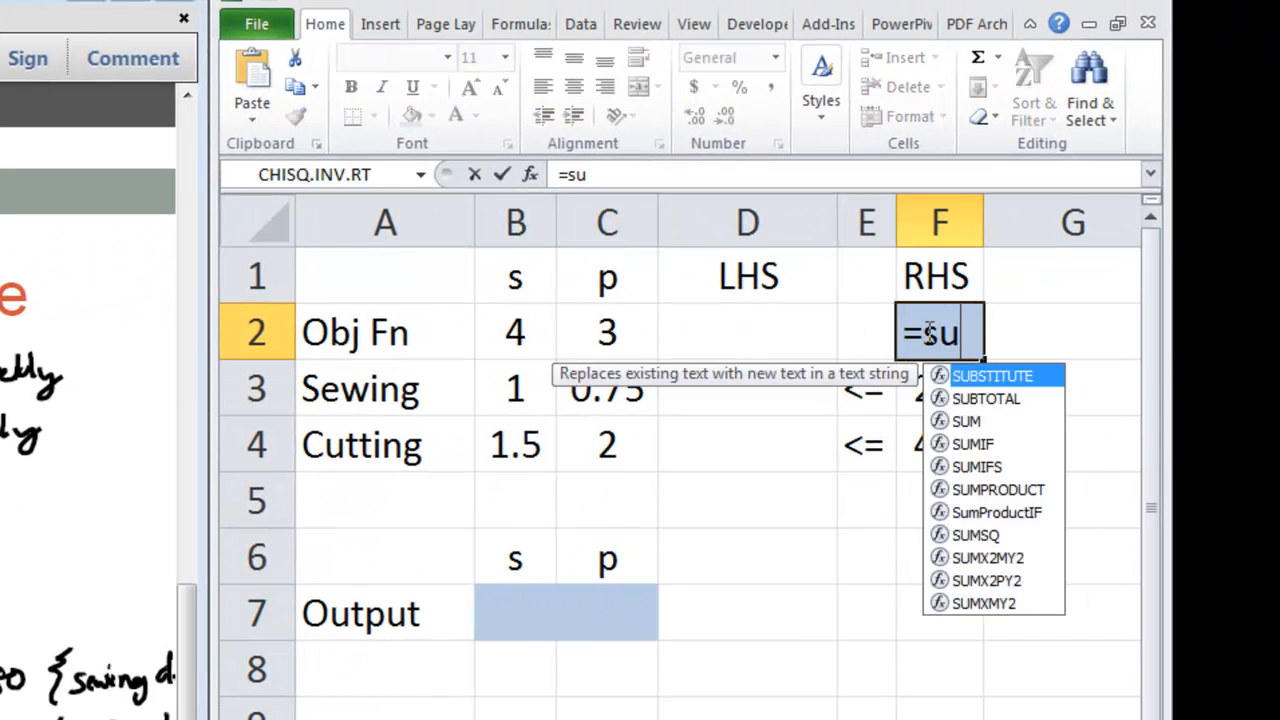
type("mprodc")
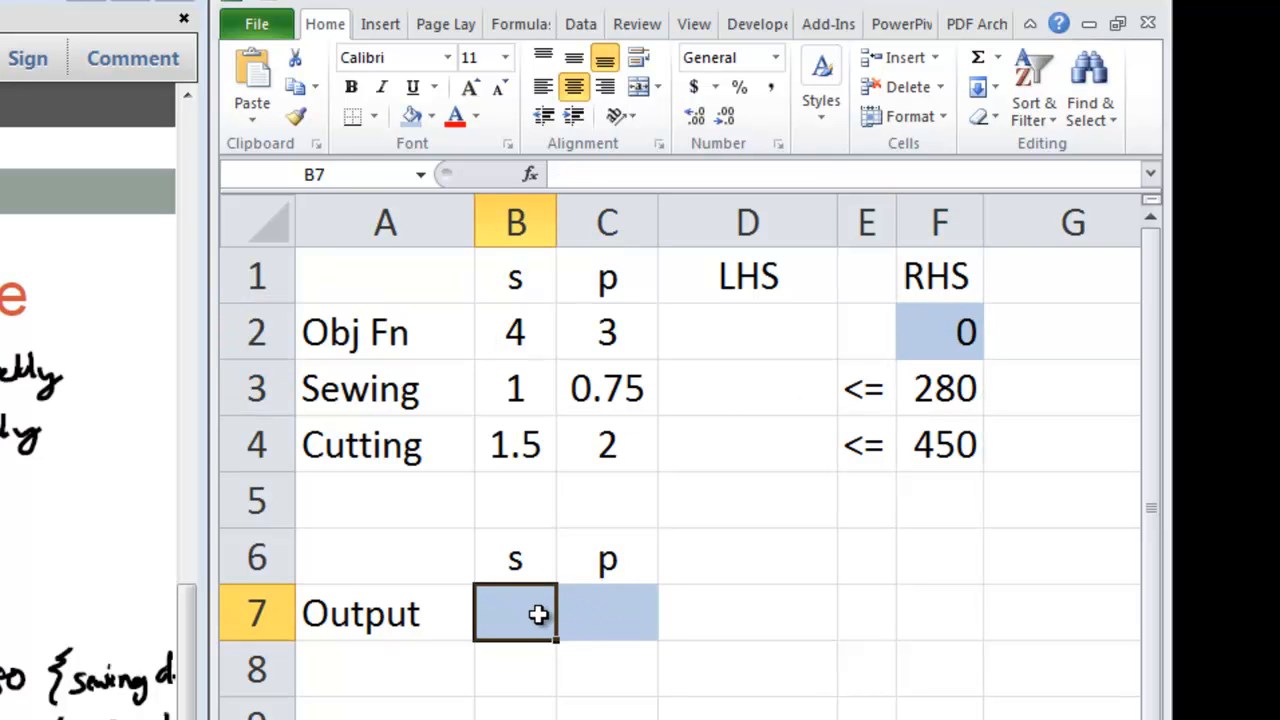
type("1")
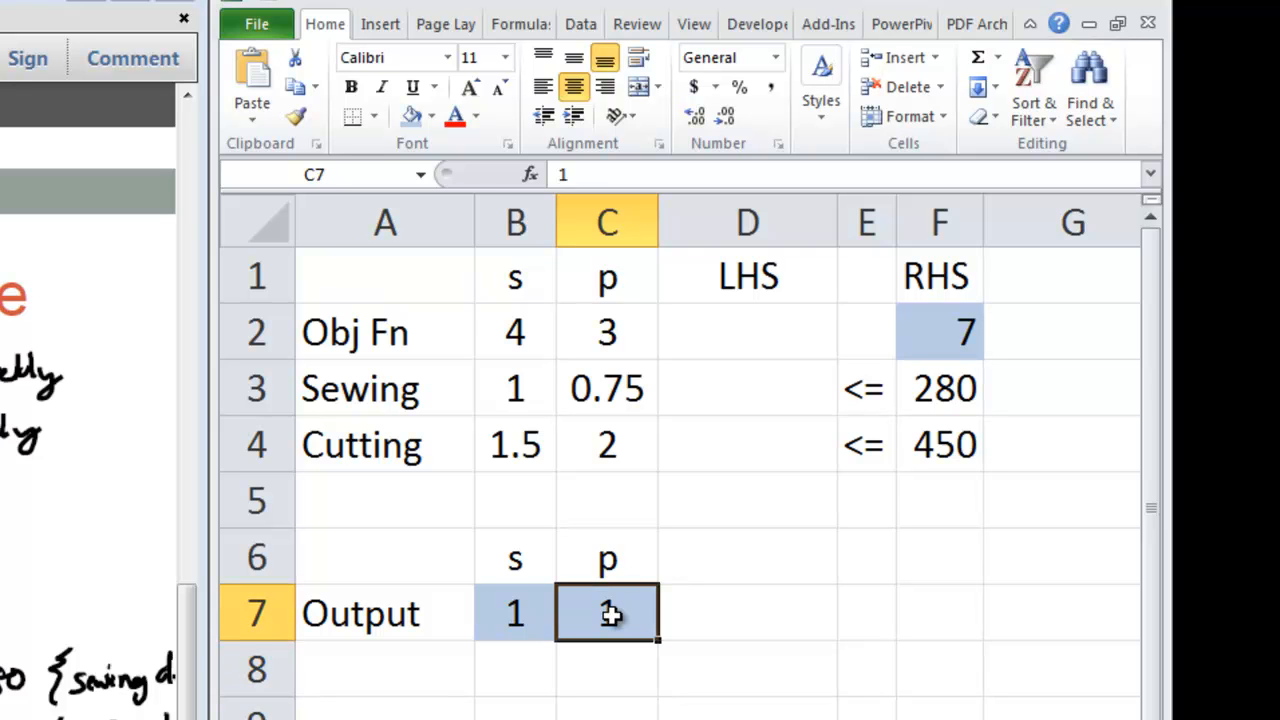
type("2")
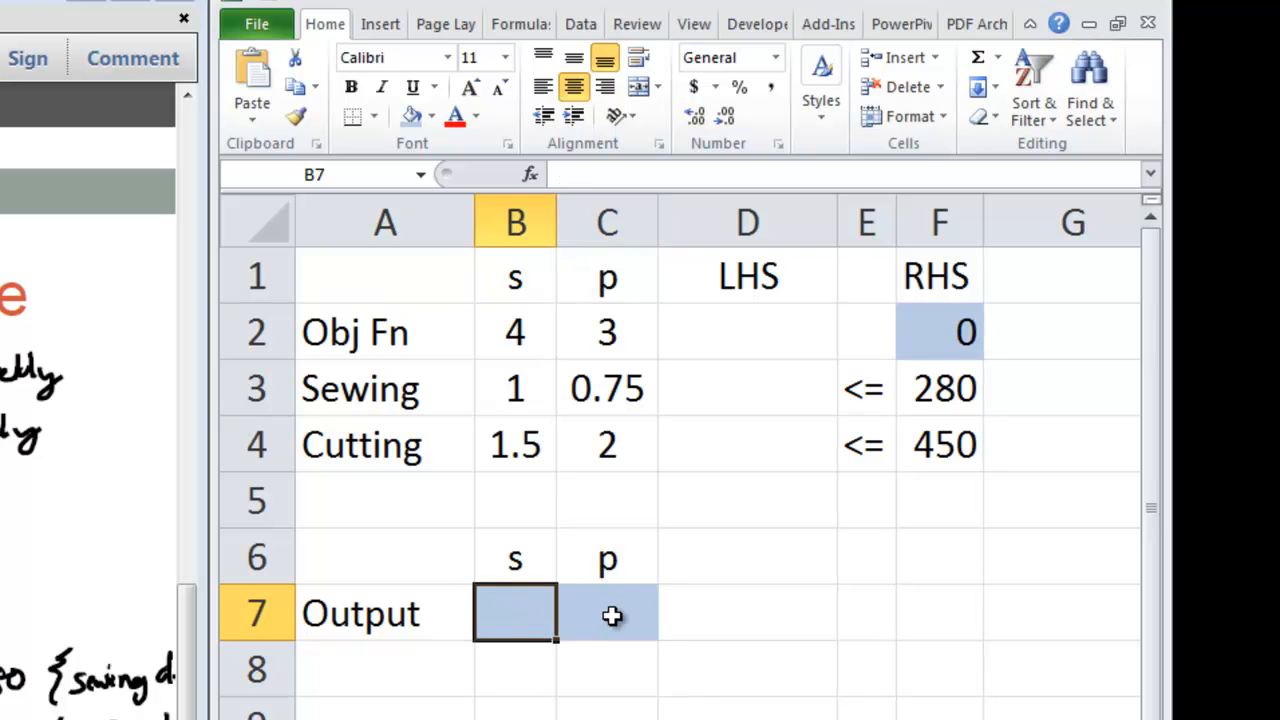
Enter =SUMPRODUCT($B$7:$C$7,B3:C3) in D3 and copy it to D4 for Cutting.
left_click(747, 388)
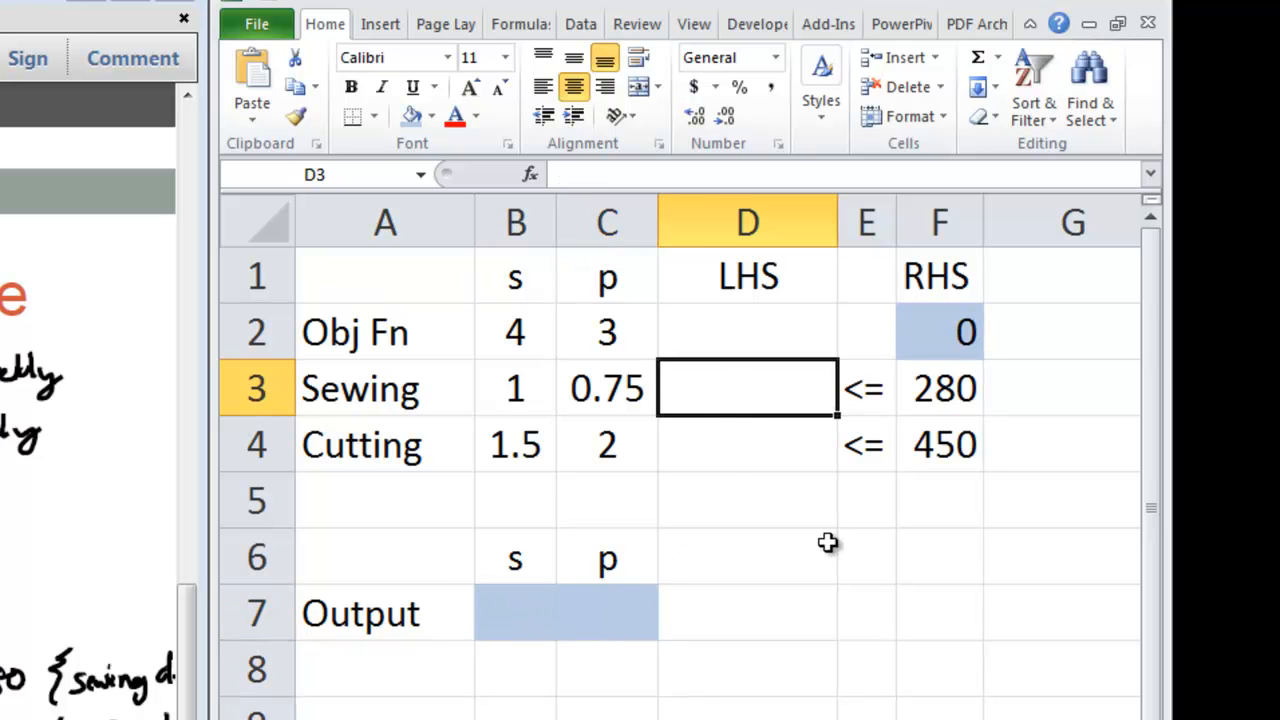
mouse_move(815, 563)
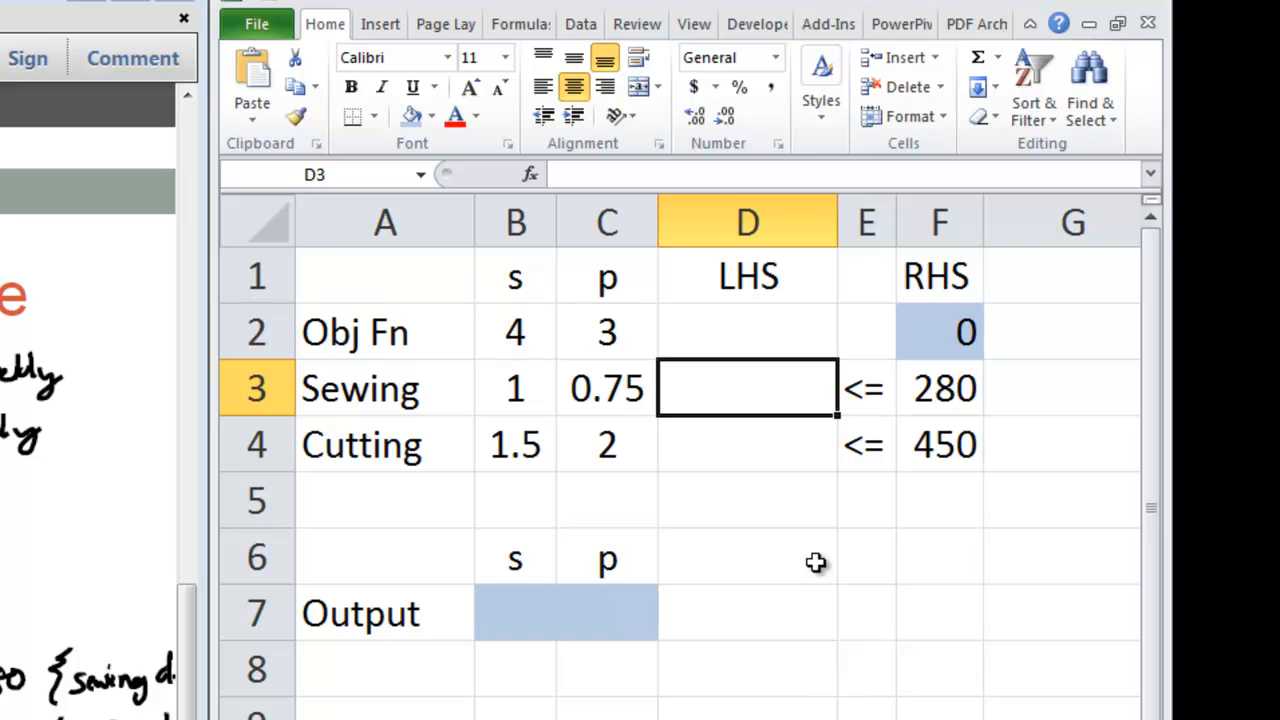
type("=")
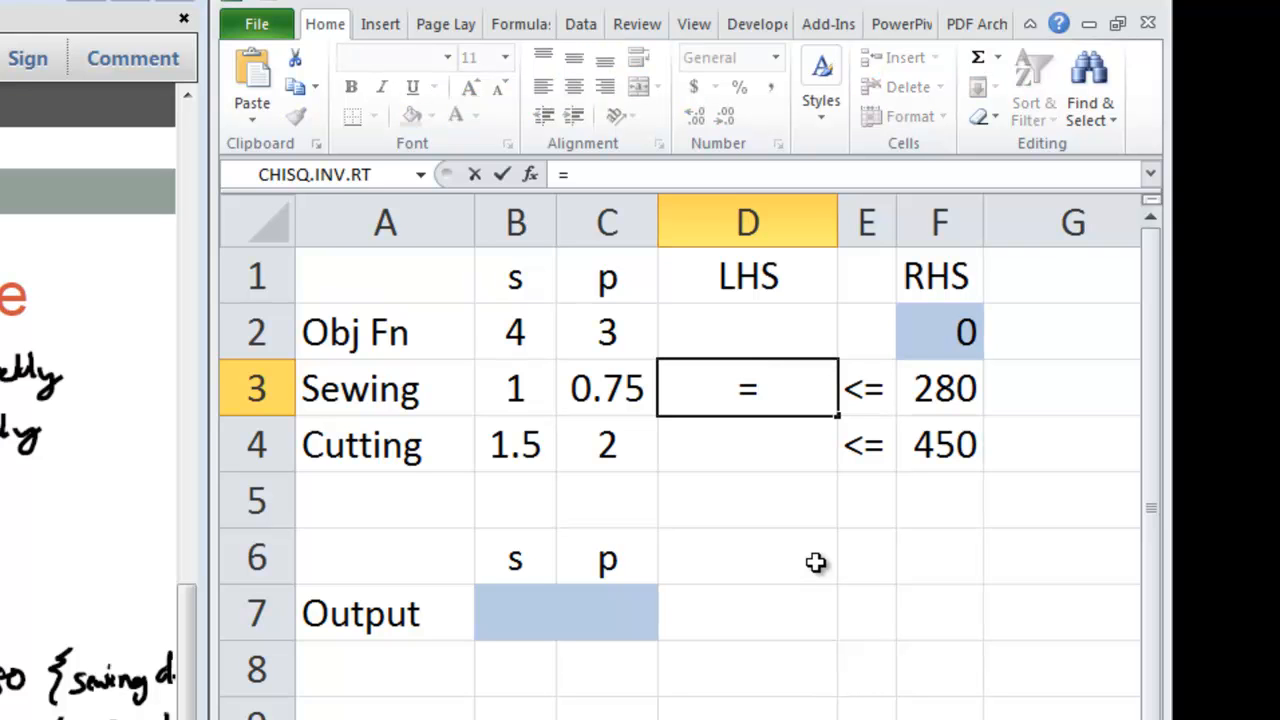
type("s")
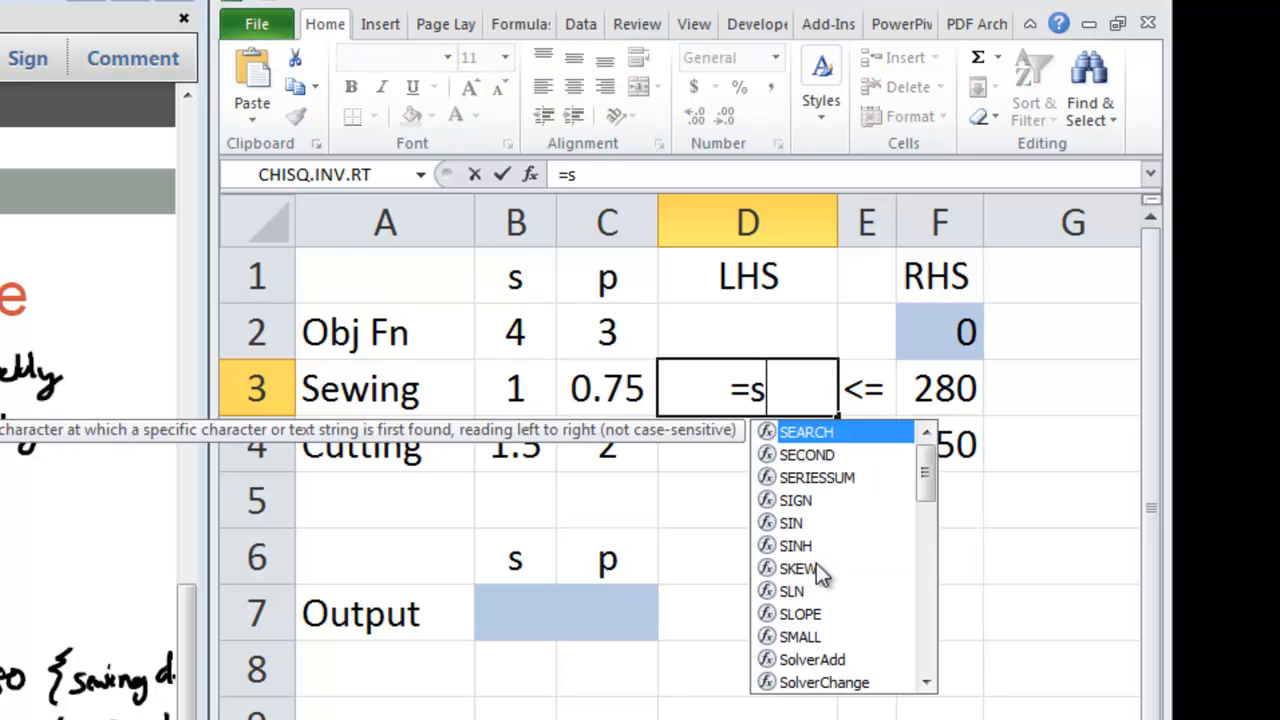
type("umproduct($B$7:$C$7,")
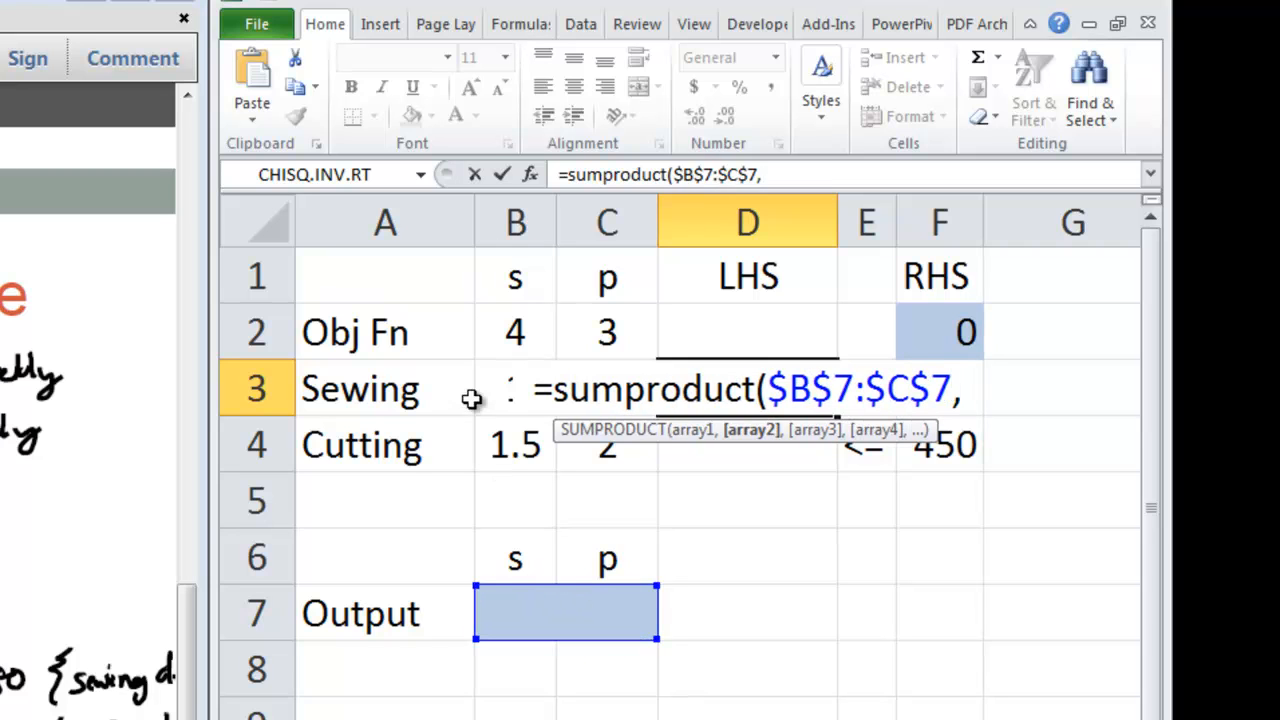
type("B3:C3")
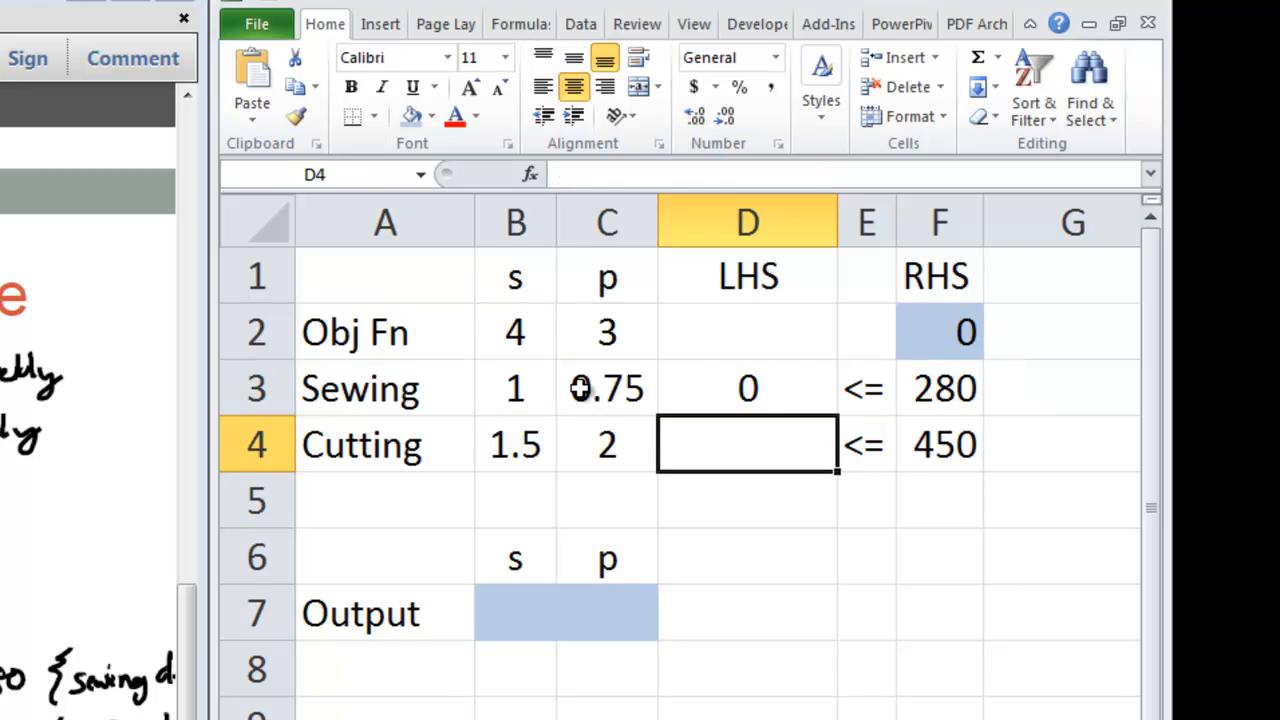
left_click(747, 388)
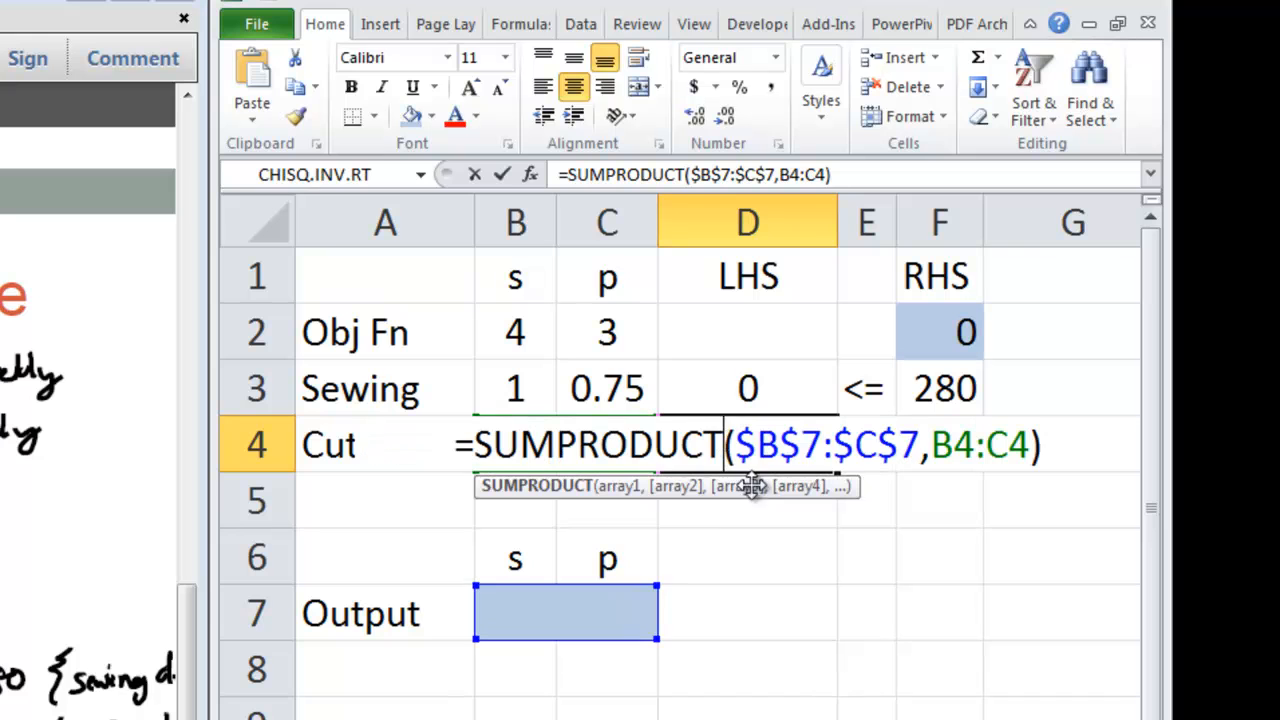
mouse_move(910, 703)
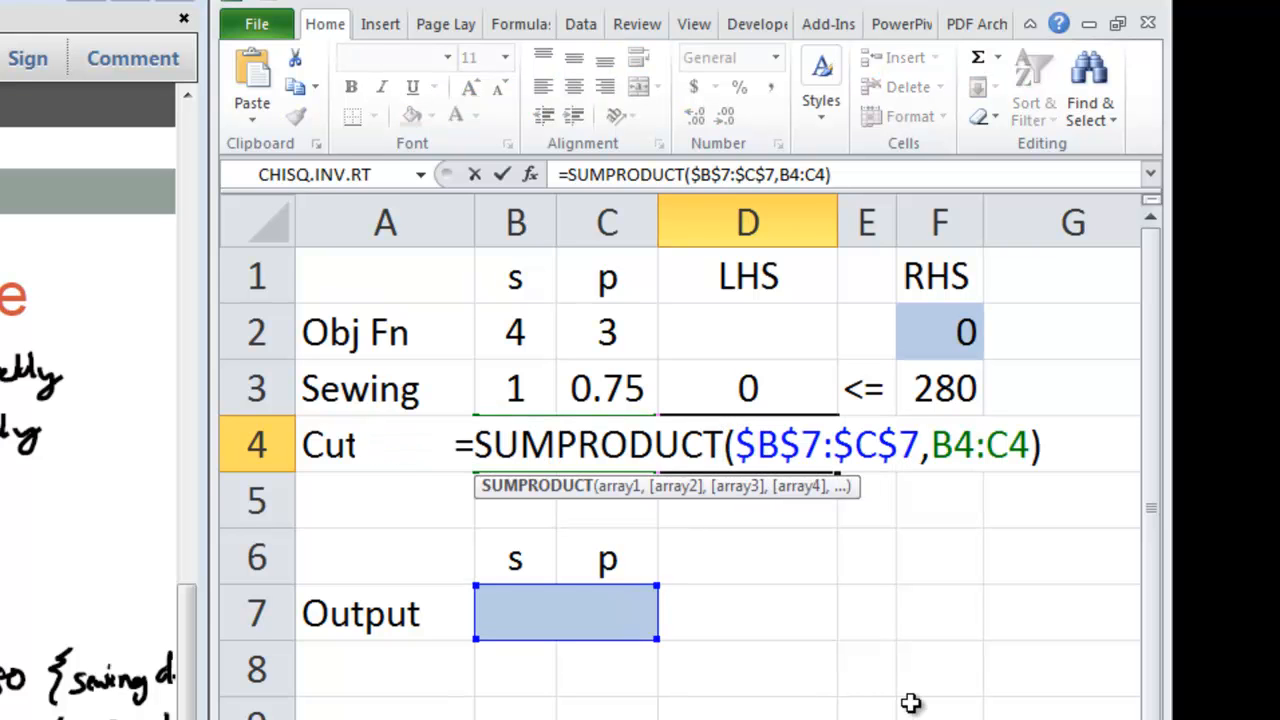
key("Return")
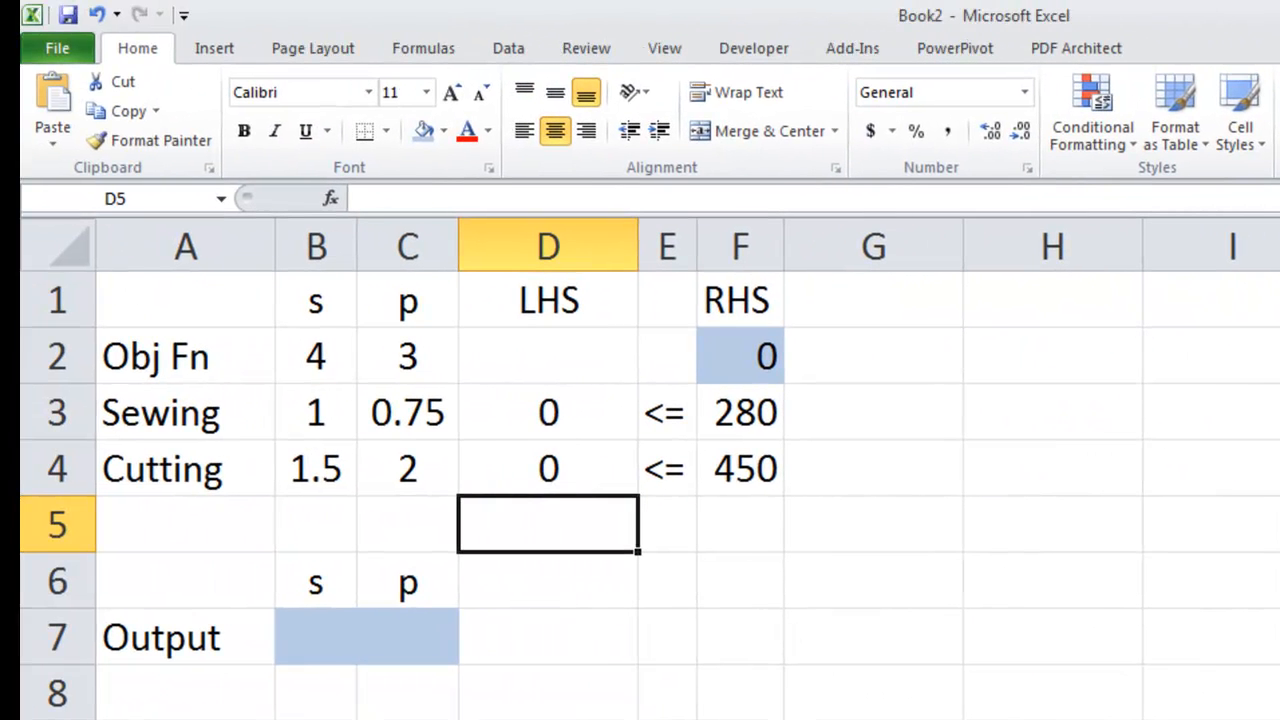
mouse_move(616, 398)
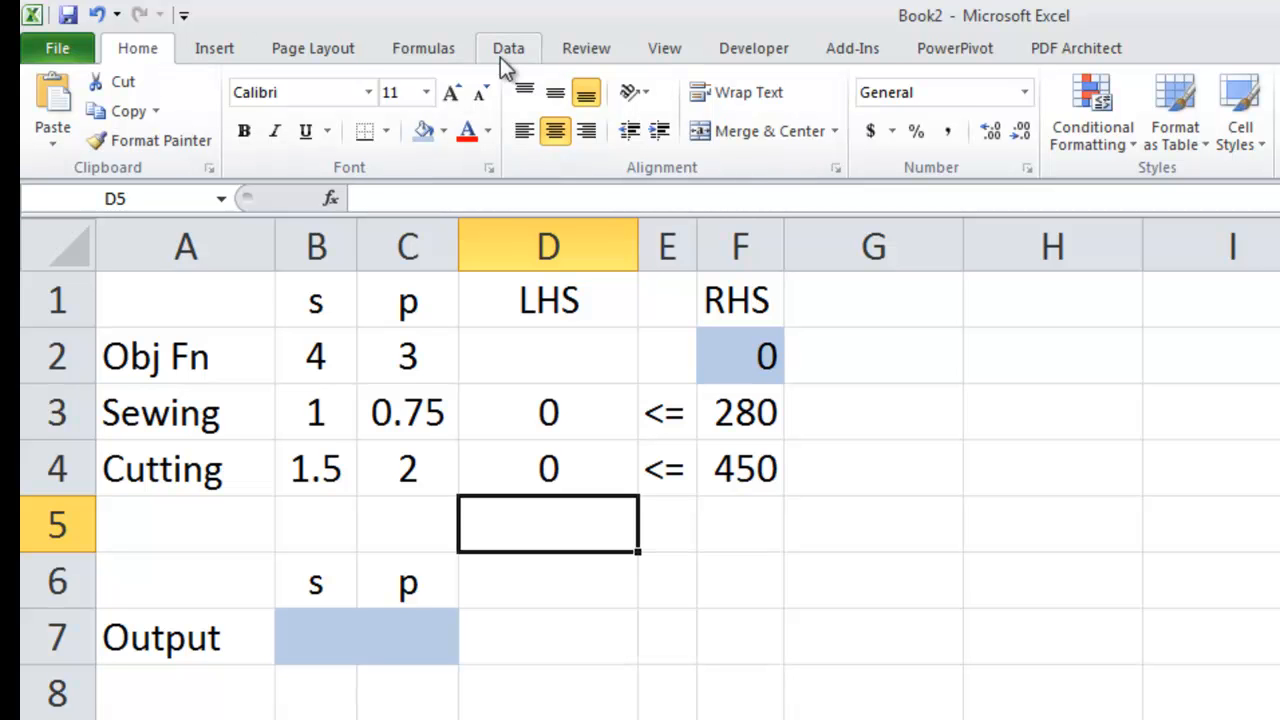
Switch to the Data tab of the ribbon.
left_click(508, 48)
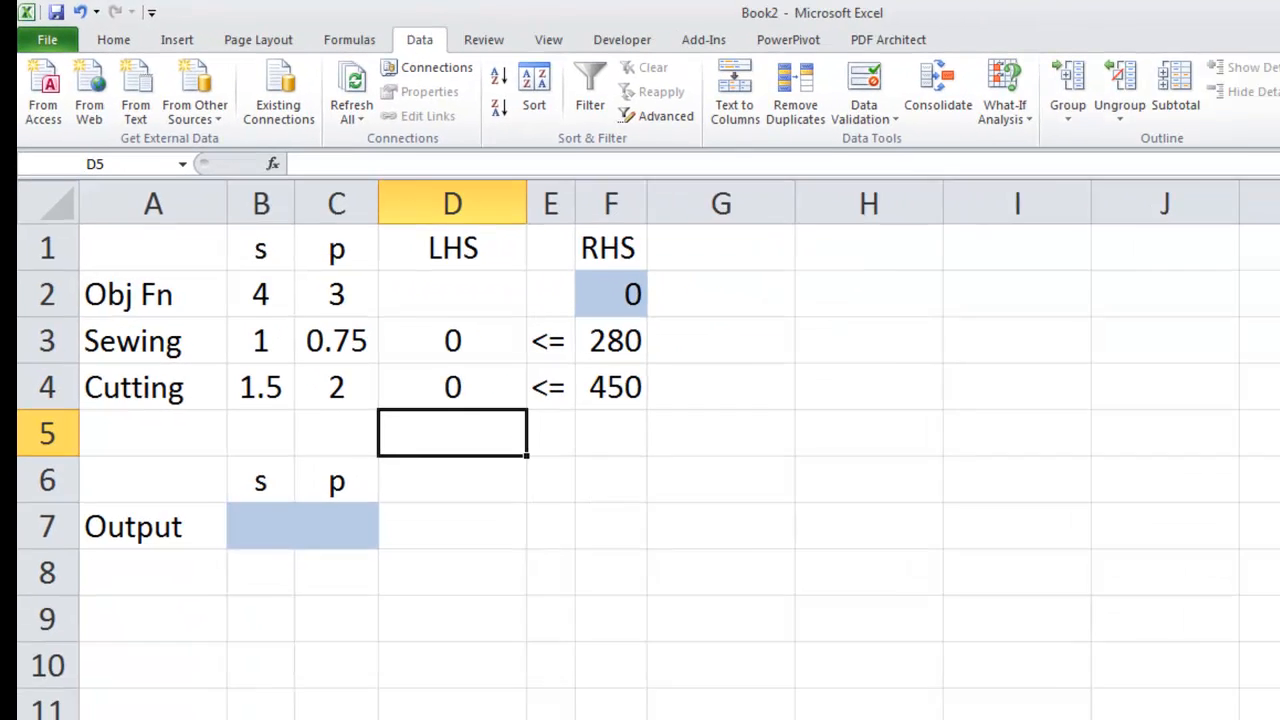
mouse_move(1180, 80)
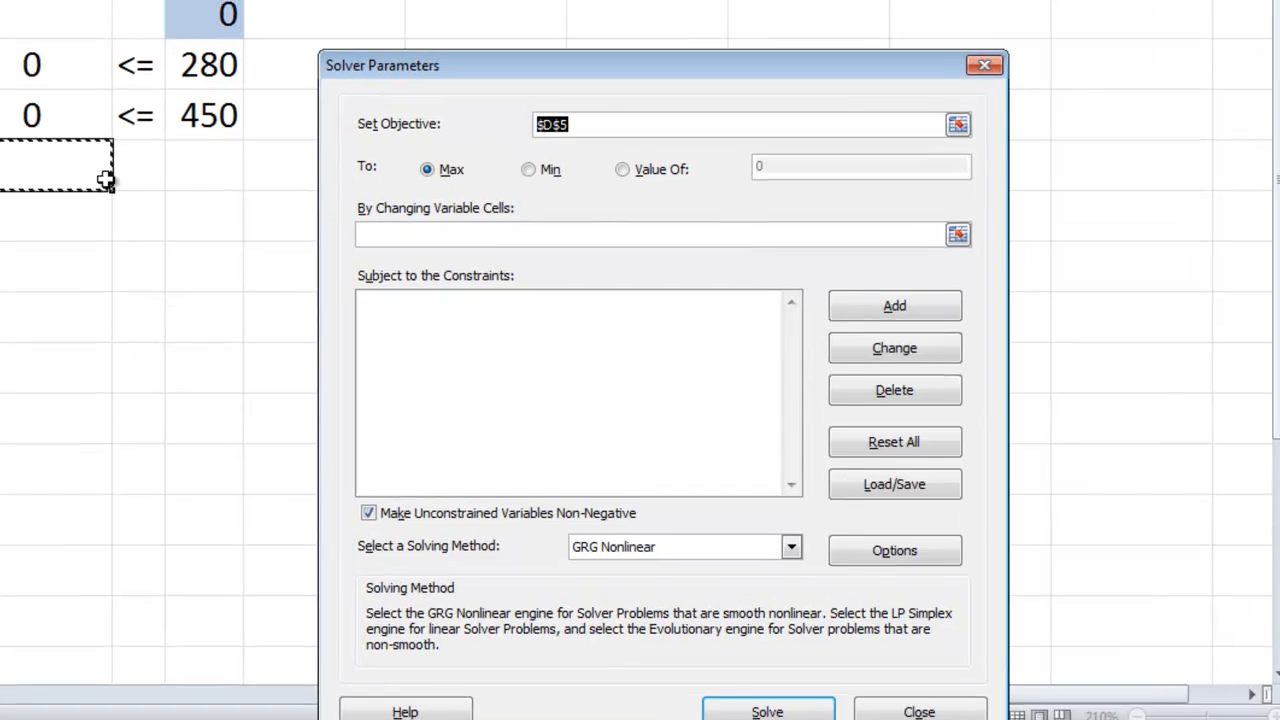
In Solver, set objective $F$2 to Max with variable cells B7:C7.
left_click(956, 123)
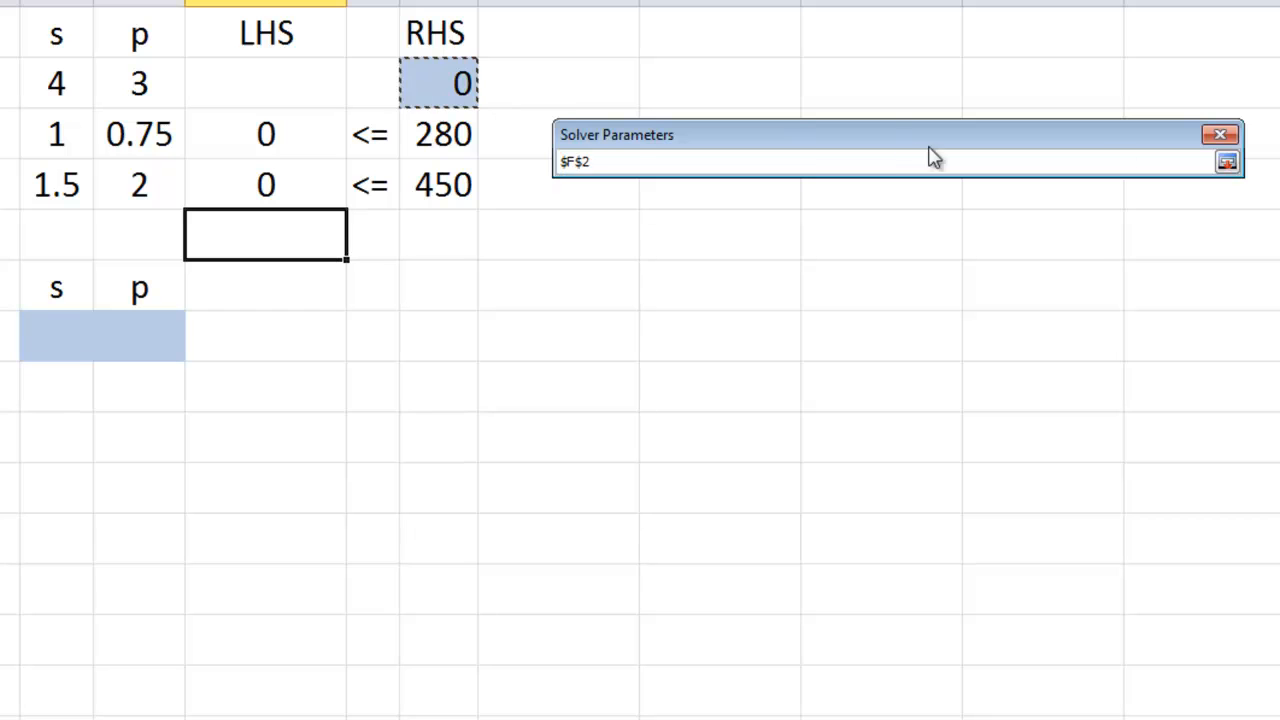
left_click(1227, 161)
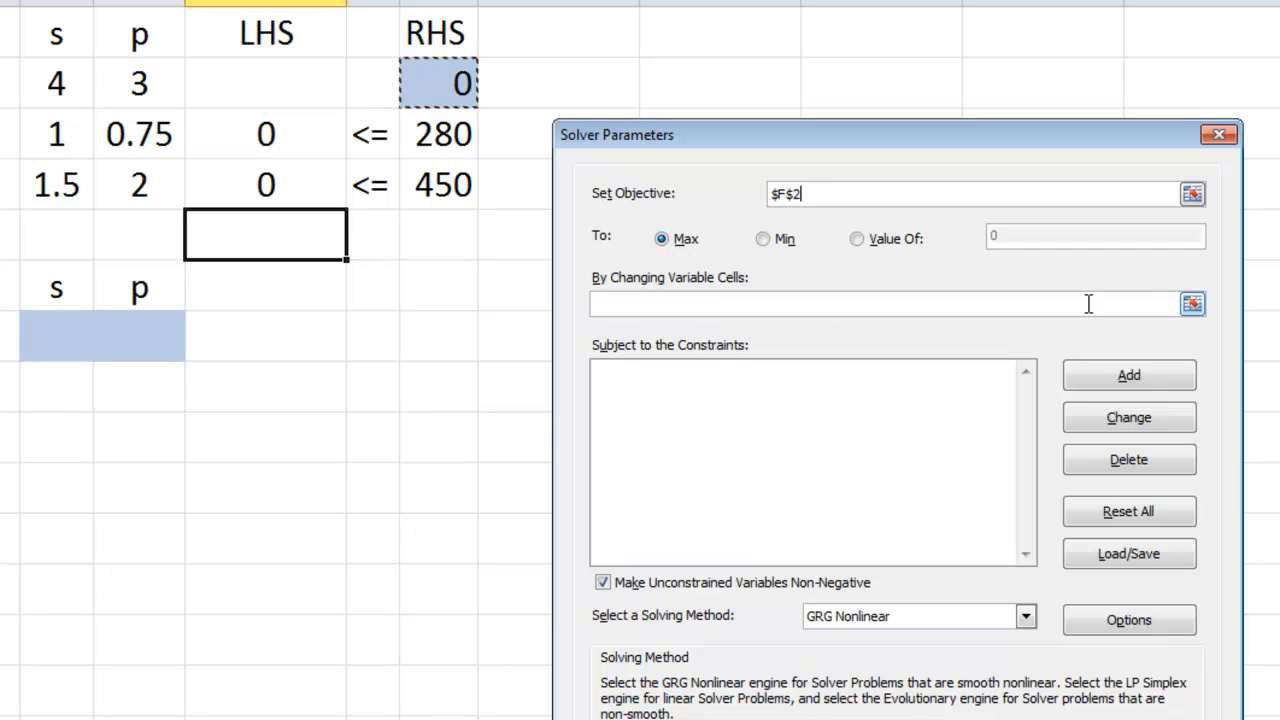
left_click(1192, 303)
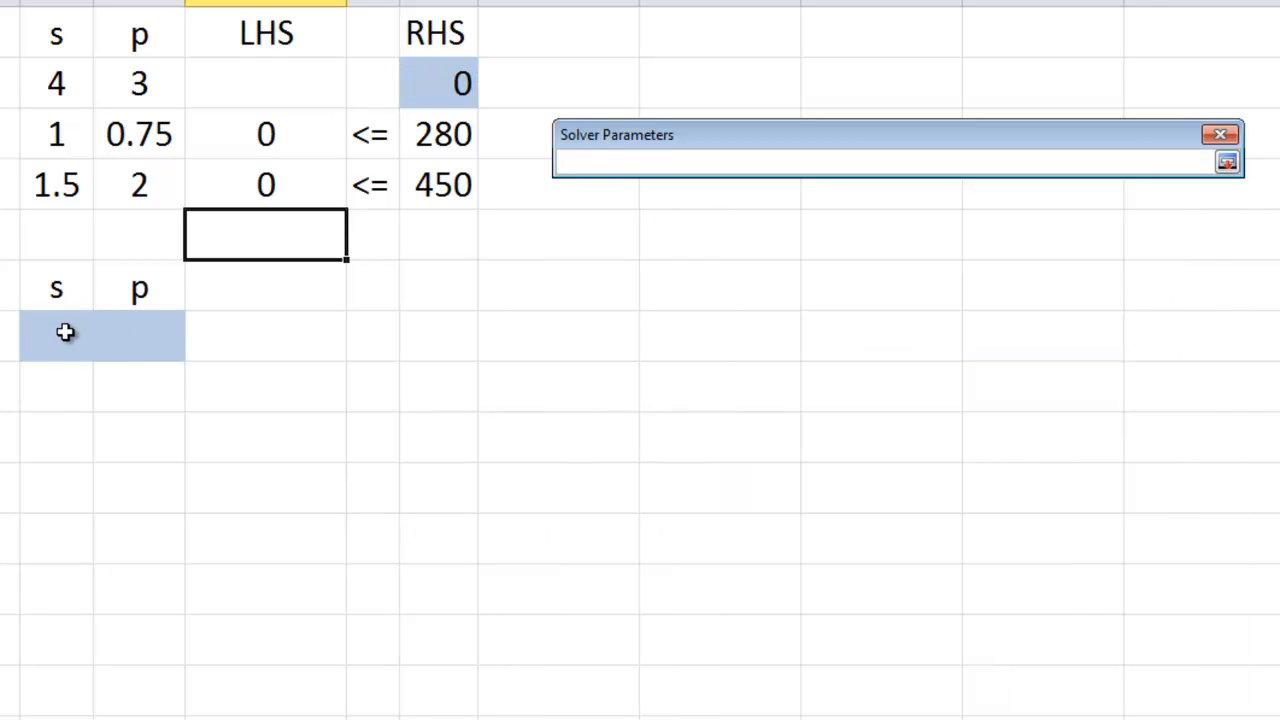
left_click_drag(30, 335, 170, 335)
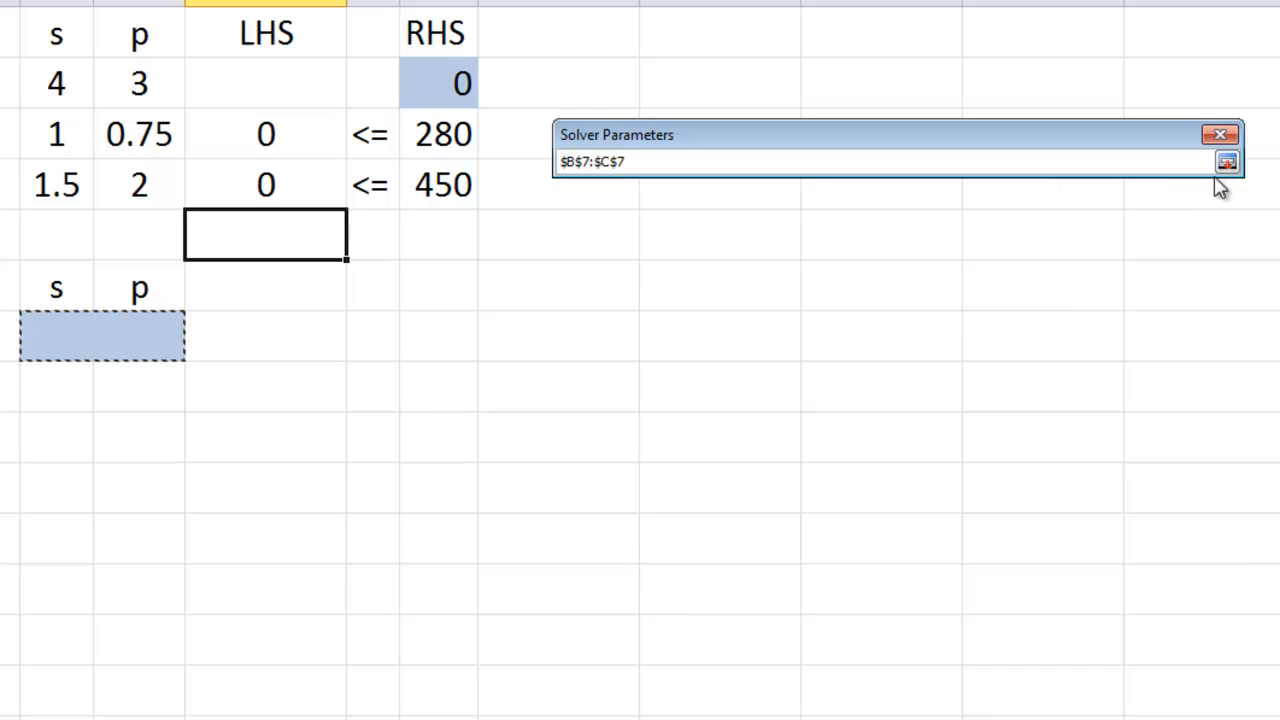
left_click(1227, 161)
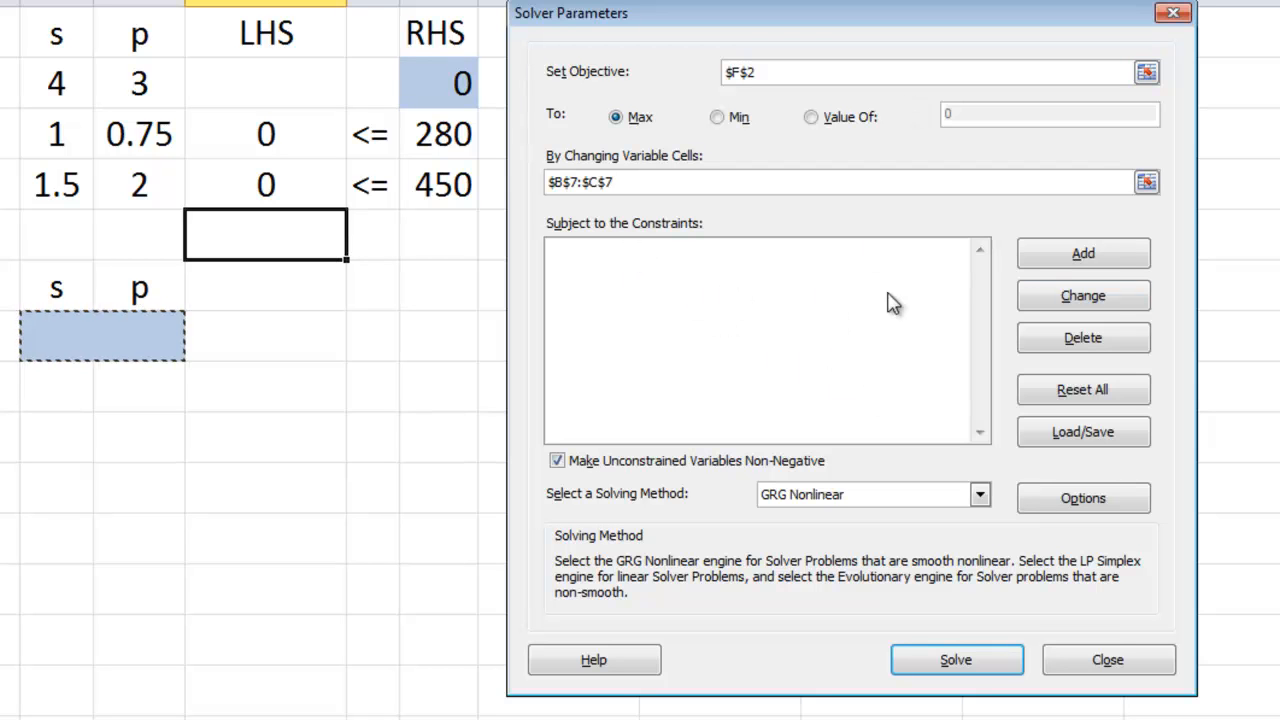
Add the Solver constraint D3:D4 <= F3:F4.
left_click(1083, 253)
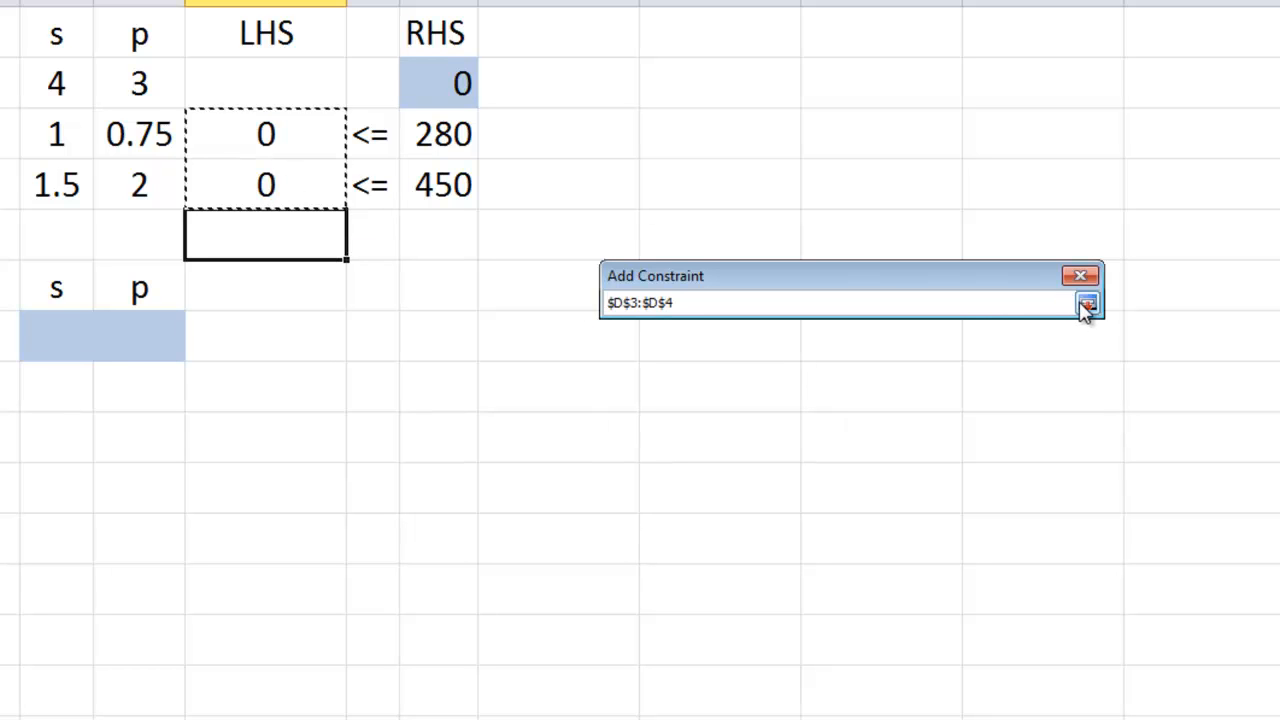
left_click(1087, 302)
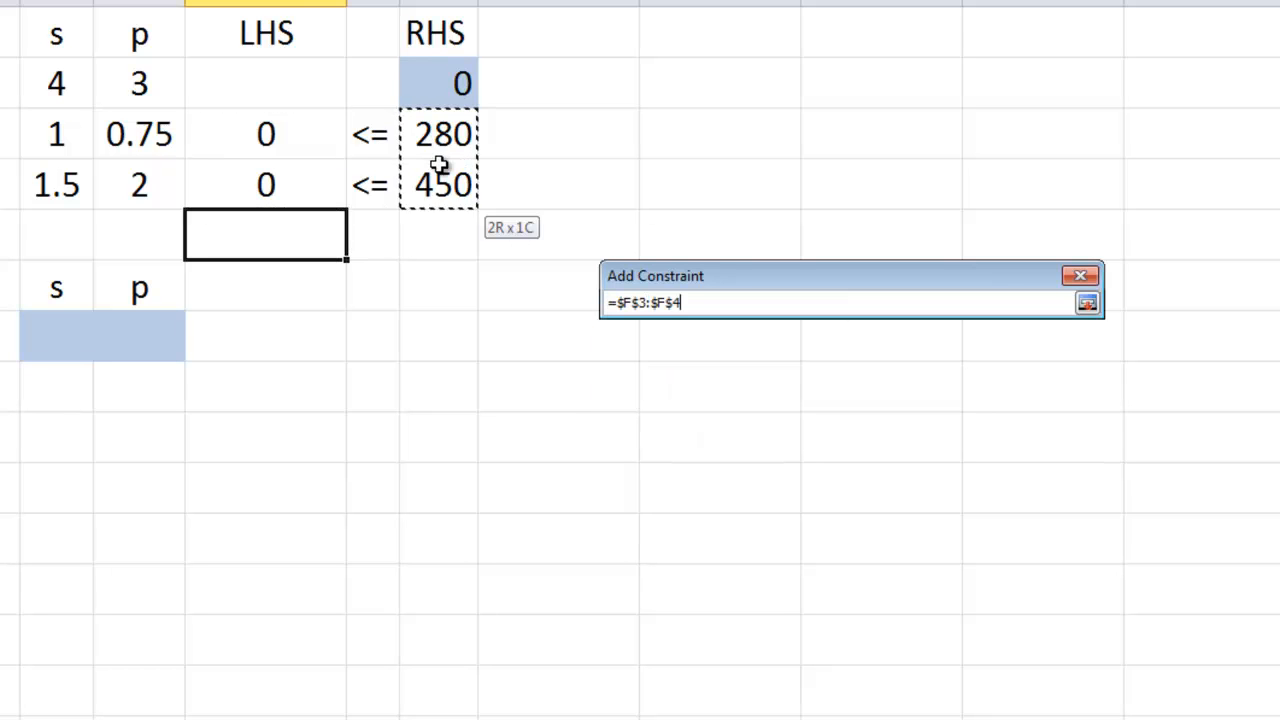
left_click(1087, 302)
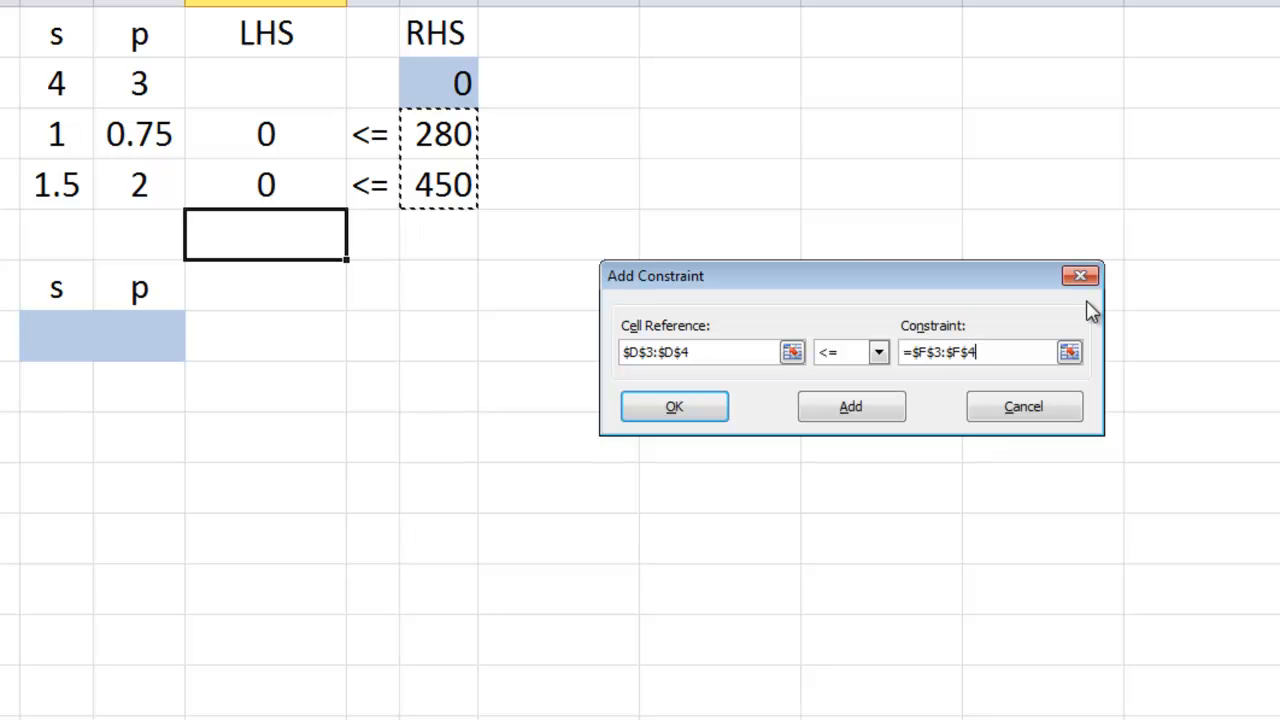
mouse_move(383, 152)
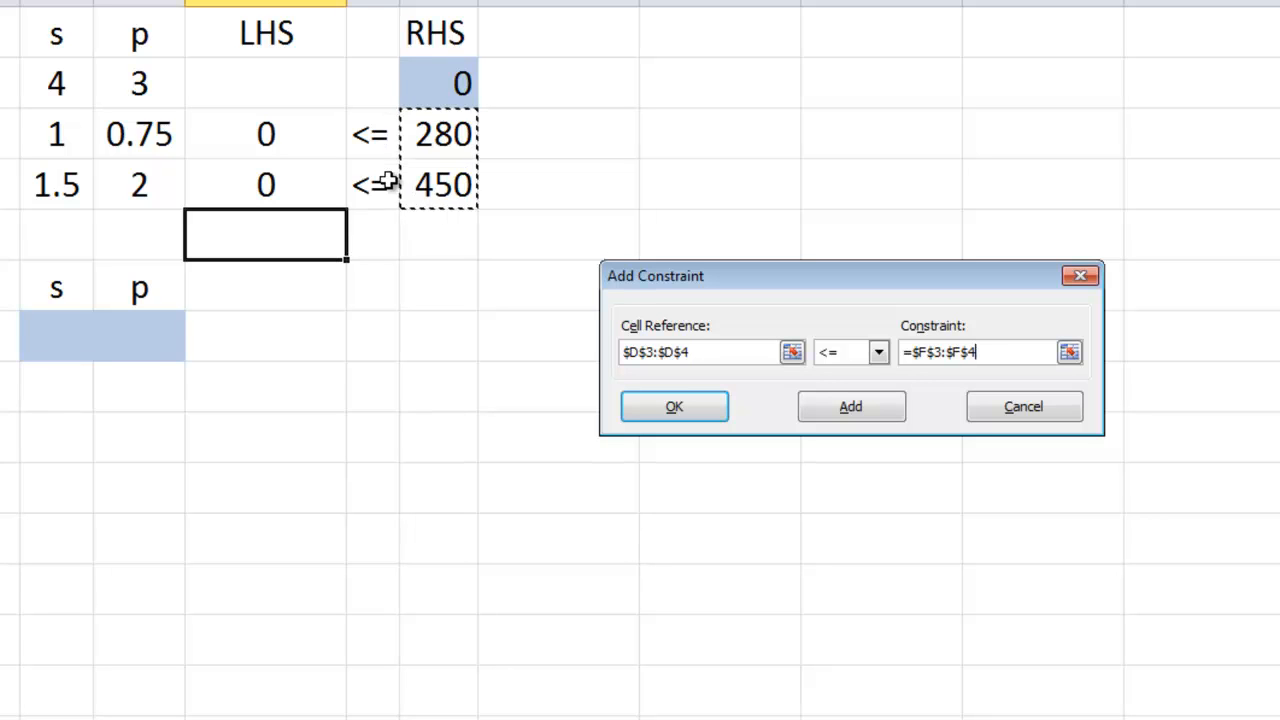
left_click(674, 406)
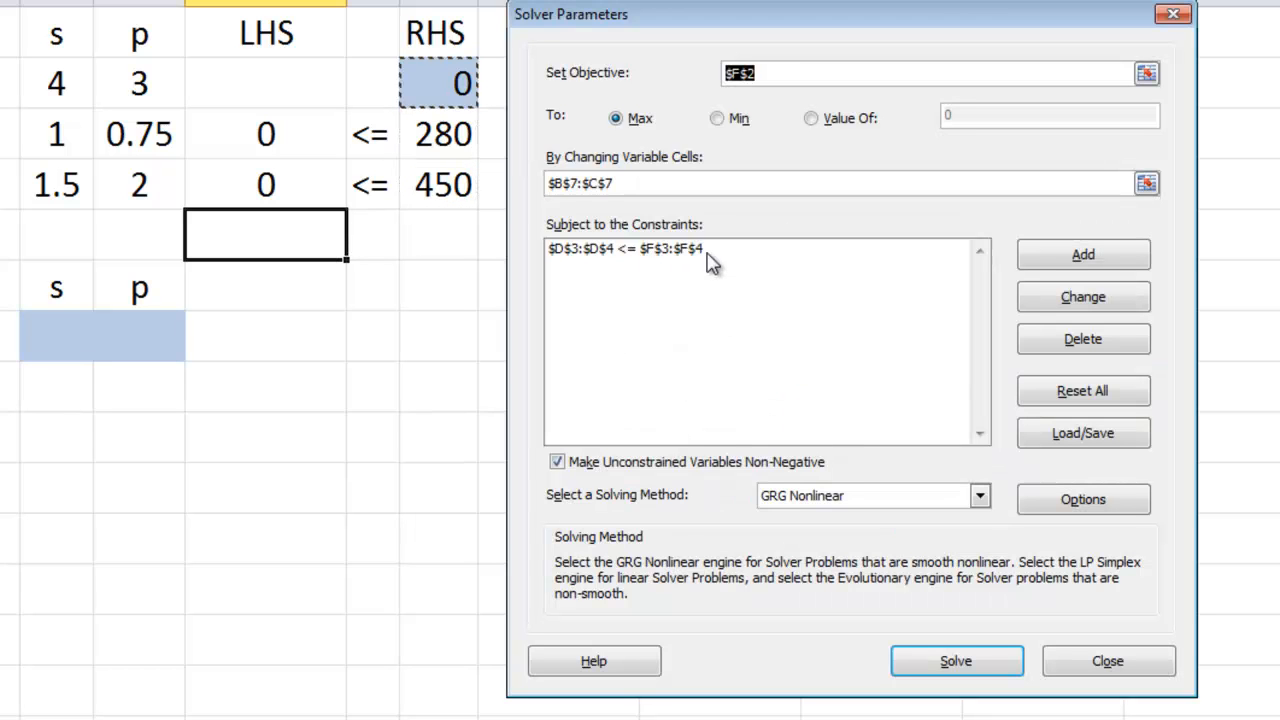
mouse_move(695, 405)
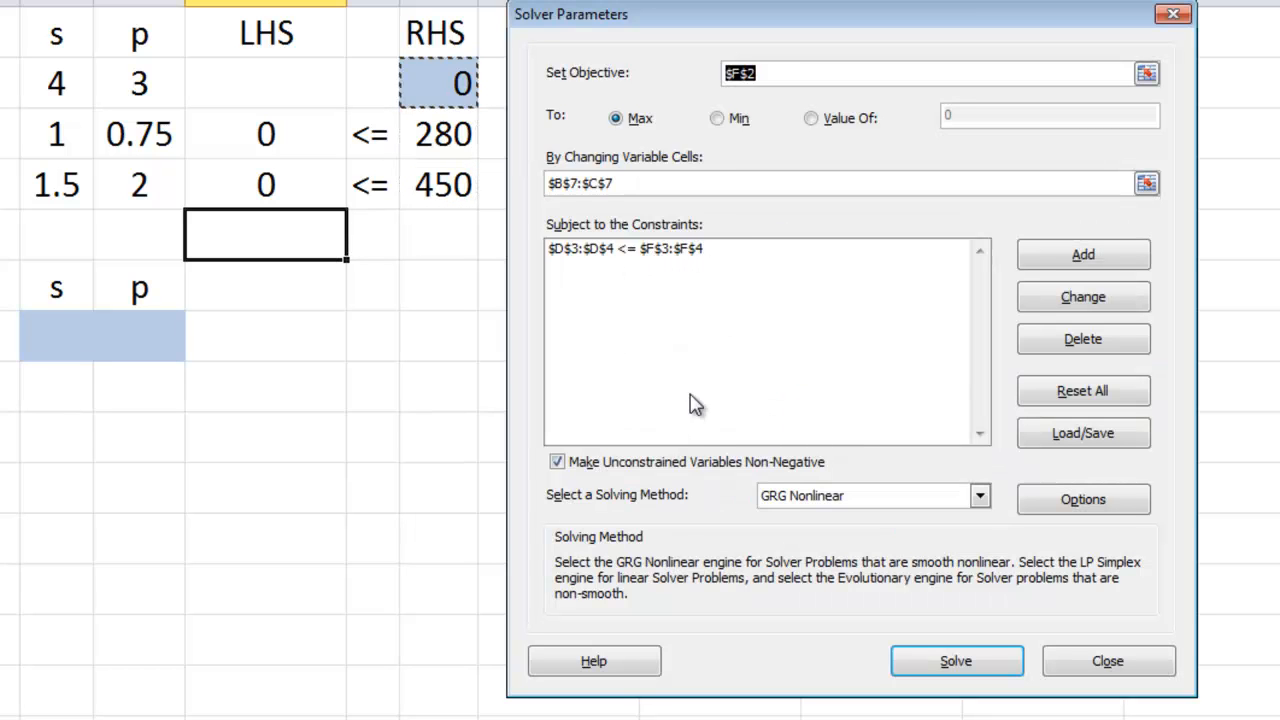
mouse_move(680, 471)
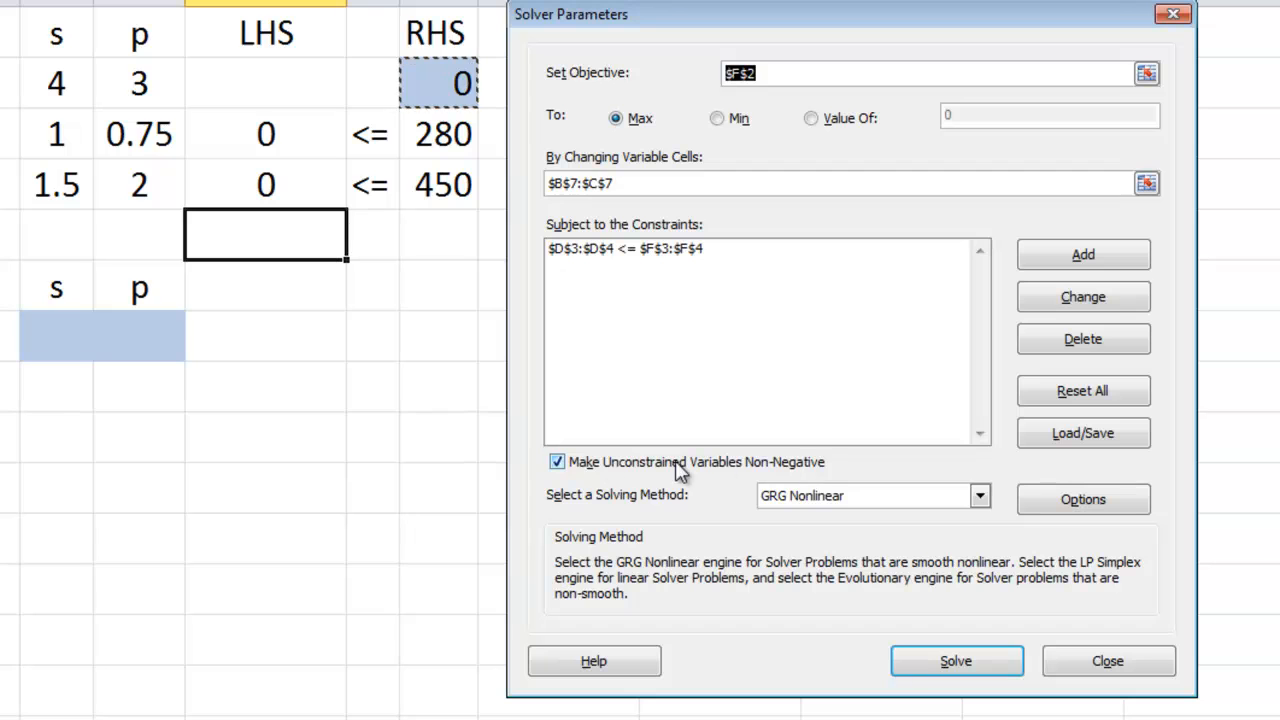
mouse_move(753, 443)
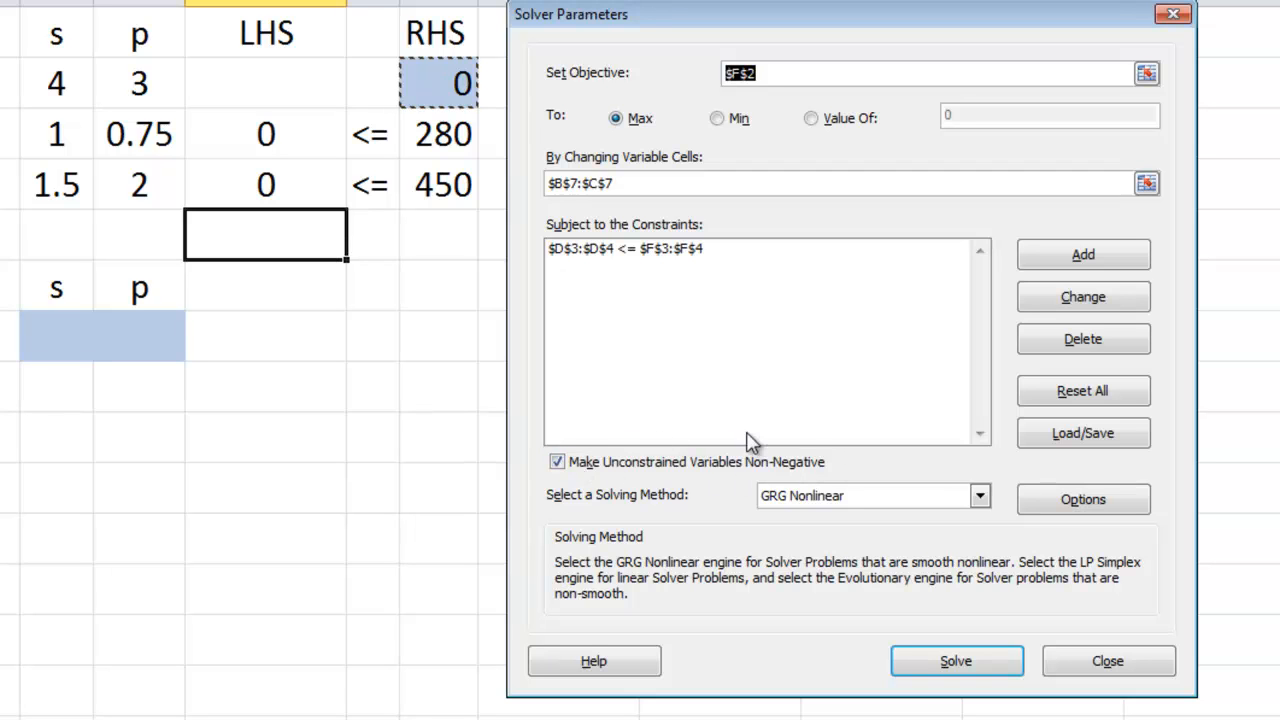
mouse_move(610, 420)
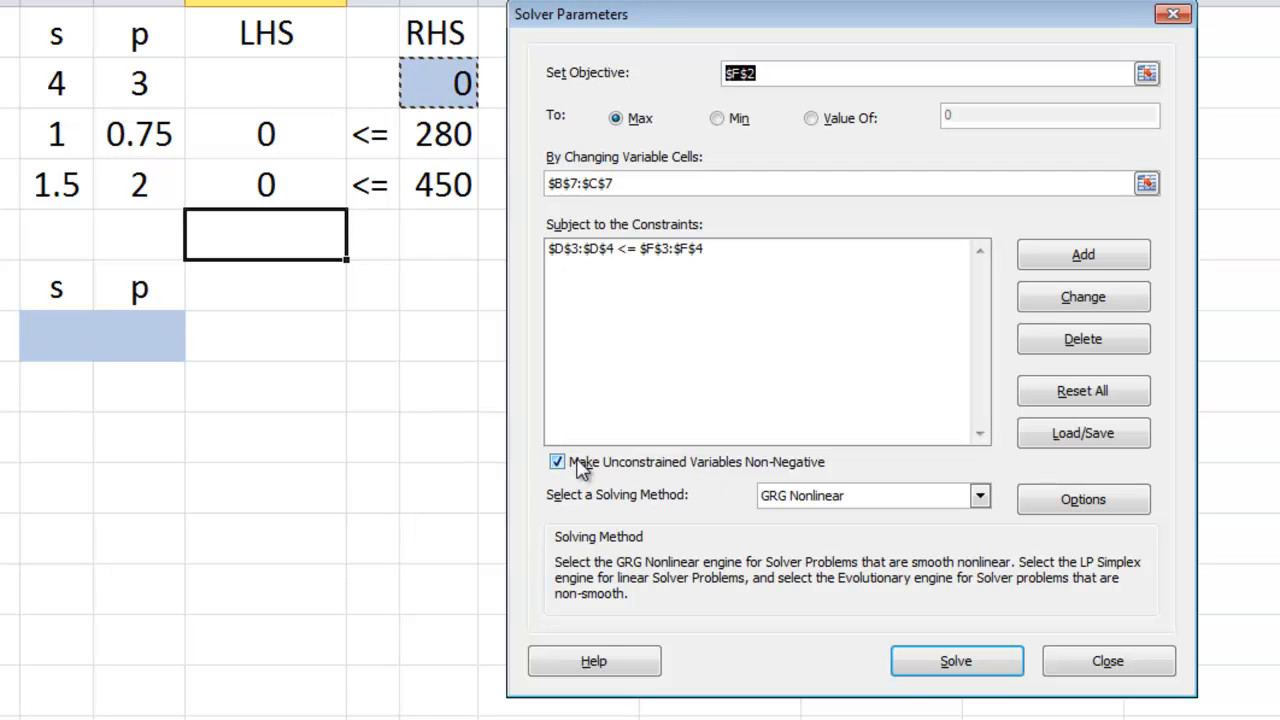
mouse_move(643, 550)
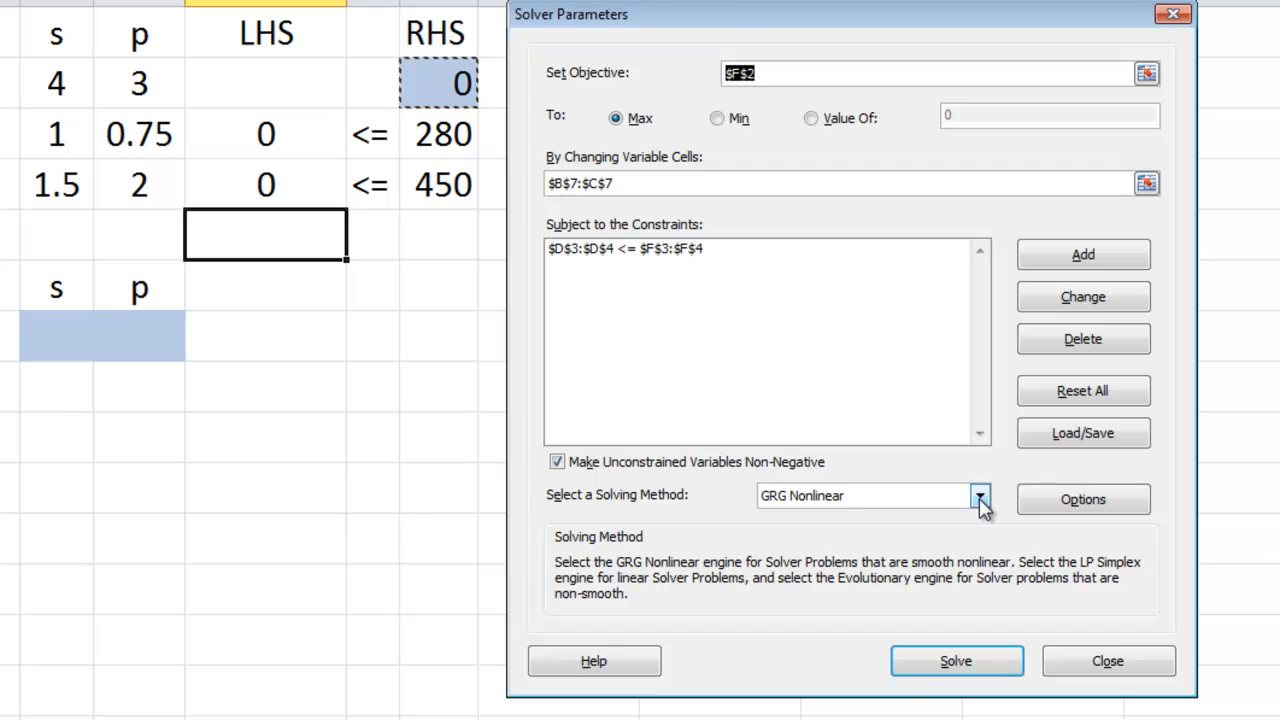
Choose Simplex LP as Solver's solving method.
left_click(979, 495)
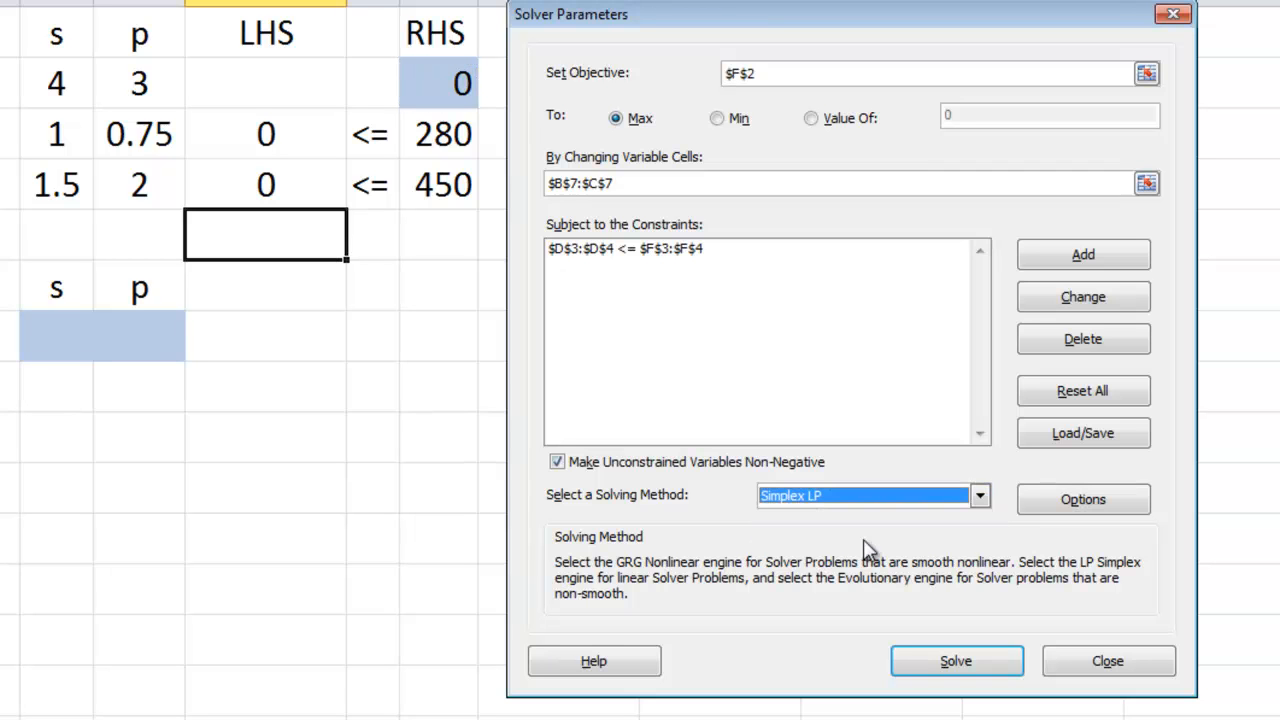
mouse_move(738, 632)
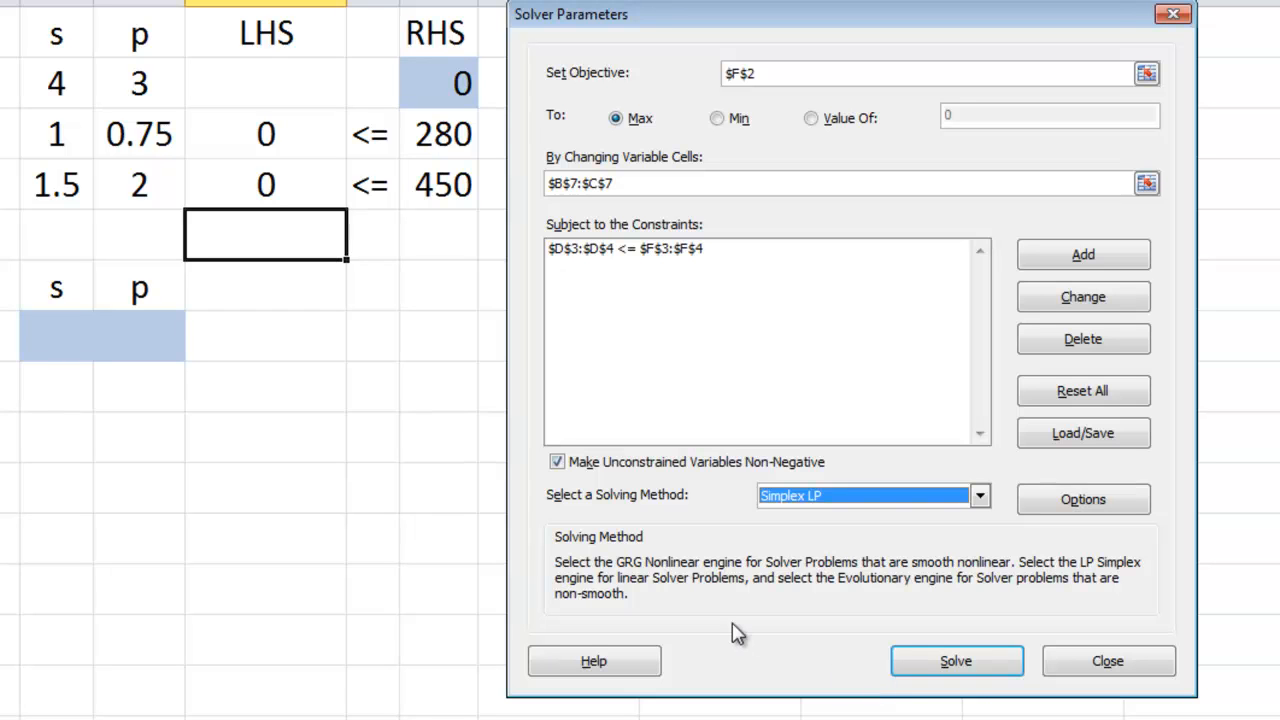
mouse_move(1007, 518)
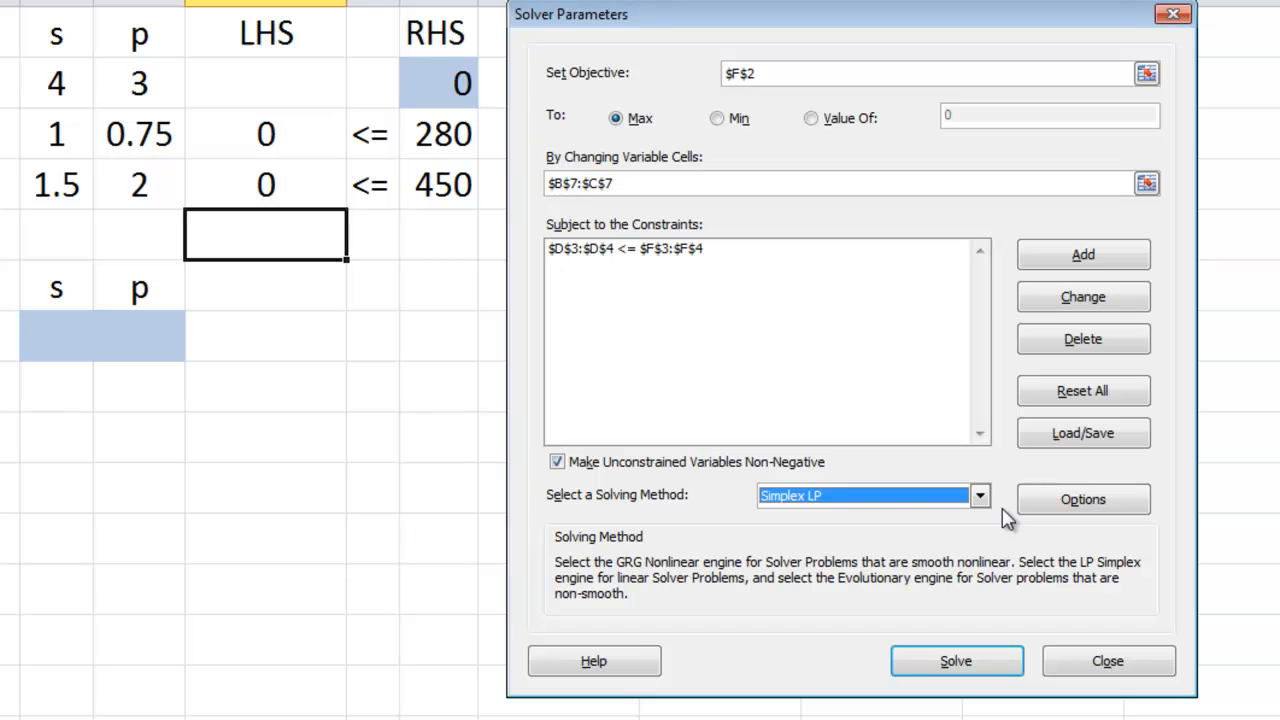
mouse_move(998, 638)
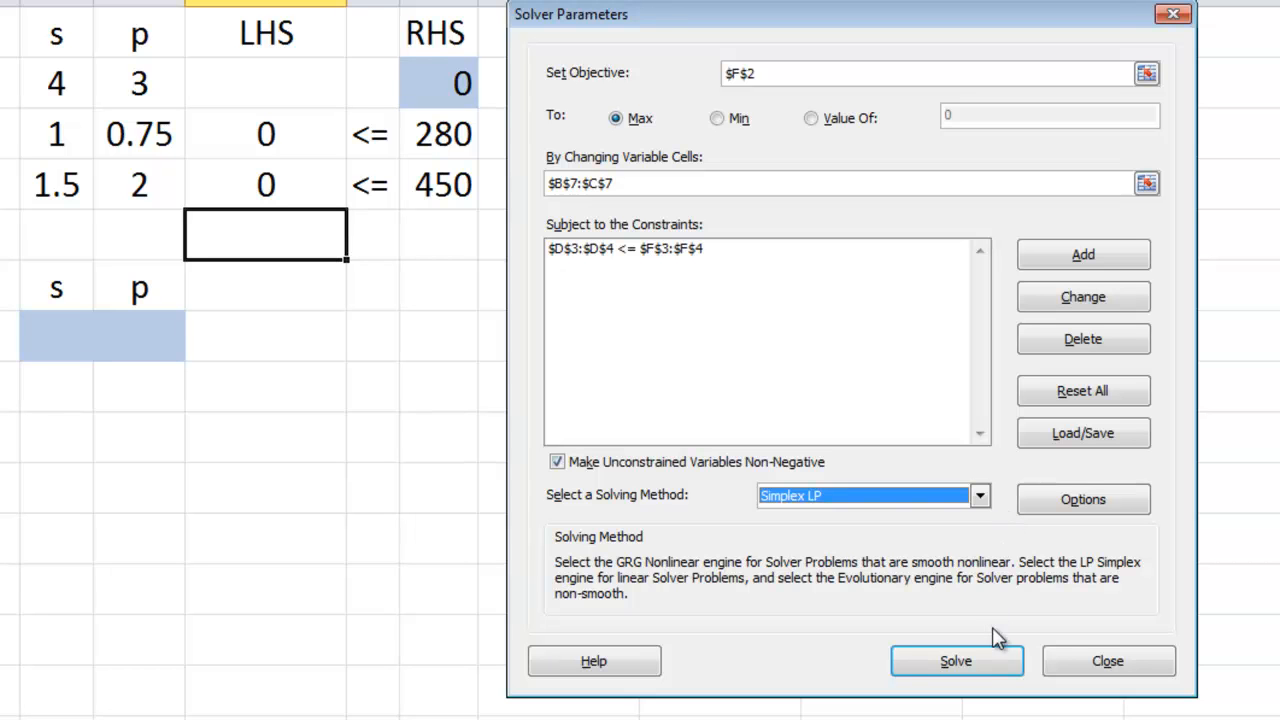
Run Solver and keep the s=280, p=0 solution with a Sensitivity report.
left_click(955, 660)
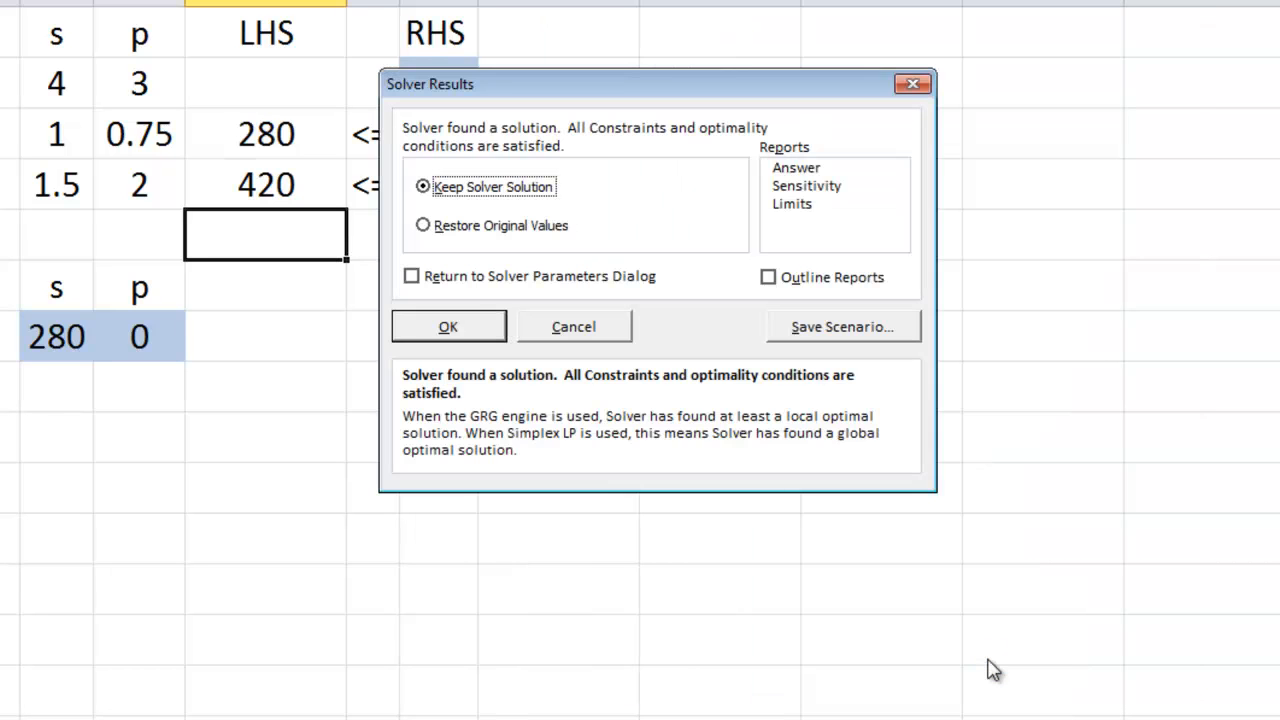
mouse_move(450, 200)
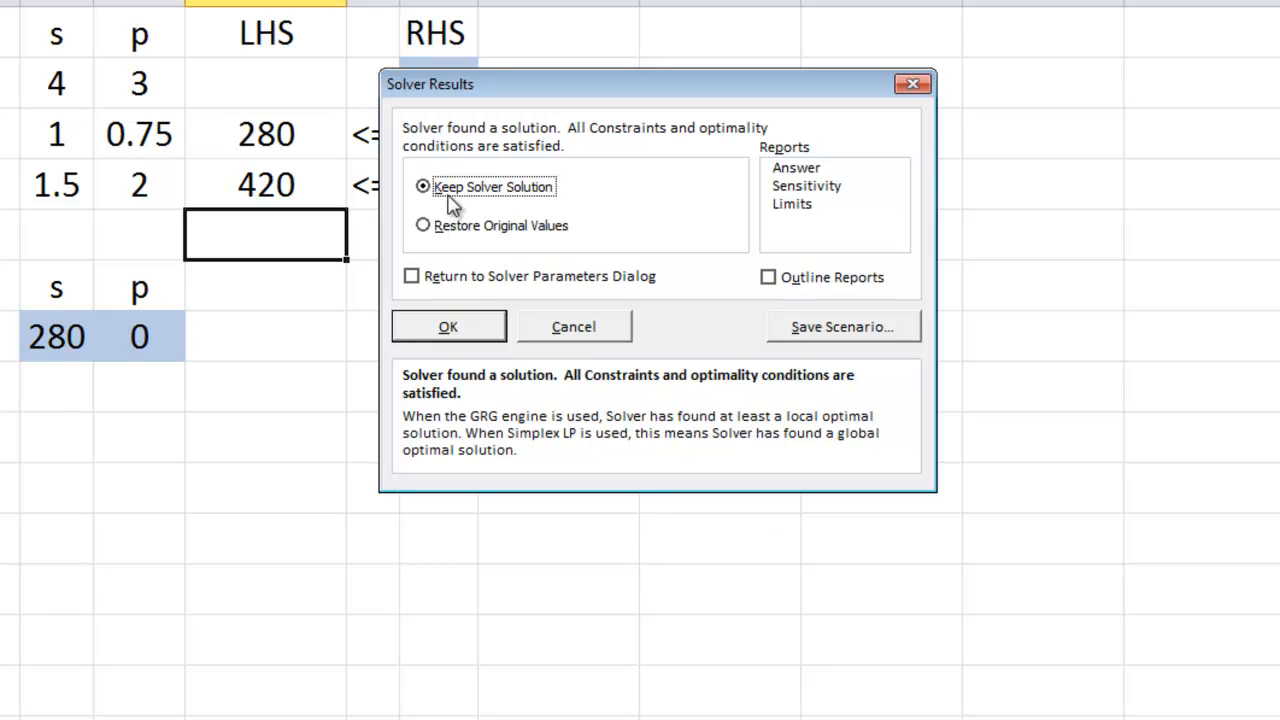
mouse_move(470, 207)
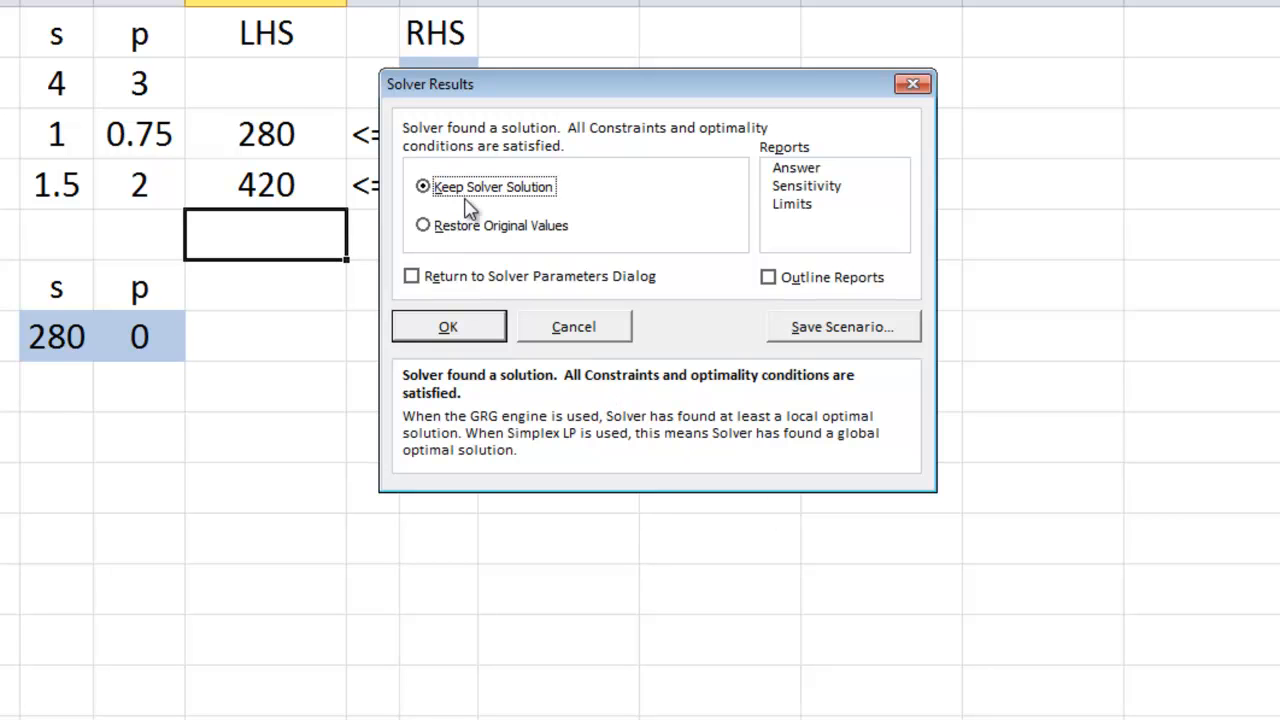
left_click(806, 185)
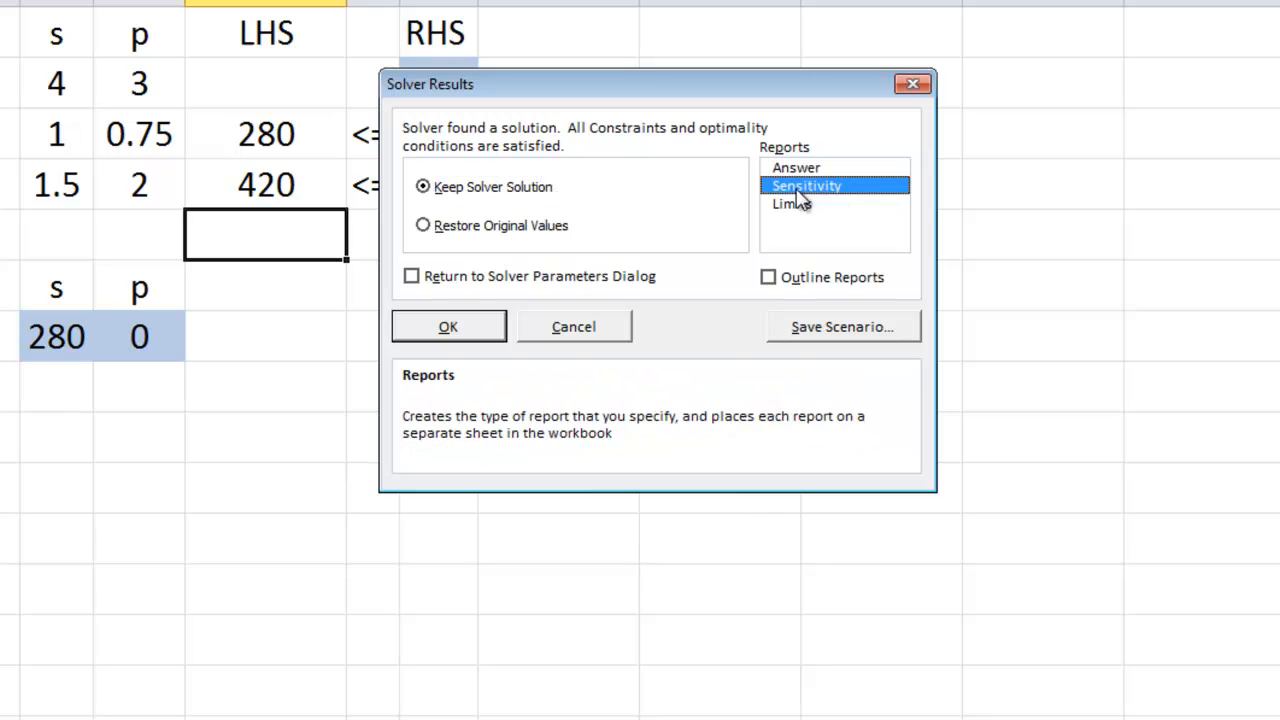
mouse_move(448, 327)
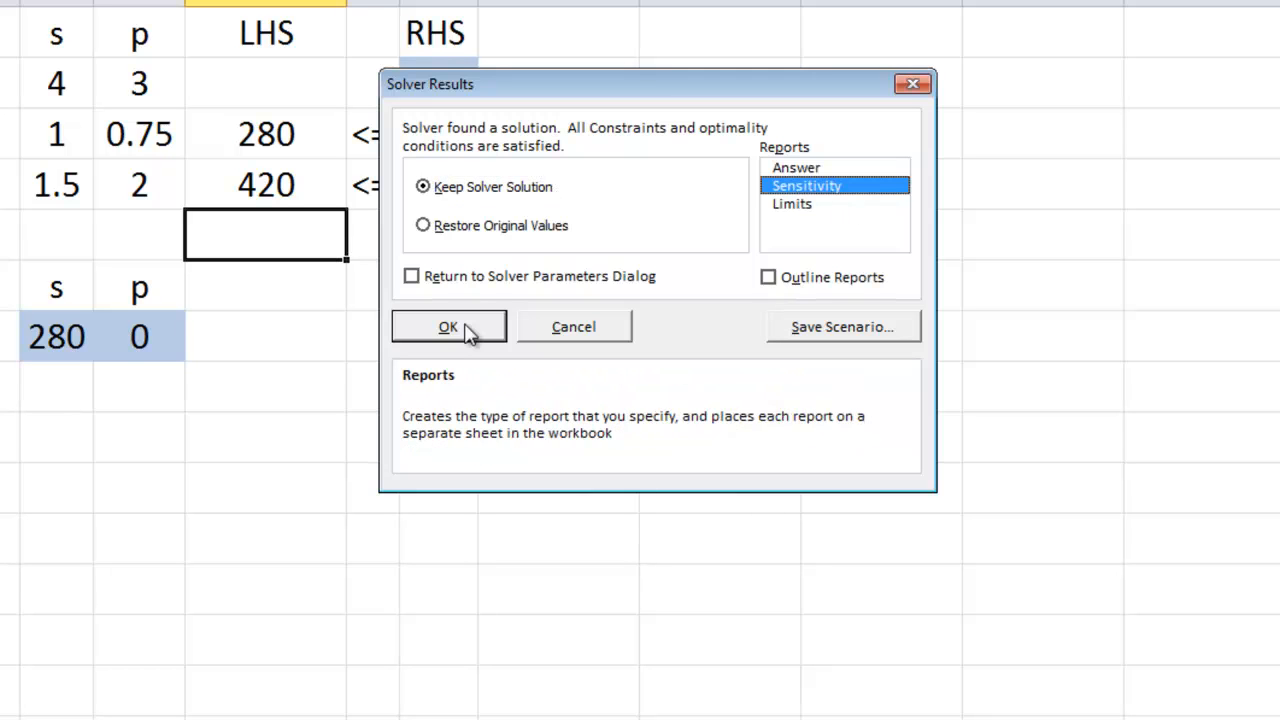
left_click(448, 326)
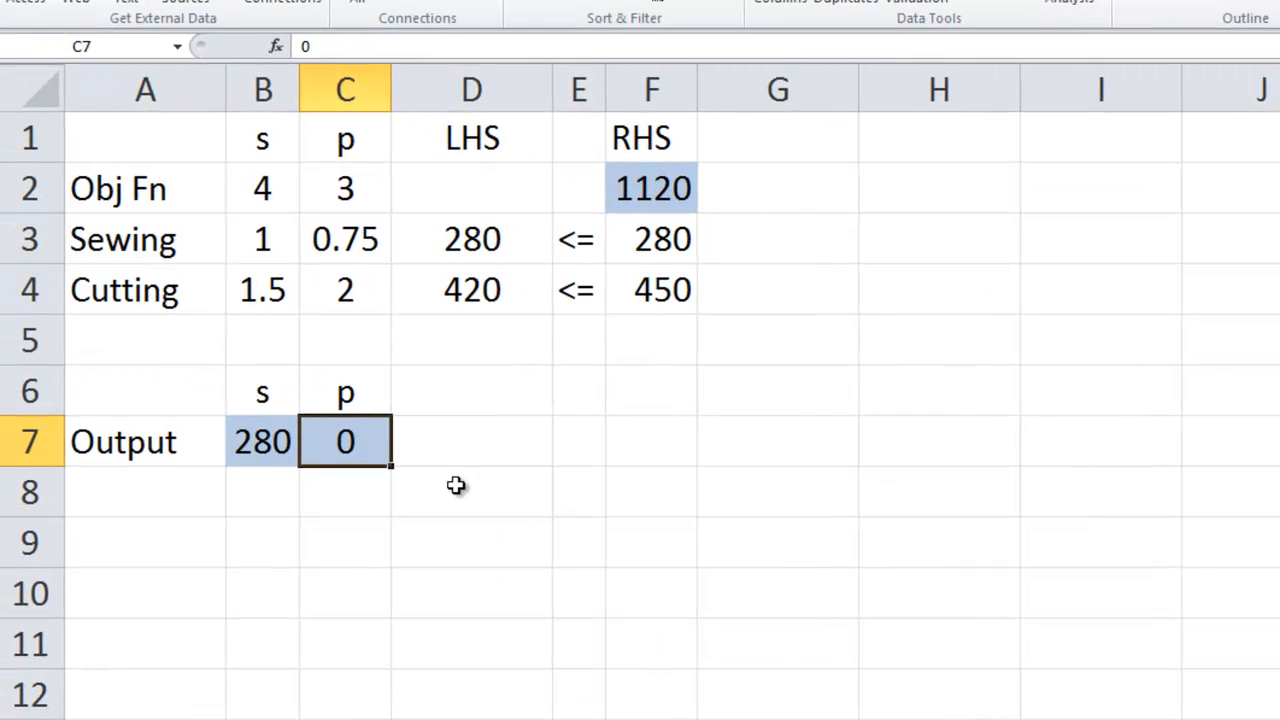
left_click(651, 188)
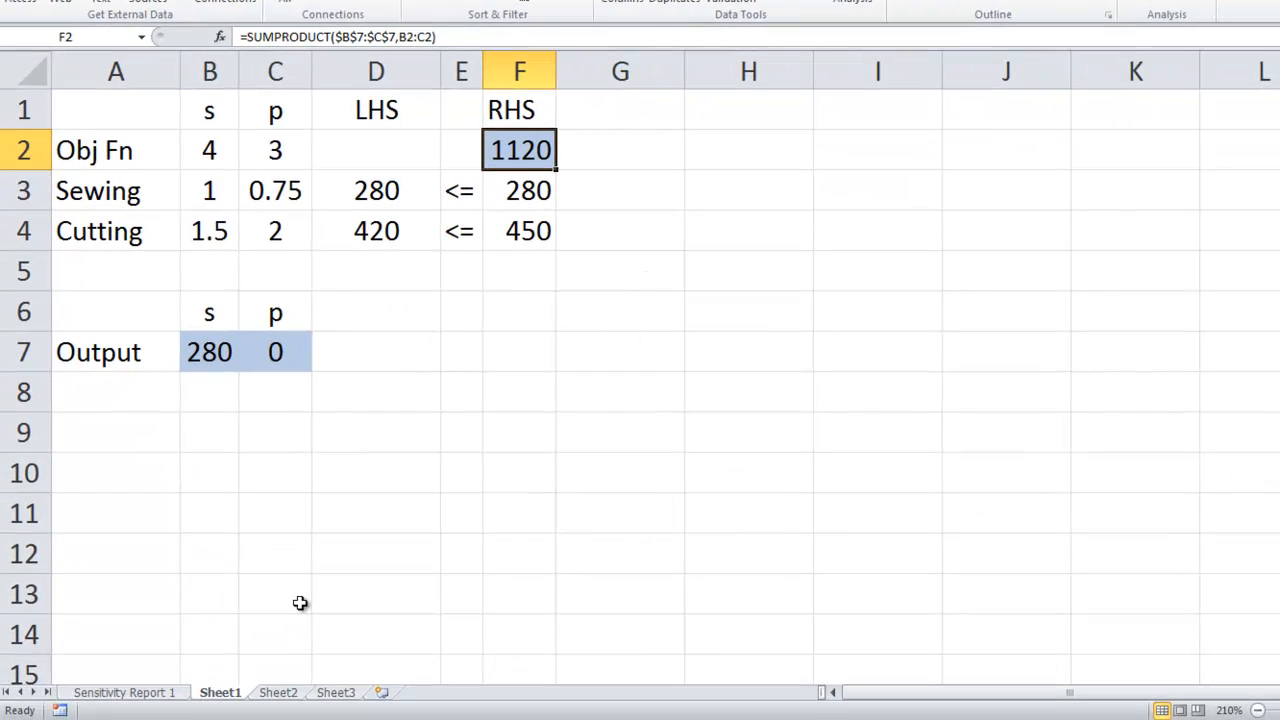
Review Sensitivity Report 1, noting shadow price 4 for sewing and 0 for cutting.
left_click(124, 692)
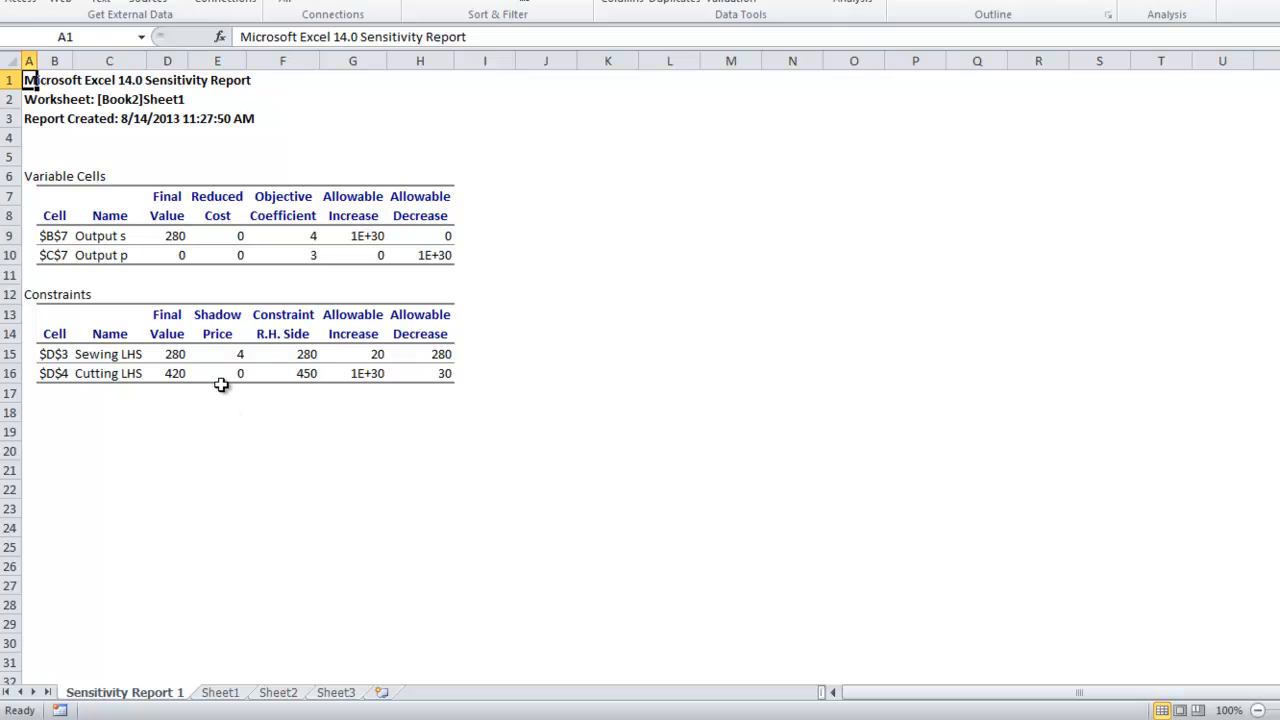
mouse_move(863, 577)
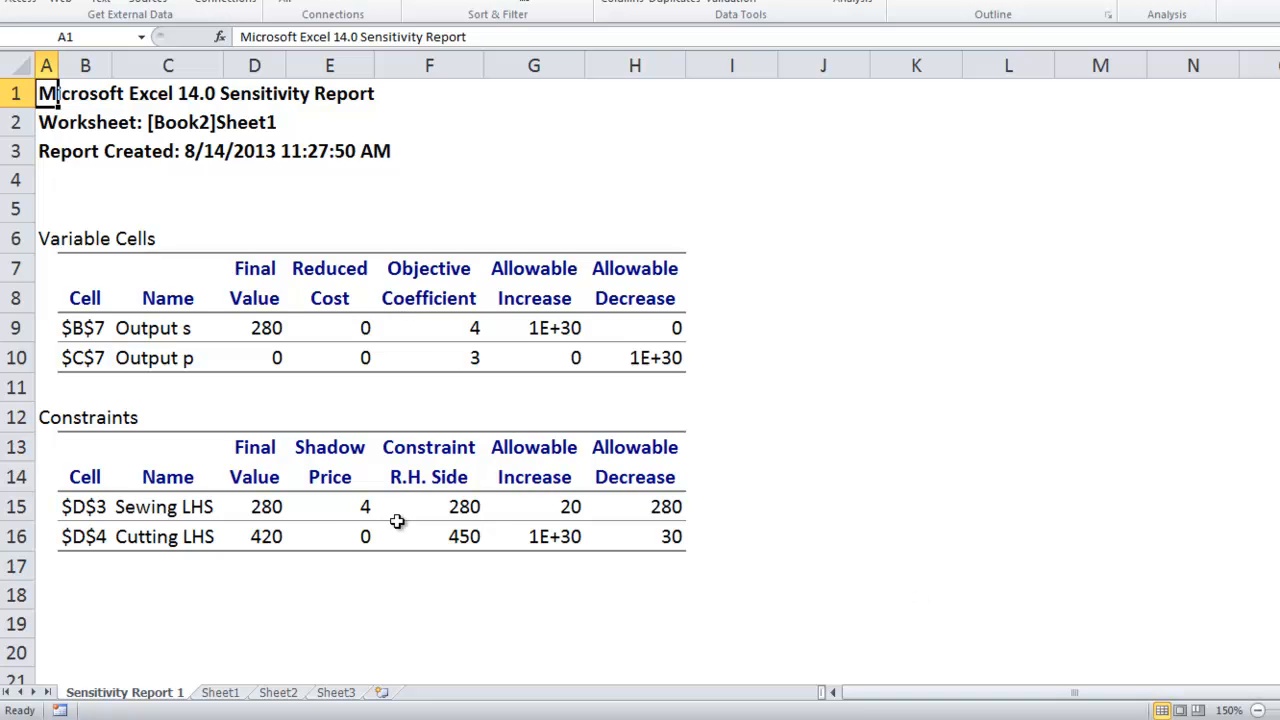
mouse_move(463, 365)
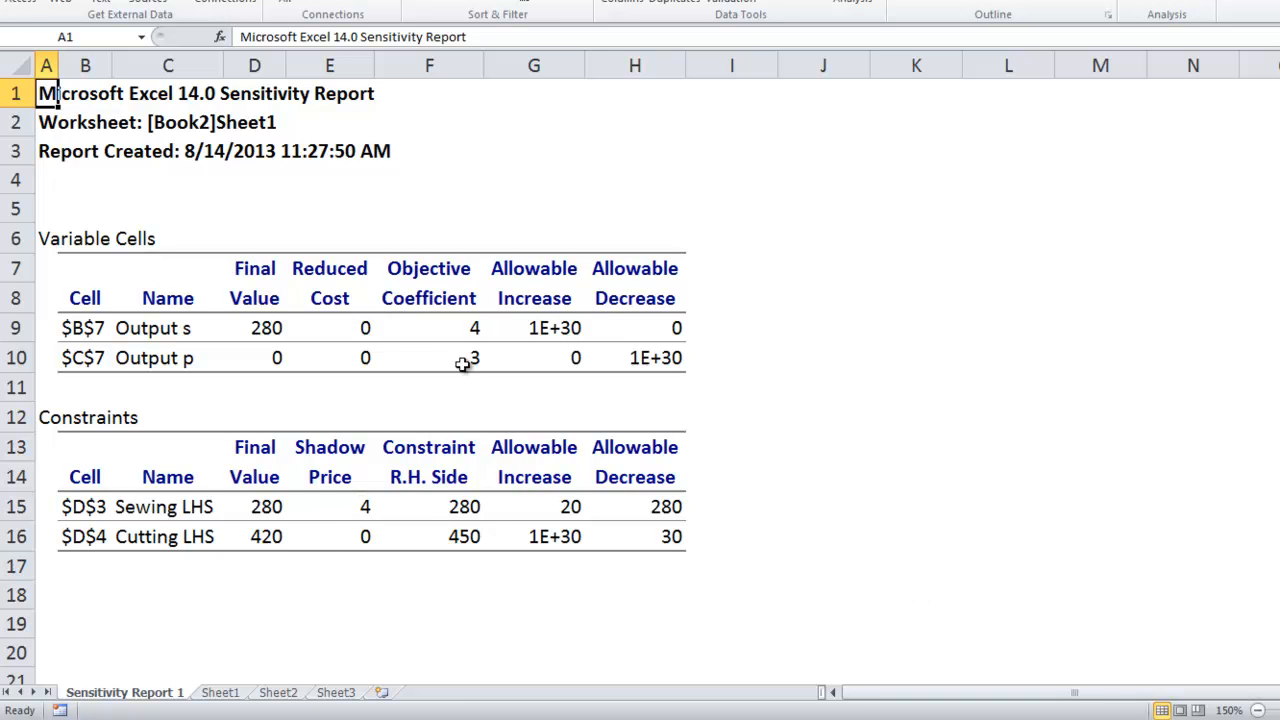
mouse_move(578, 355)
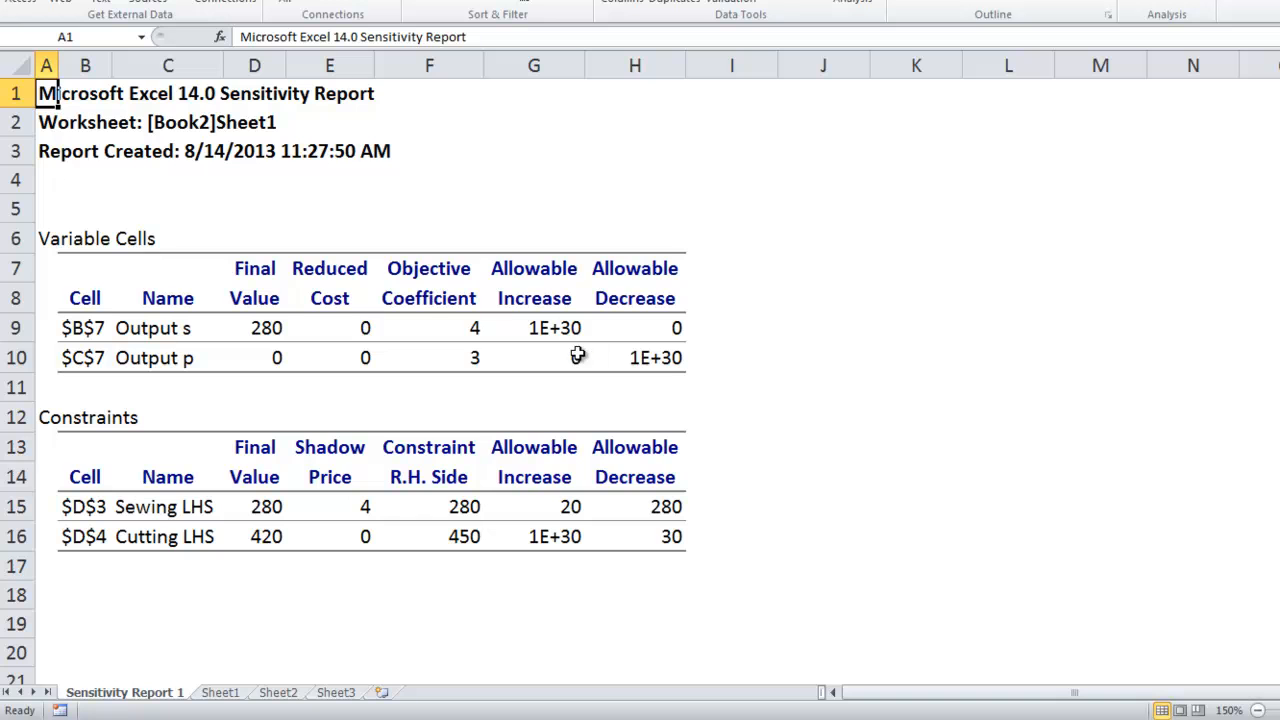
left_click(329, 387)
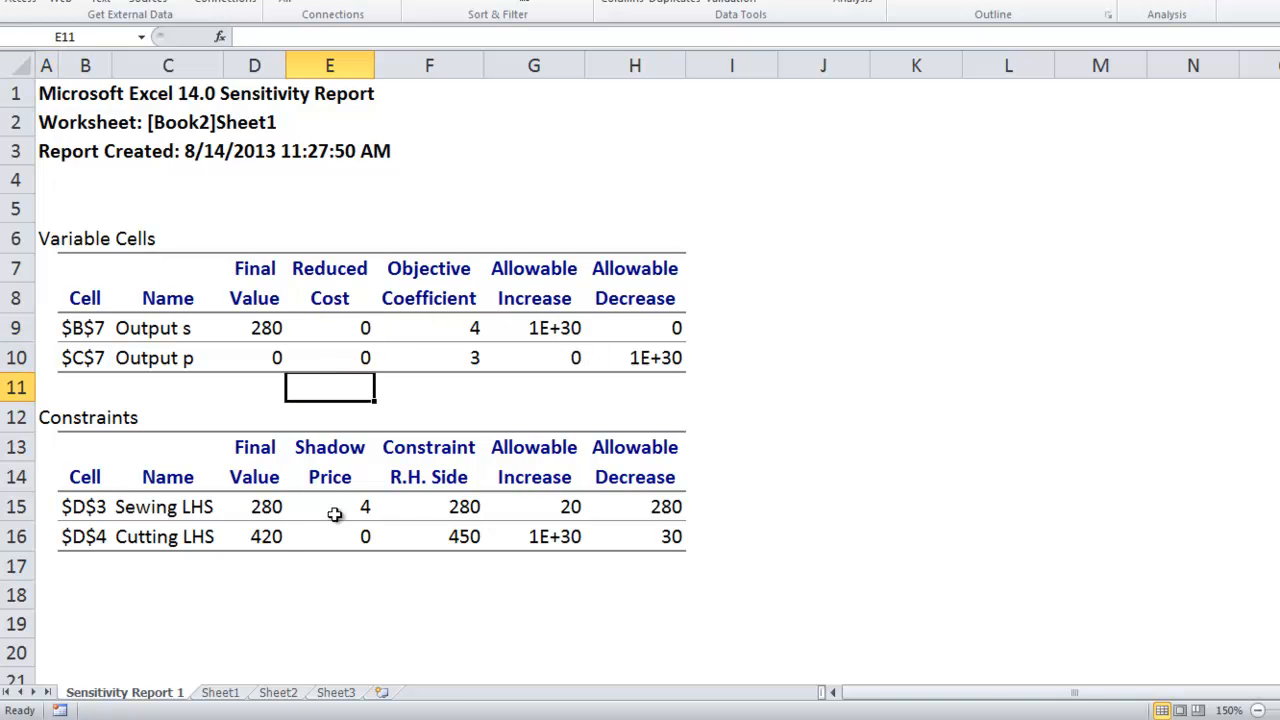
left_click(329, 536)
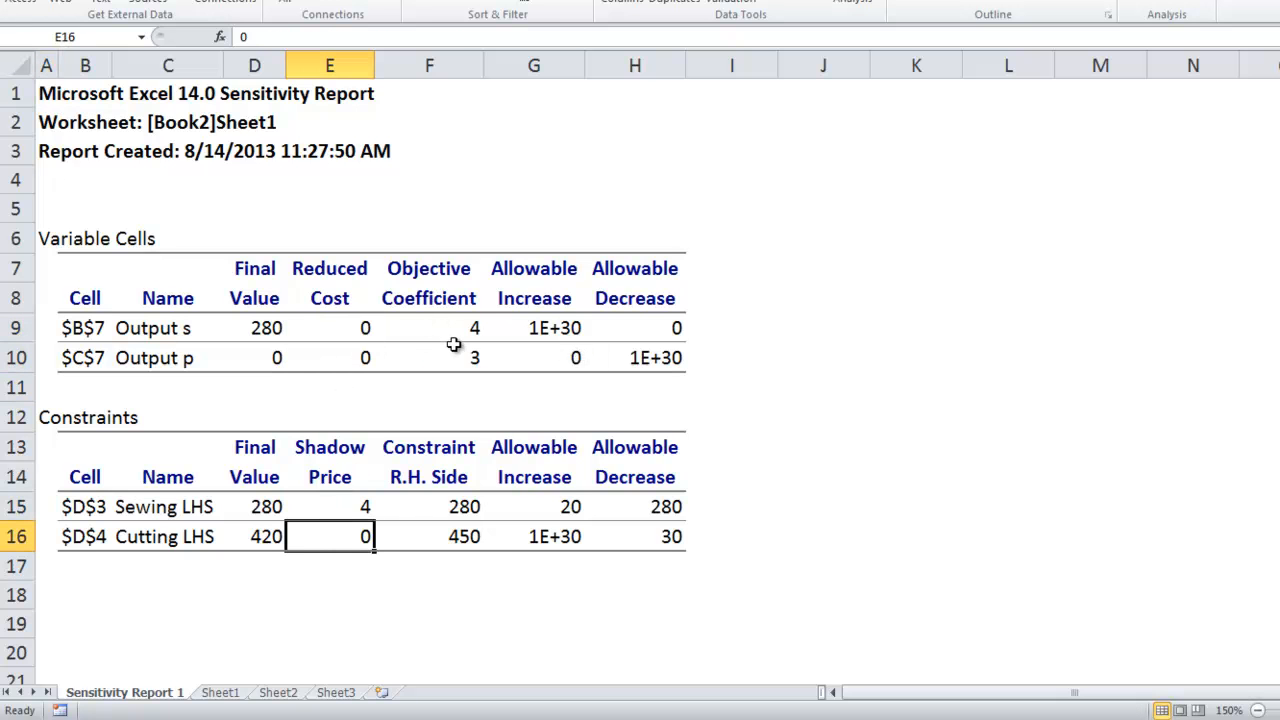
mouse_move(433, 311)
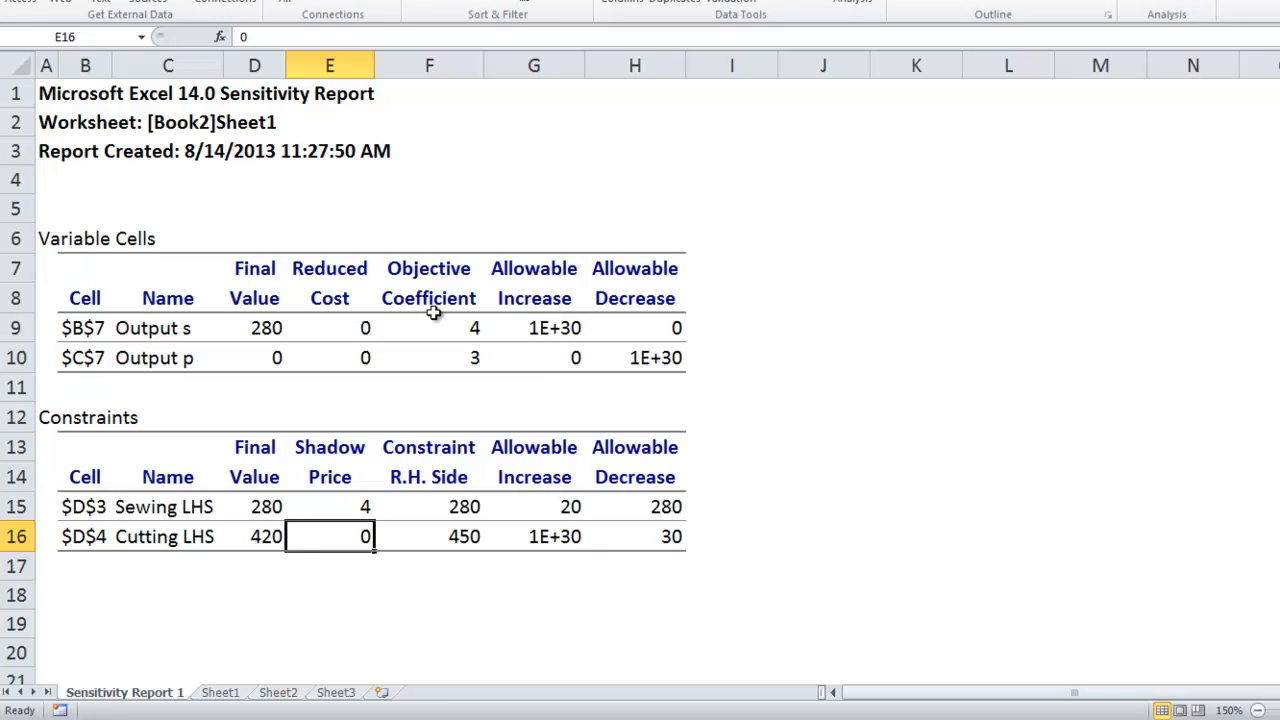
mouse_move(408, 611)
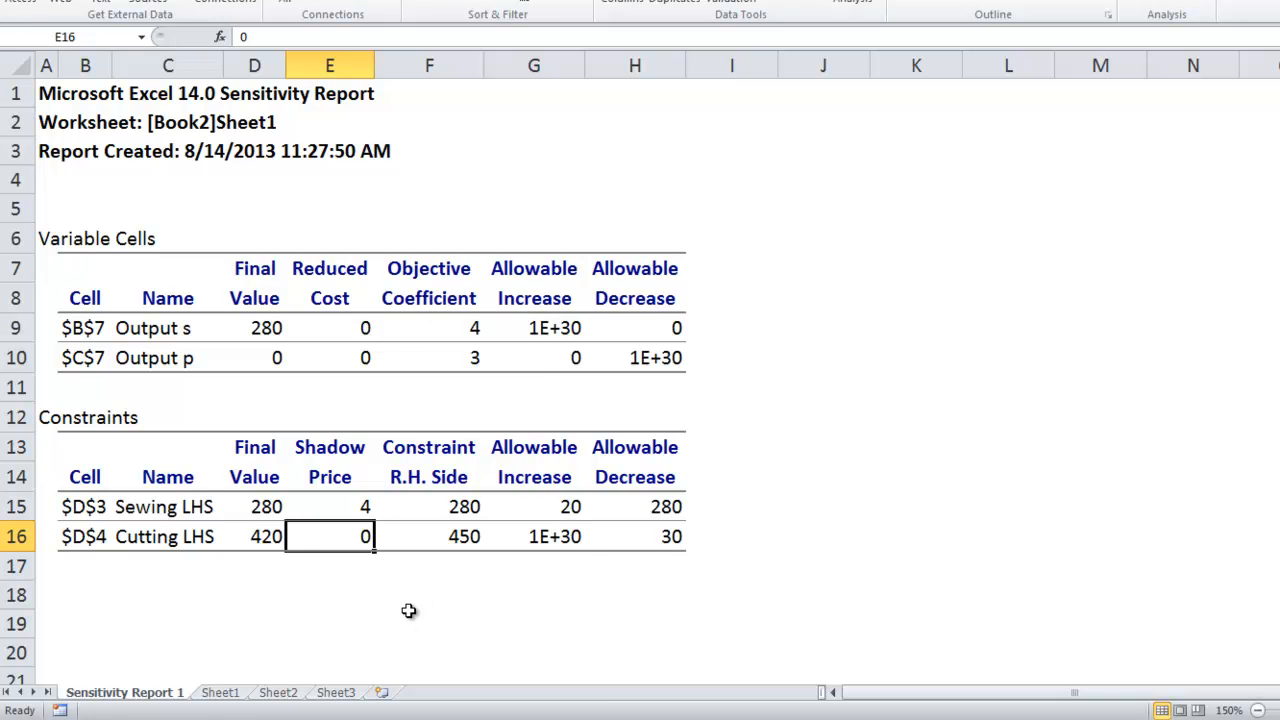
left_click(219, 692)
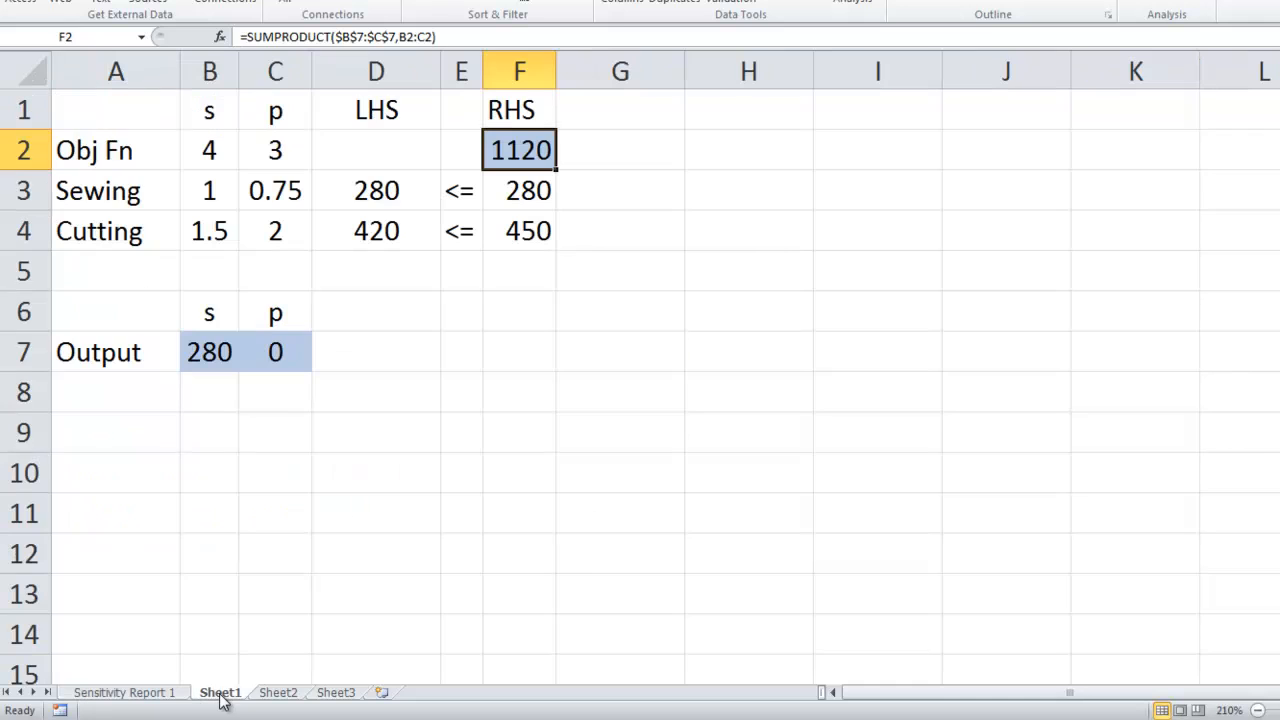
mouse_move(583, 560)
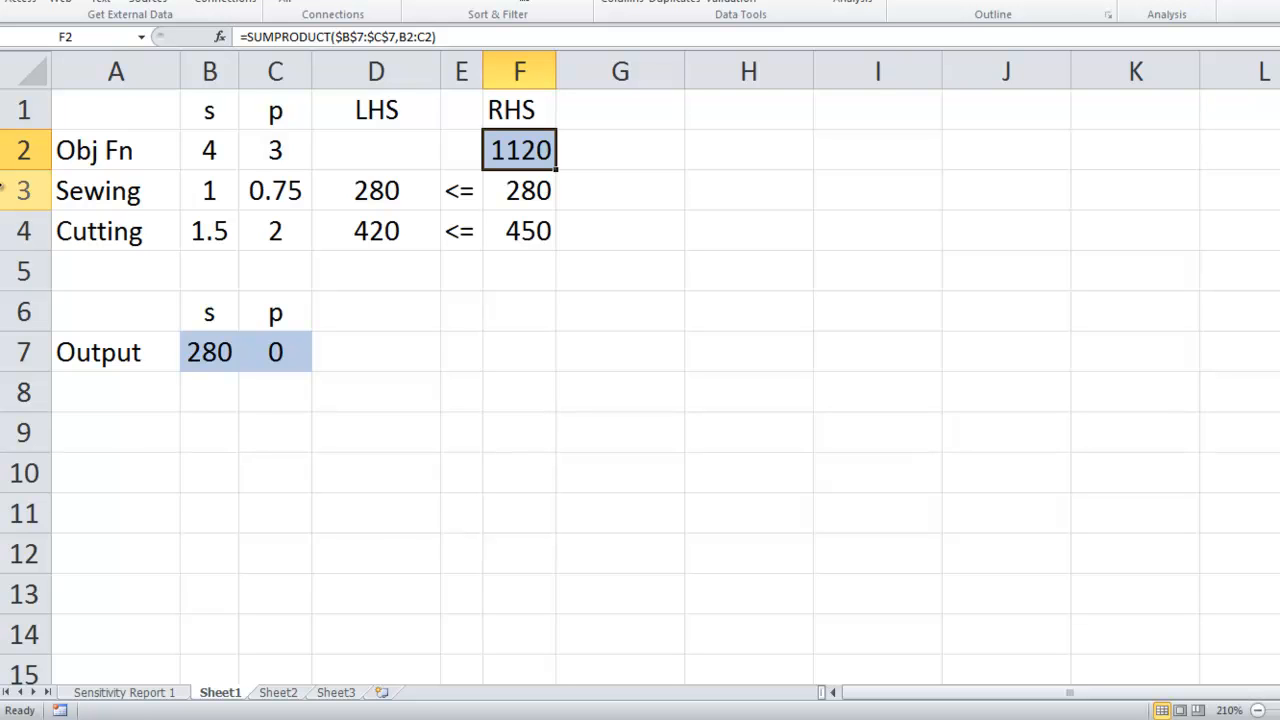
mouse_move(323, 435)
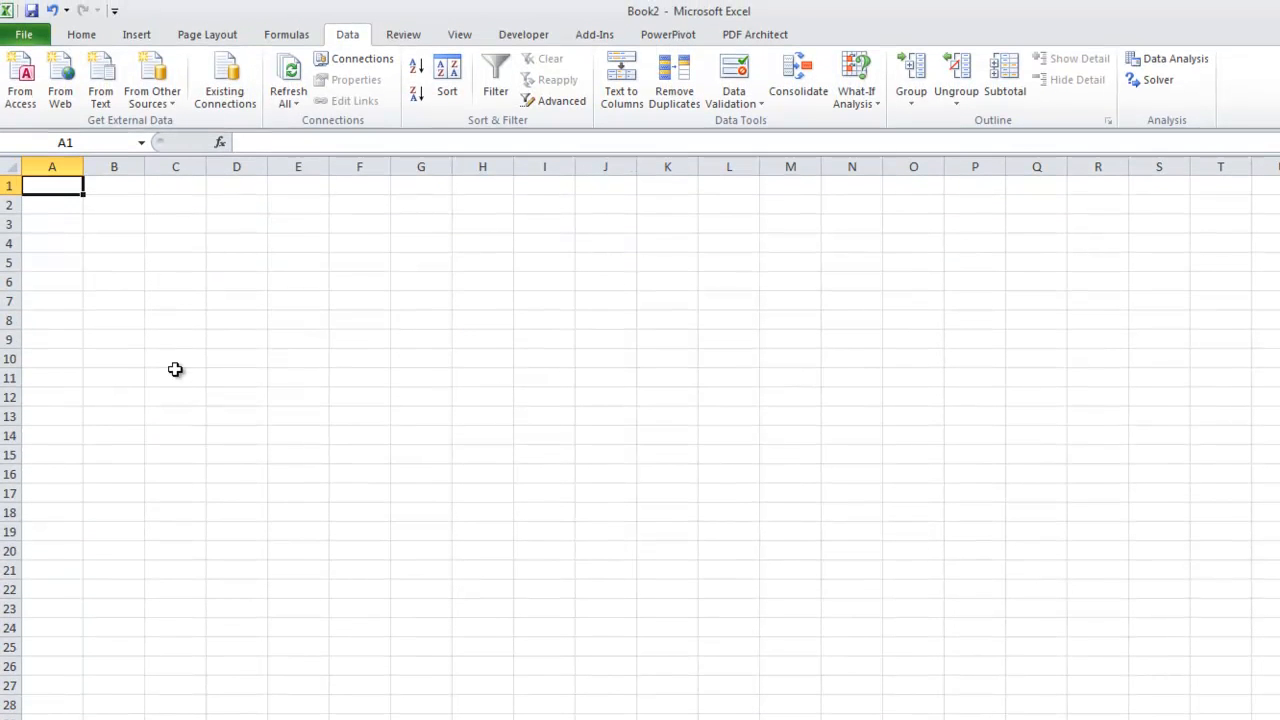
mouse_move(81, 34)
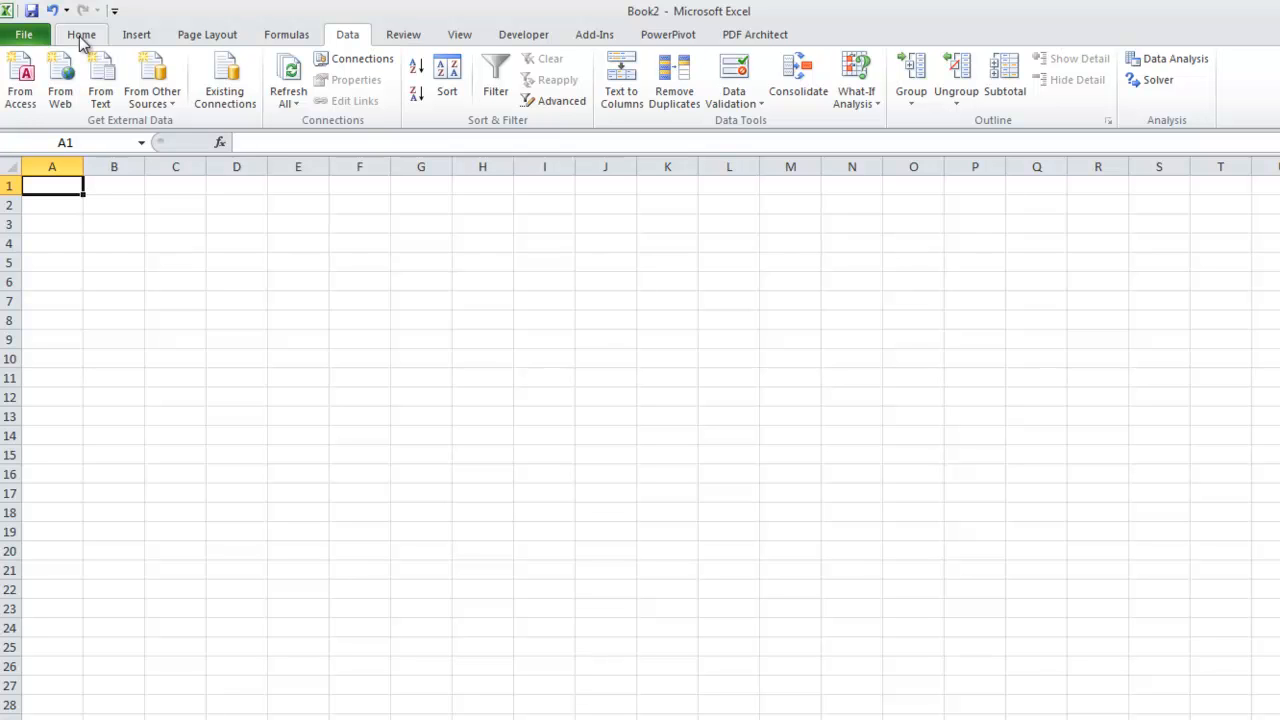
In Excel Options add-ins, uncheck Network Solver and check LP/IP Solver.
left_click(23, 34)
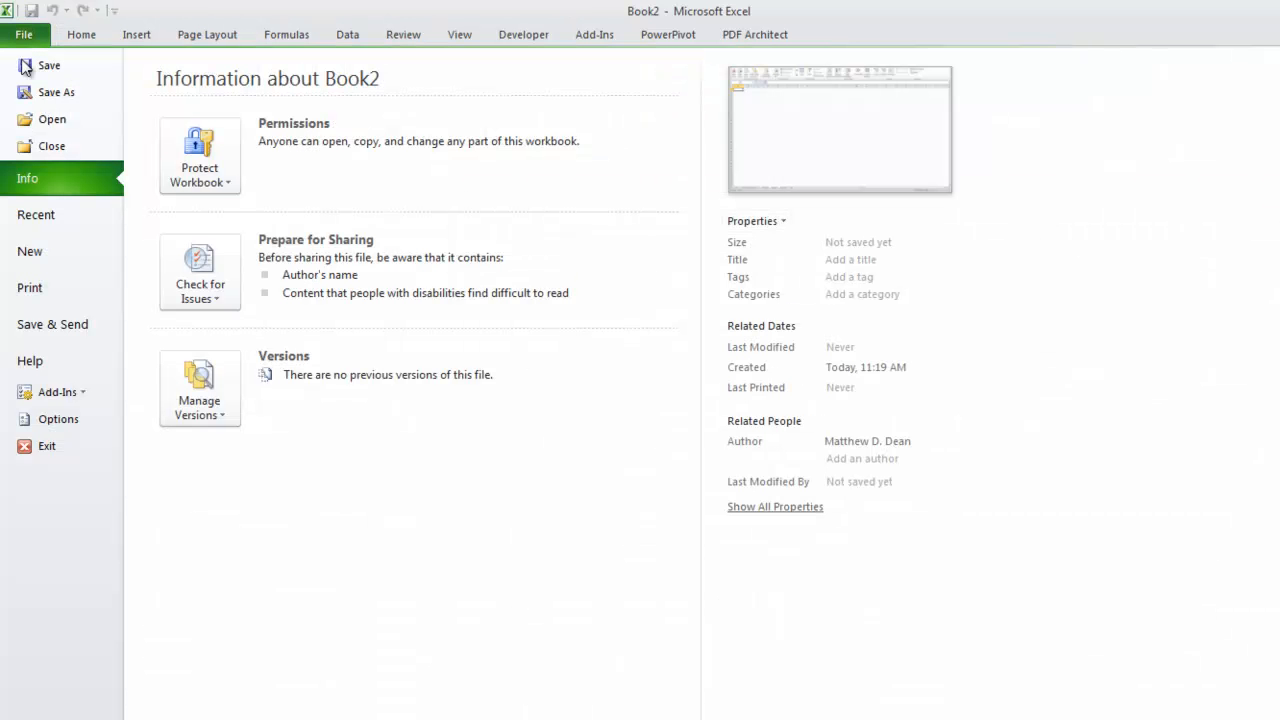
left_click(58, 419)
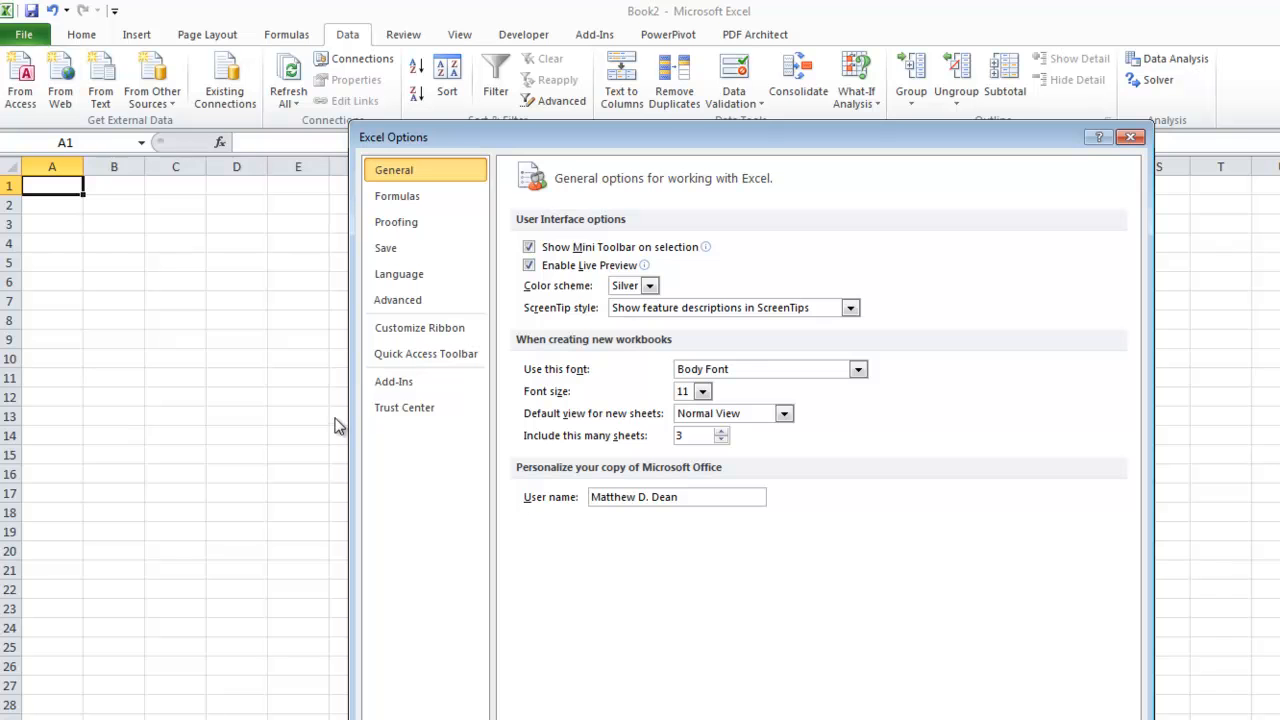
left_click(393, 381)
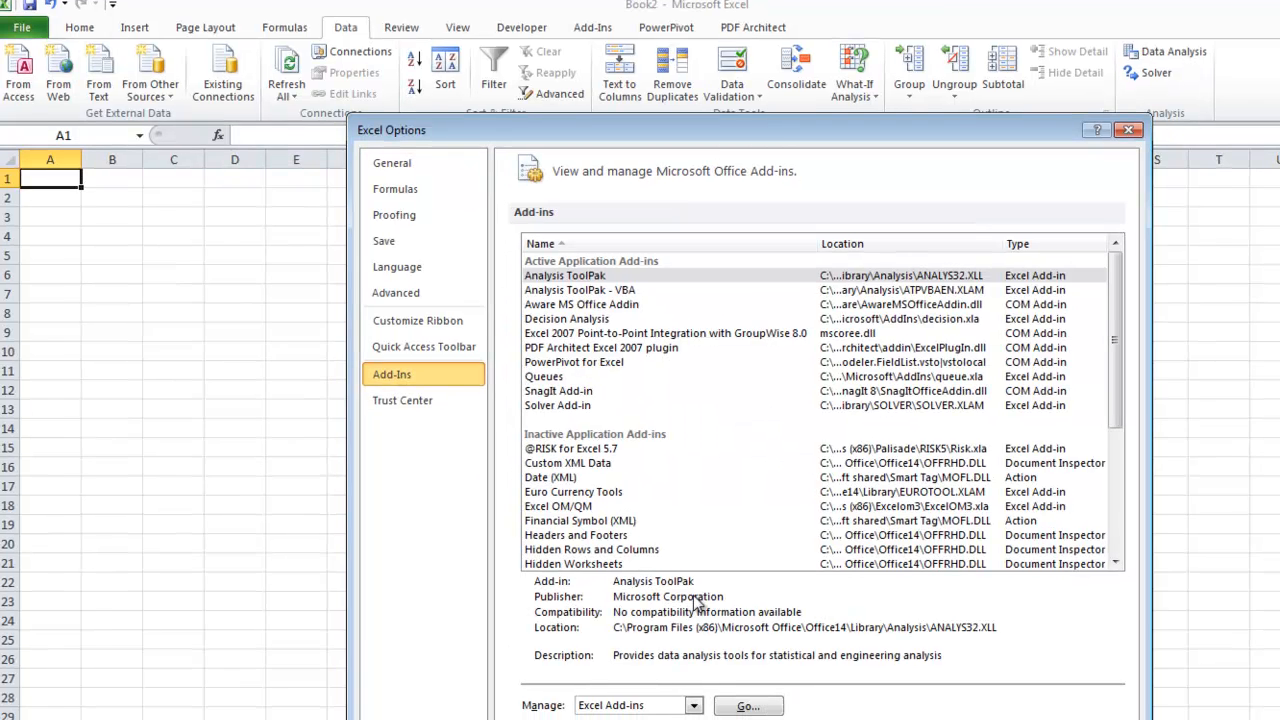
left_click(748, 705)
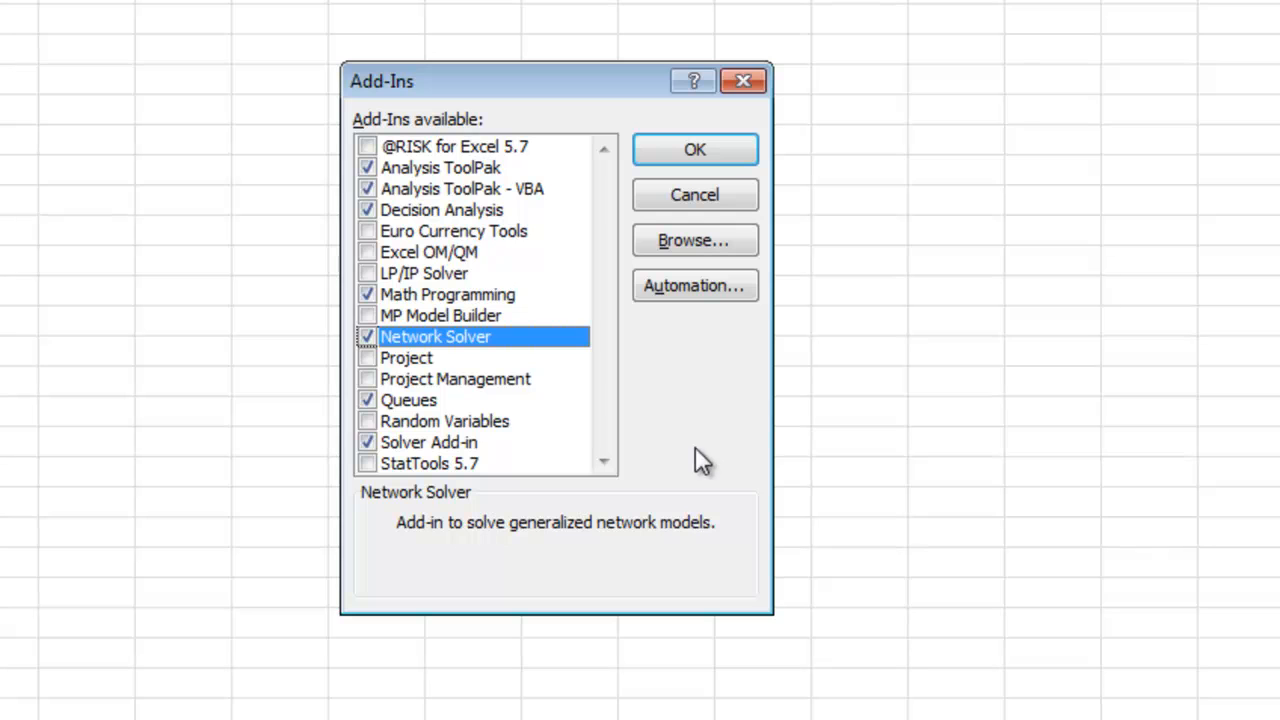
left_click(367, 336)
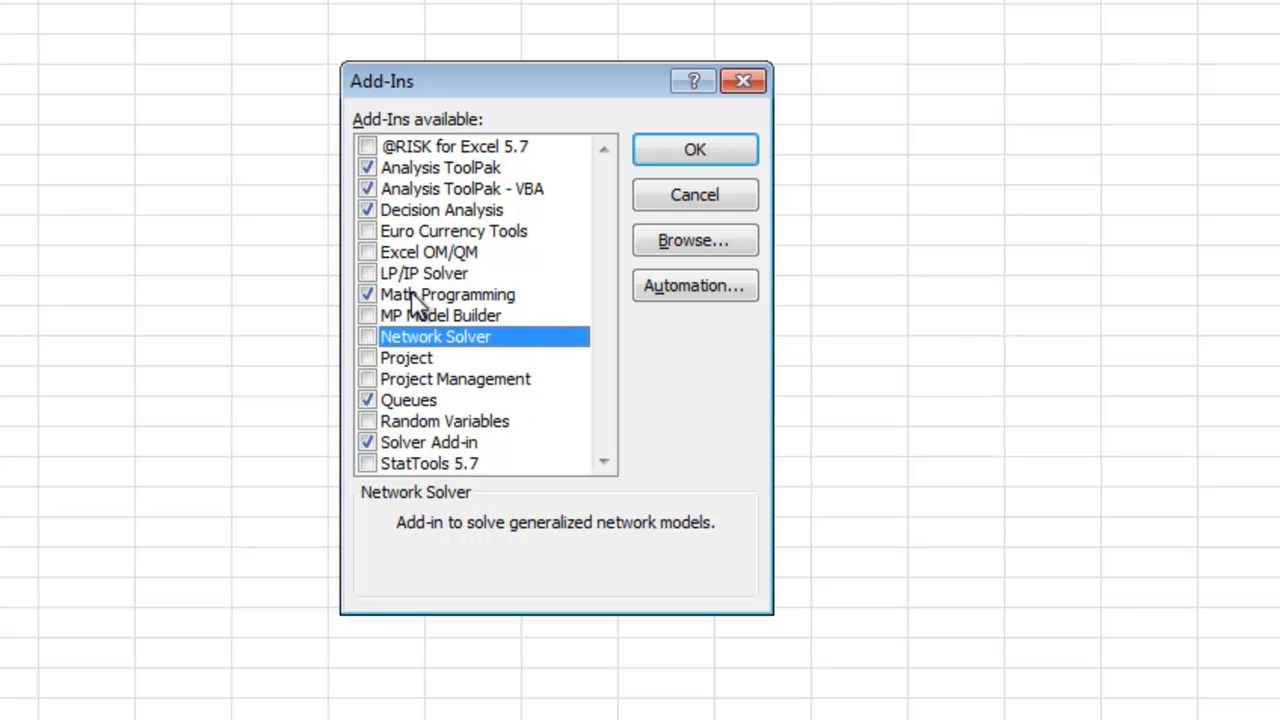
left_click(423, 273)
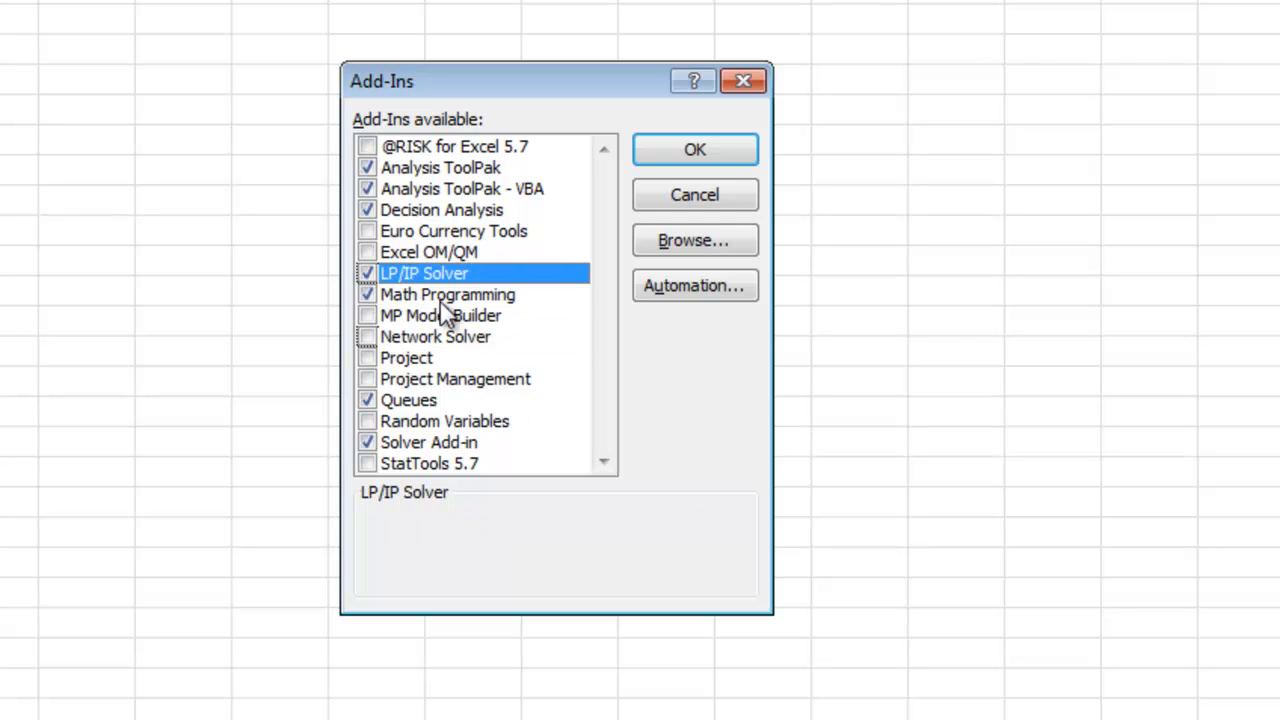
mouse_move(390, 294)
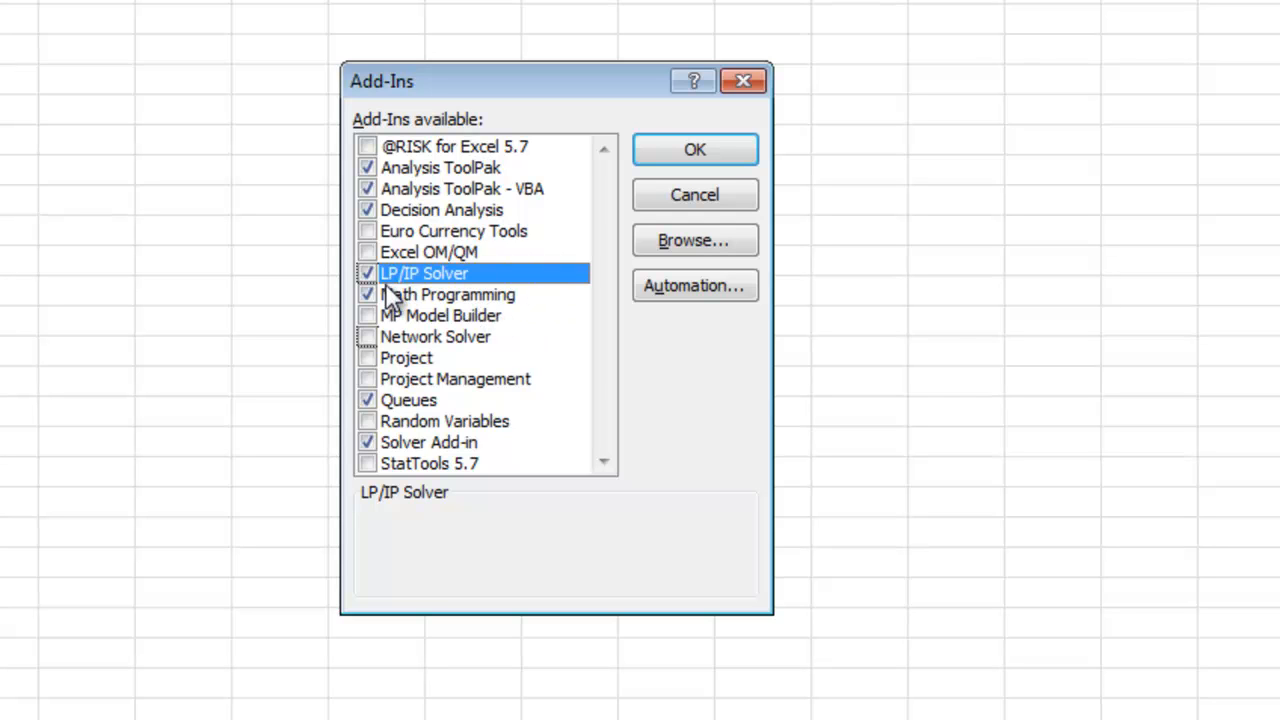
mouse_move(415, 337)
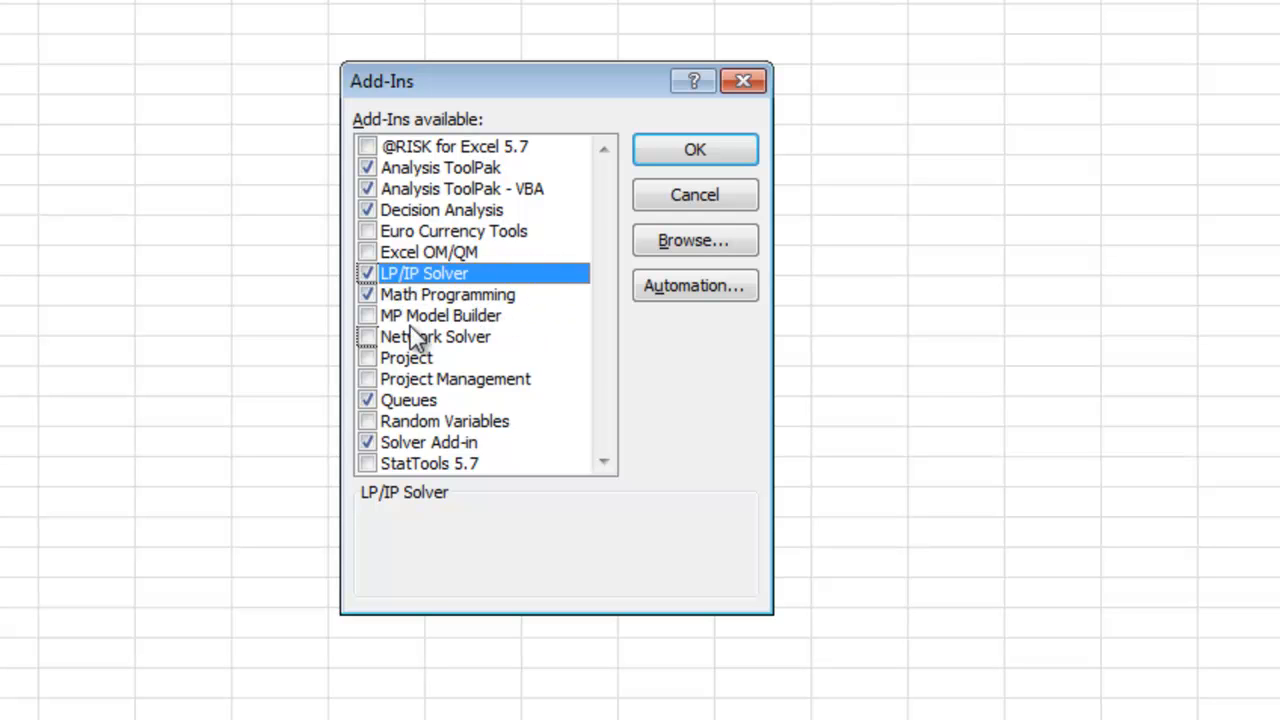
mouse_move(400, 330)
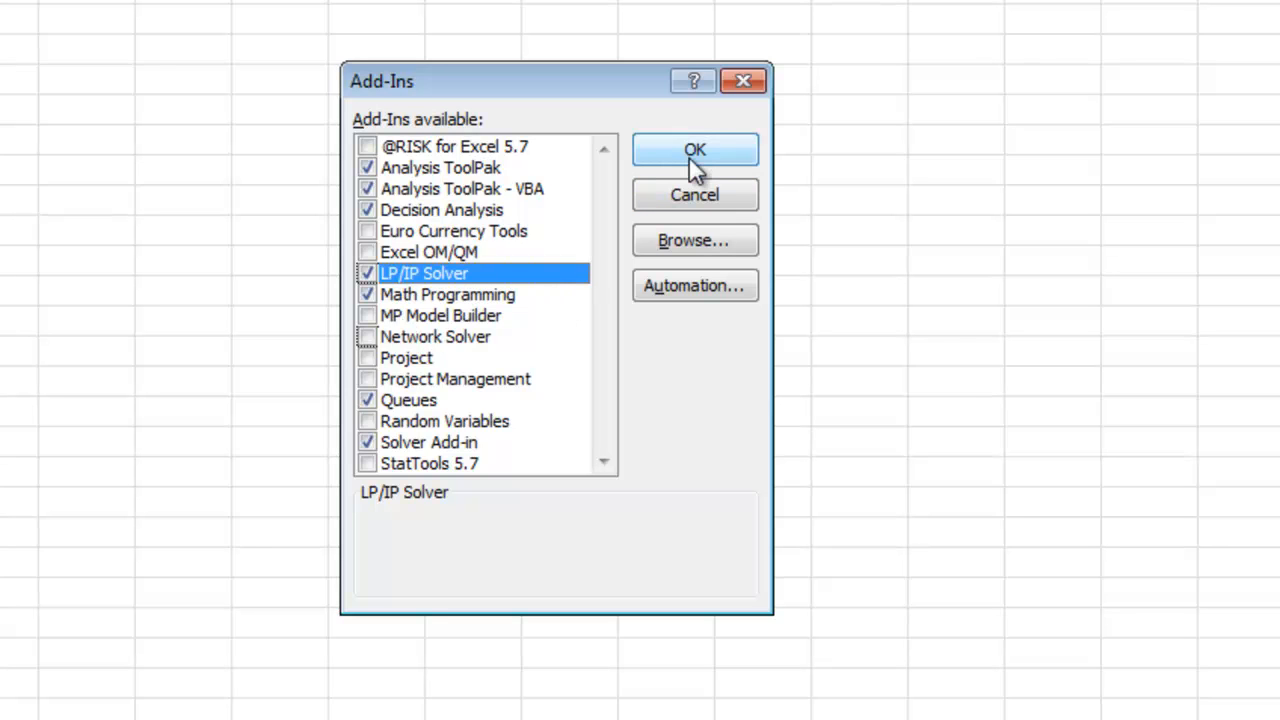
left_click(694, 150)
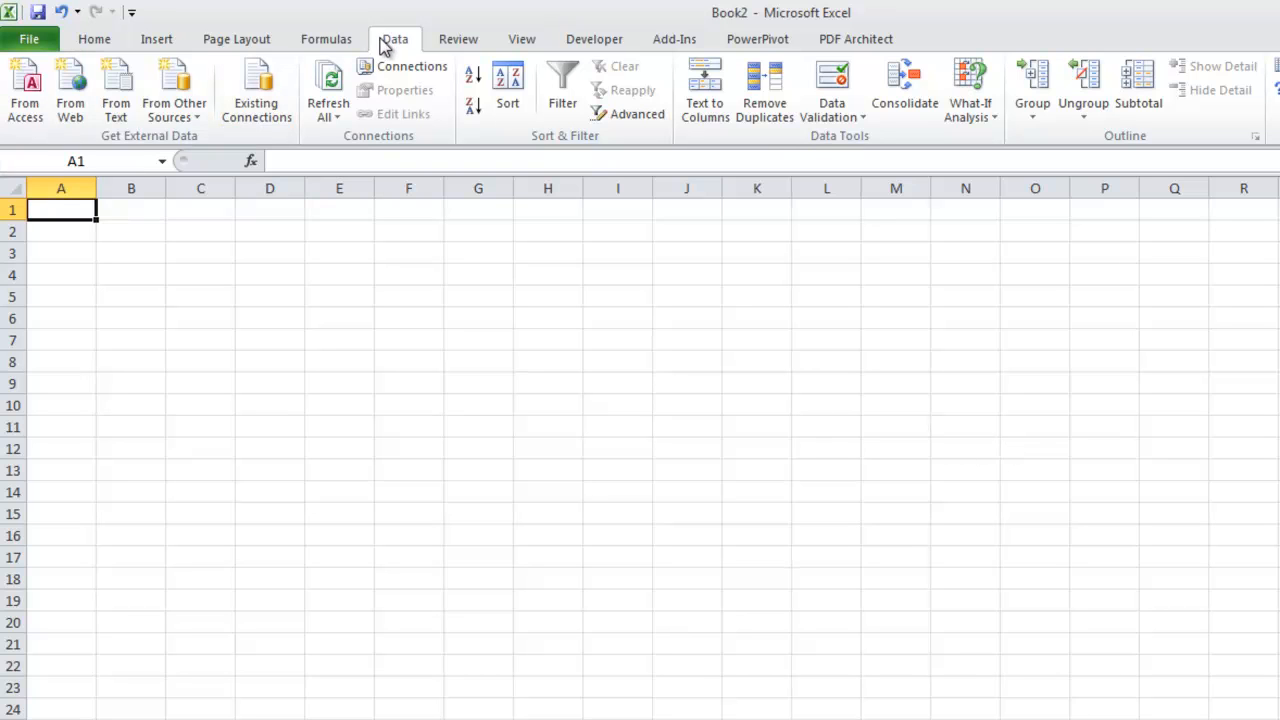
Choose Linear/Integer from the OR_MM add-in menu to start problem LP_1.
left_click(673, 39)
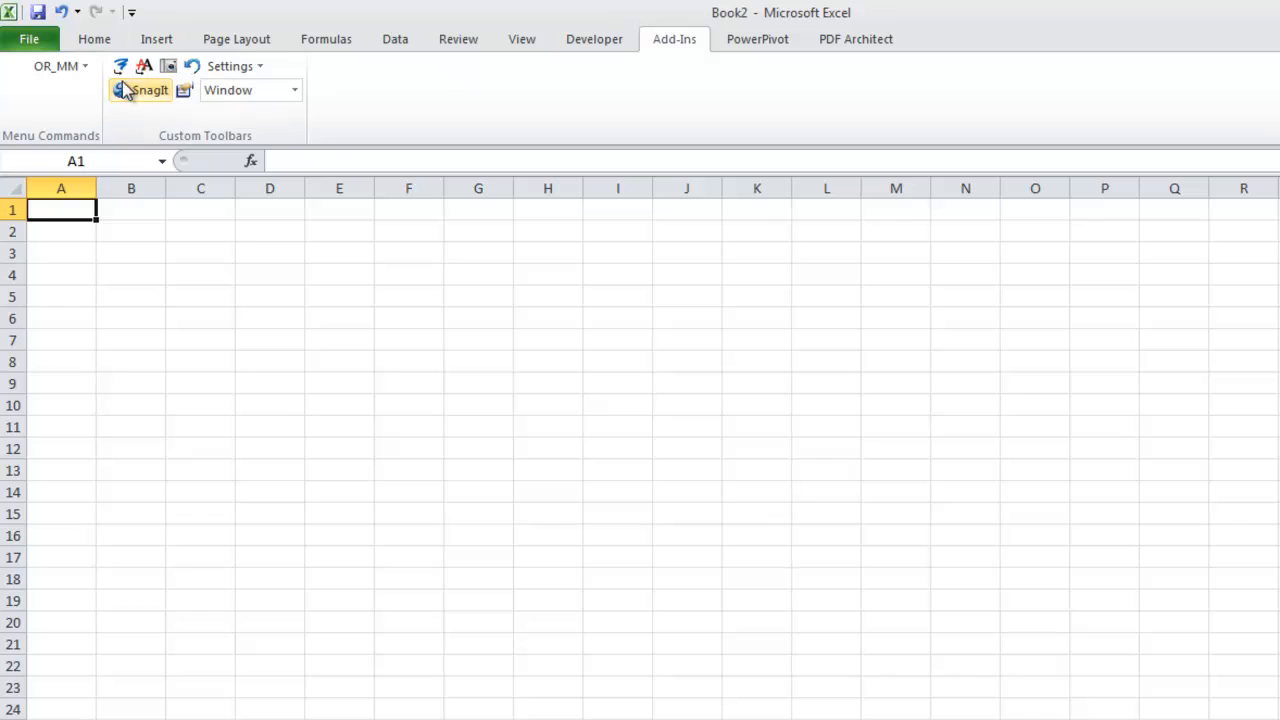
left_click(55, 66)
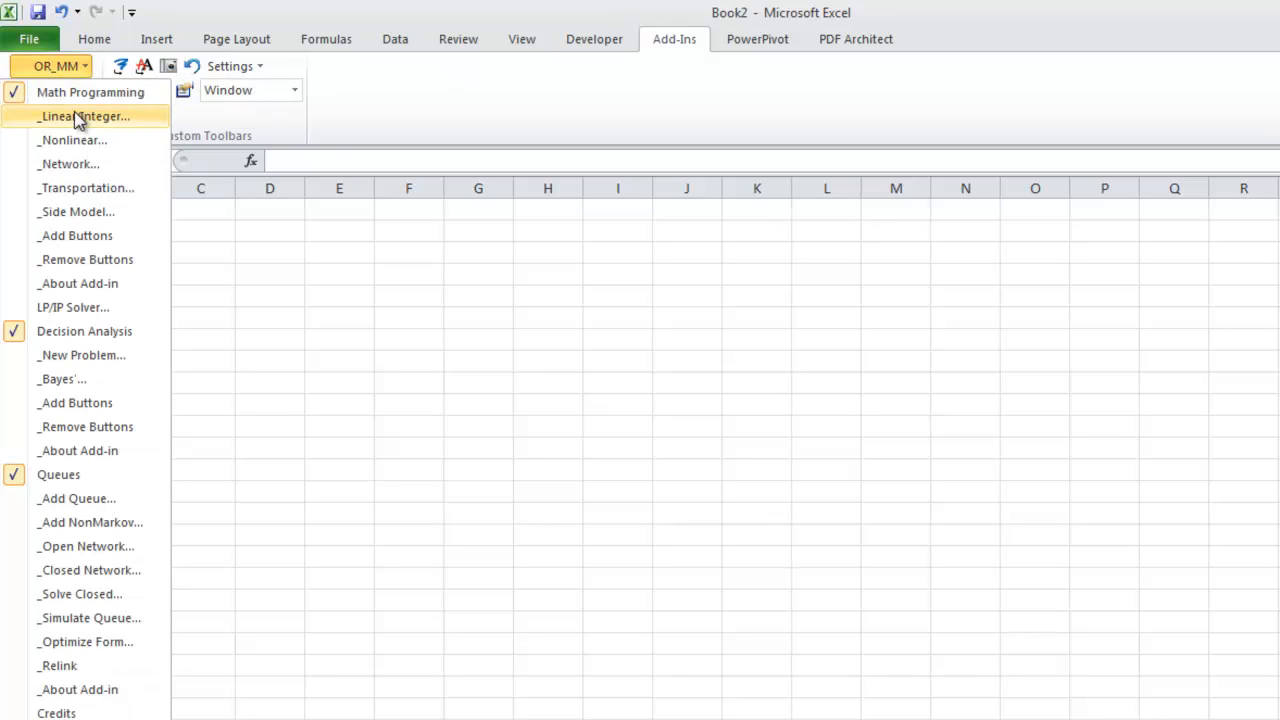
mouse_move(90, 92)
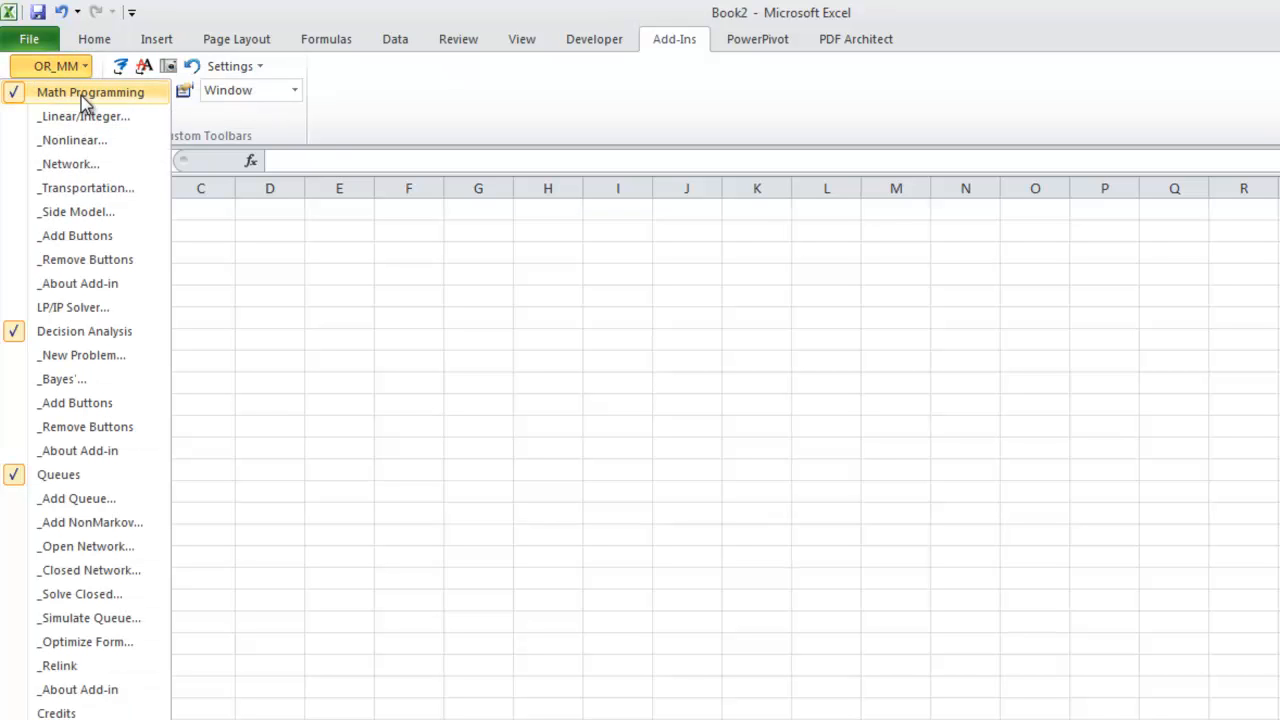
mouse_move(84, 116)
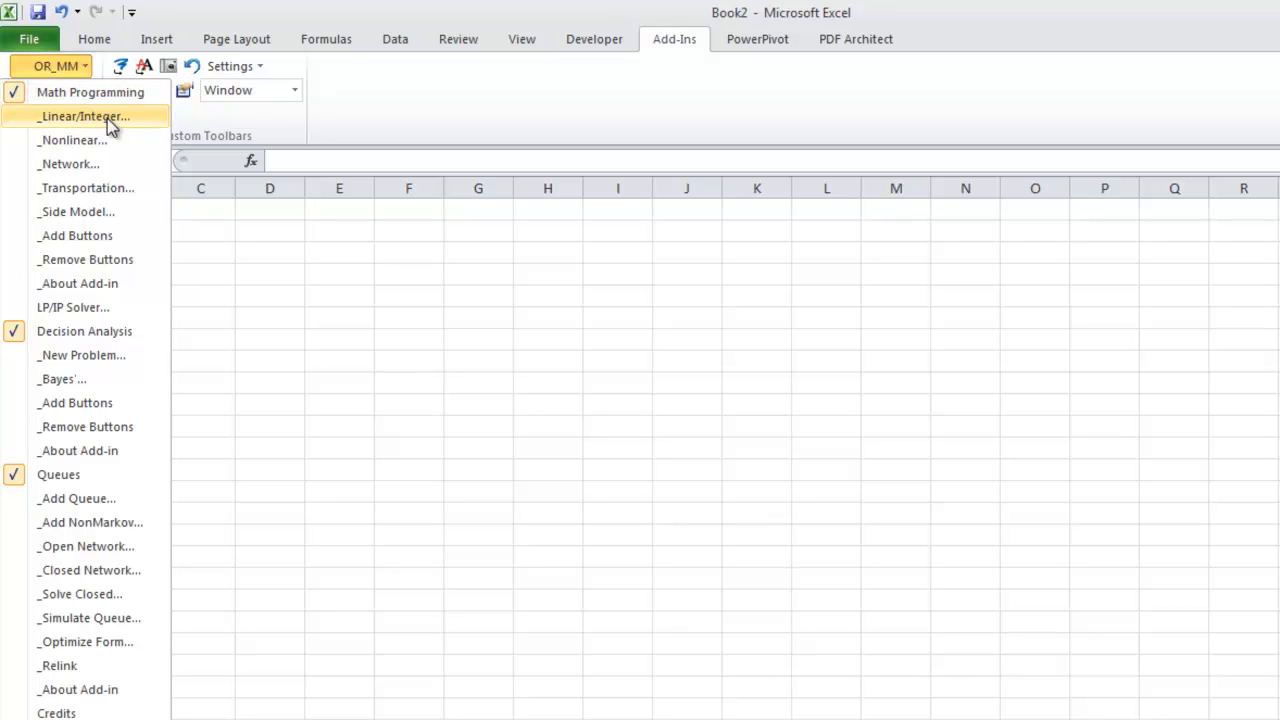
left_click(83, 116)
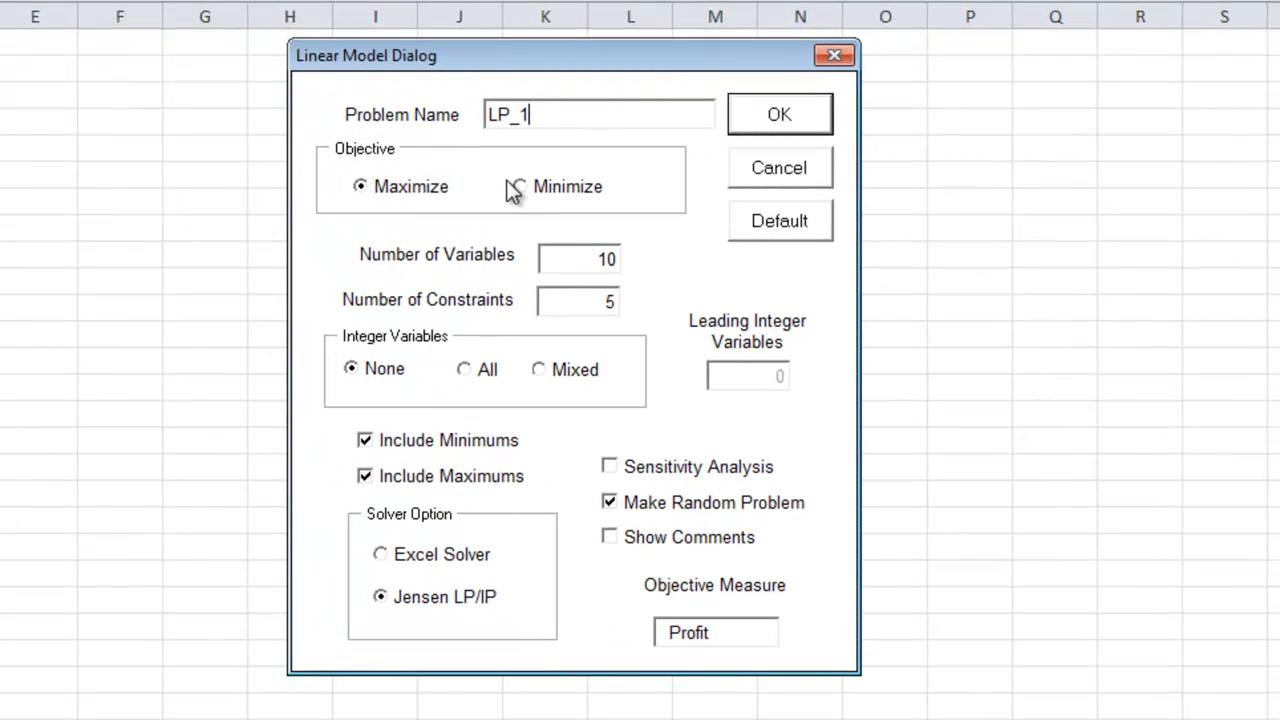
Name the problem 'Clothing' and generate its 2-variable, 2-constraint model sheet with sensitivity.
type("C")
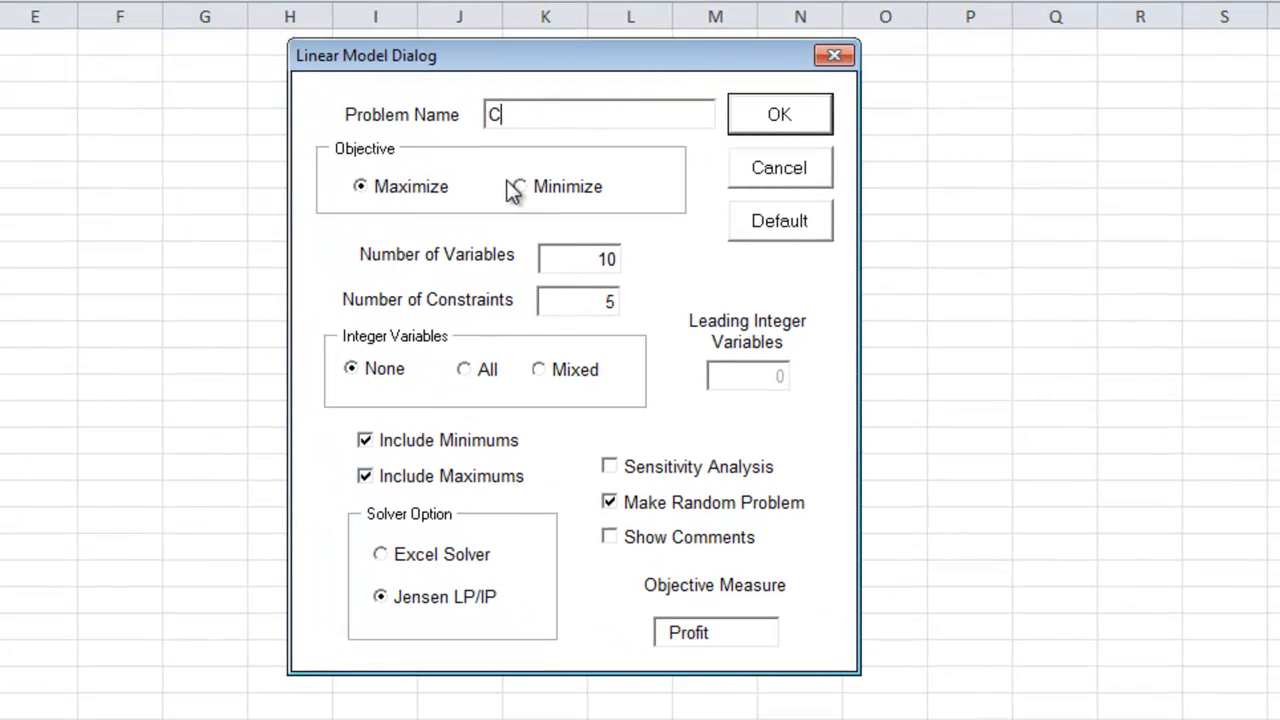
type("lothing")
left_click(579, 258)
type("2")
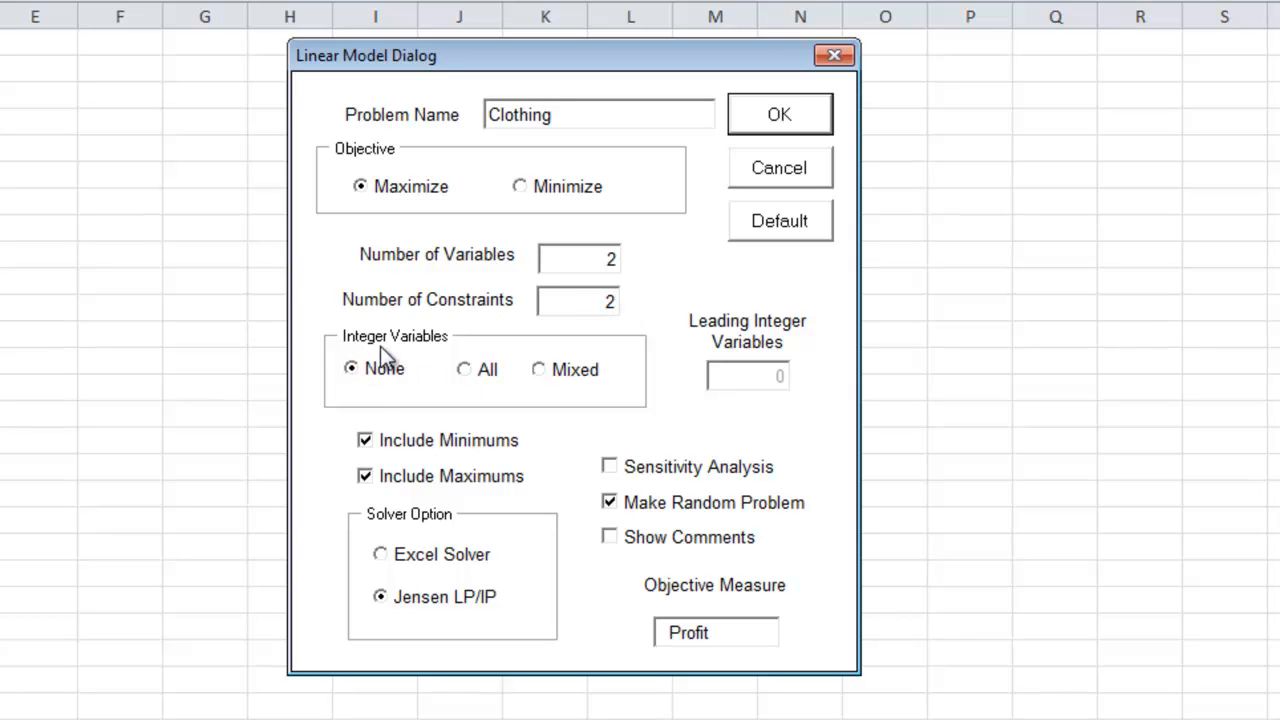
mouse_move(415, 500)
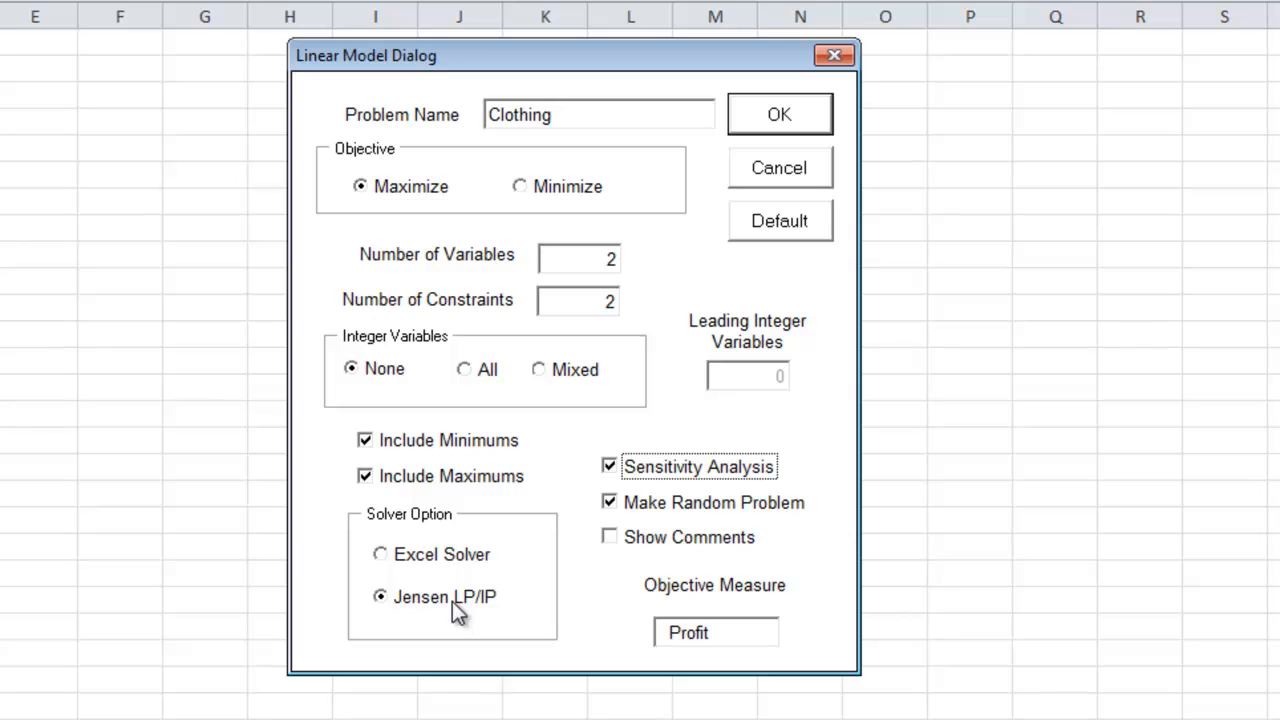
mouse_move(432, 572)
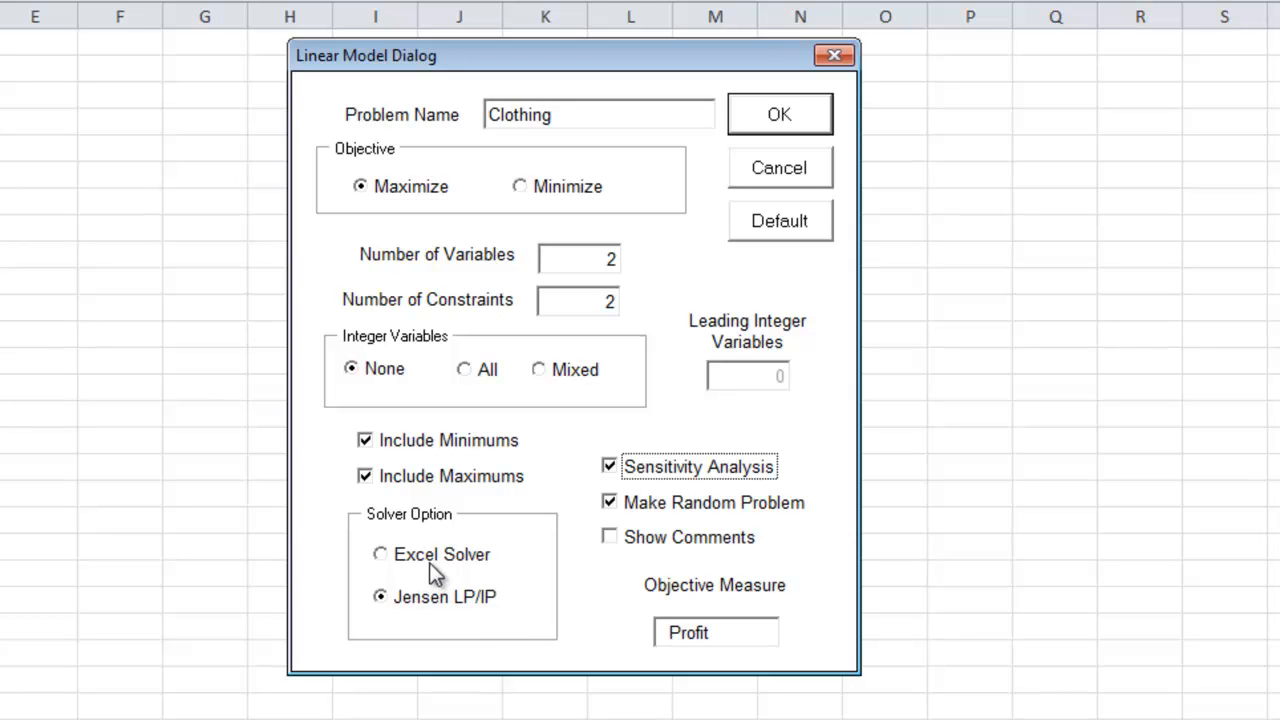
mouse_move(775, 130)
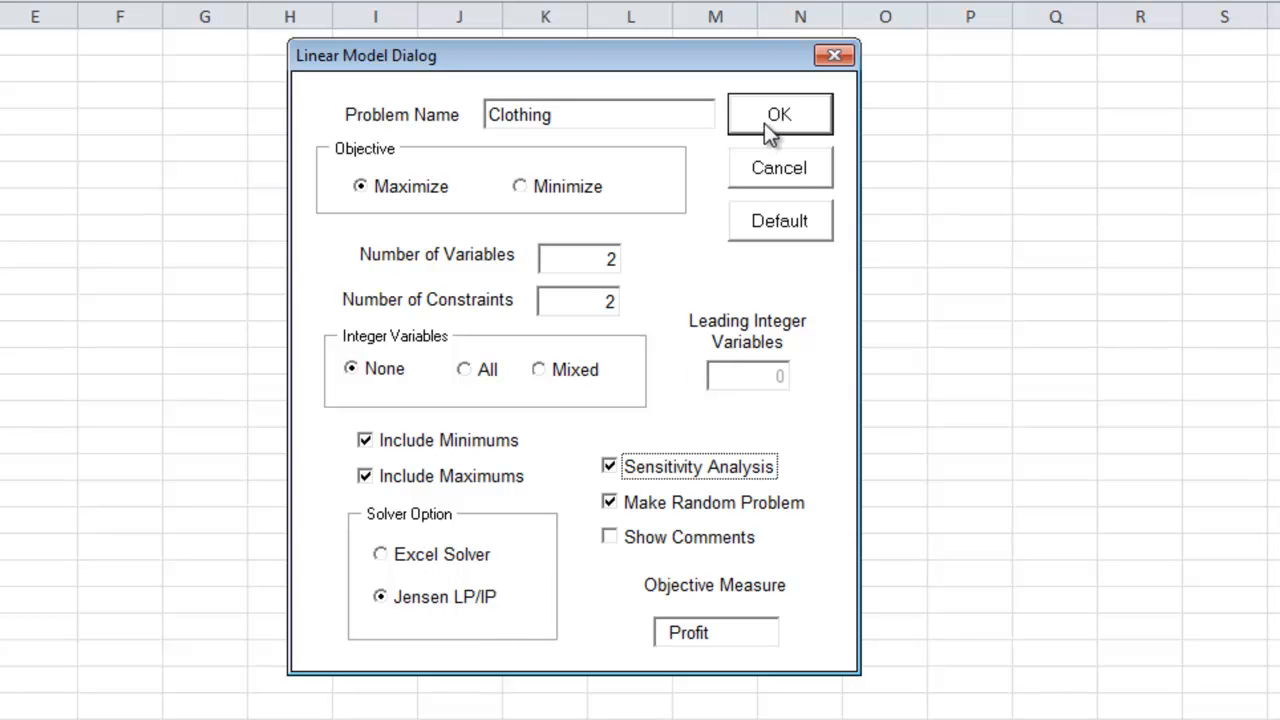
left_click(779, 114)
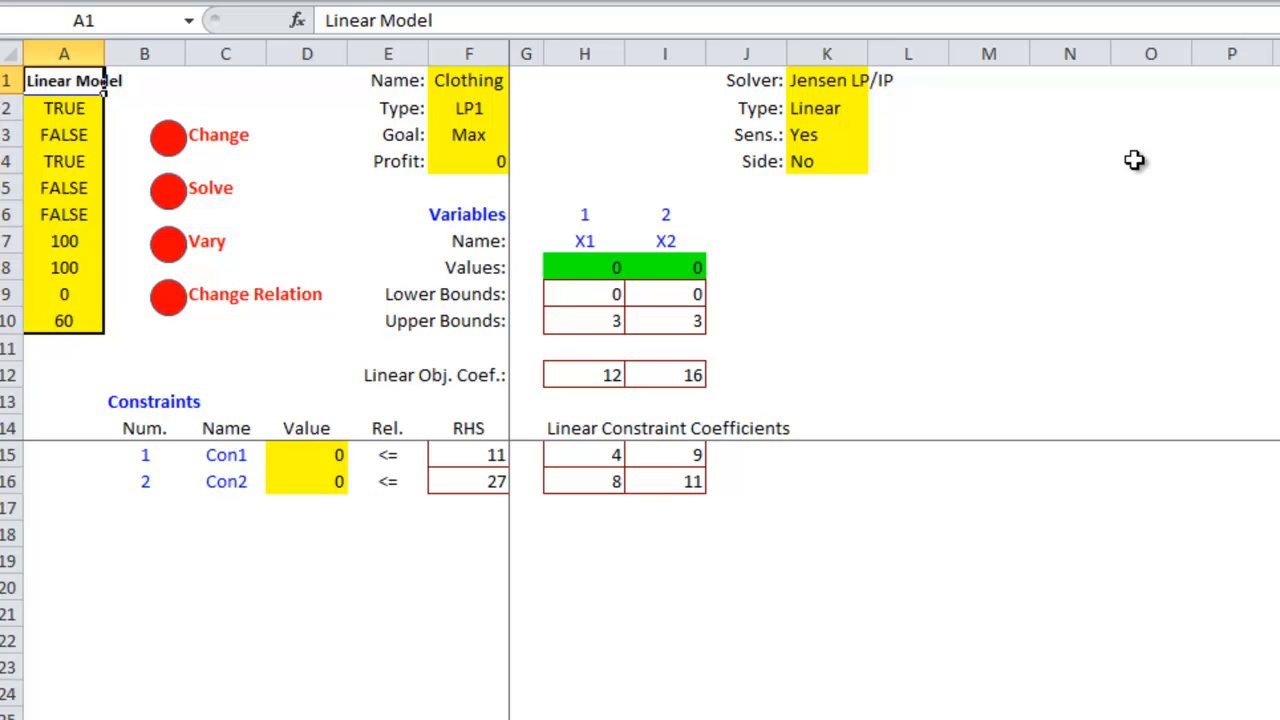
mouse_move(995, 424)
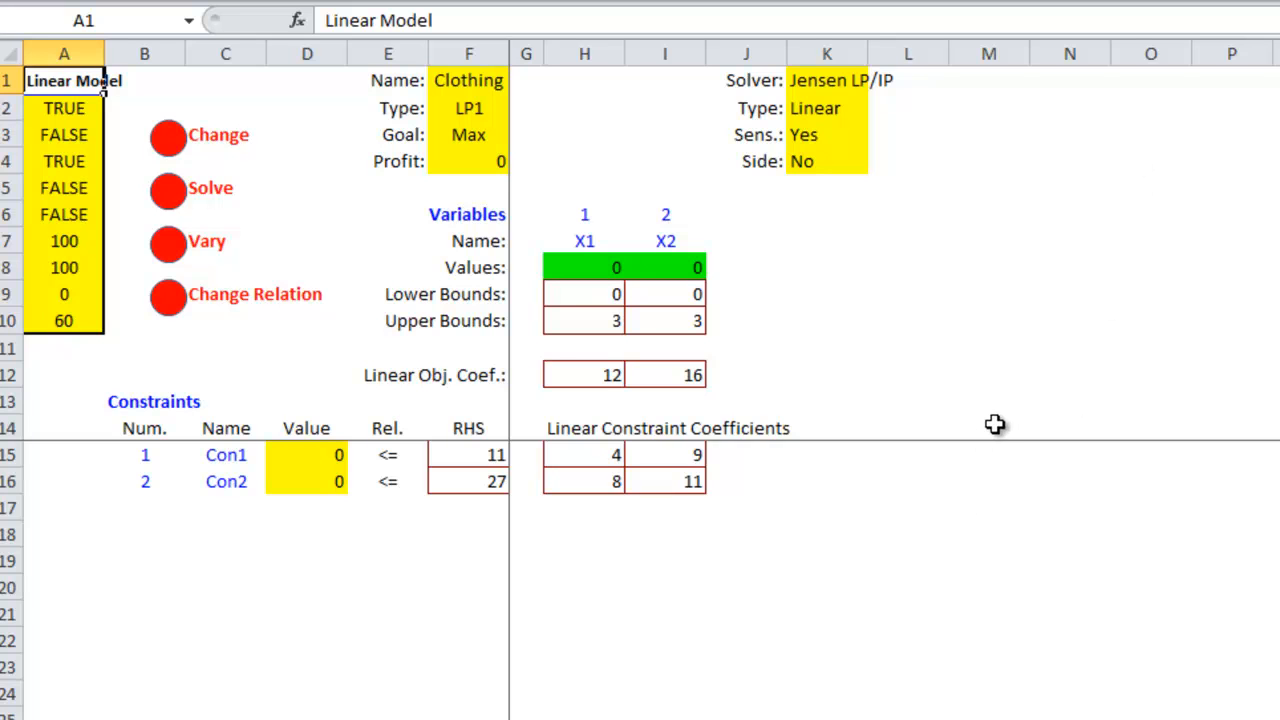
mouse_move(599, 363)
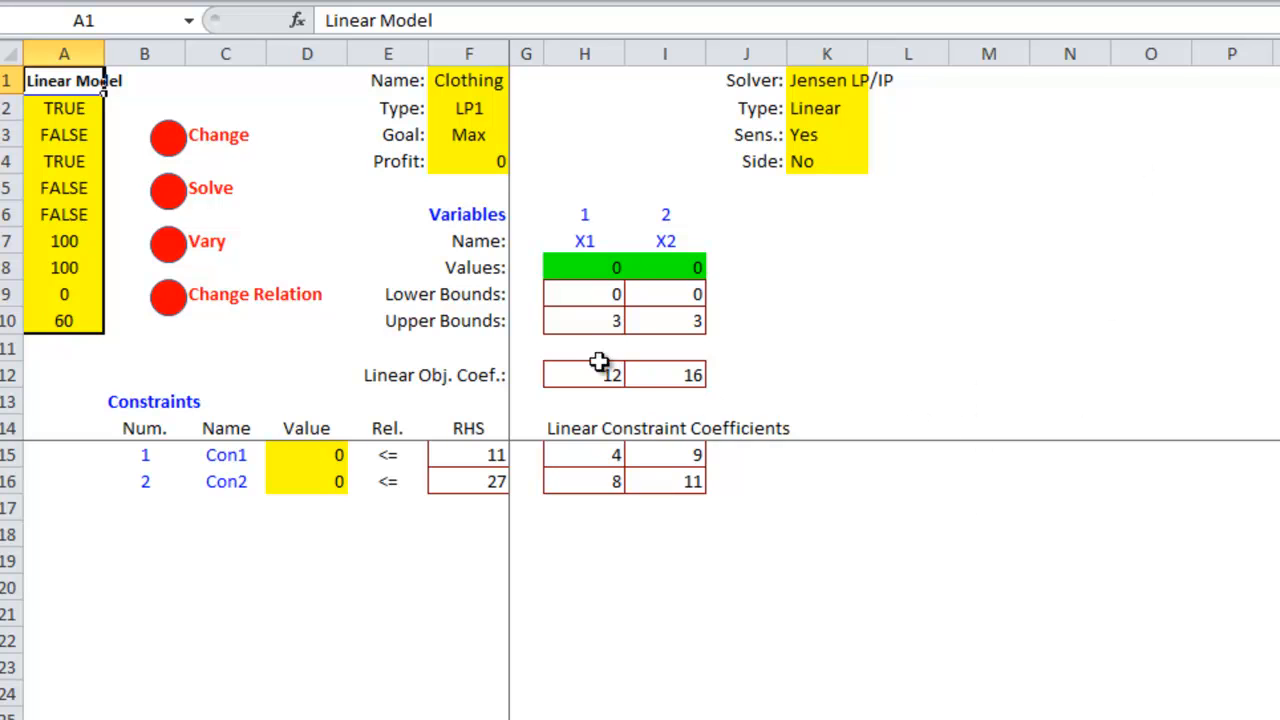
Rename the first variable to 's' and enter the constraint name 'sewing'.
left_click(584, 240)
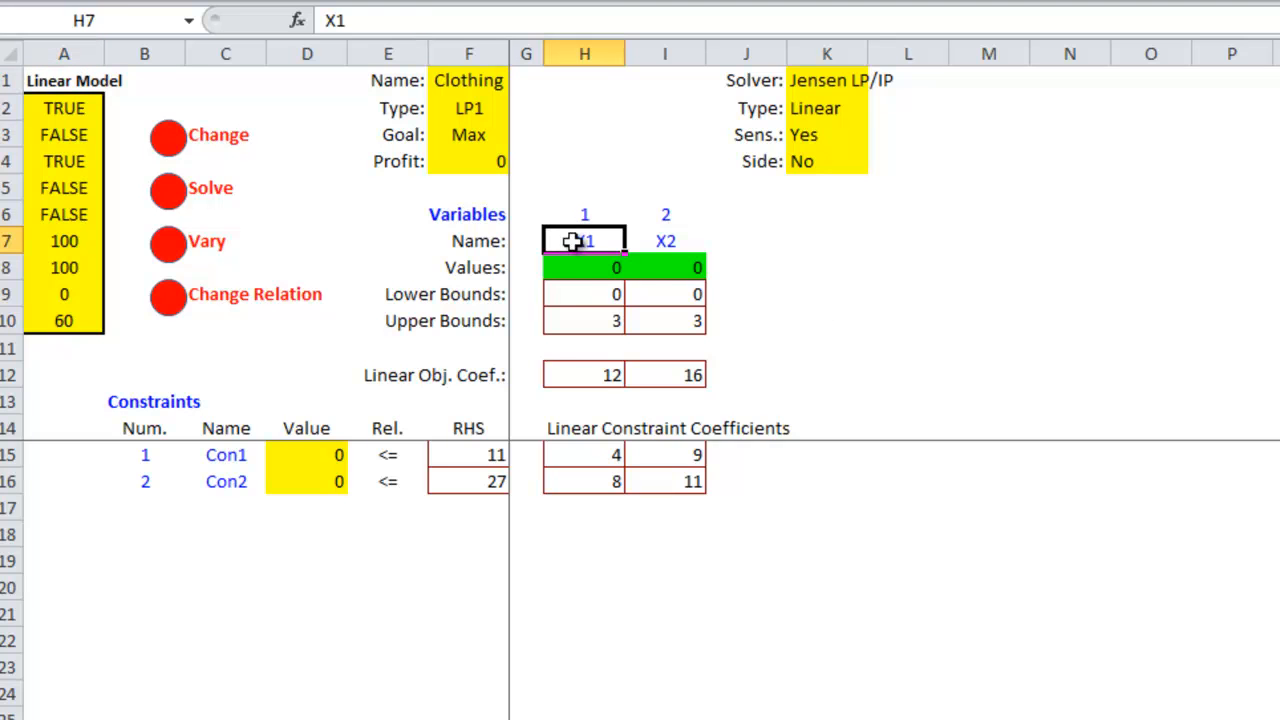
type("s")
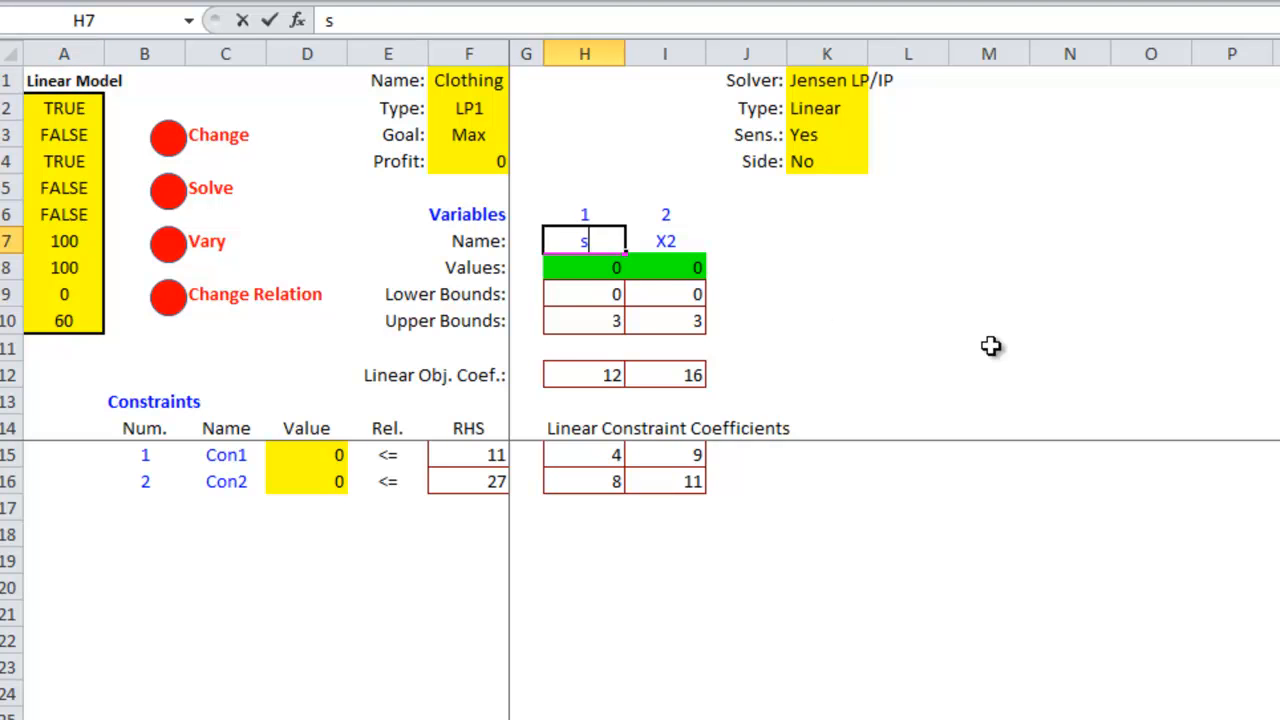
key("Return")
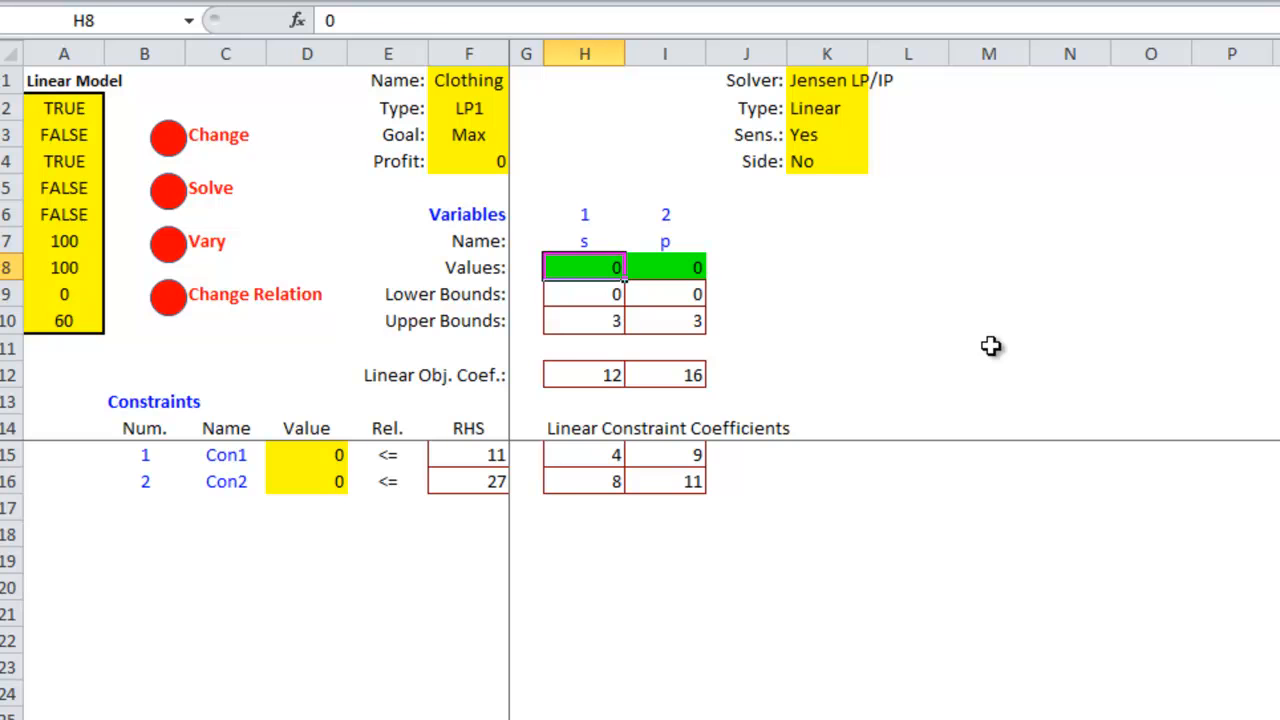
mouse_move(660, 250)
type("cu")
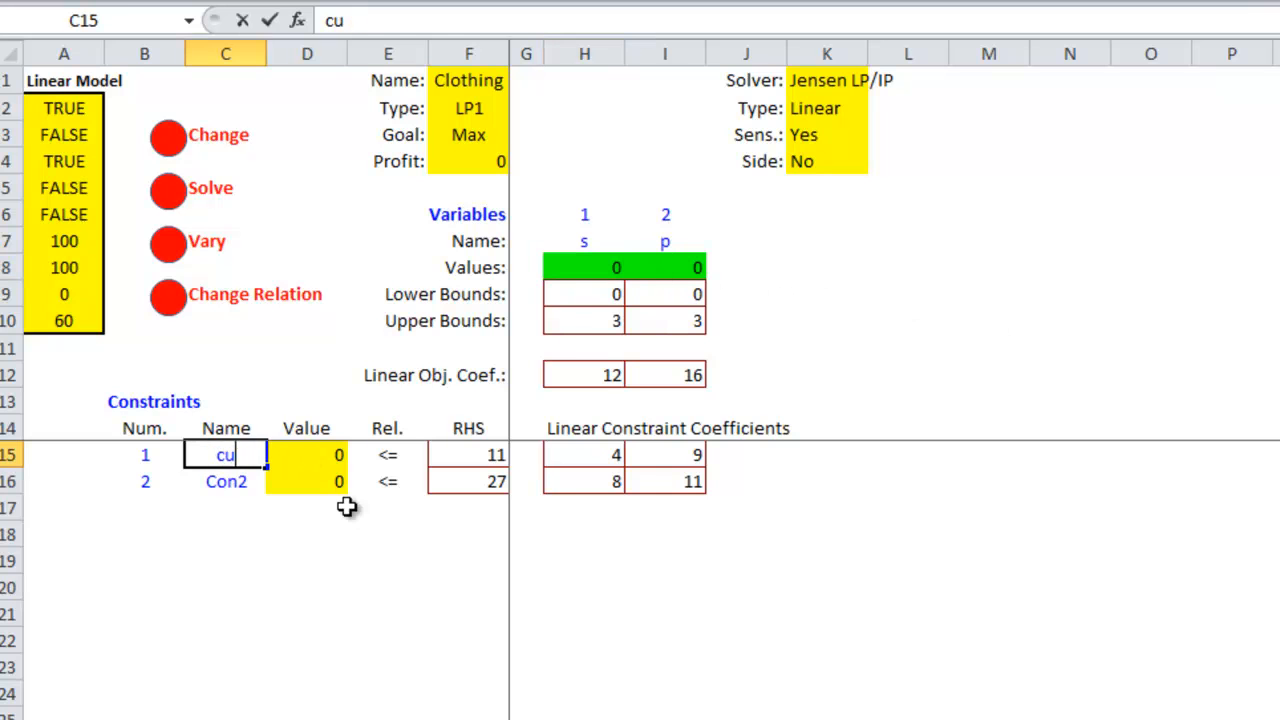
type("swe")
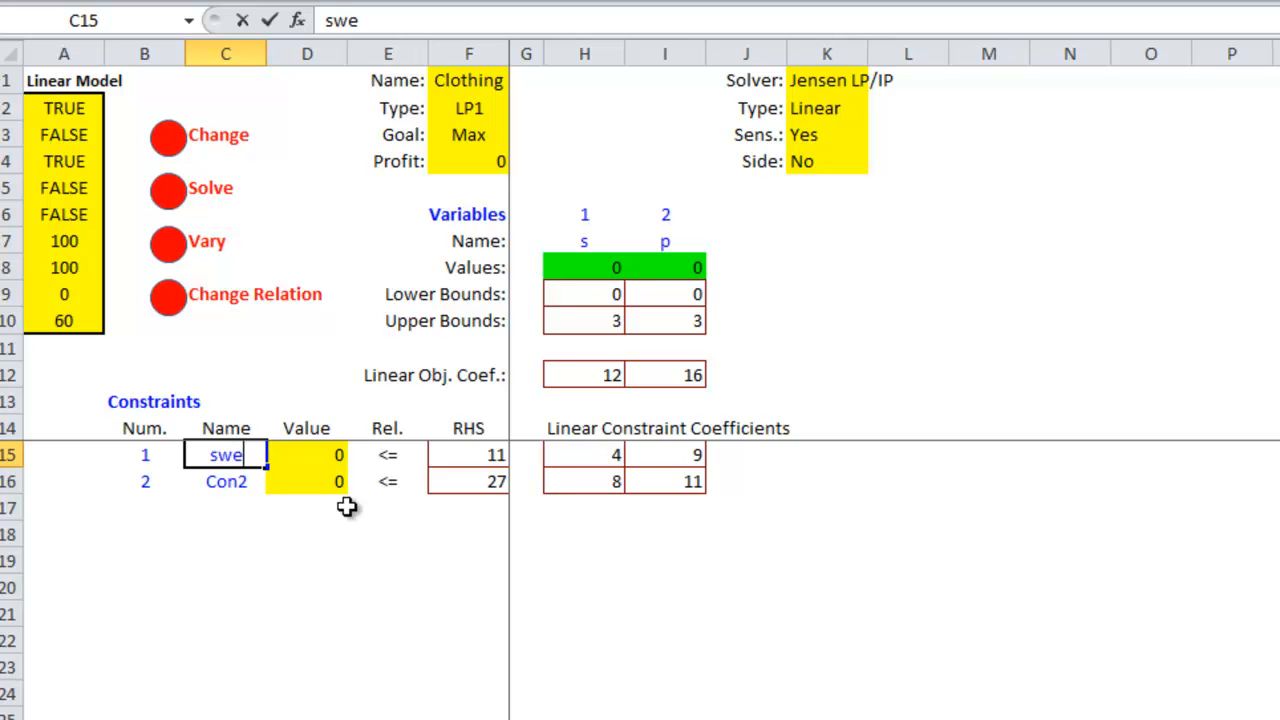
key("Return")
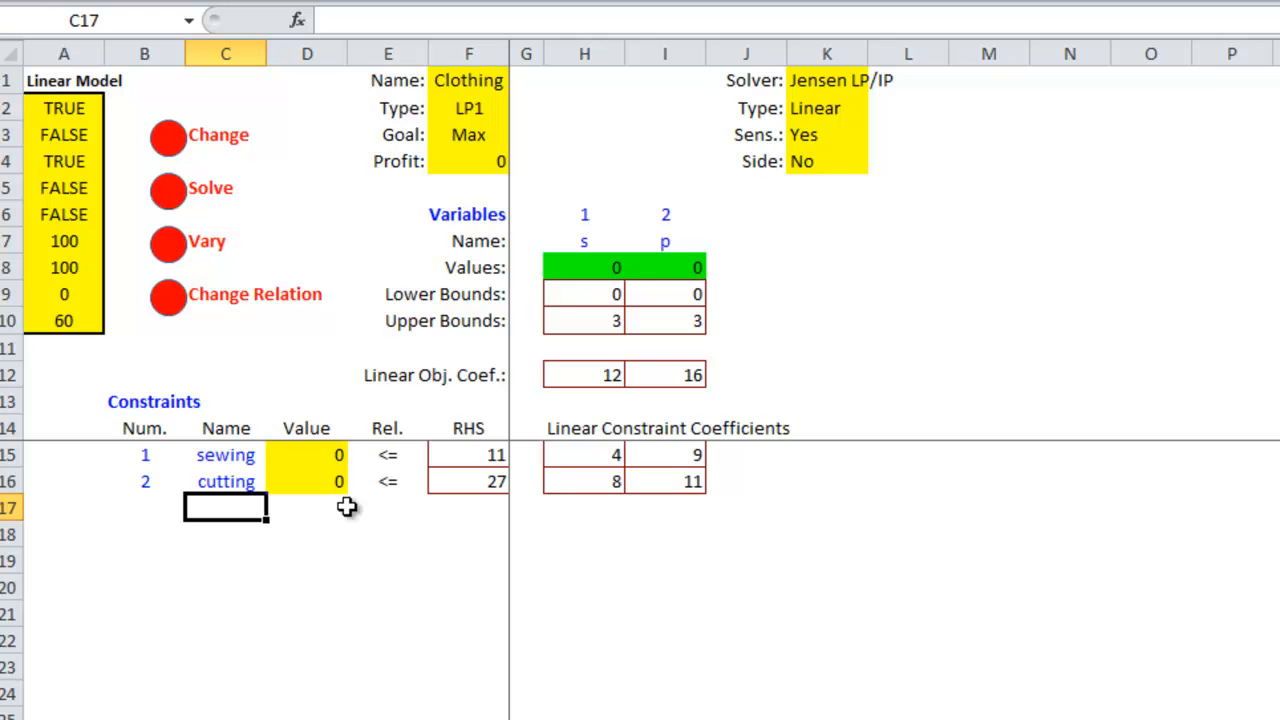
Enter upper bounds 1000, objective coefficients 4 and 3, and constraint coefficients such as 0.75.
left_click(585, 320)
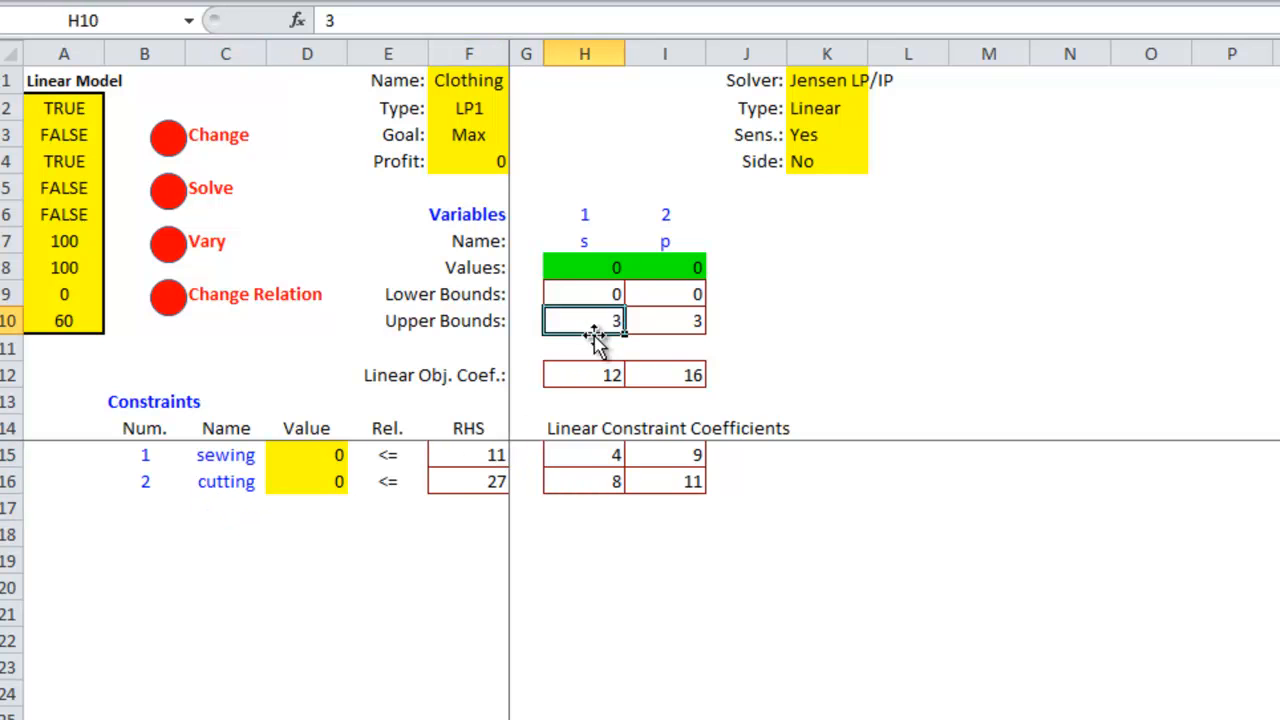
left_click(664, 374)
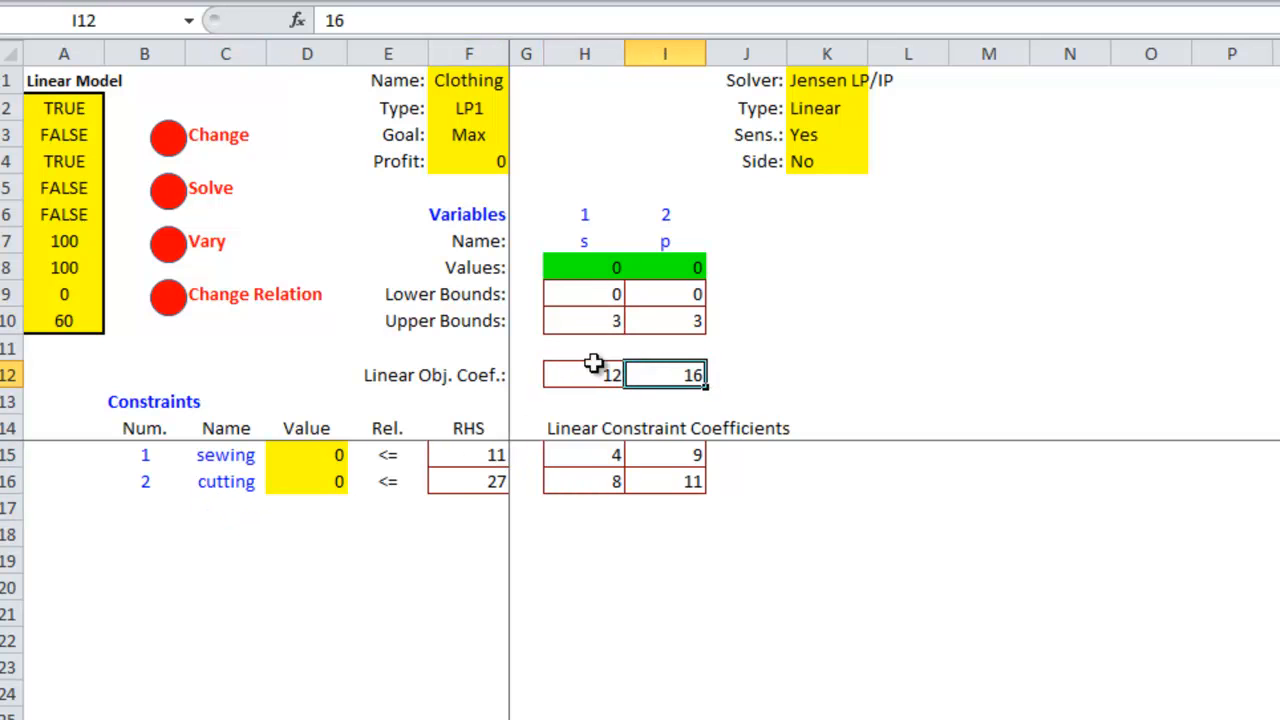
left_click(584, 320)
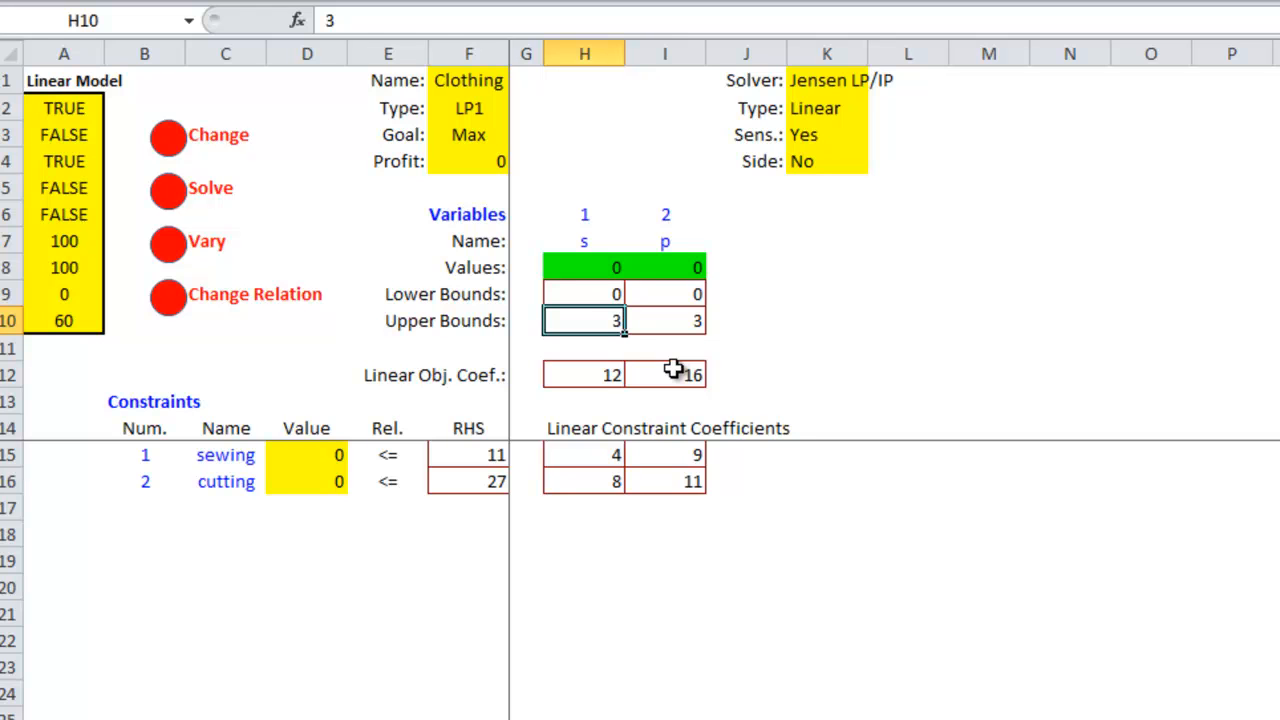
left_click(664, 293)
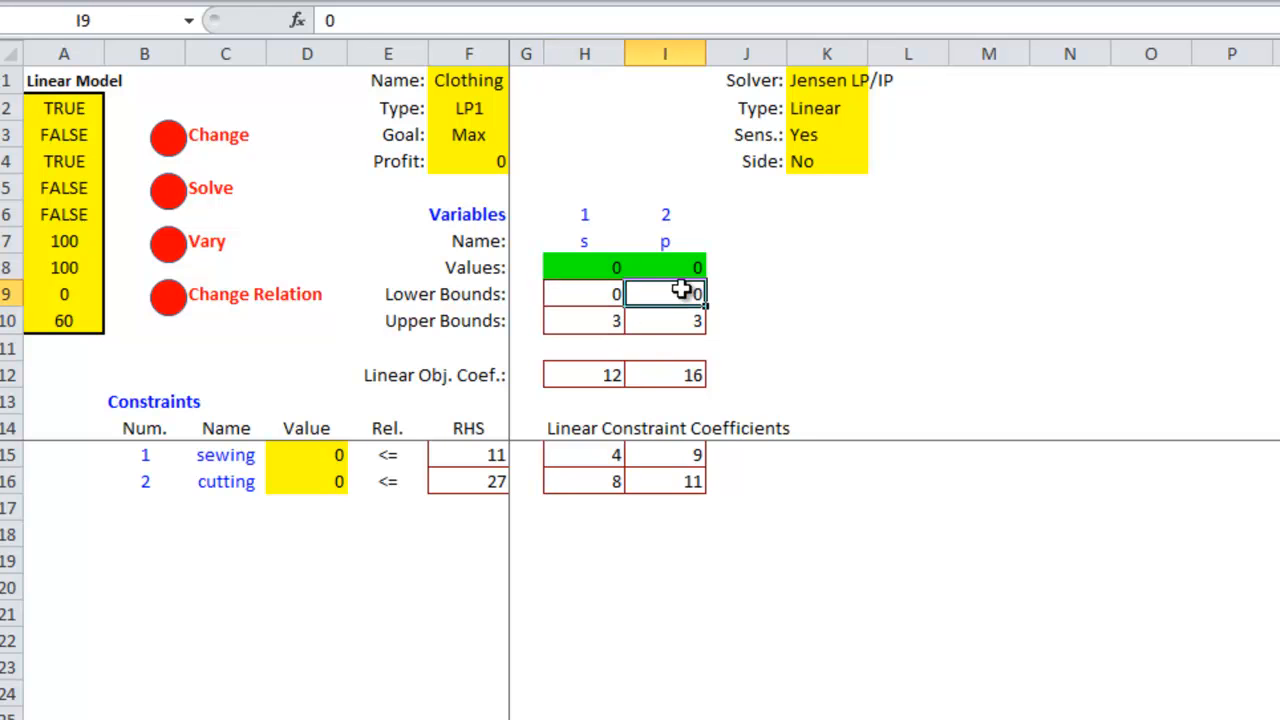
left_click(584, 321)
type("1000")
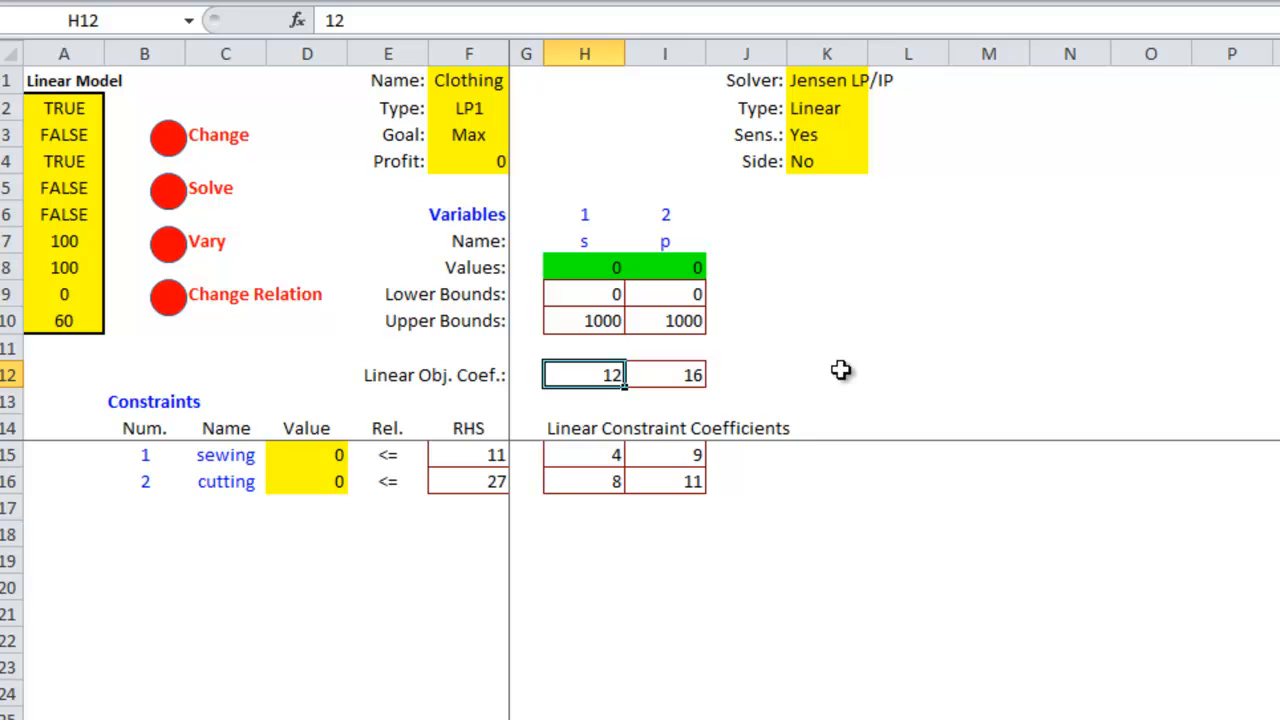
left_click(664, 375)
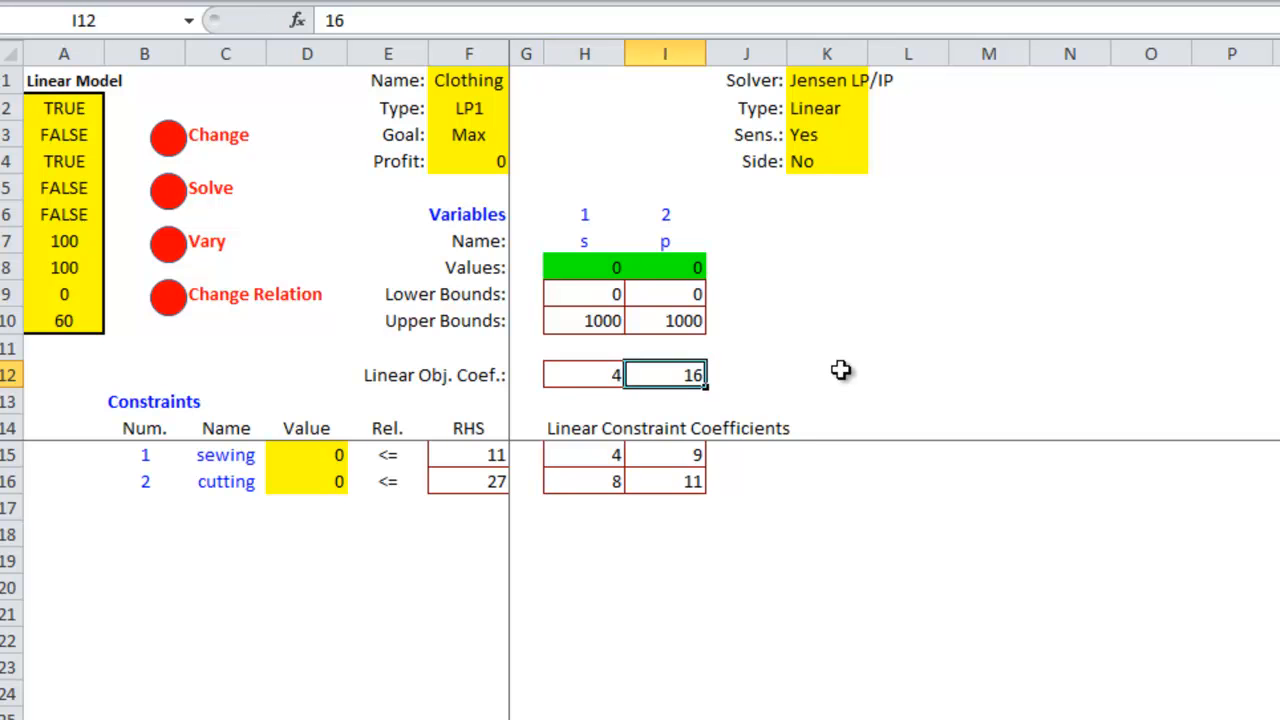
left_click(584, 455)
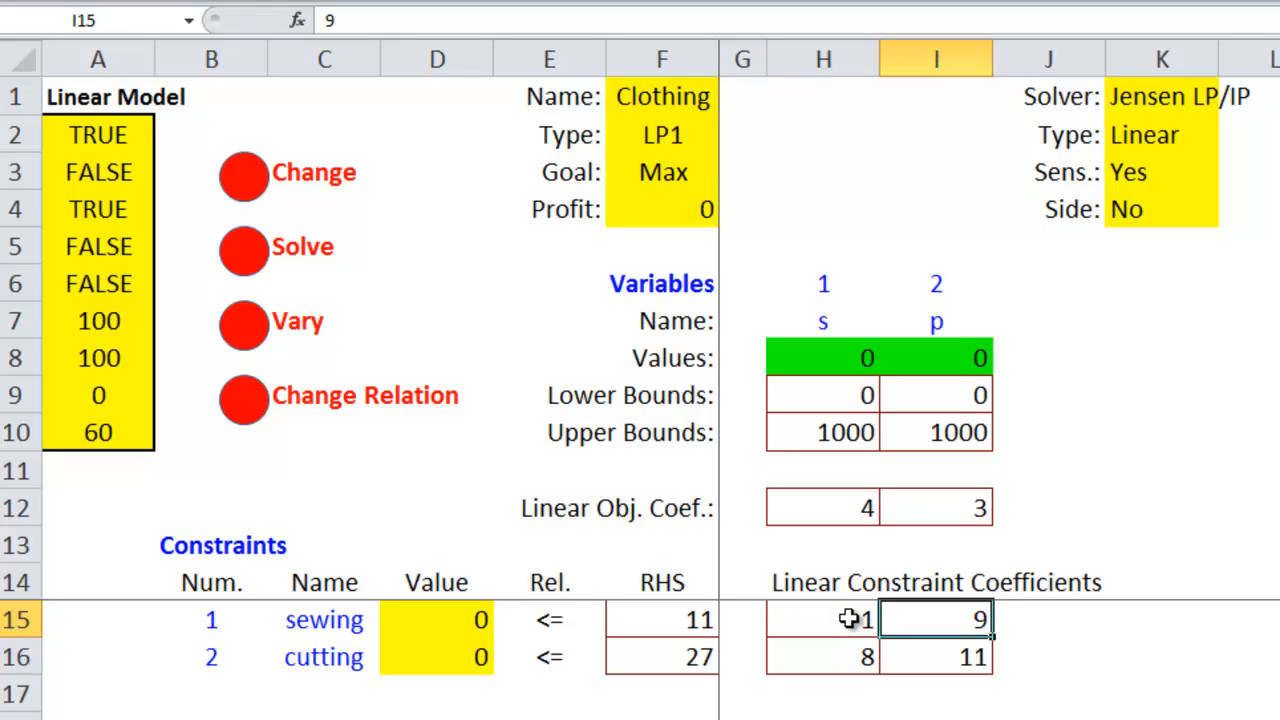
type(".75")
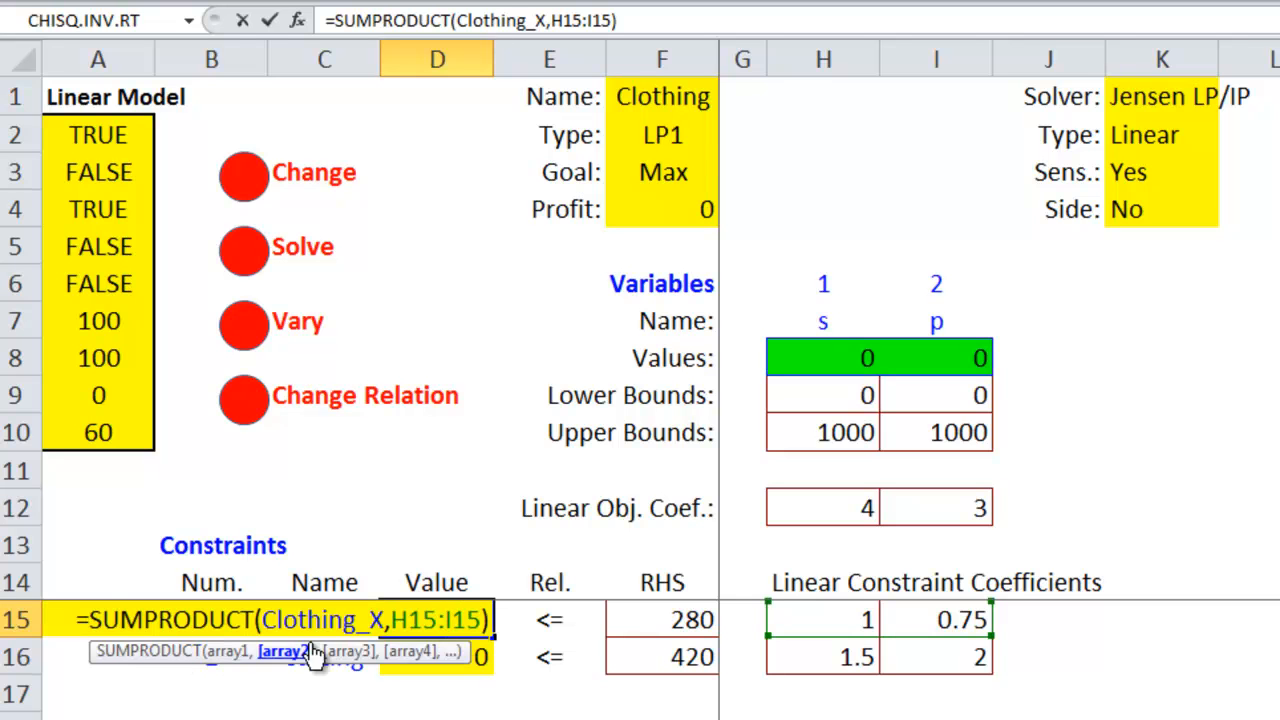
key("Return")
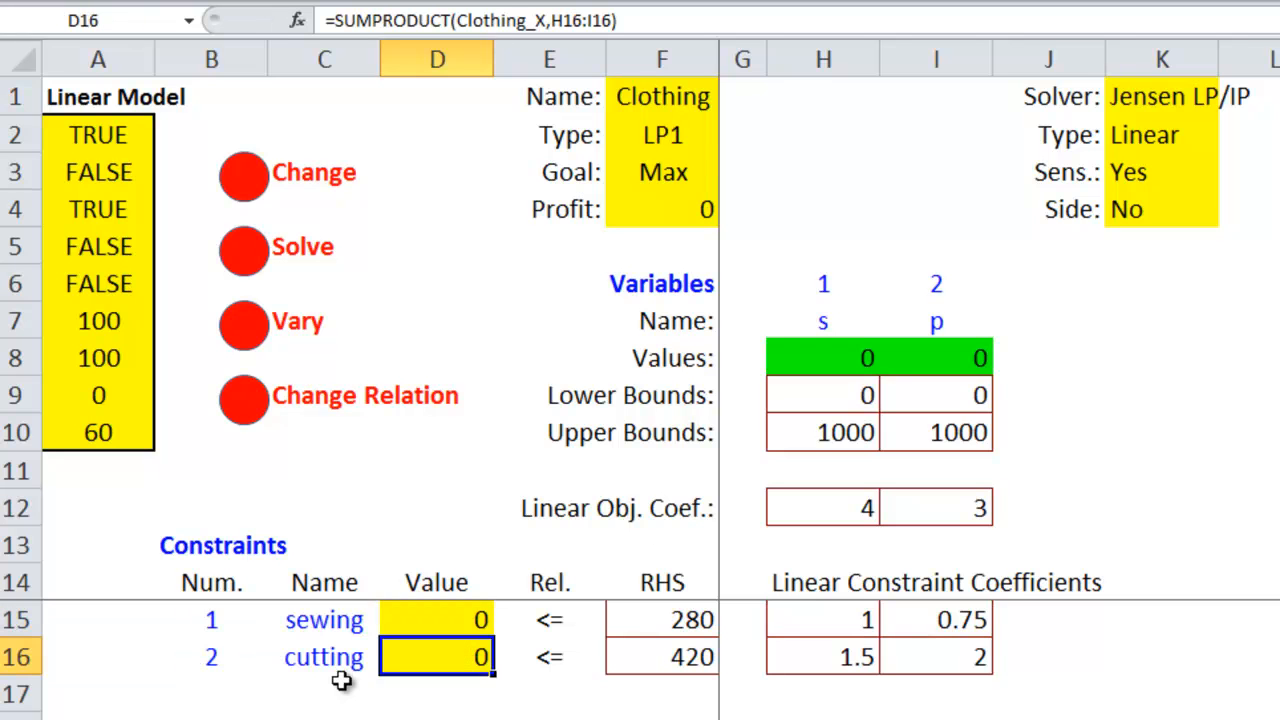
left_click(823, 357)
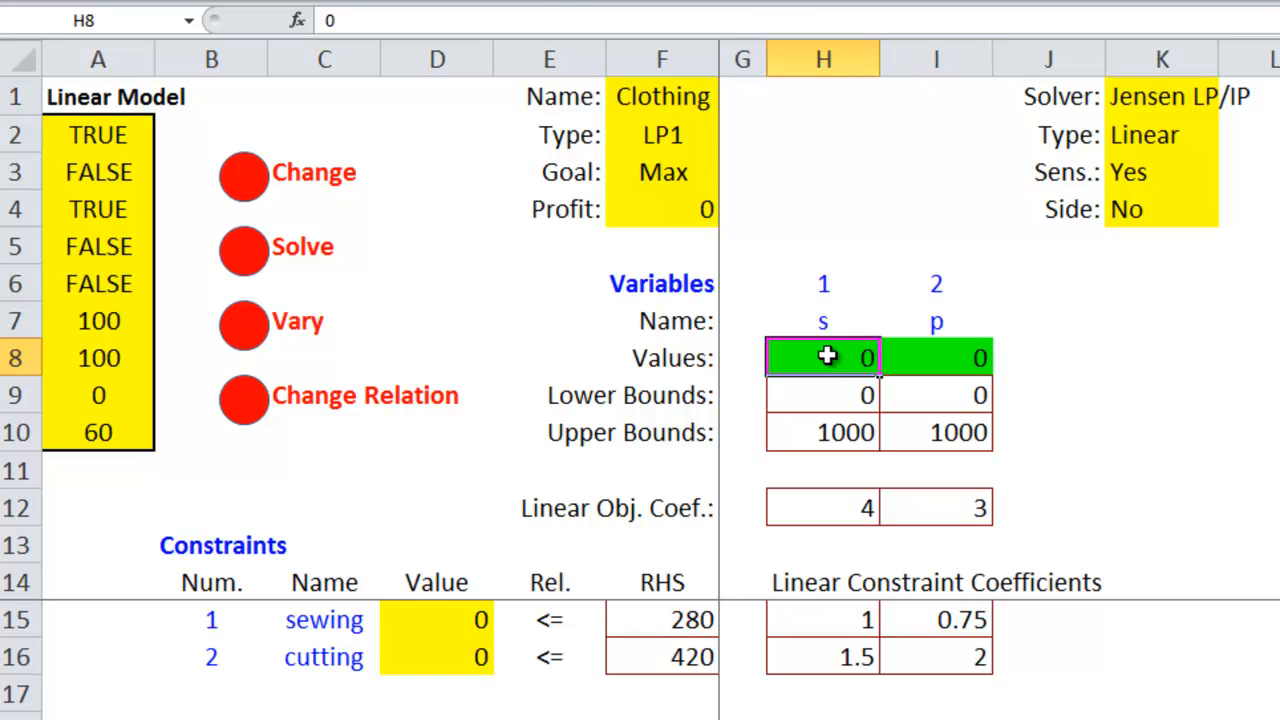
left_click(662, 209)
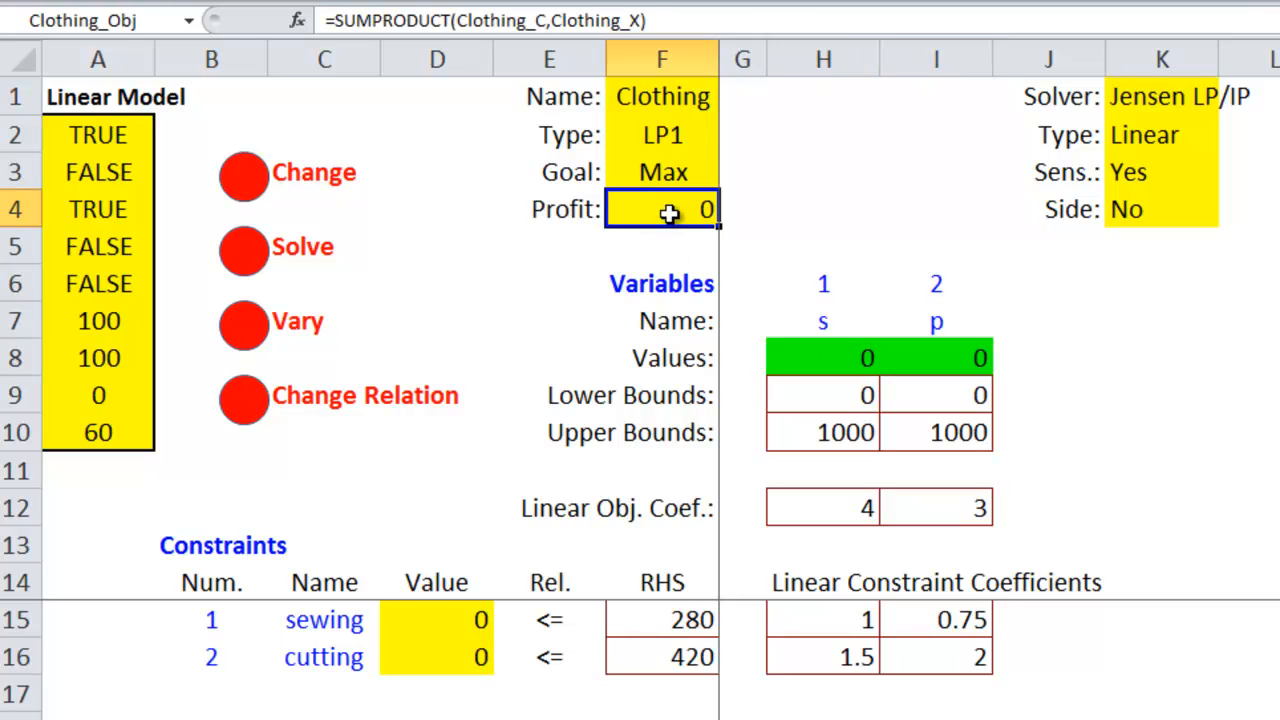
mouse_move(238, 318)
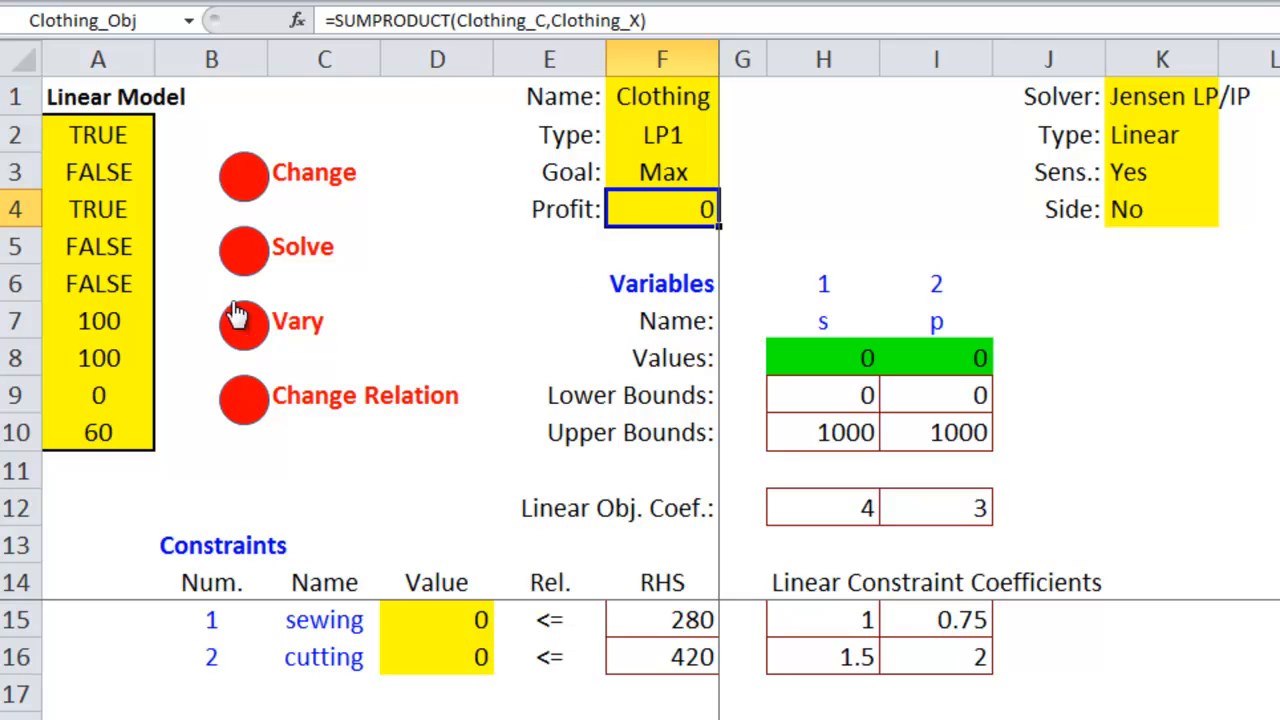
Solve the Clothing model and check p=0 and the sewing limit of 280.
left_click(243, 248)
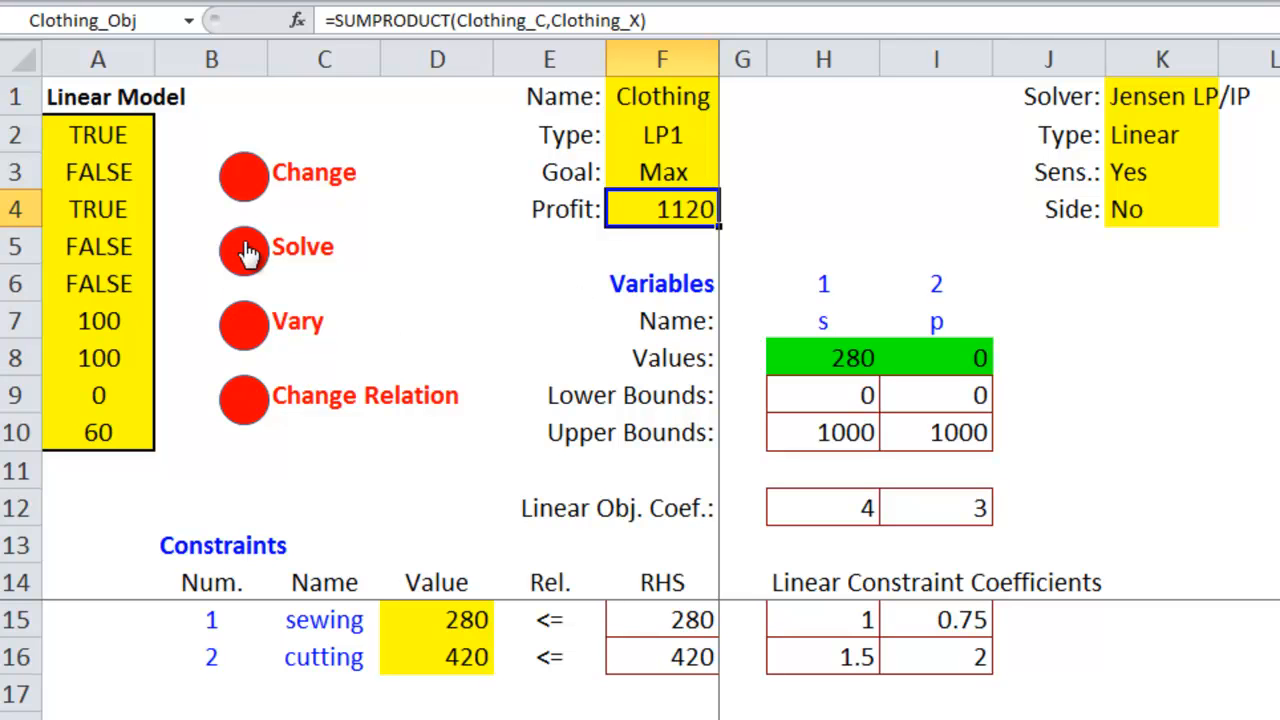
left_click(935, 358)
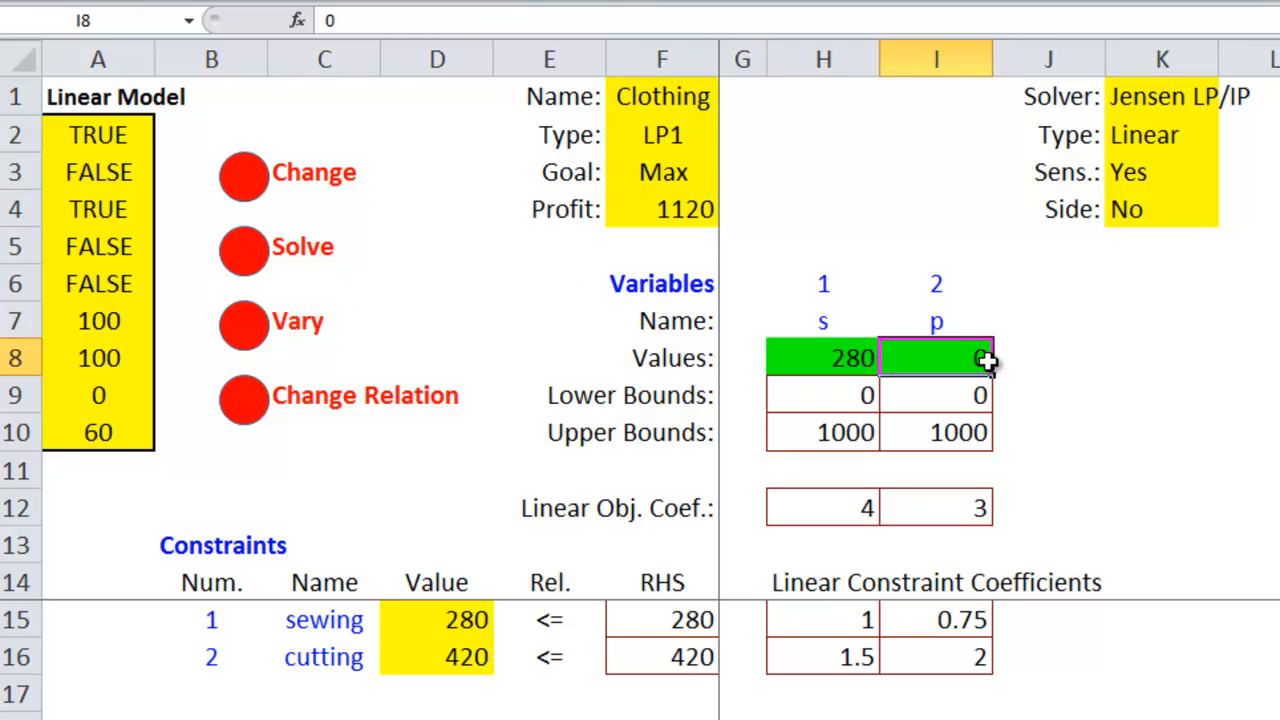
left_click(661, 208)
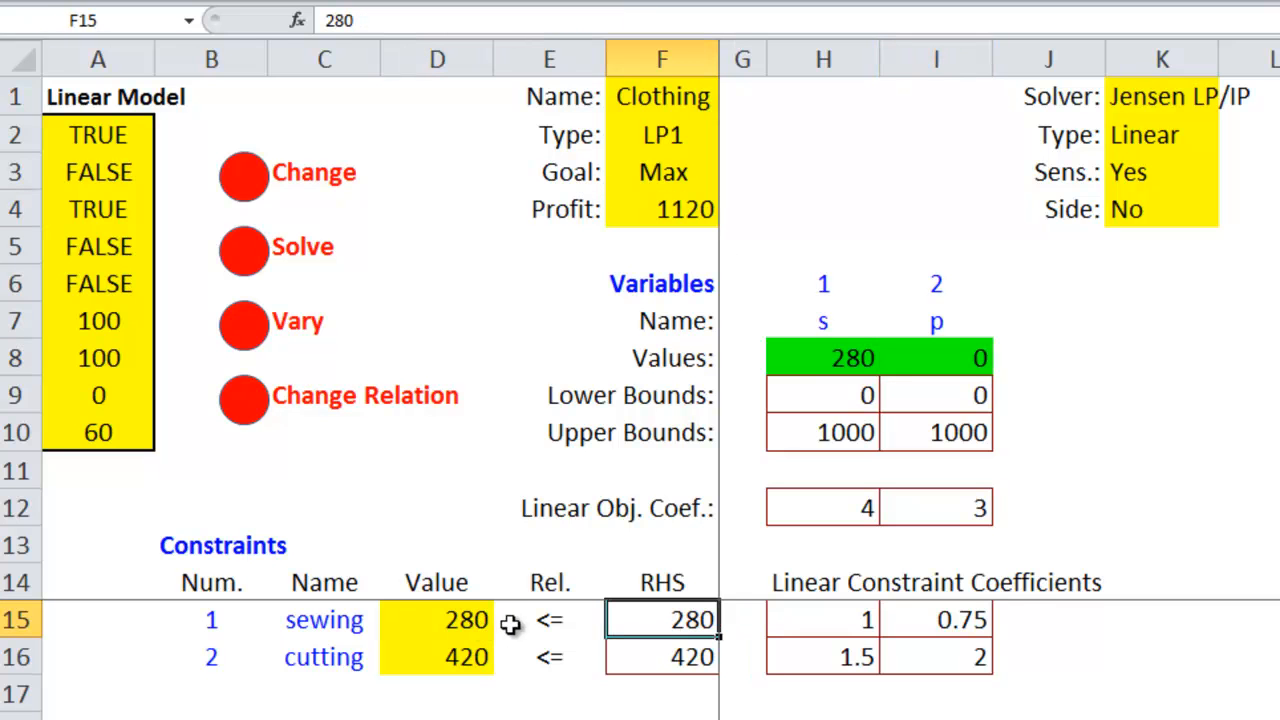
mouse_move(480, 630)
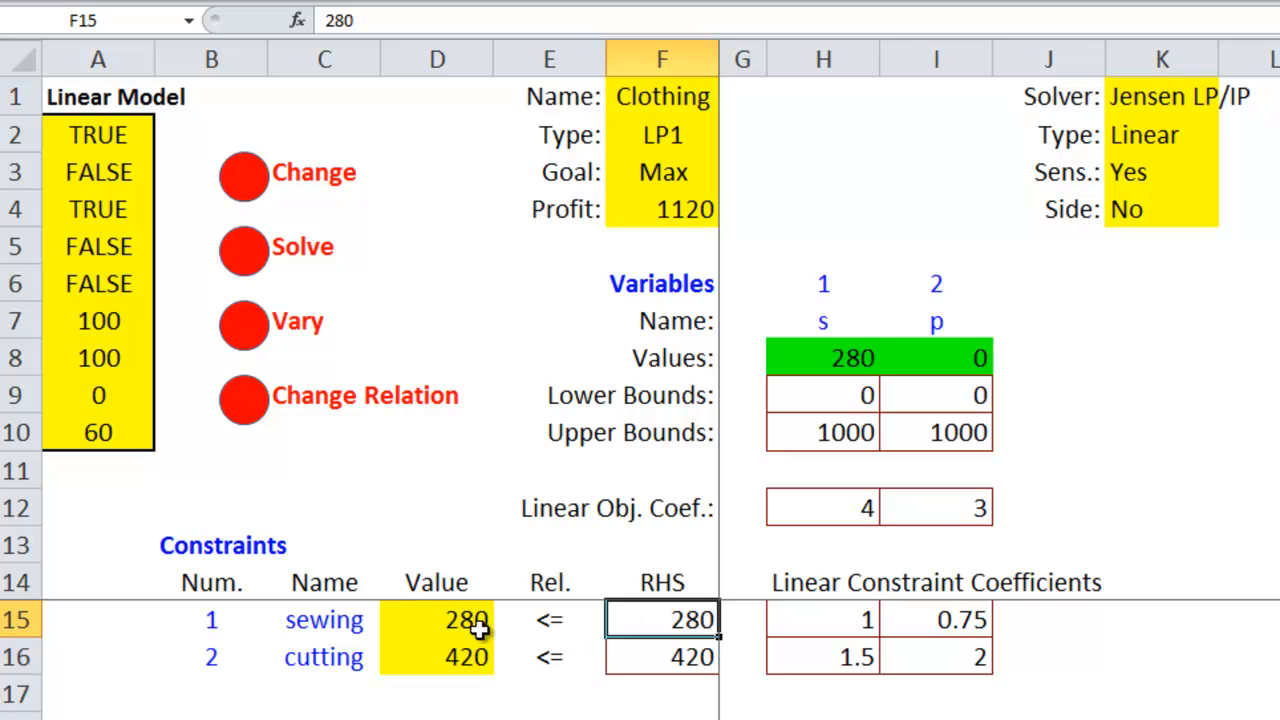
mouse_move(512, 672)
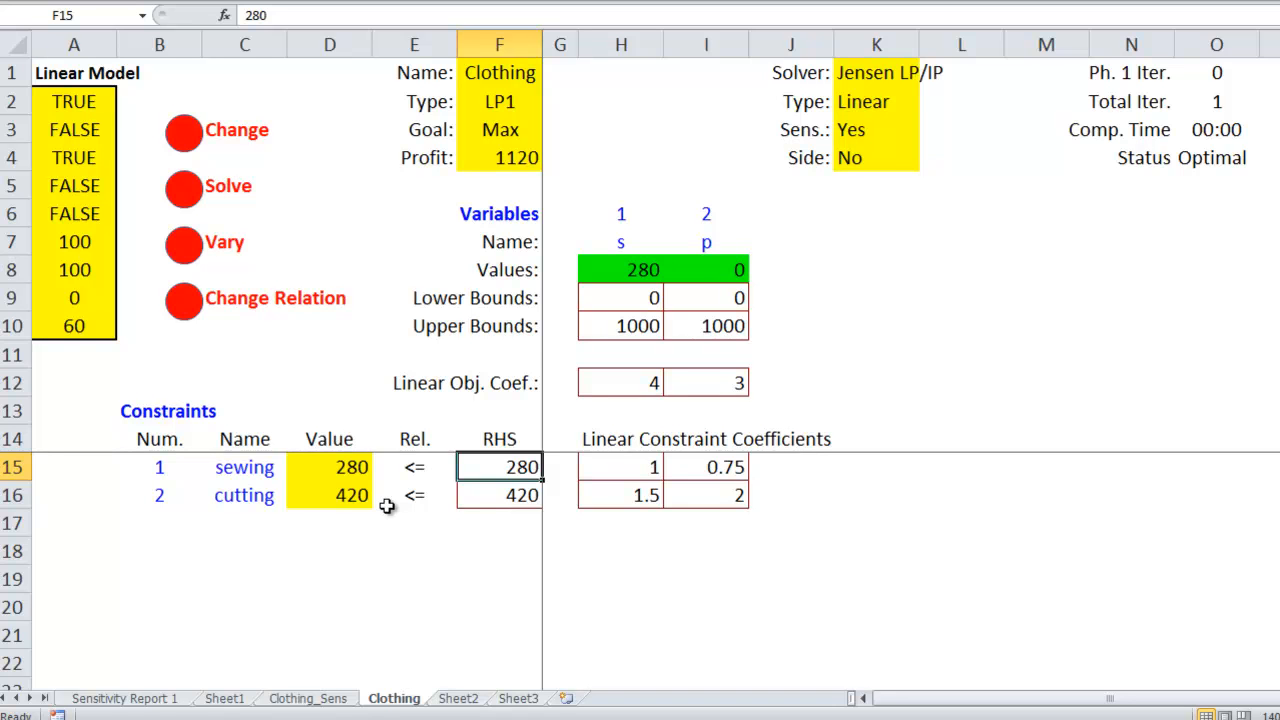
mouse_move(185, 140)
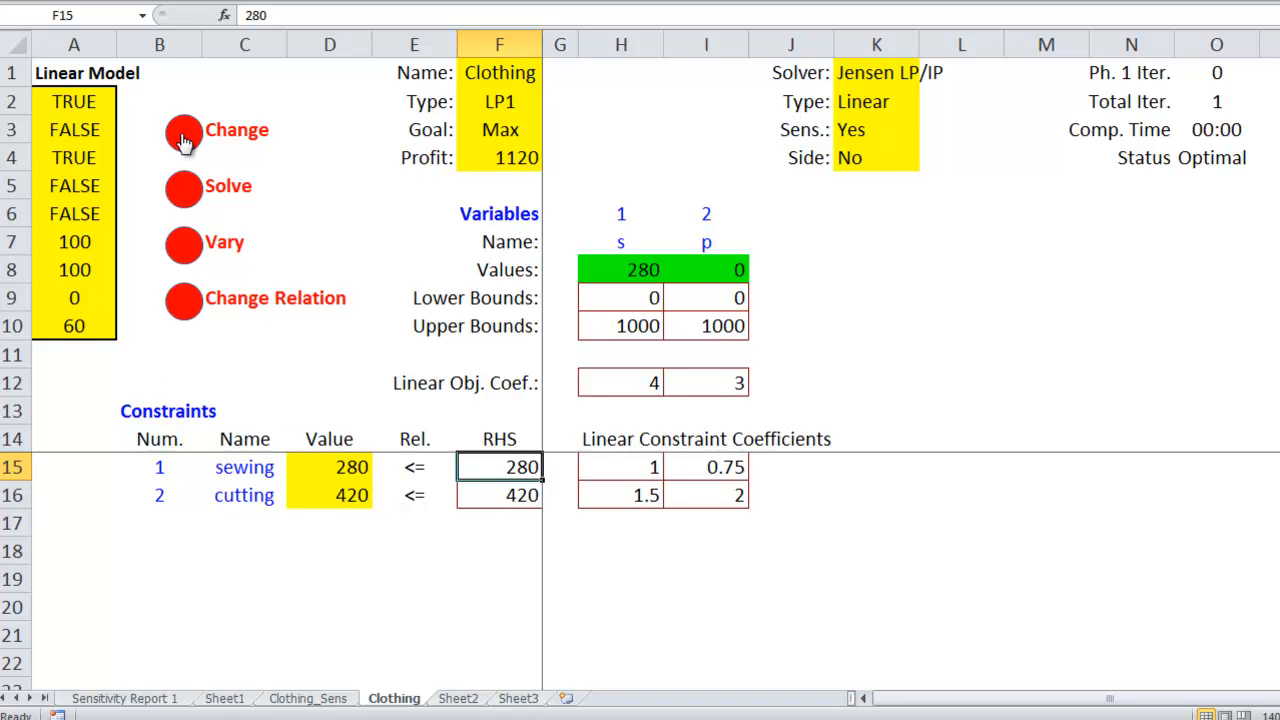
mouse_move(216, 253)
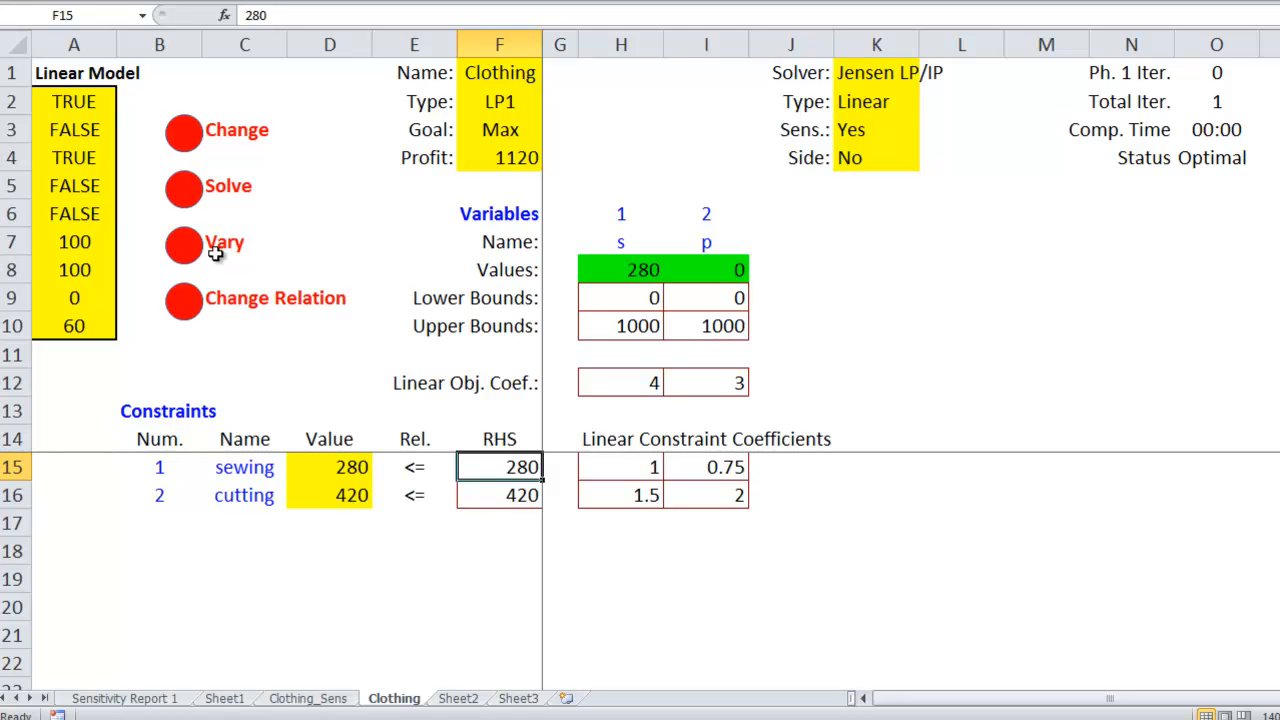
left_click(307, 698)
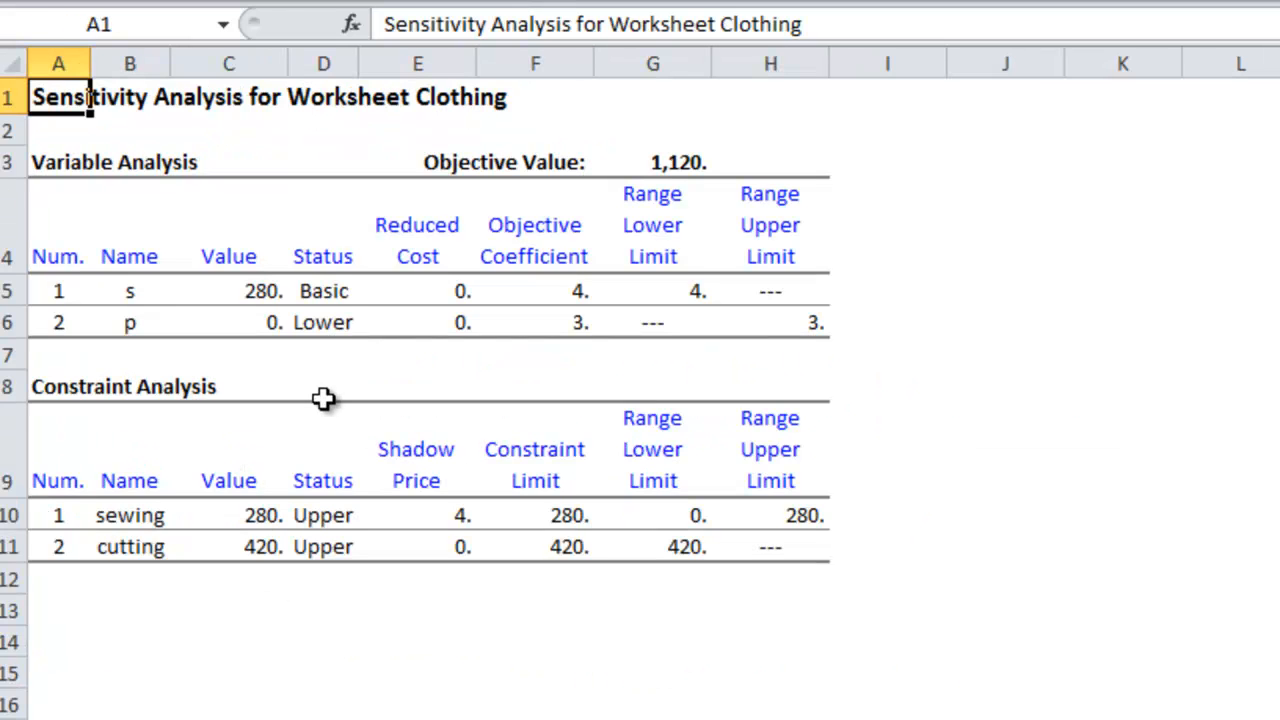
Check s Basic, p Lower, sewing Upper, p's reduced cost and cutting's shadow price.
left_click(323, 291)
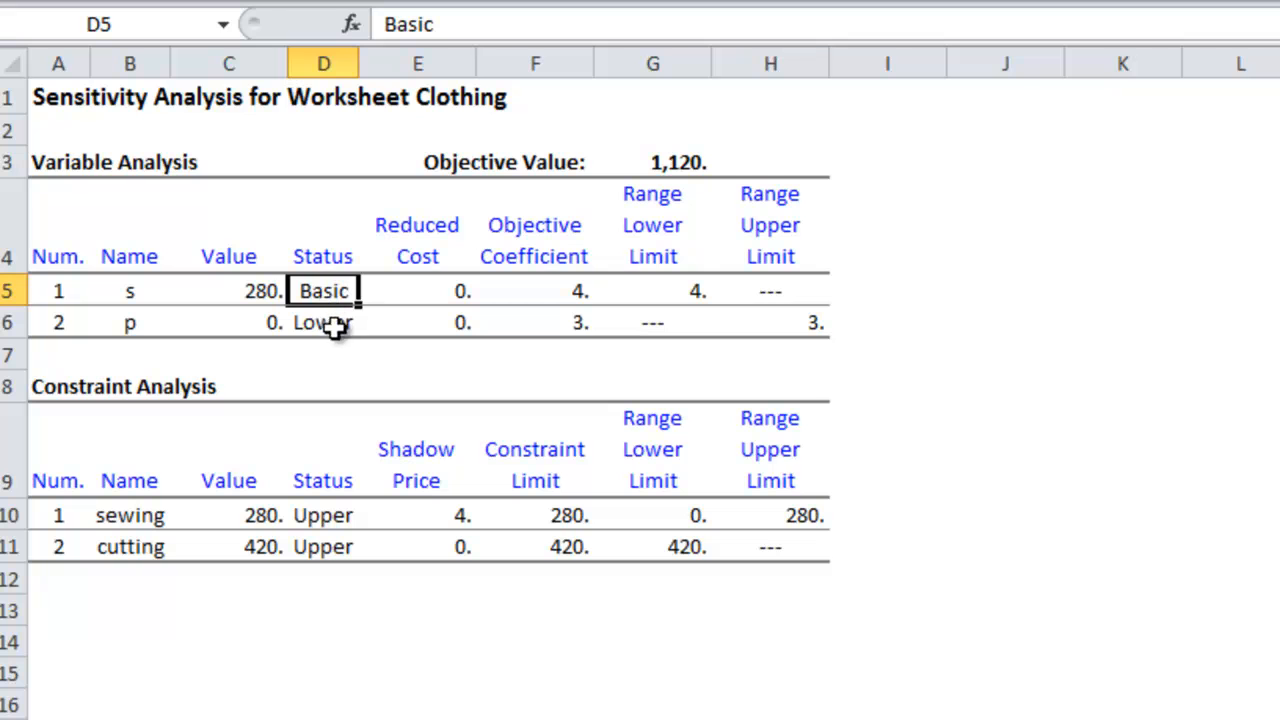
left_click(322, 322)
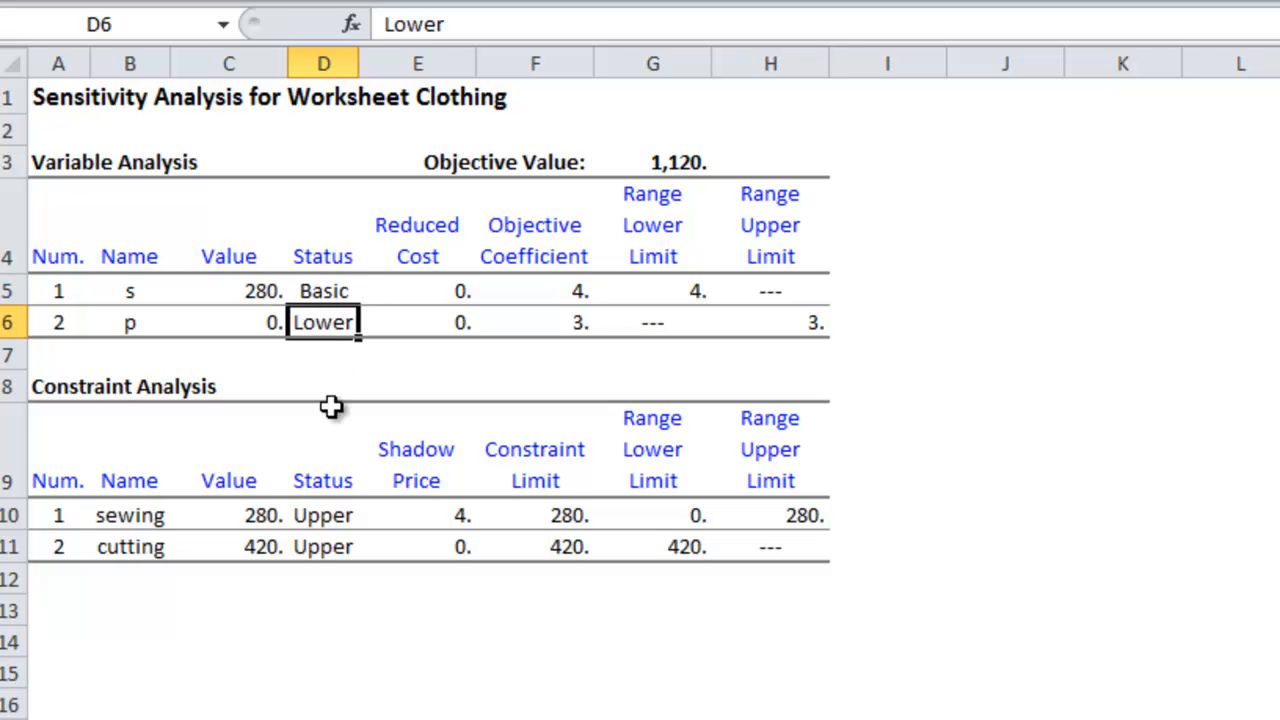
left_click(322, 515)
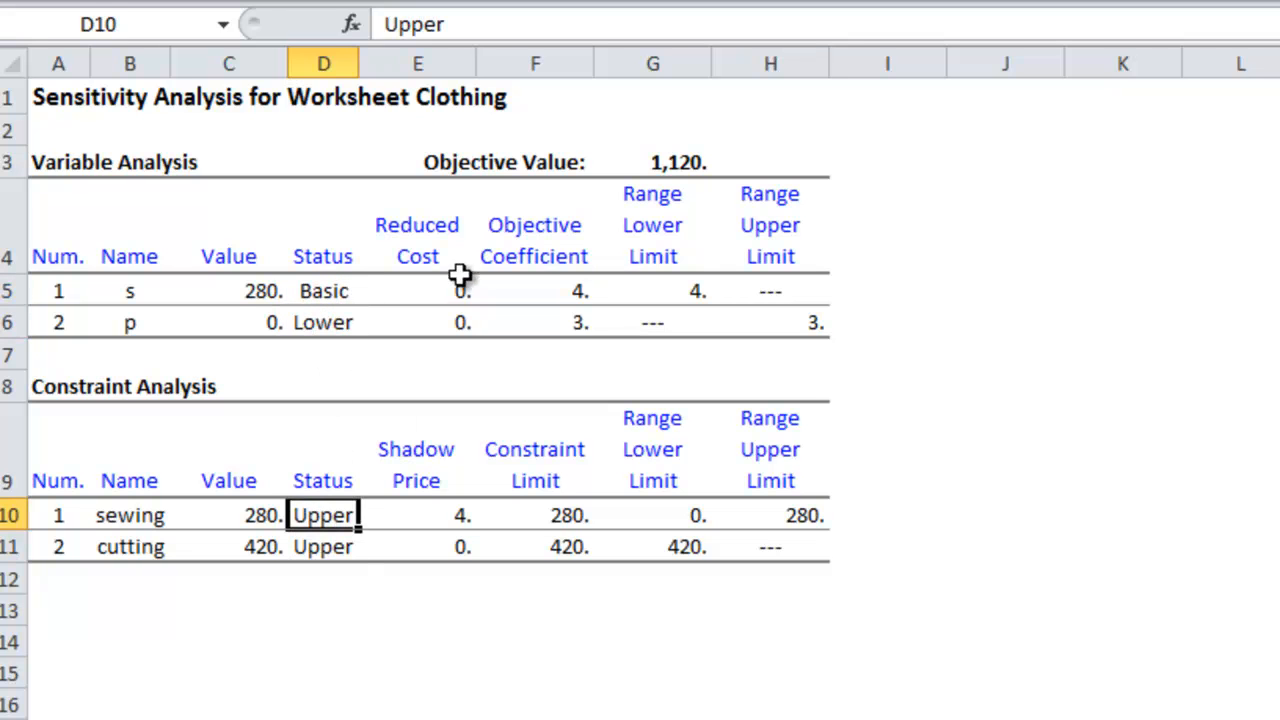
left_click(417, 321)
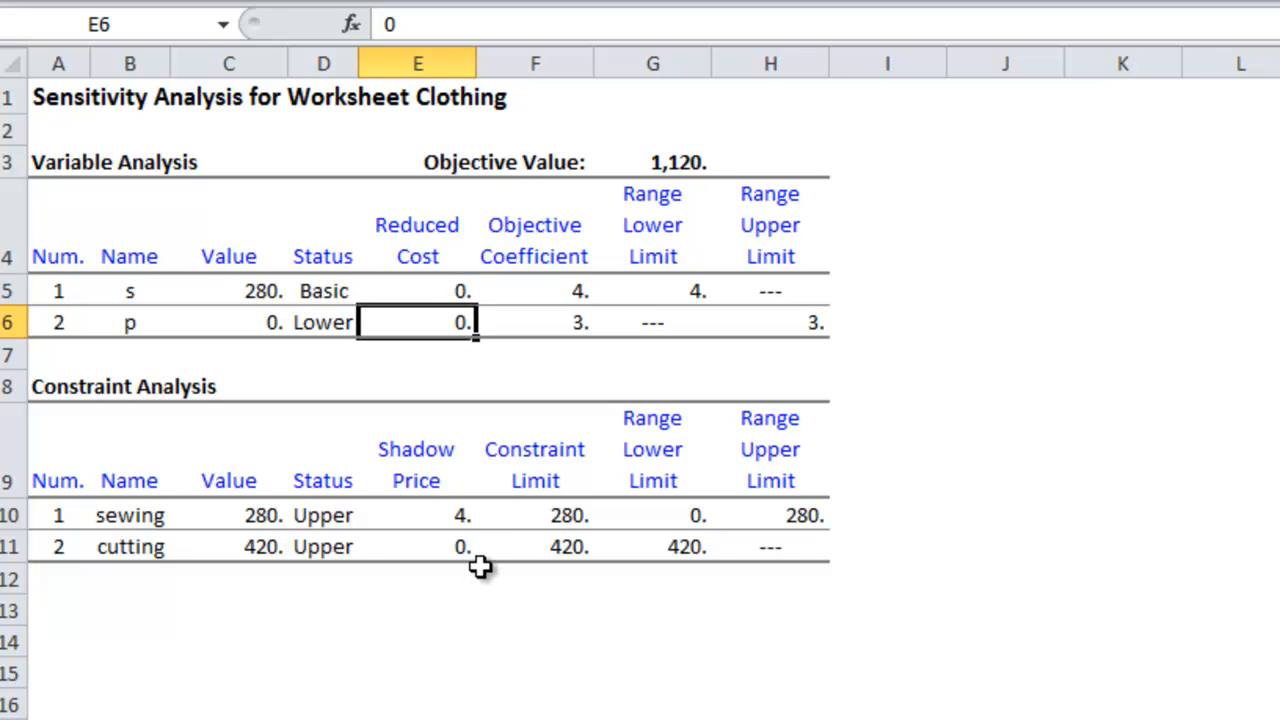
left_click(417, 546)
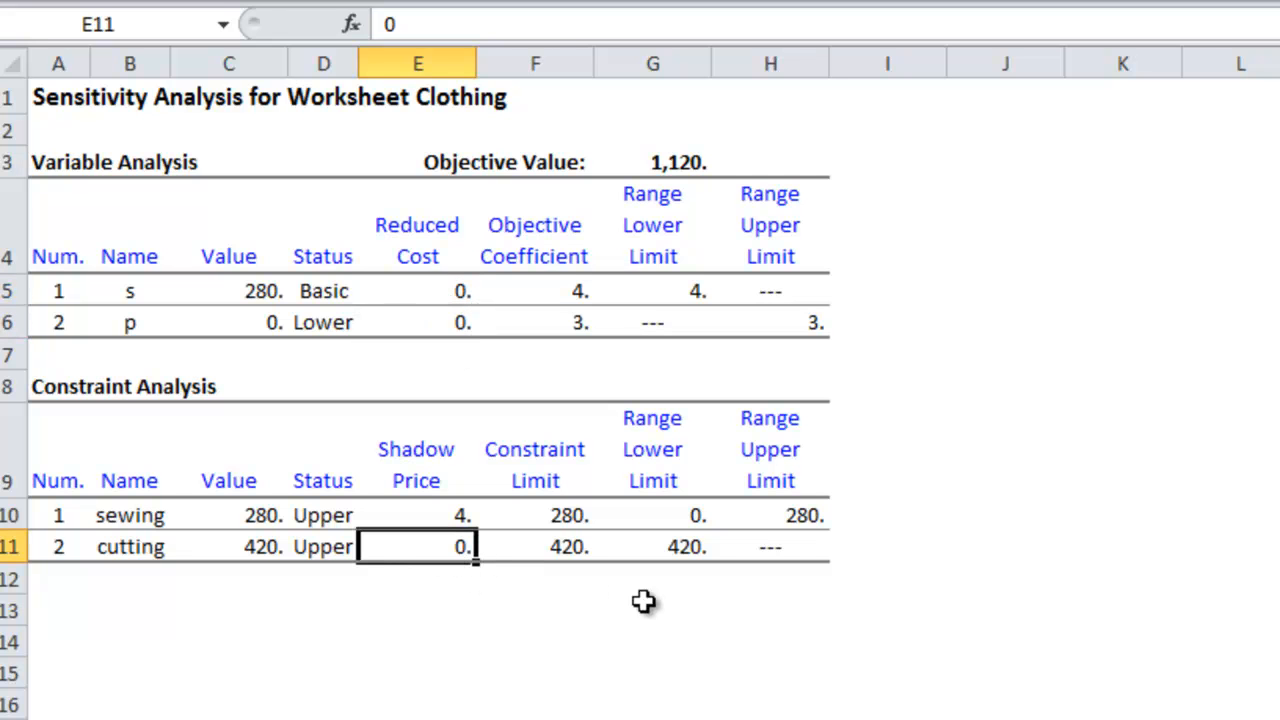
mouse_move(645, 578)
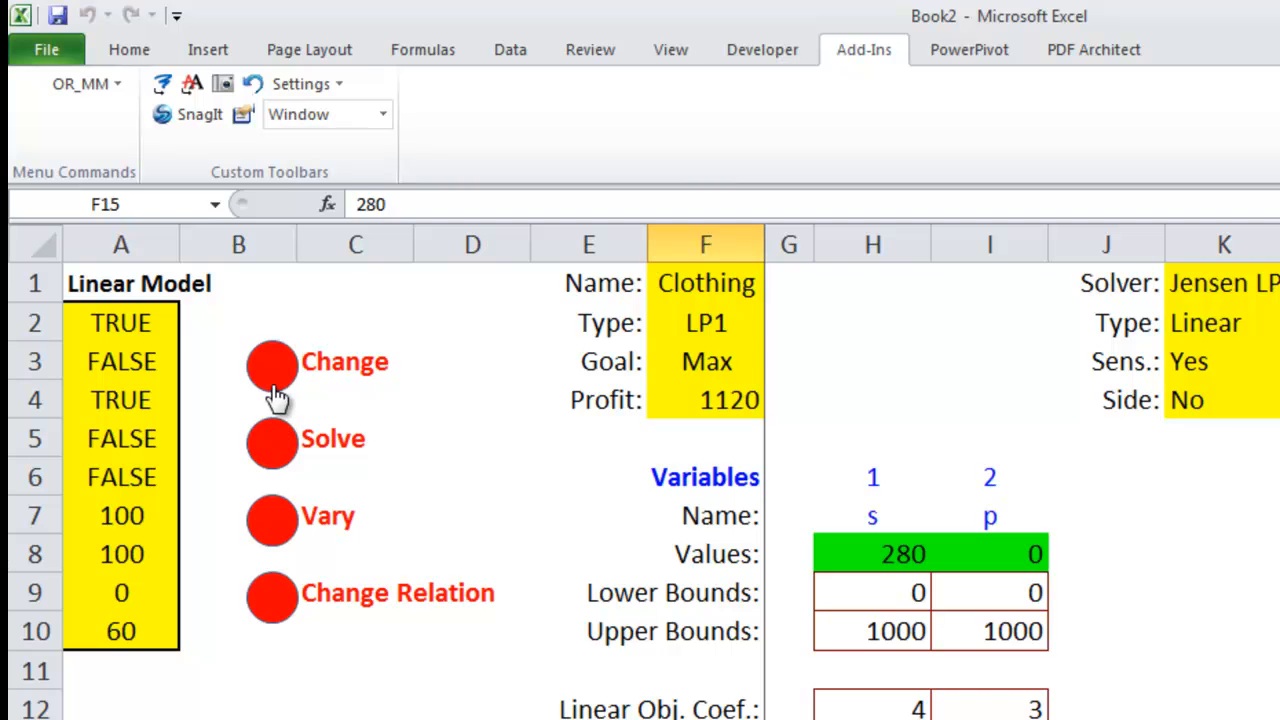
Enable MP Model Builder in Excel Options and confirm it appears under OR_MM.
left_click(273, 366)
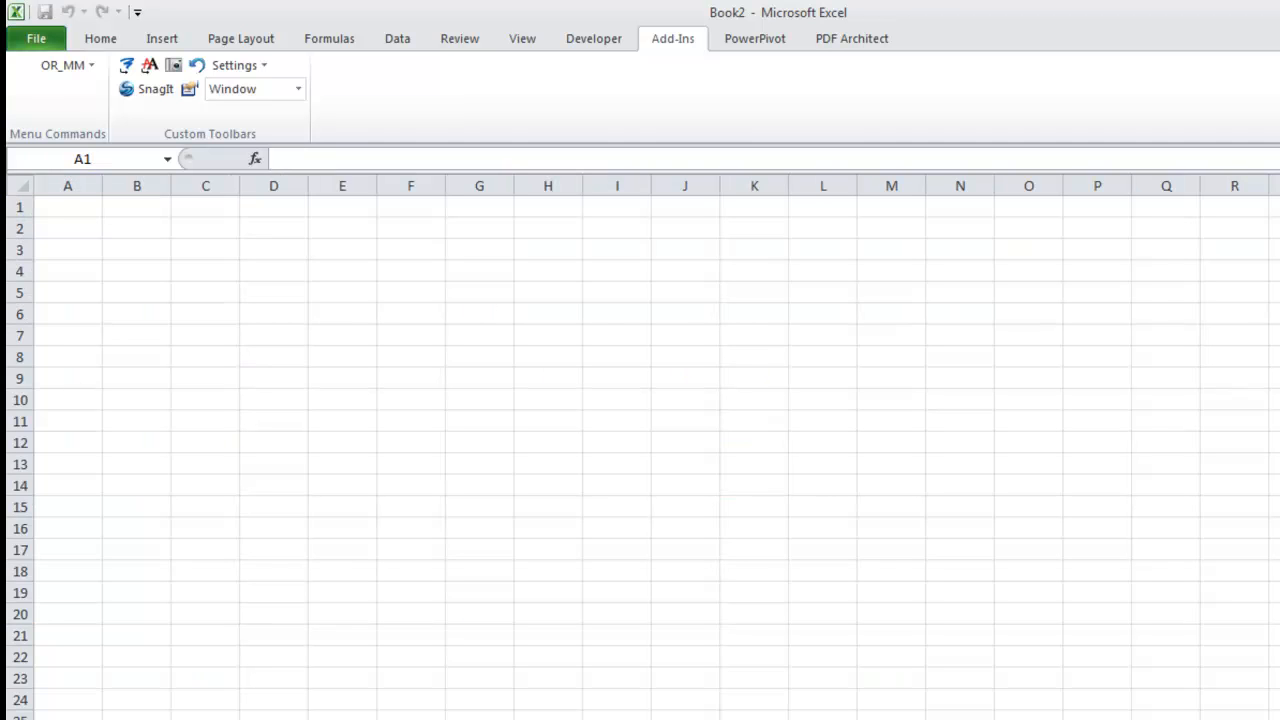
left_click(67, 206)
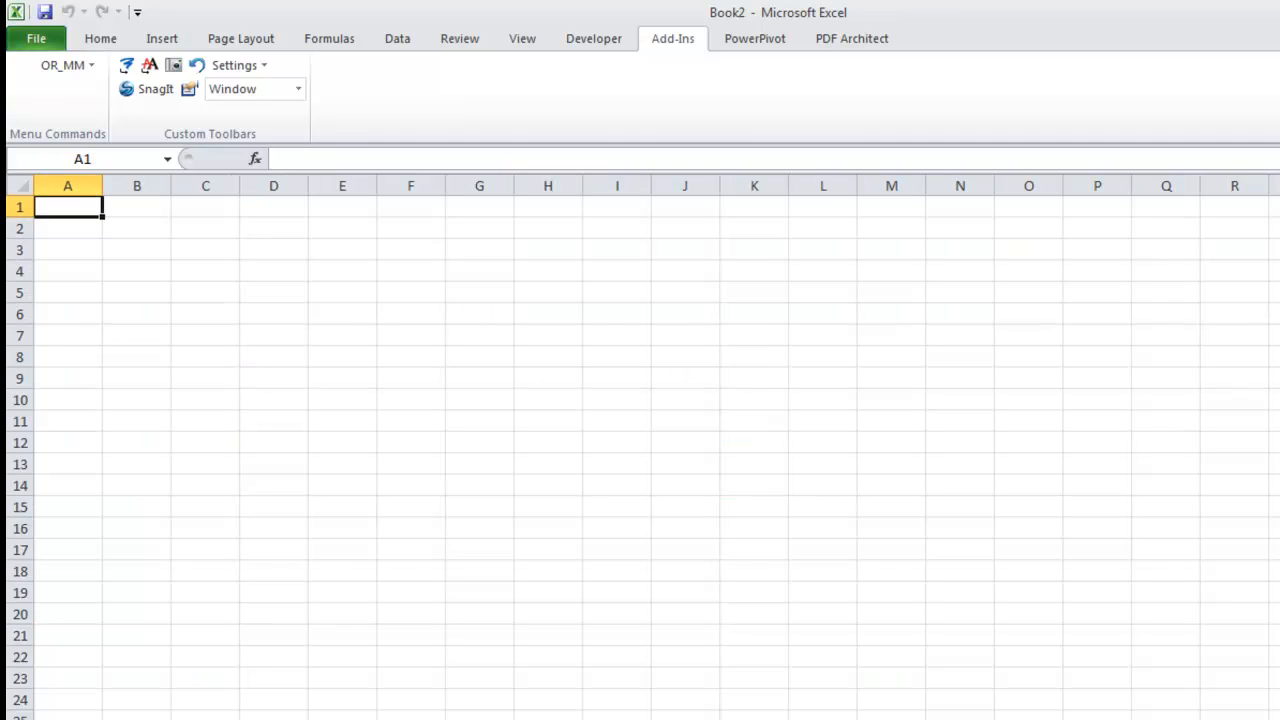
left_click(62, 65)
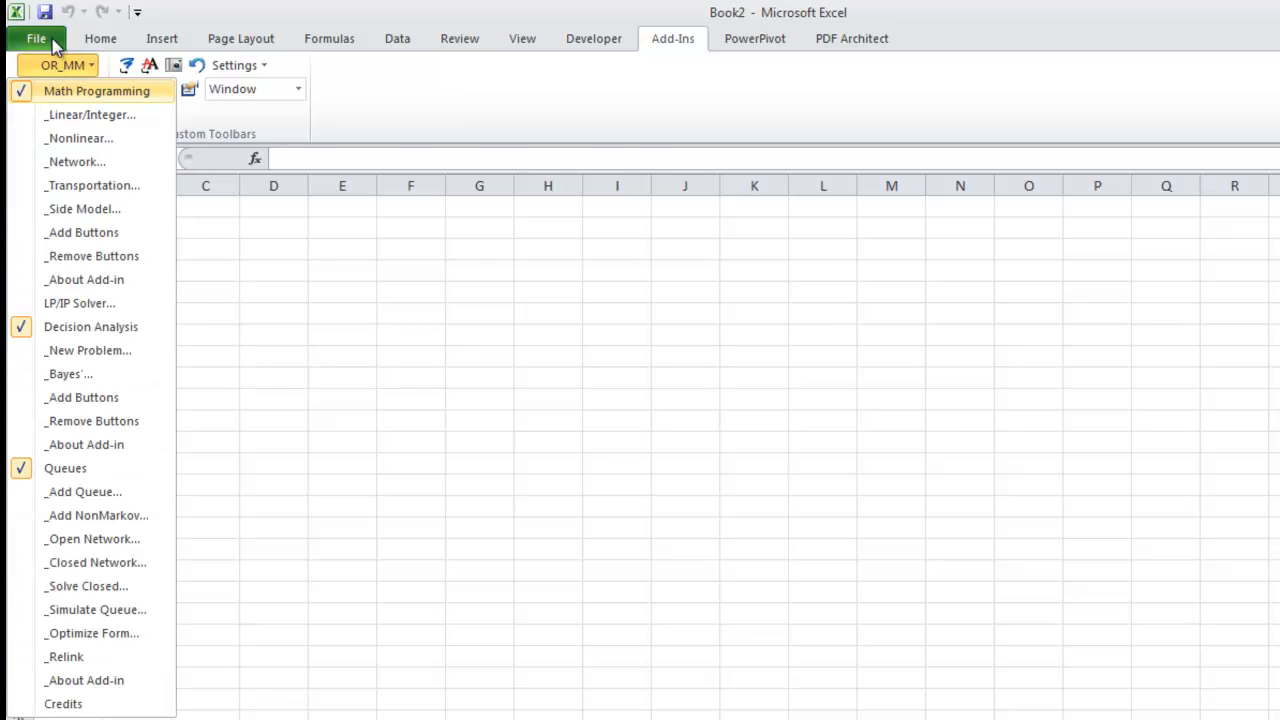
left_click(36, 38)
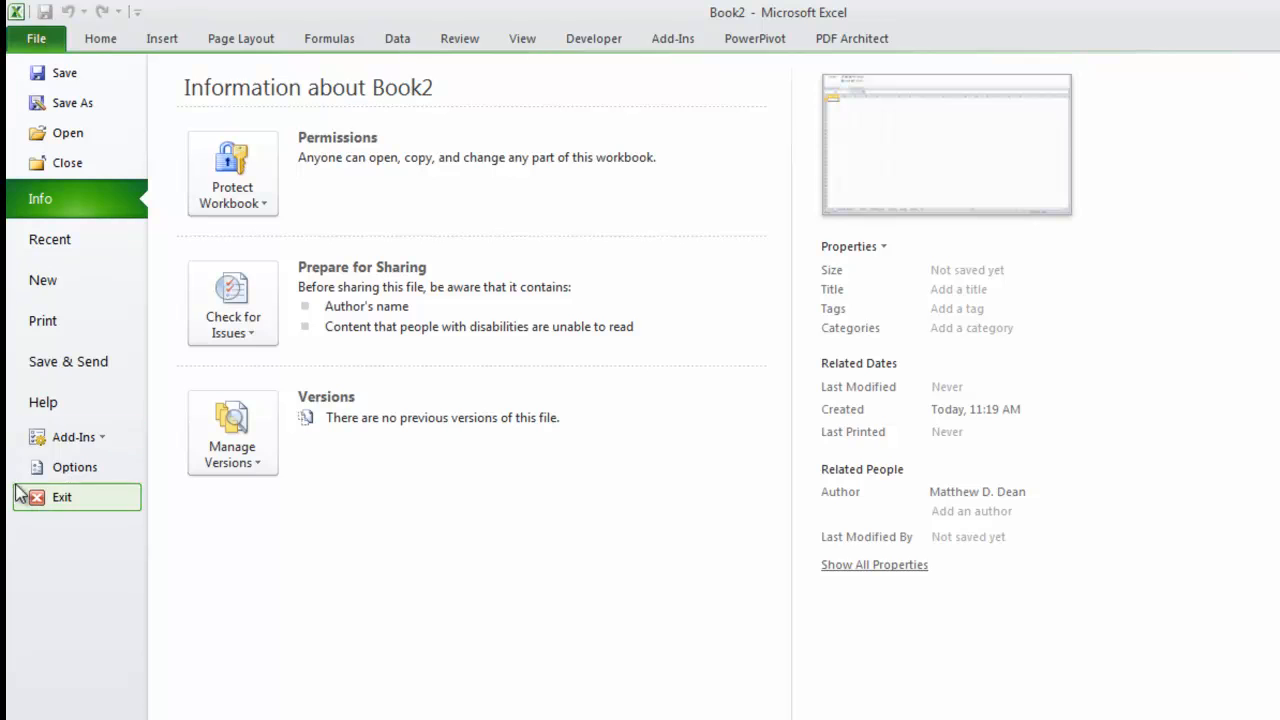
left_click(73, 437)
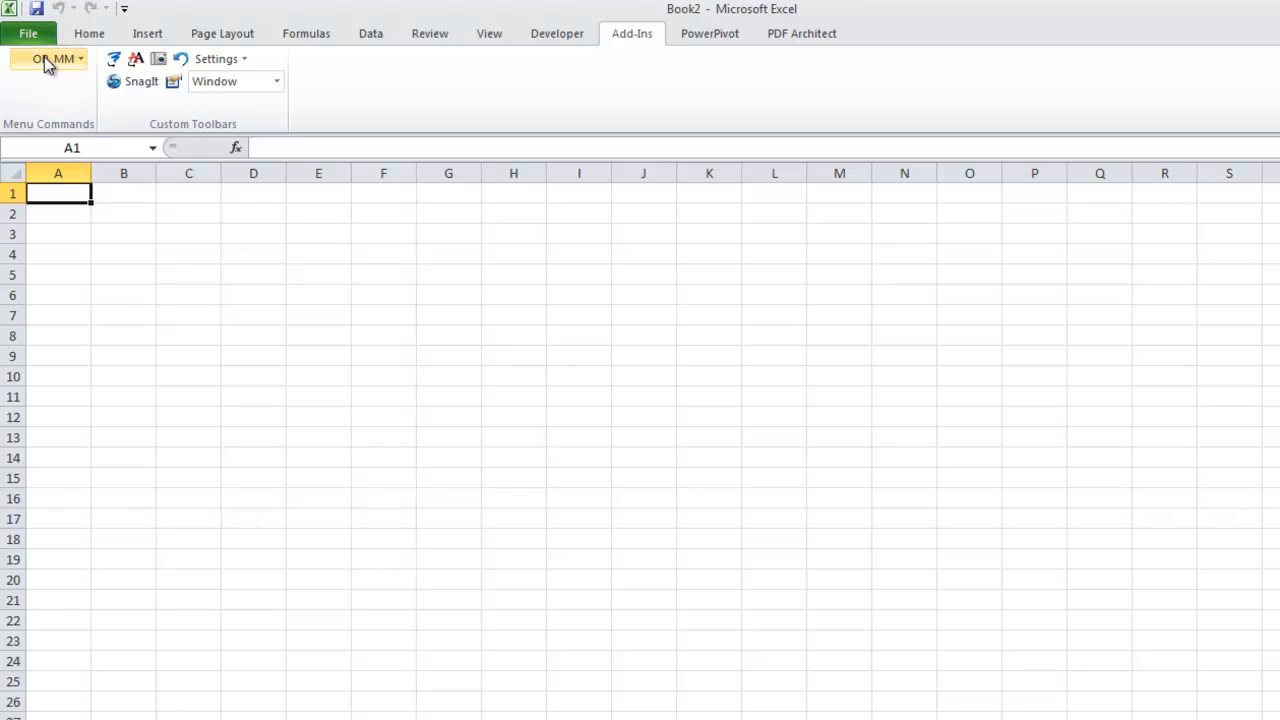
left_click(50, 58)
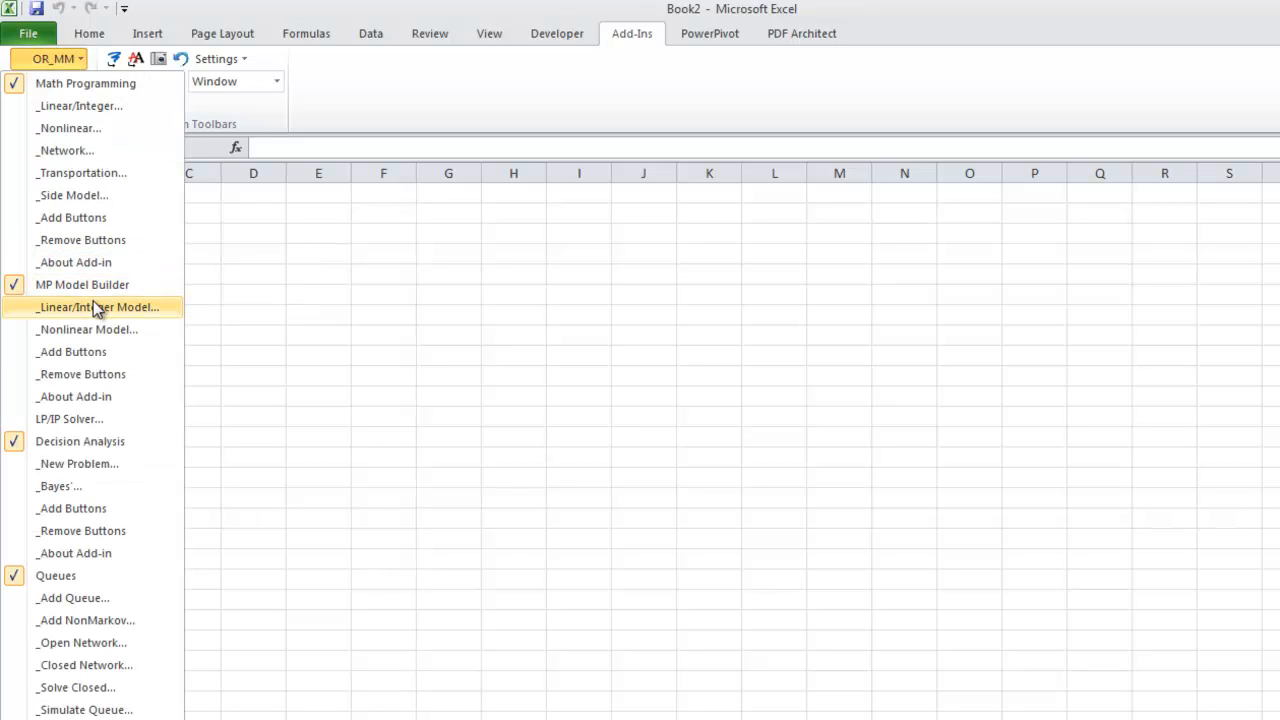
mouse_move(103, 318)
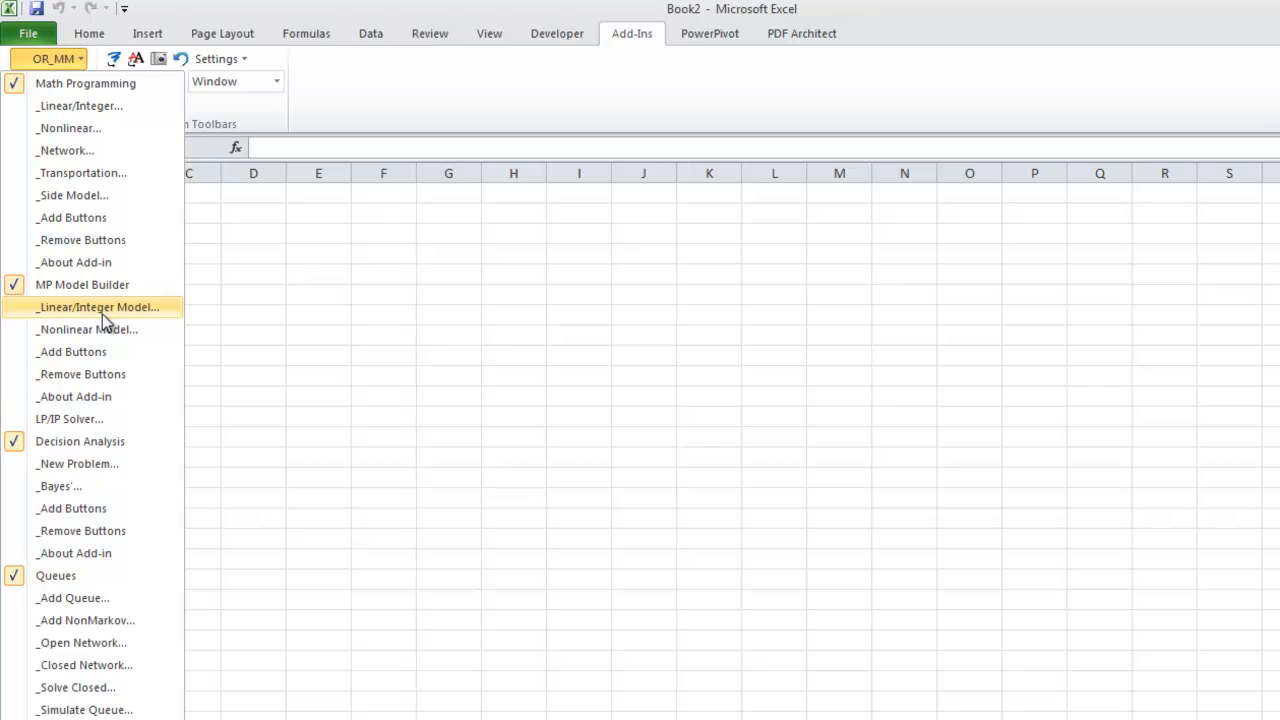
Create a new linear model named Clothing2 with sensitivity analysis enabled.
left_click(99, 307)
type("Cl")
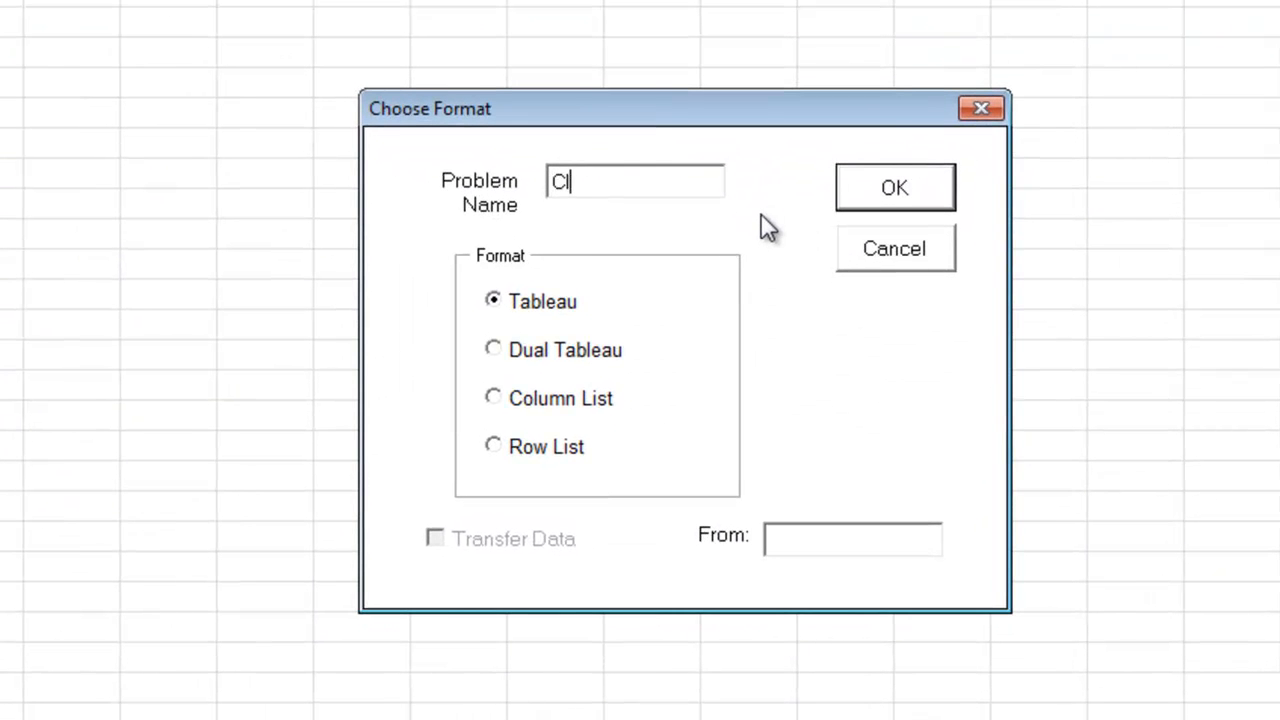
type("othing2")
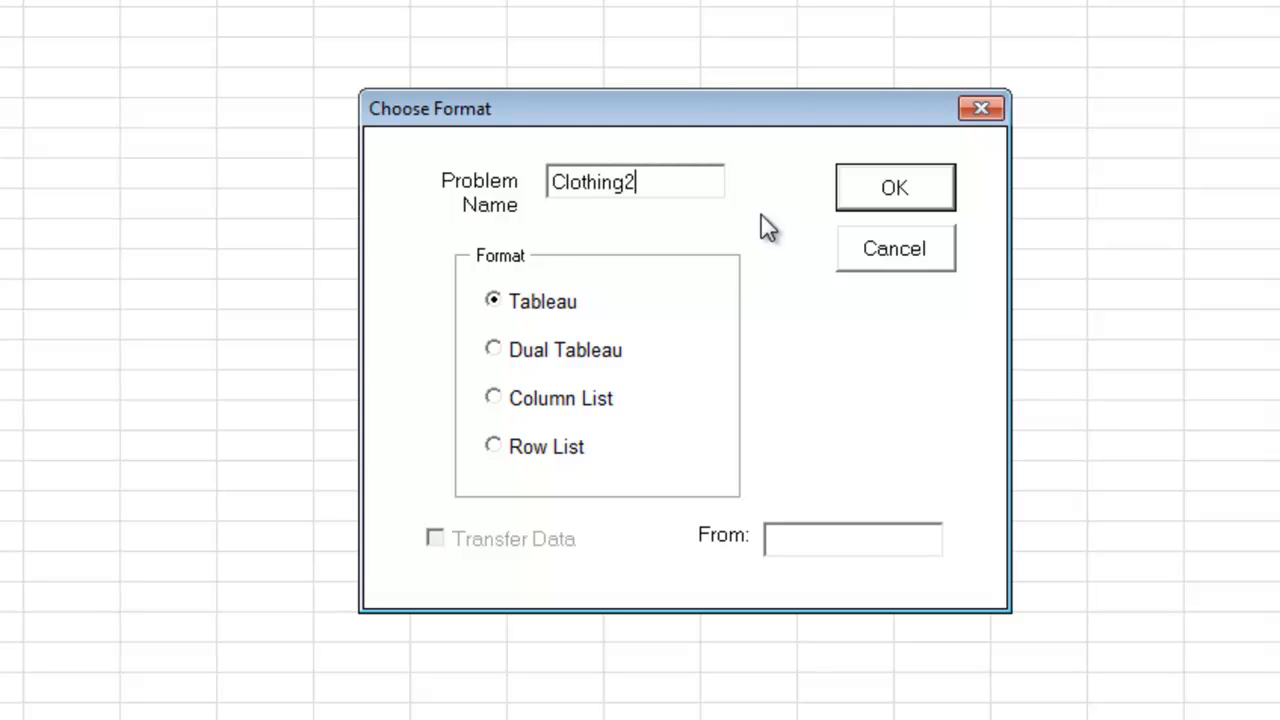
mouse_move(960, 180)
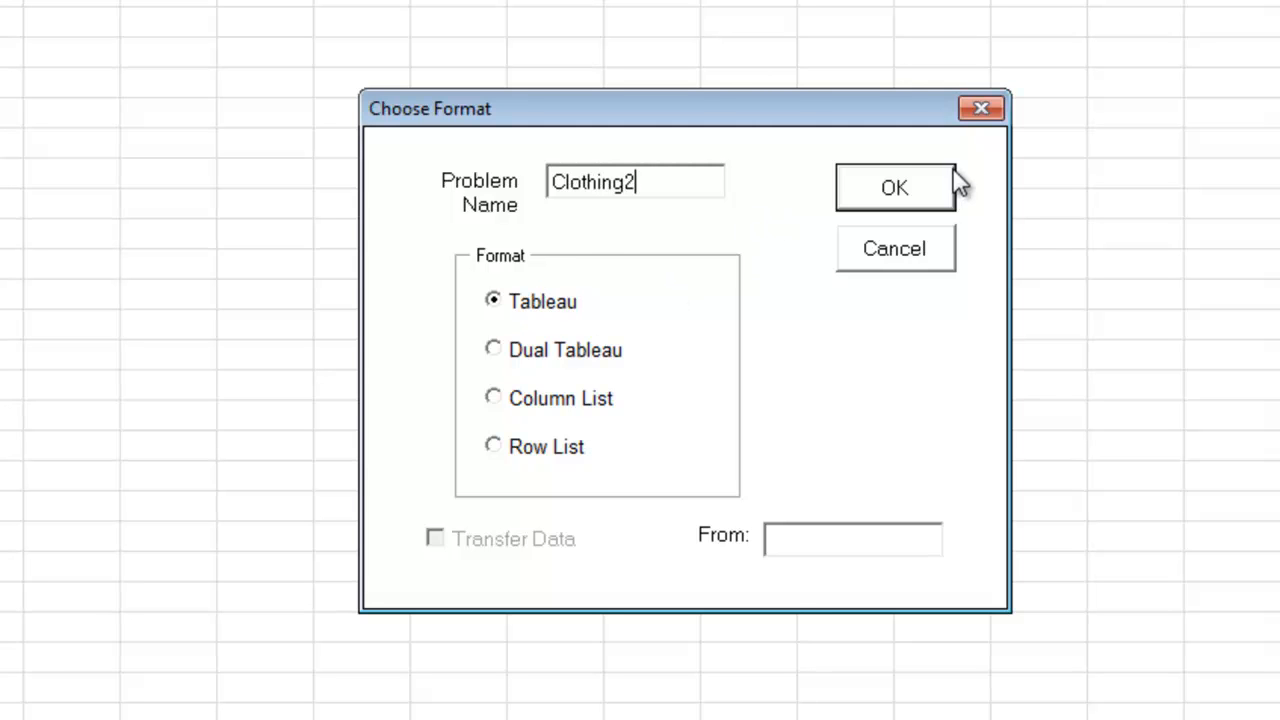
left_click(893, 187)
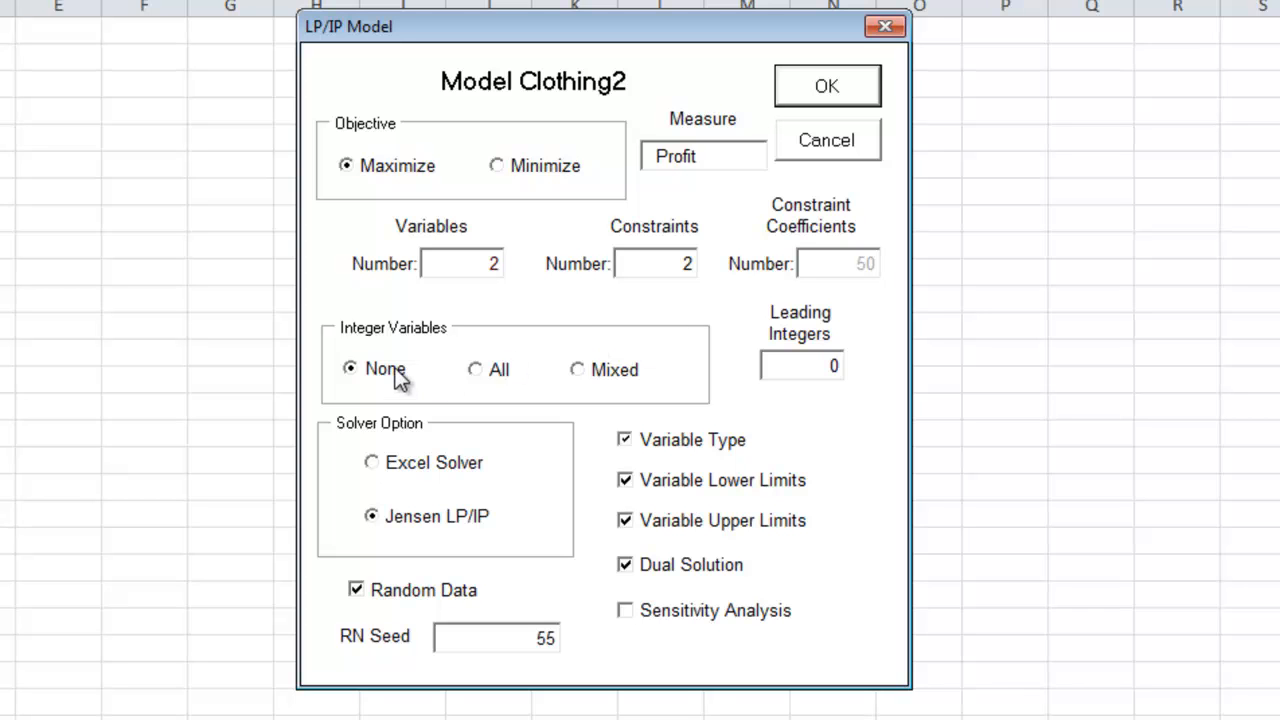
mouse_move(463, 593)
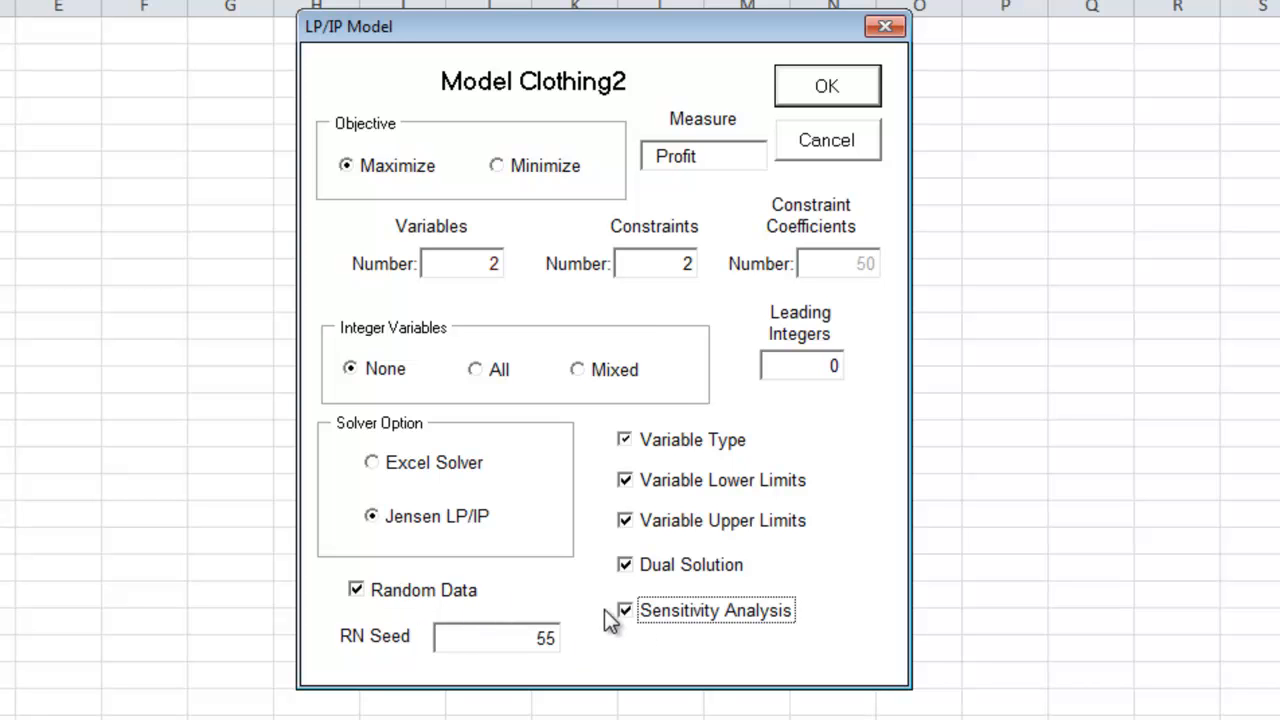
mouse_move(838, 108)
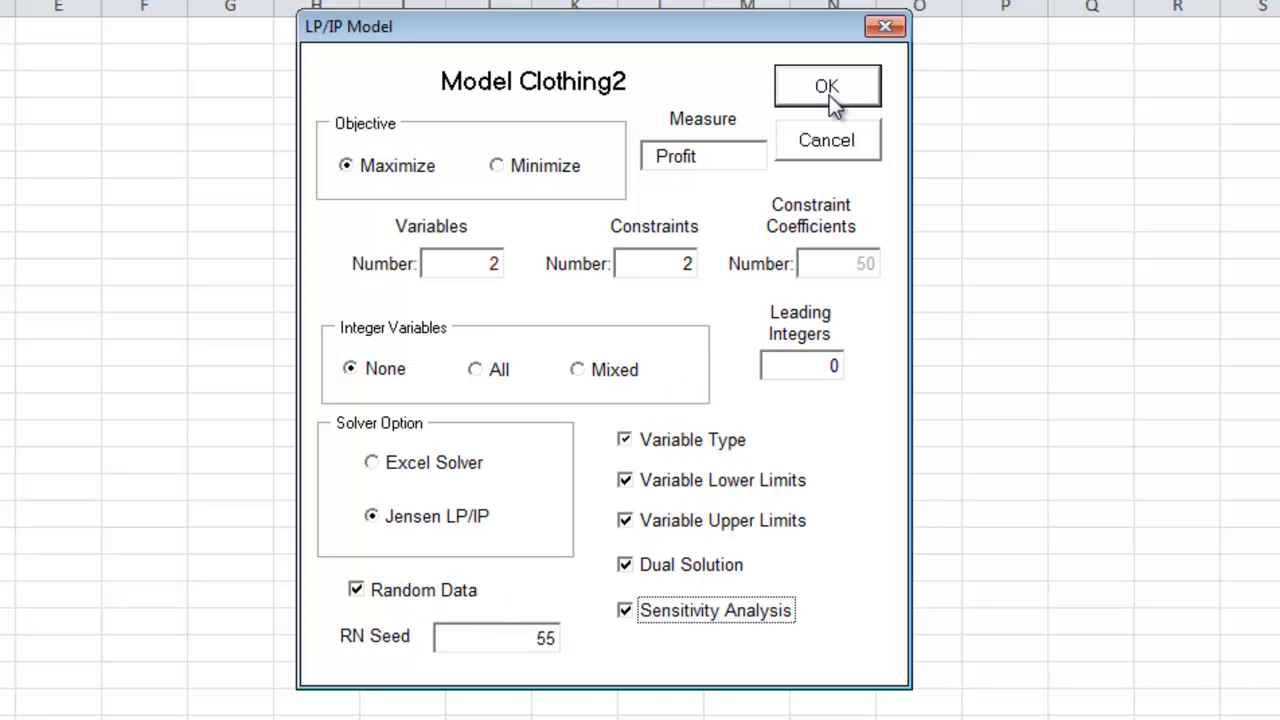
left_click(827, 86)
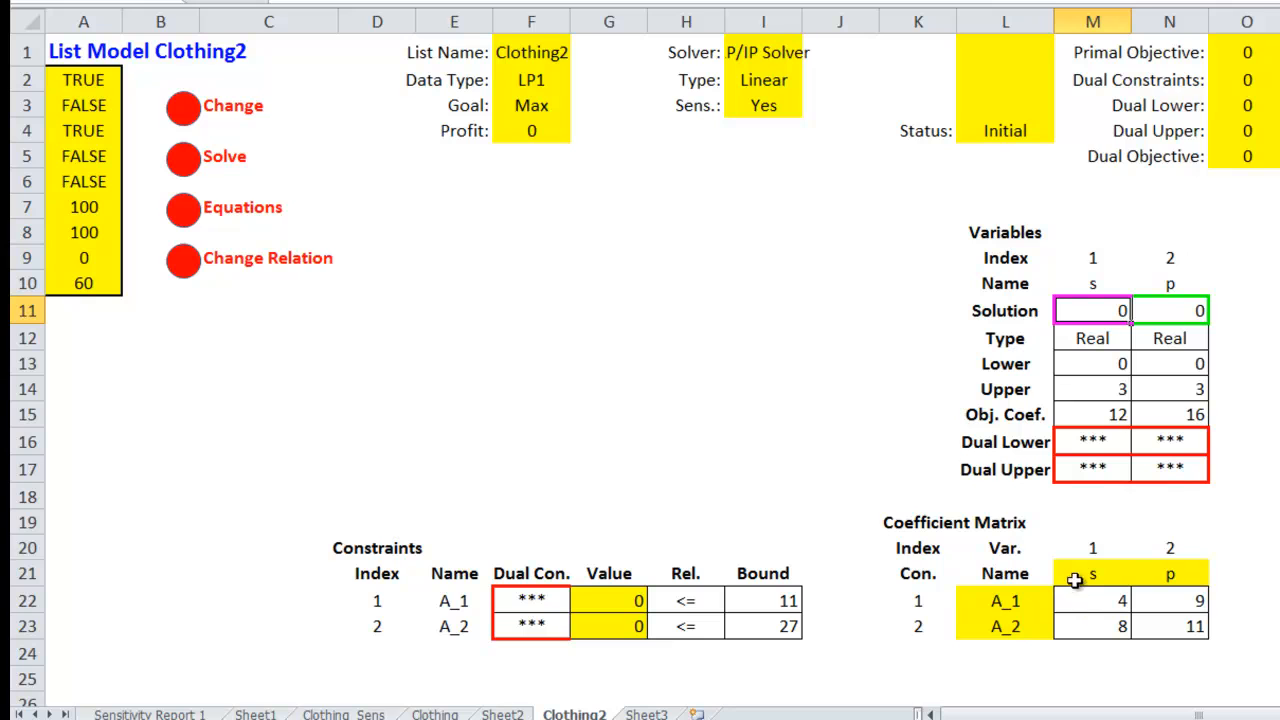
mouse_move(831, 624)
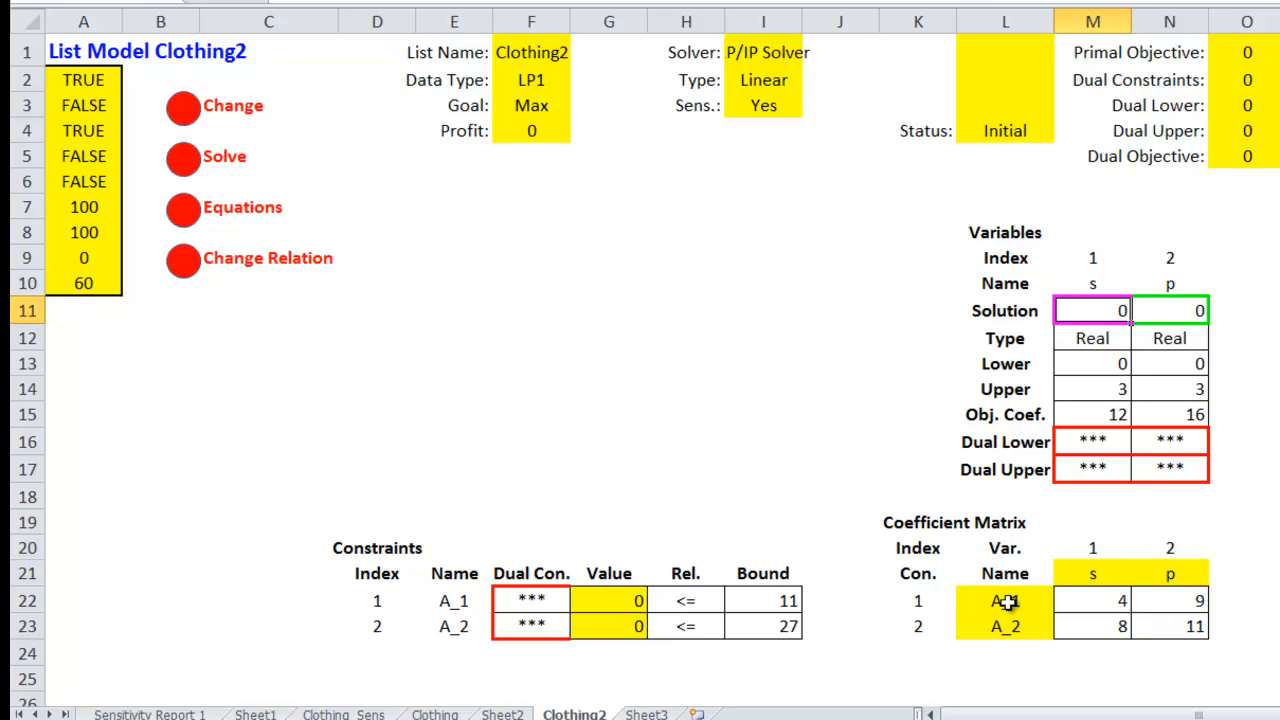
mouse_move(1035, 608)
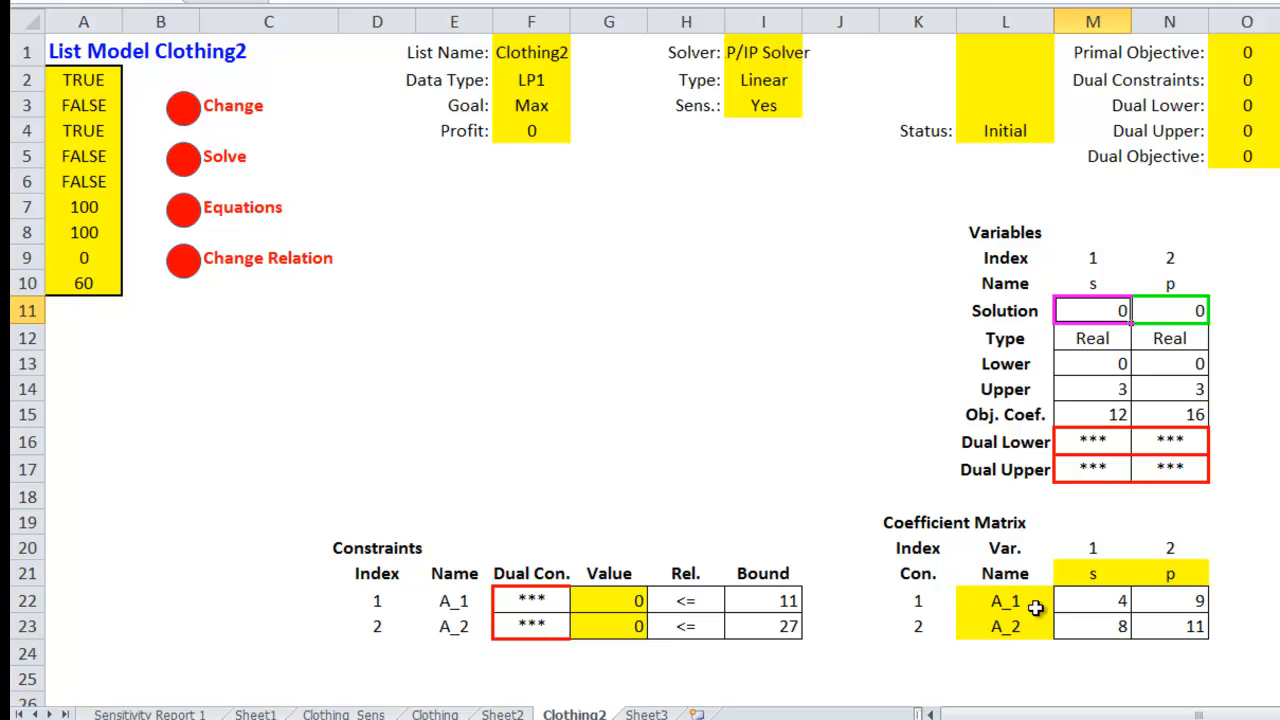
Select the first generated constraint name A_1 to rename it.
left_click(454, 600)
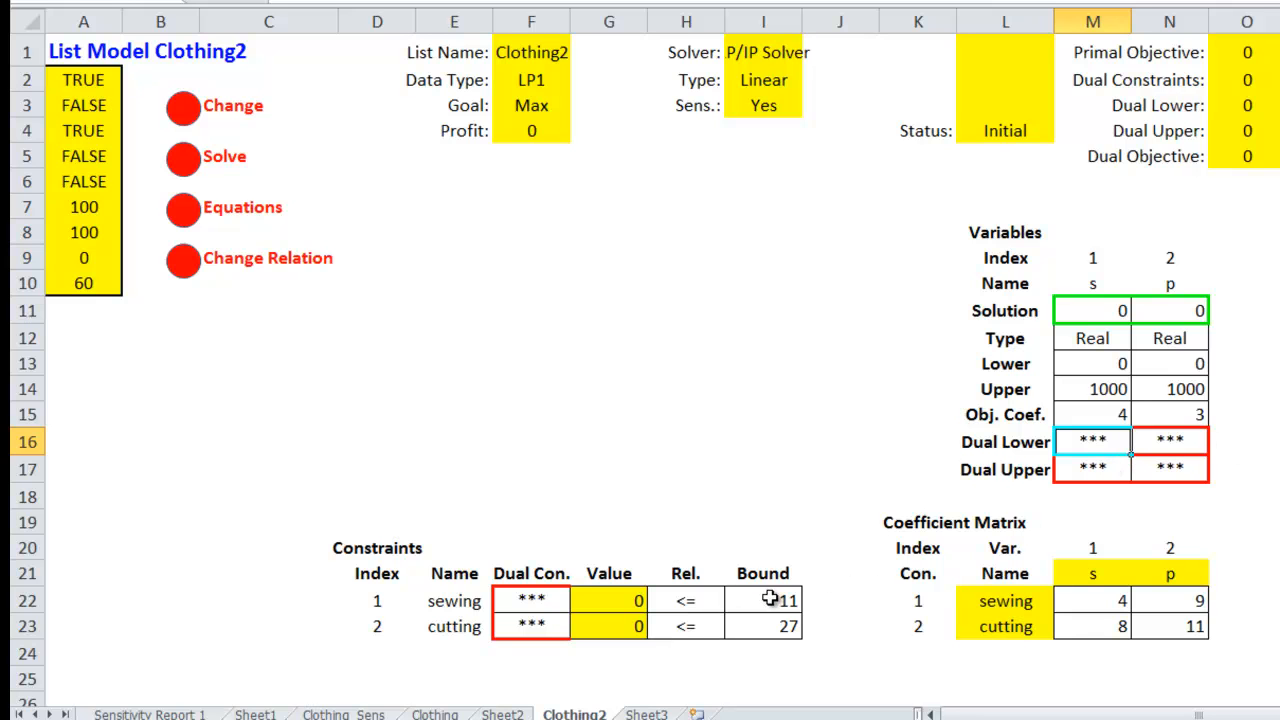
Select the sewing constraint bound to replace it with 280.
left_click(763, 600)
type("280")
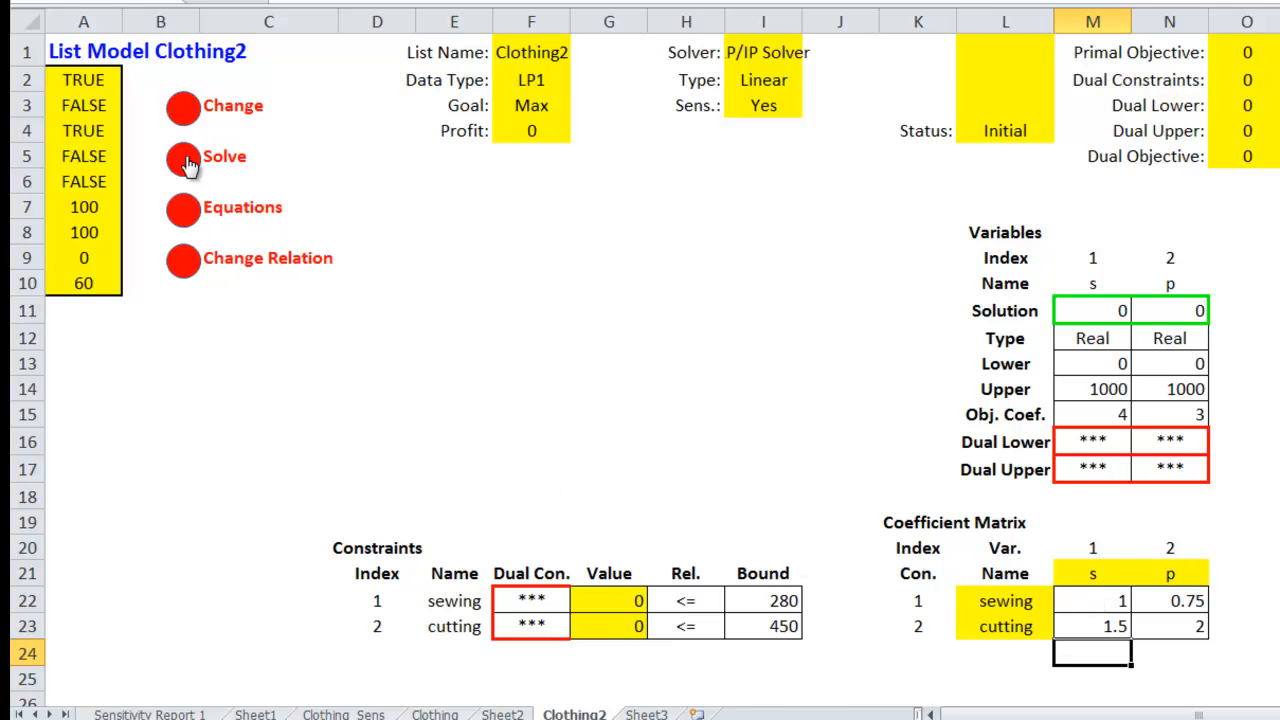
Solve Clothing2, confirm s=280, p=0, profit 1120, and open the Clothing2 Sens sheet.
left_click(183, 156)
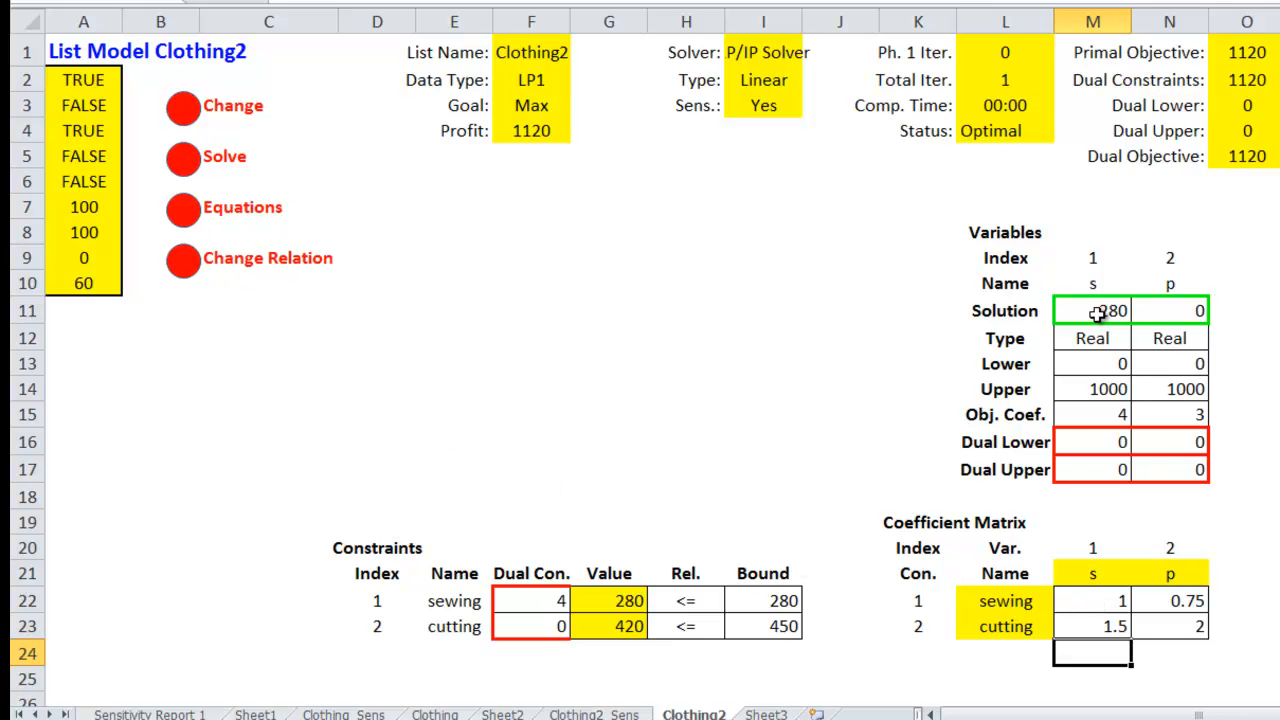
left_click(1169, 310)
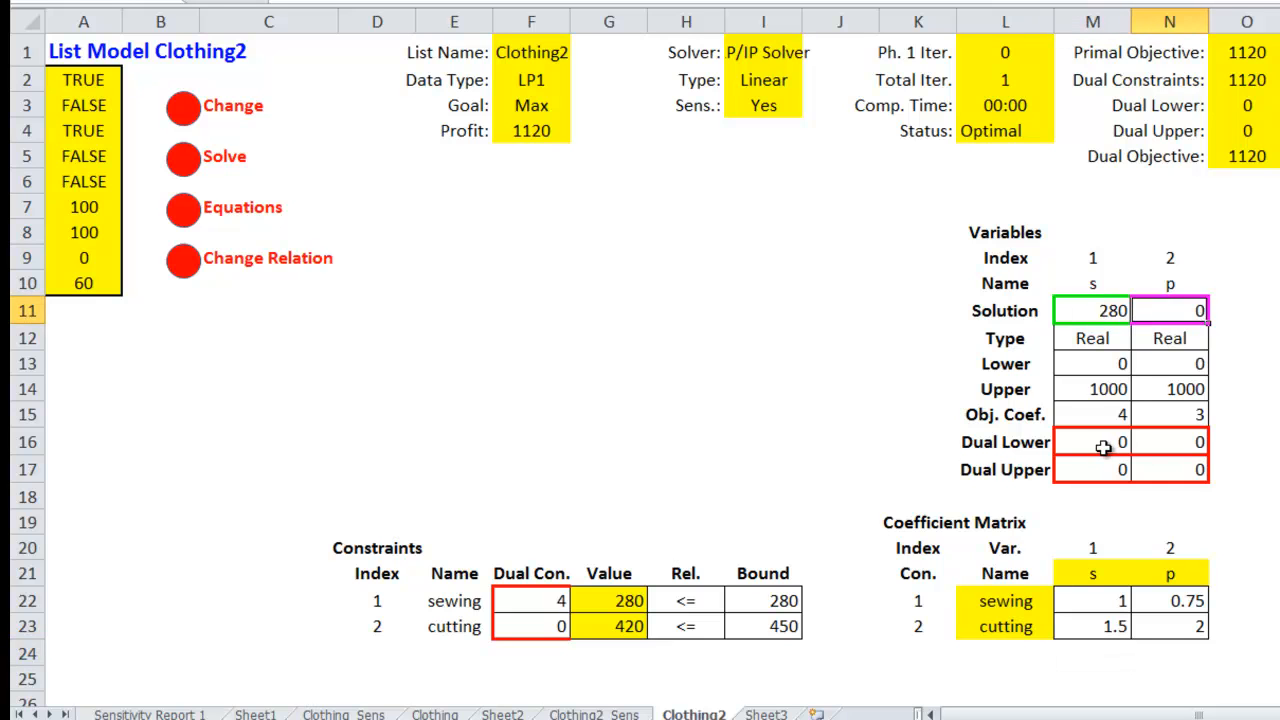
left_click(1169, 469)
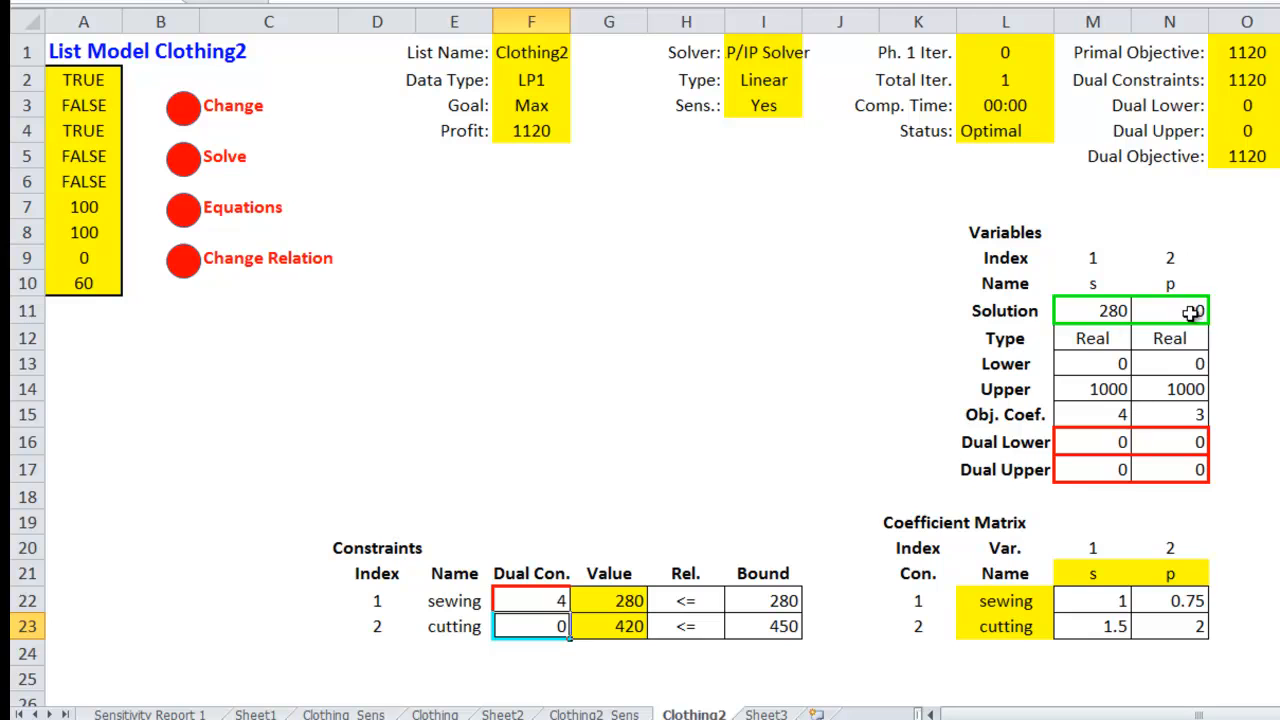
mouse_move(531, 135)
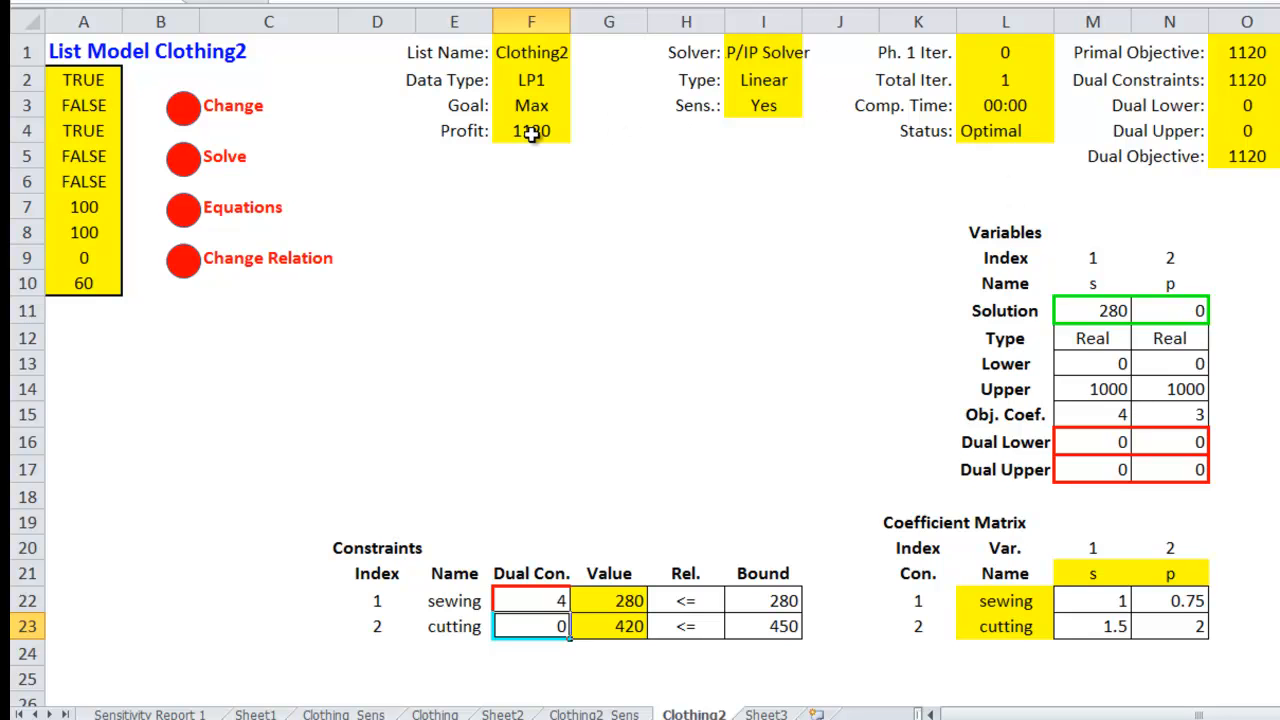
left_click(531, 130)
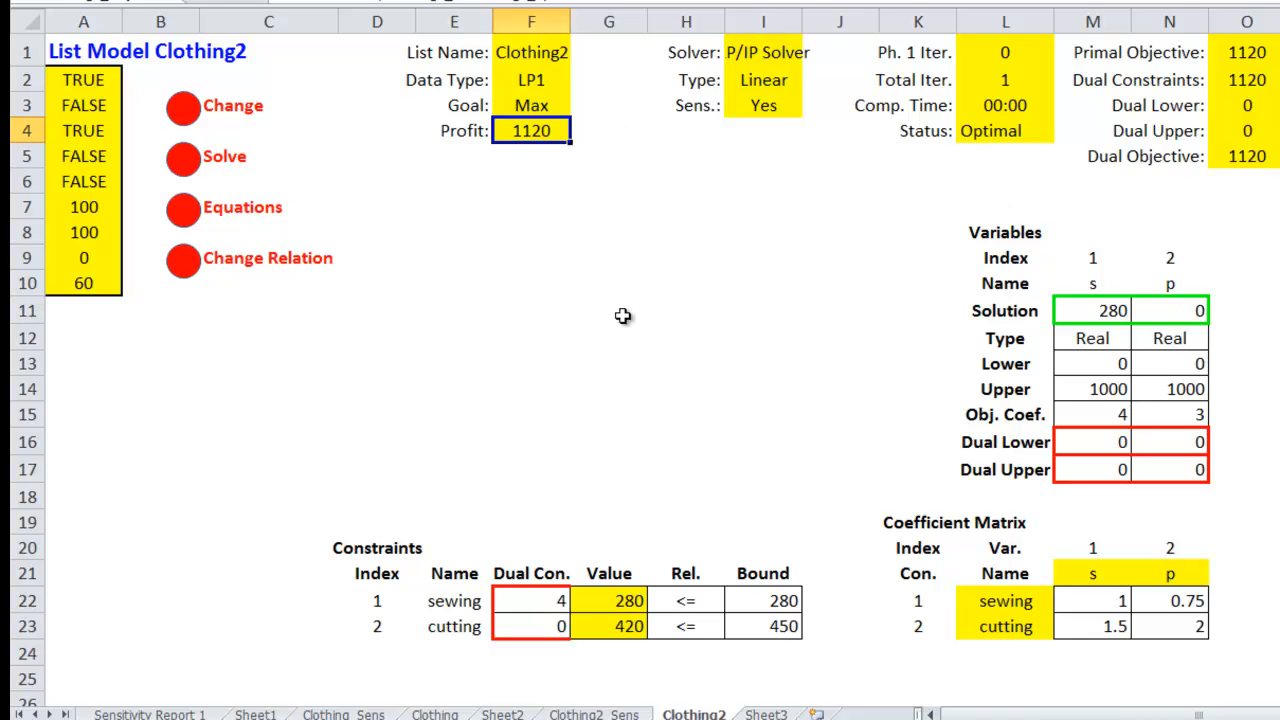
mouse_move(740, 677)
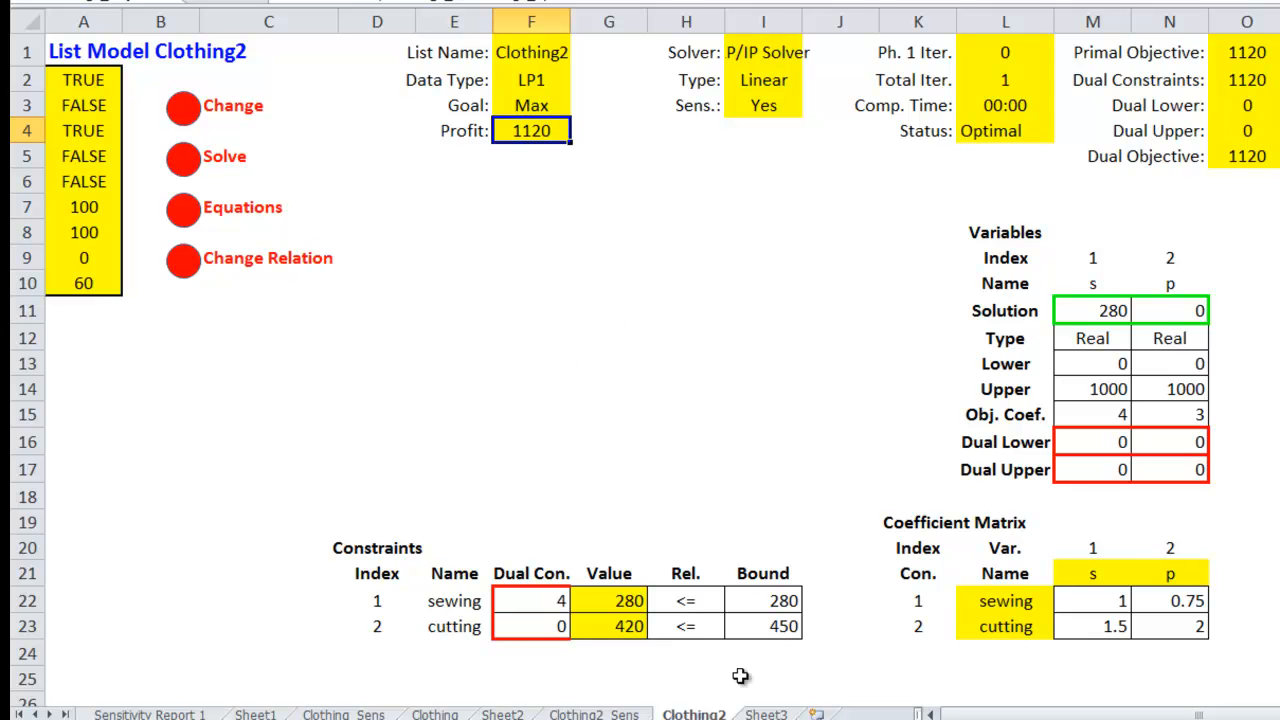
left_click(592, 714)
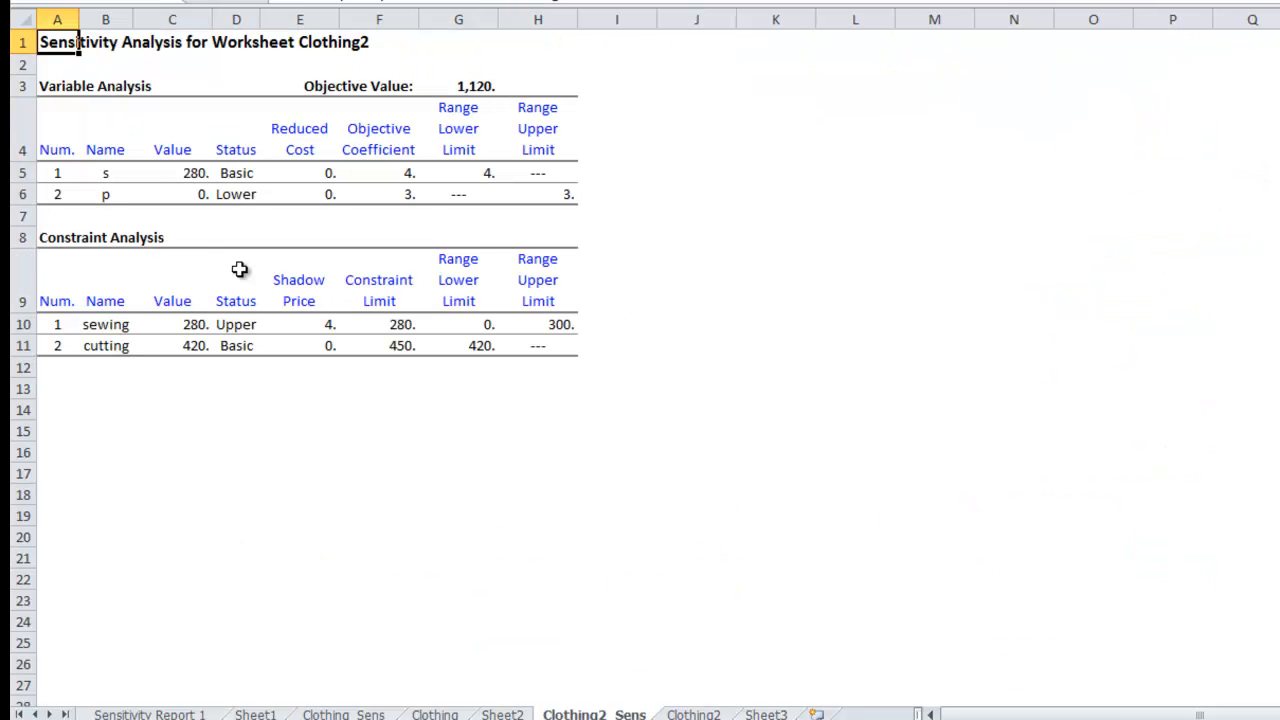
mouse_move(247, 393)
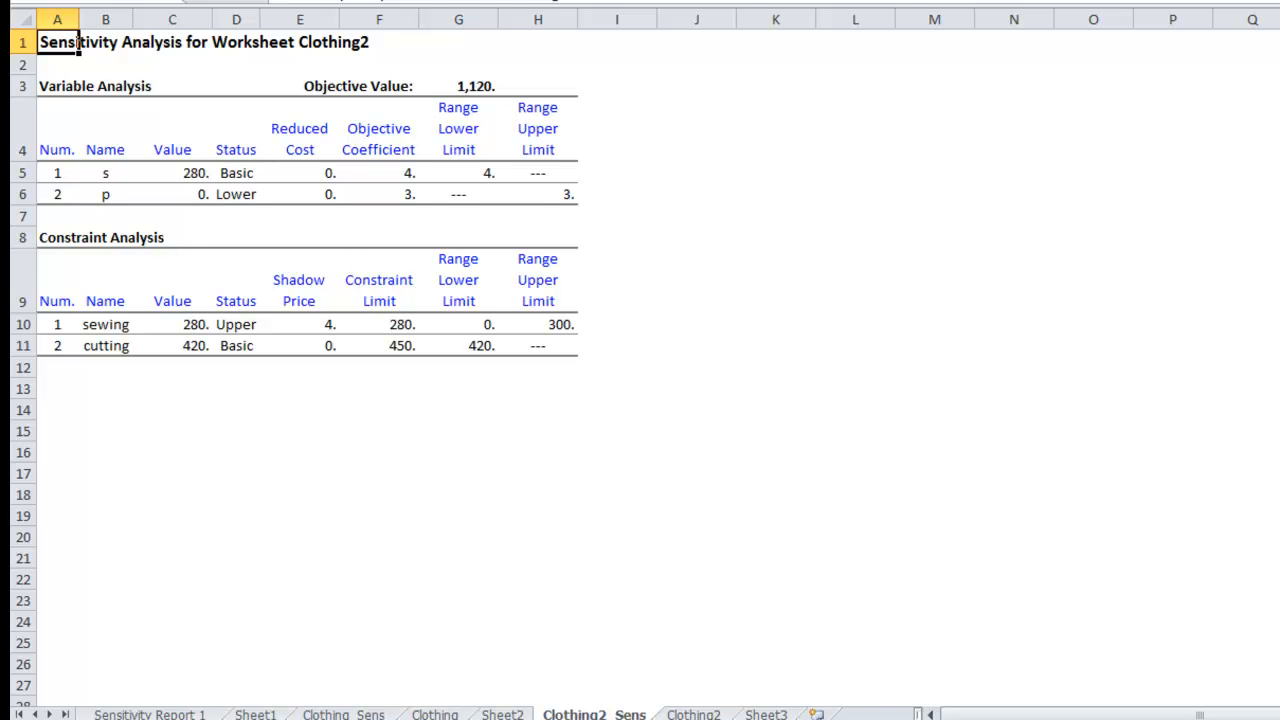
Return from the sensitivity report to the solved Clothing2 model sheet.
left_click(692, 714)
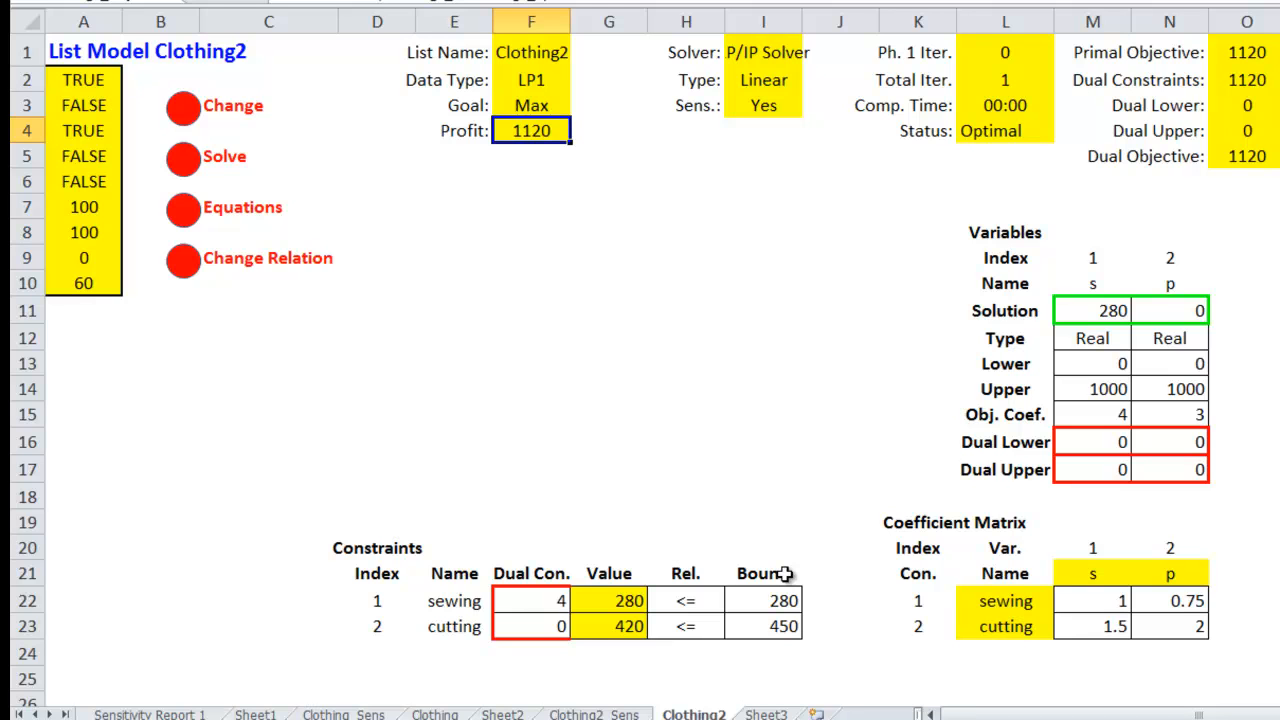
mouse_move(799, 517)
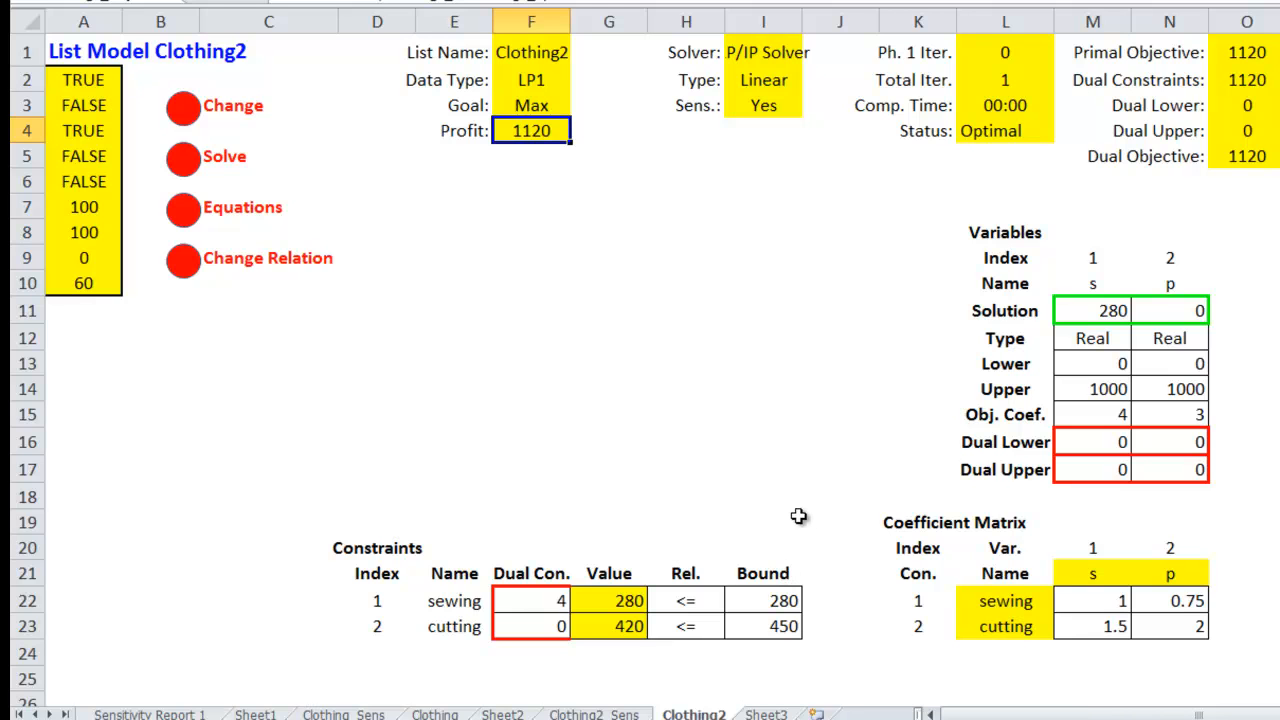